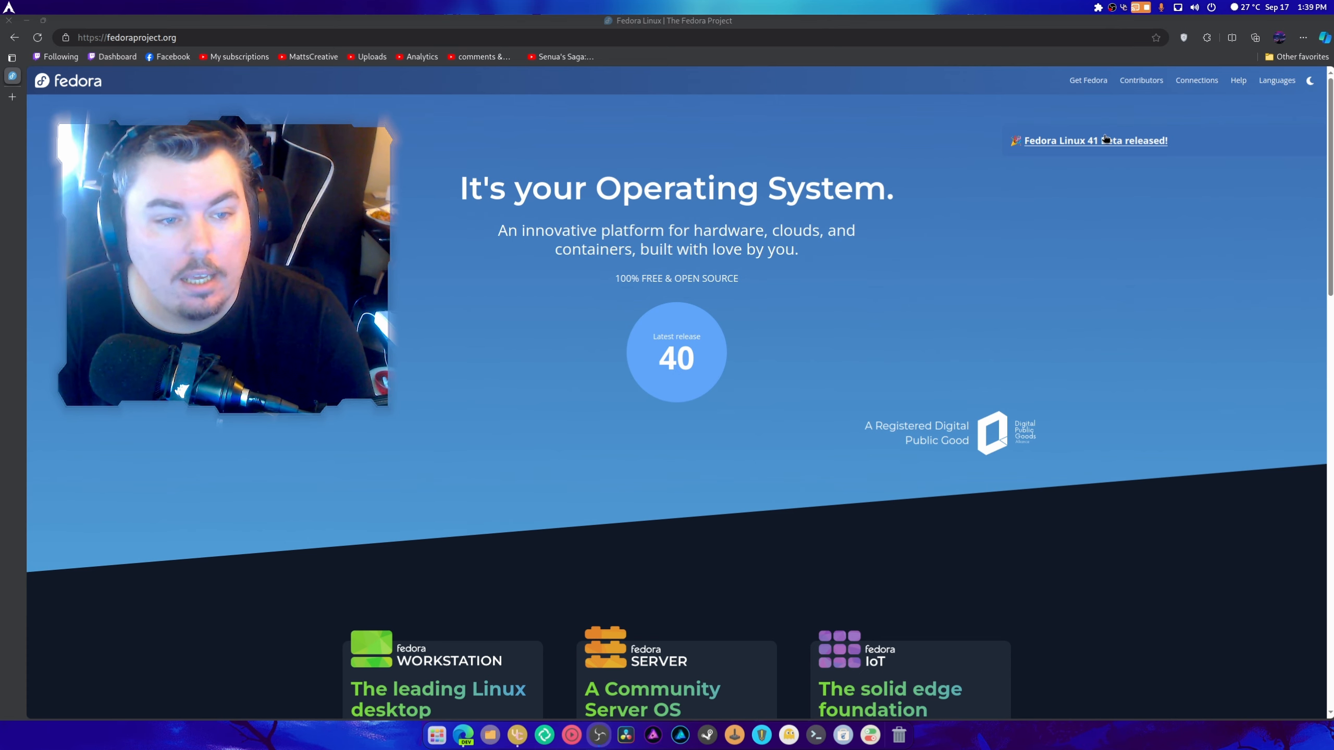
Open the 'Fedora Linux 41 Beta released!' article and scroll through it to the comments
click(1095, 140)
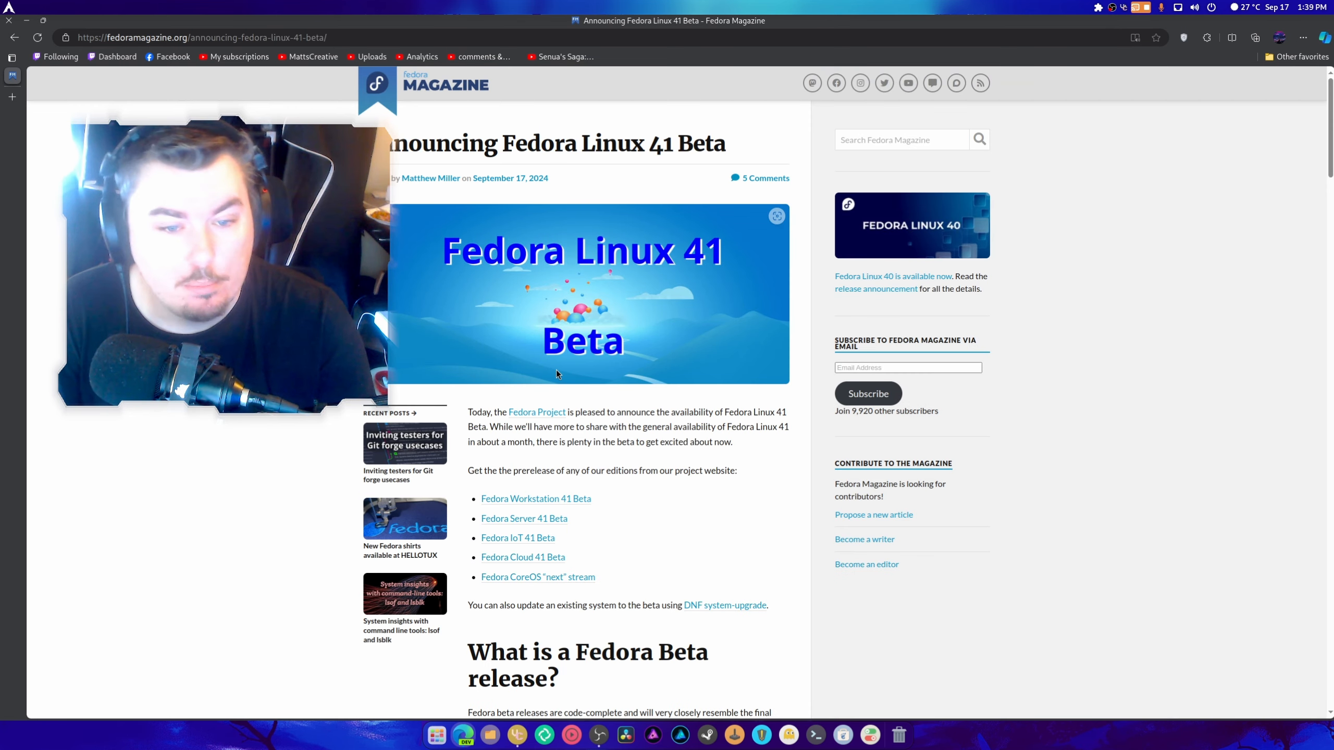
scroll(down, 3)
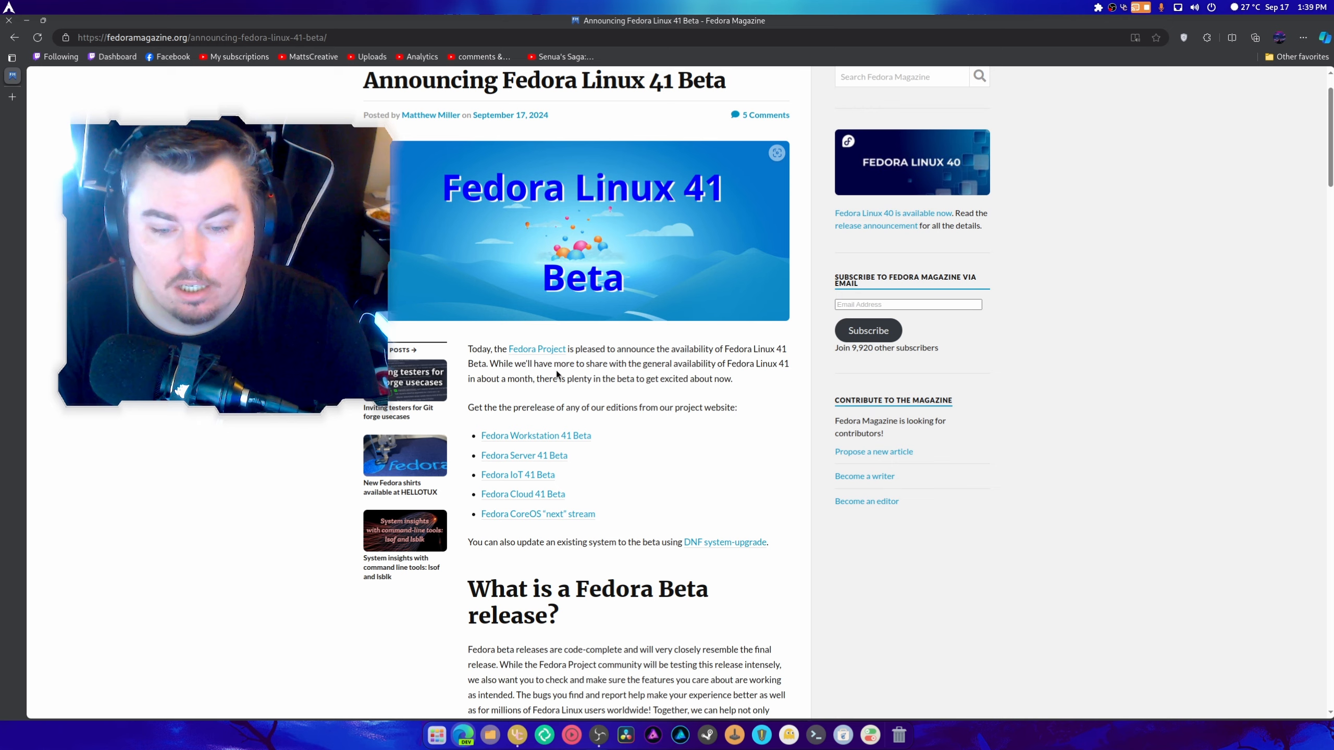
scroll(down, 3)
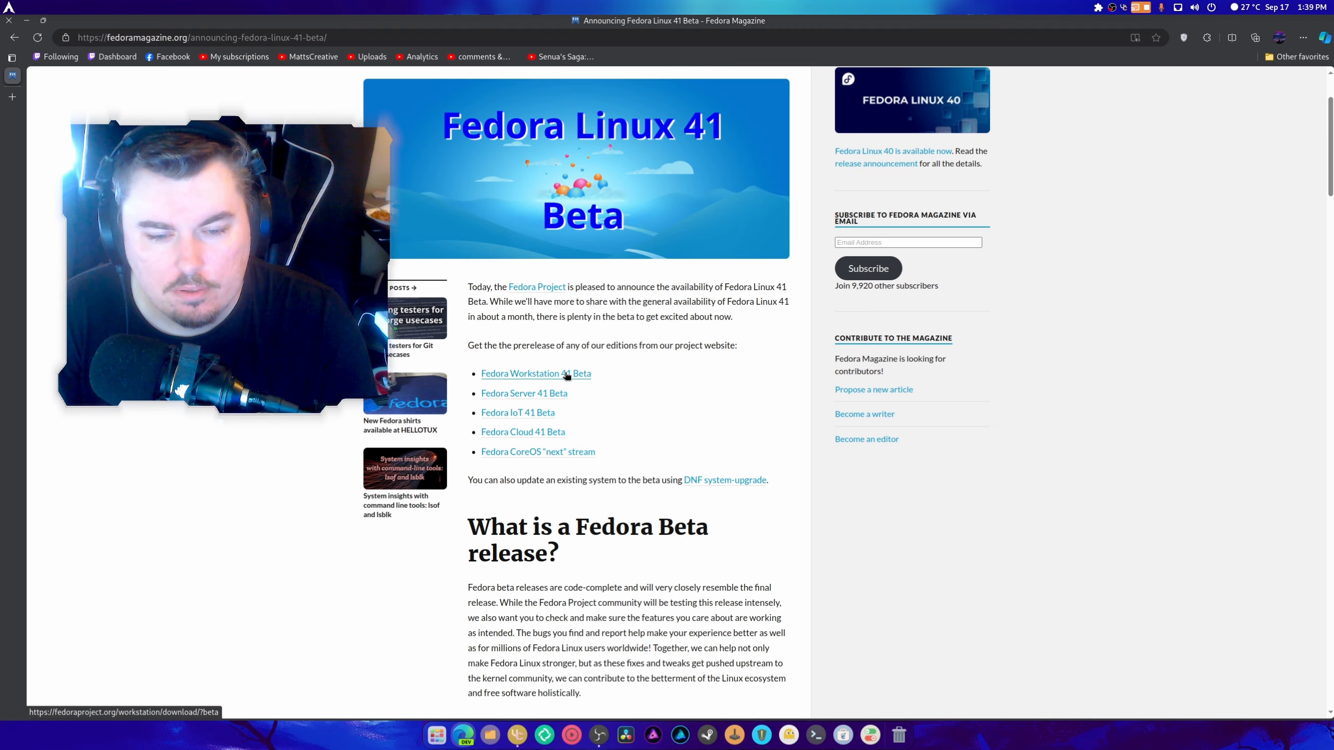
scroll(down, 3)
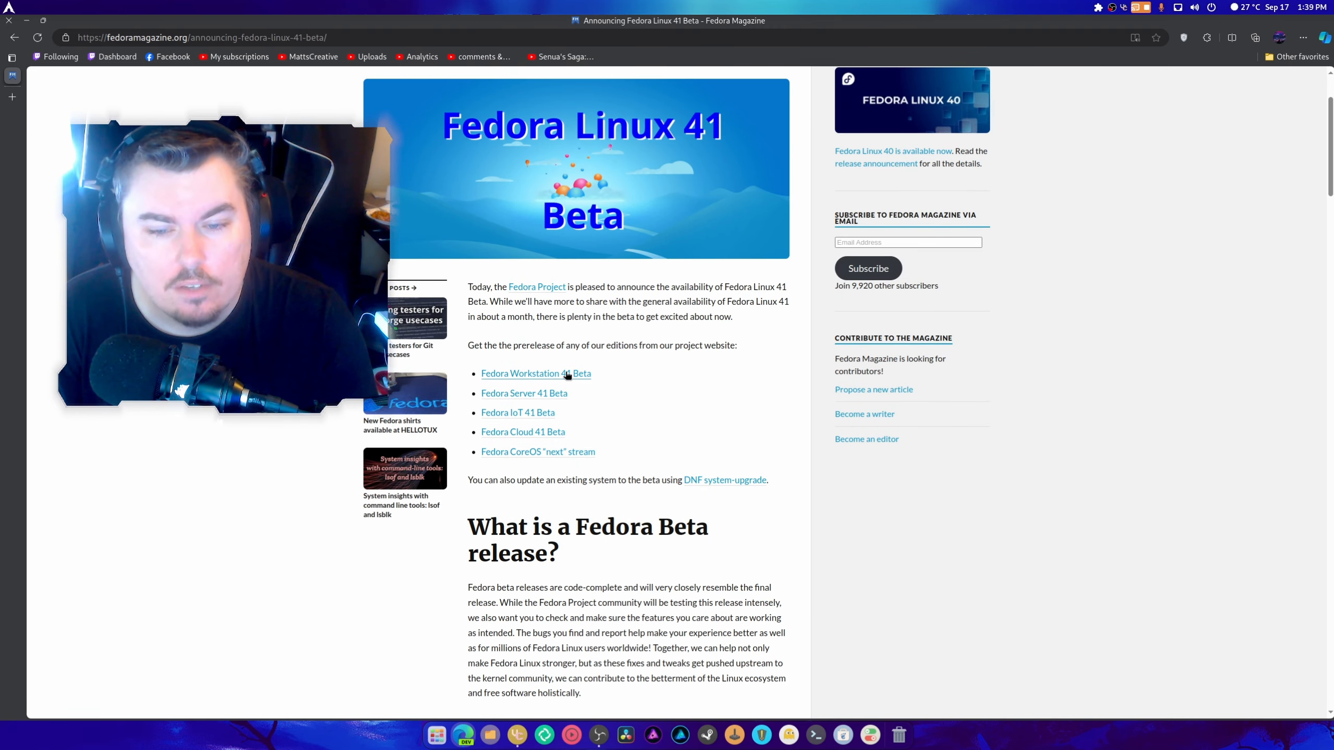
mouse_move(534, 374)
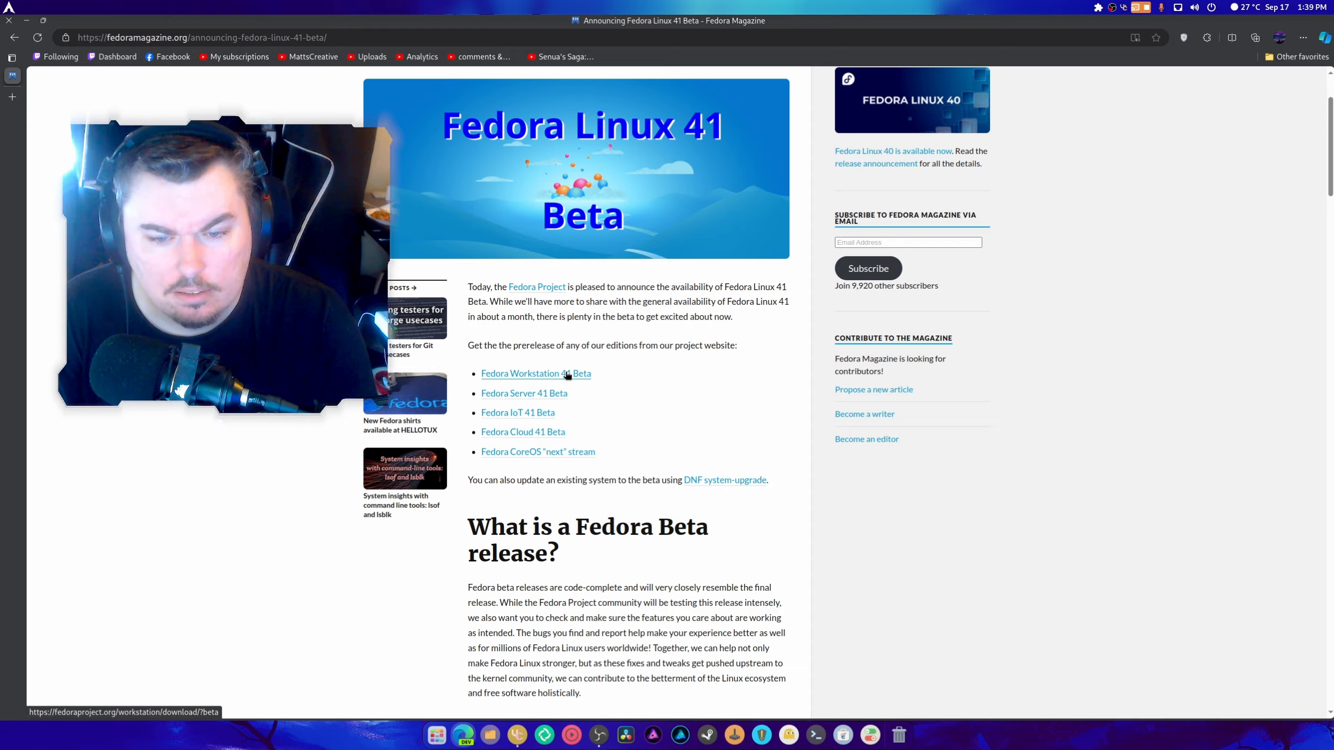
scroll(down, 3)
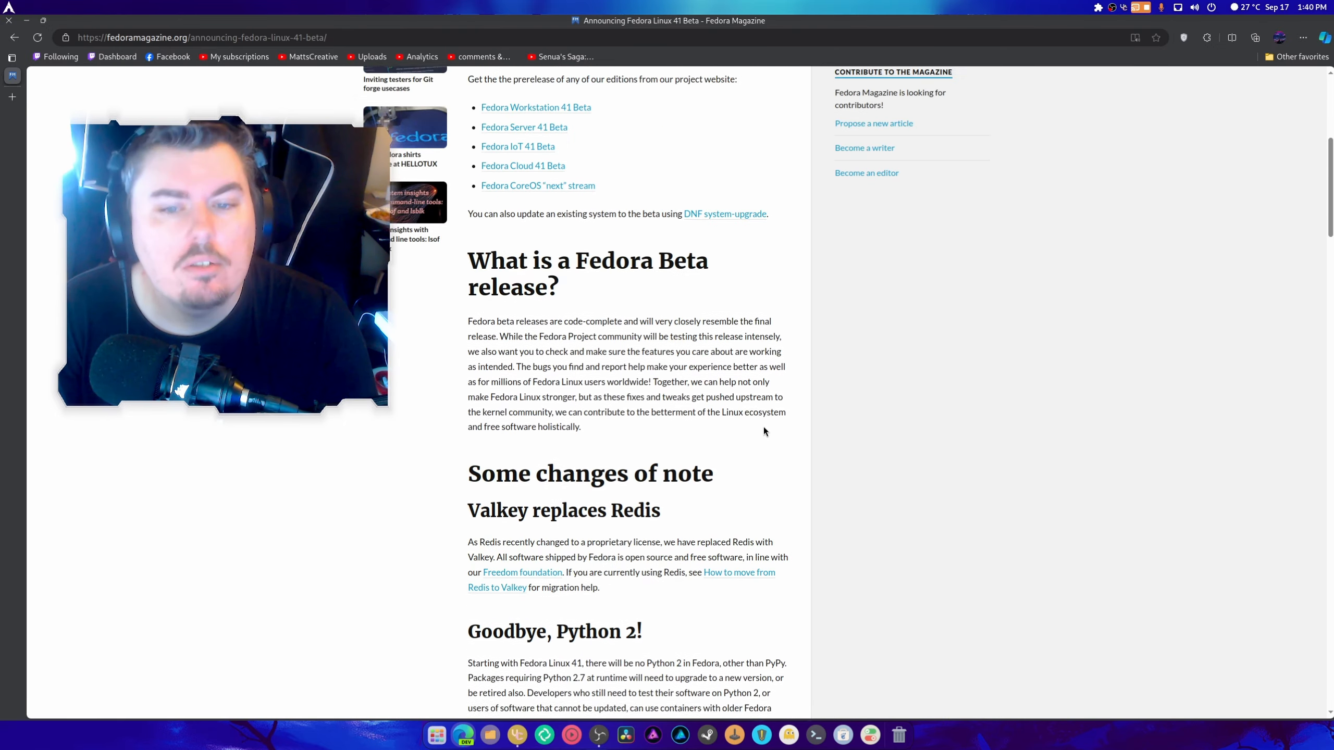
scroll(down, 3)
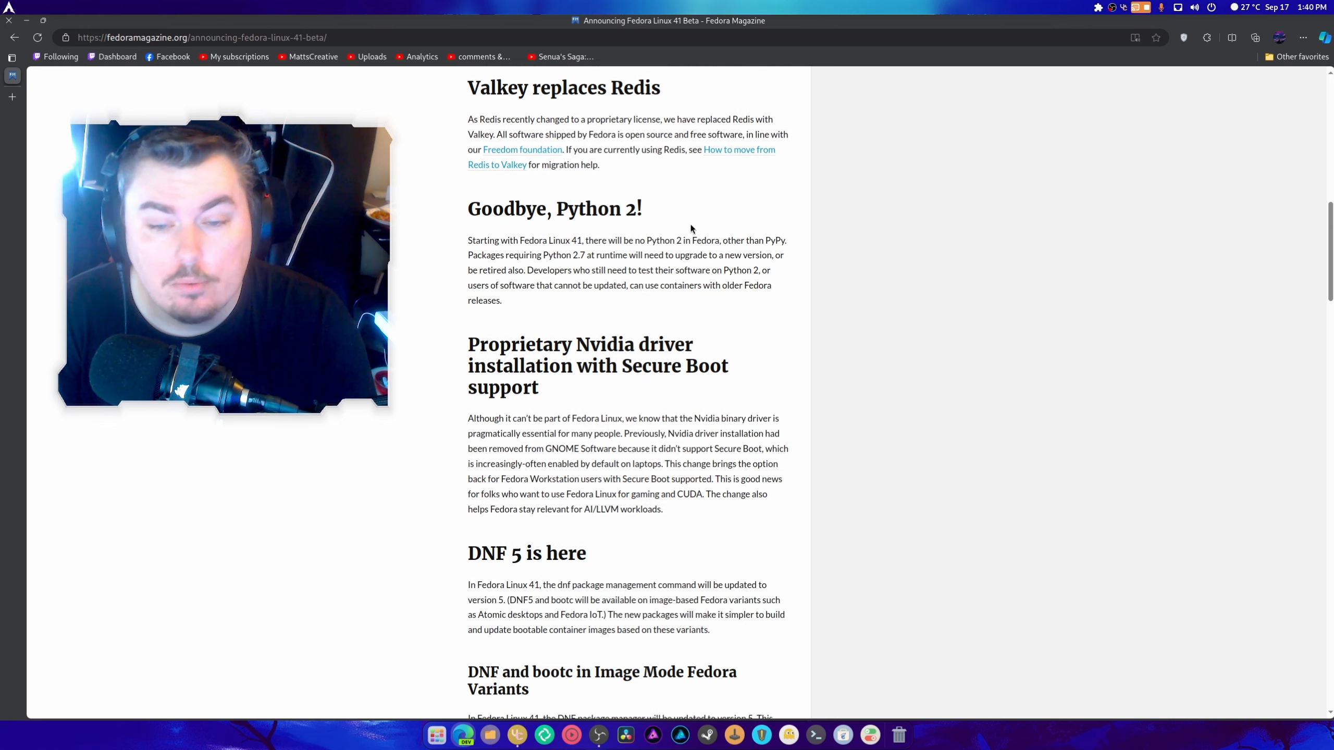
scroll(down, 3)
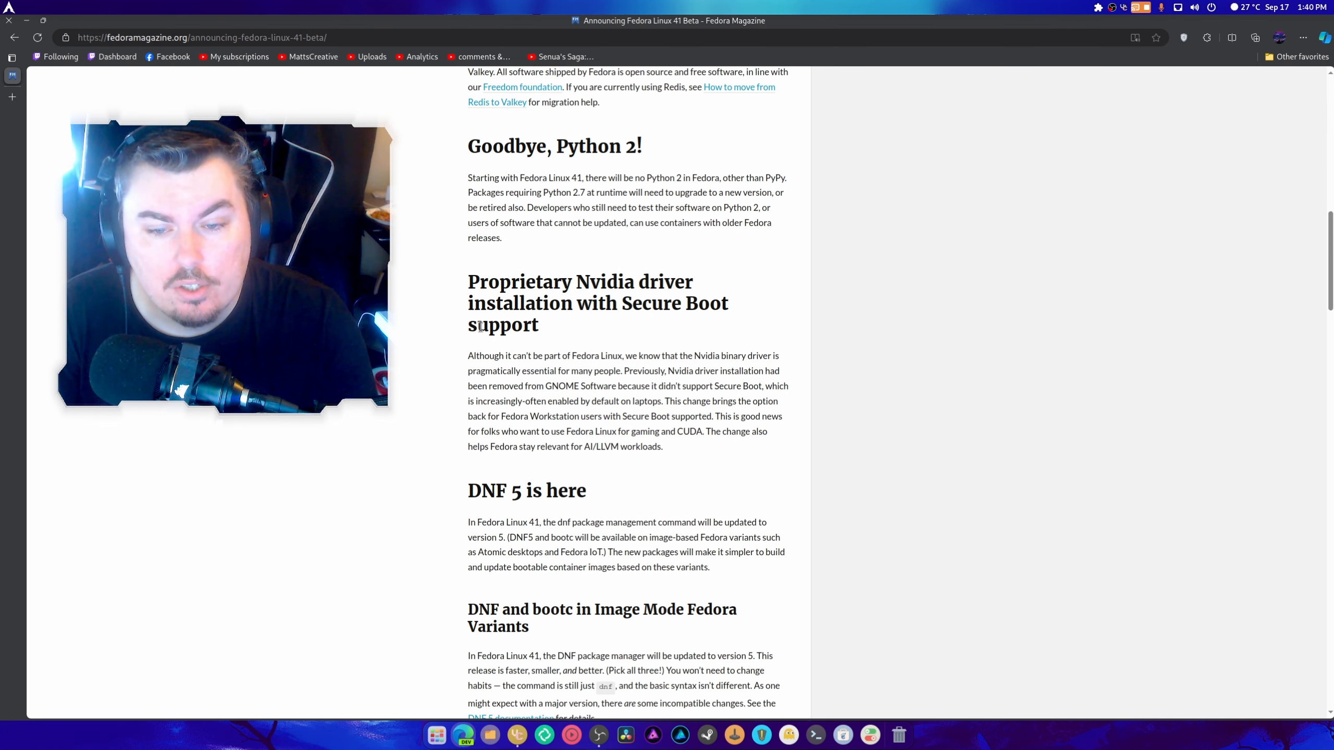
mouse_move(808, 381)
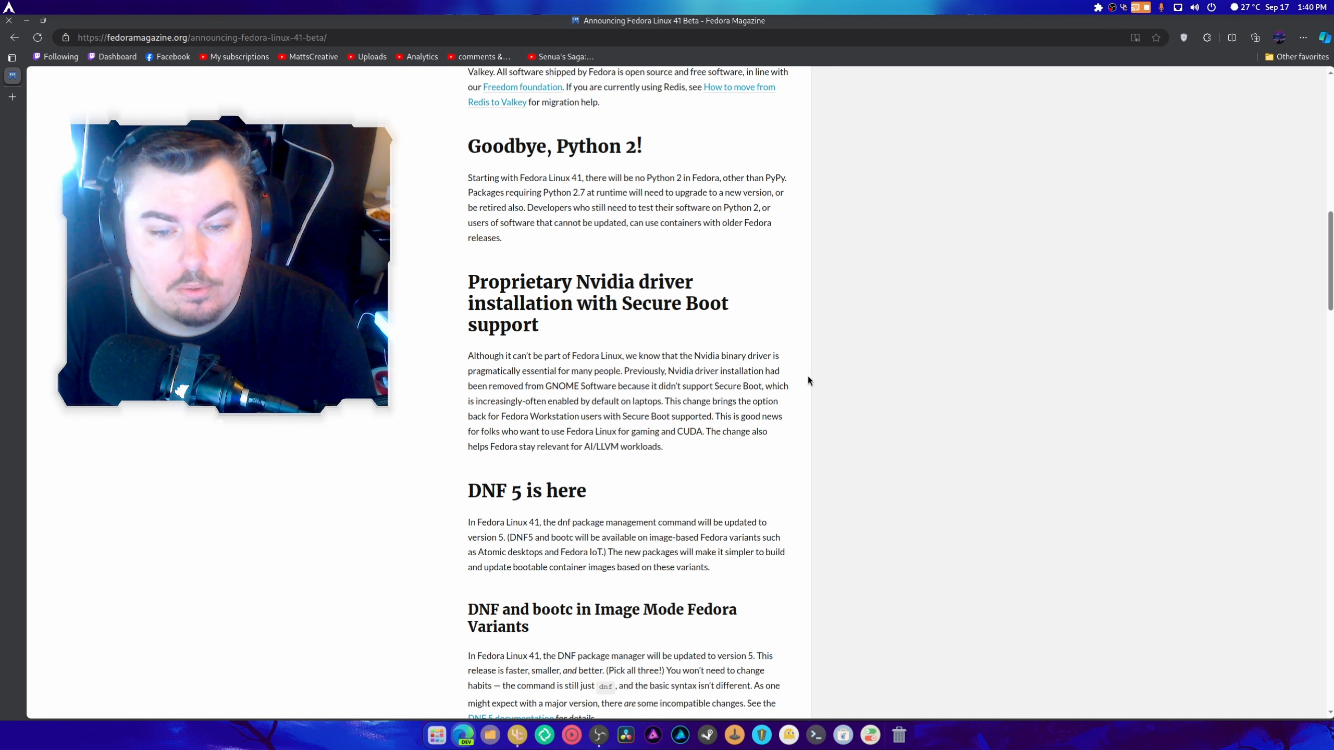
mouse_move(822, 407)
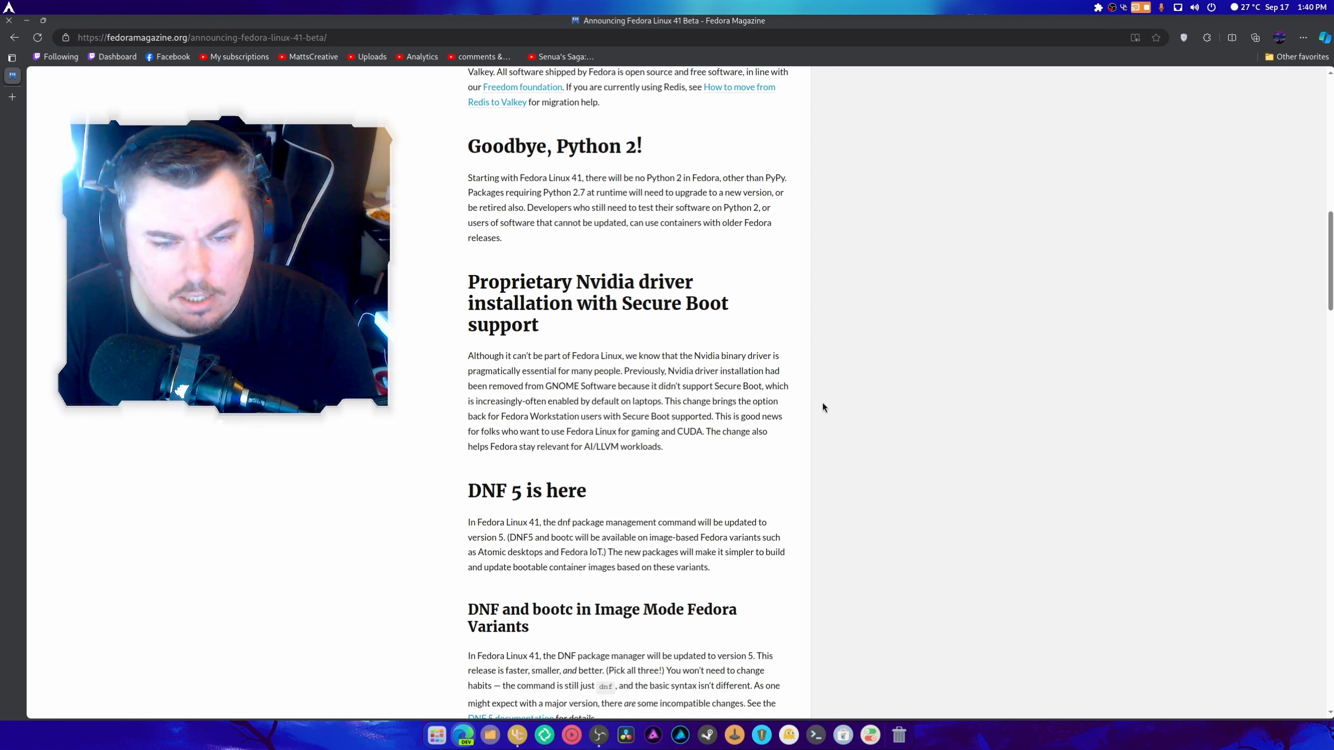
scroll(down, 3)
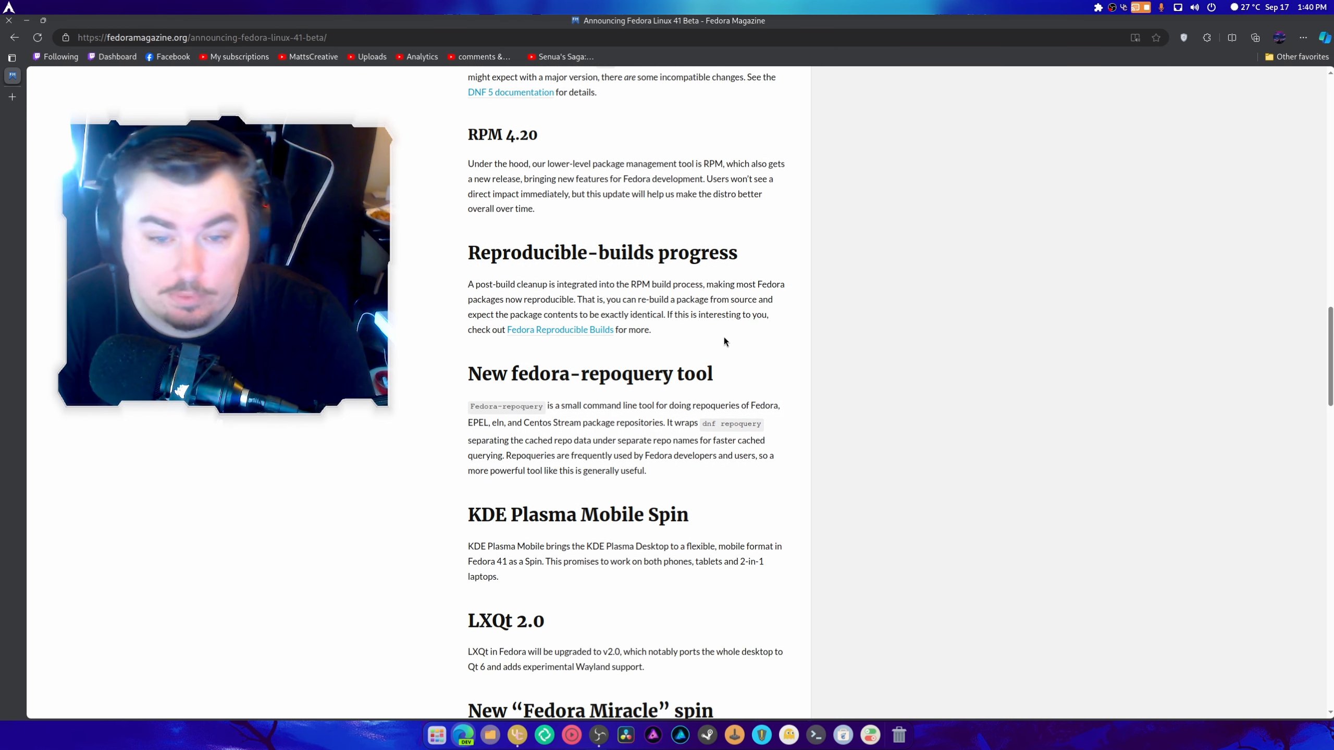
mouse_move(802, 338)
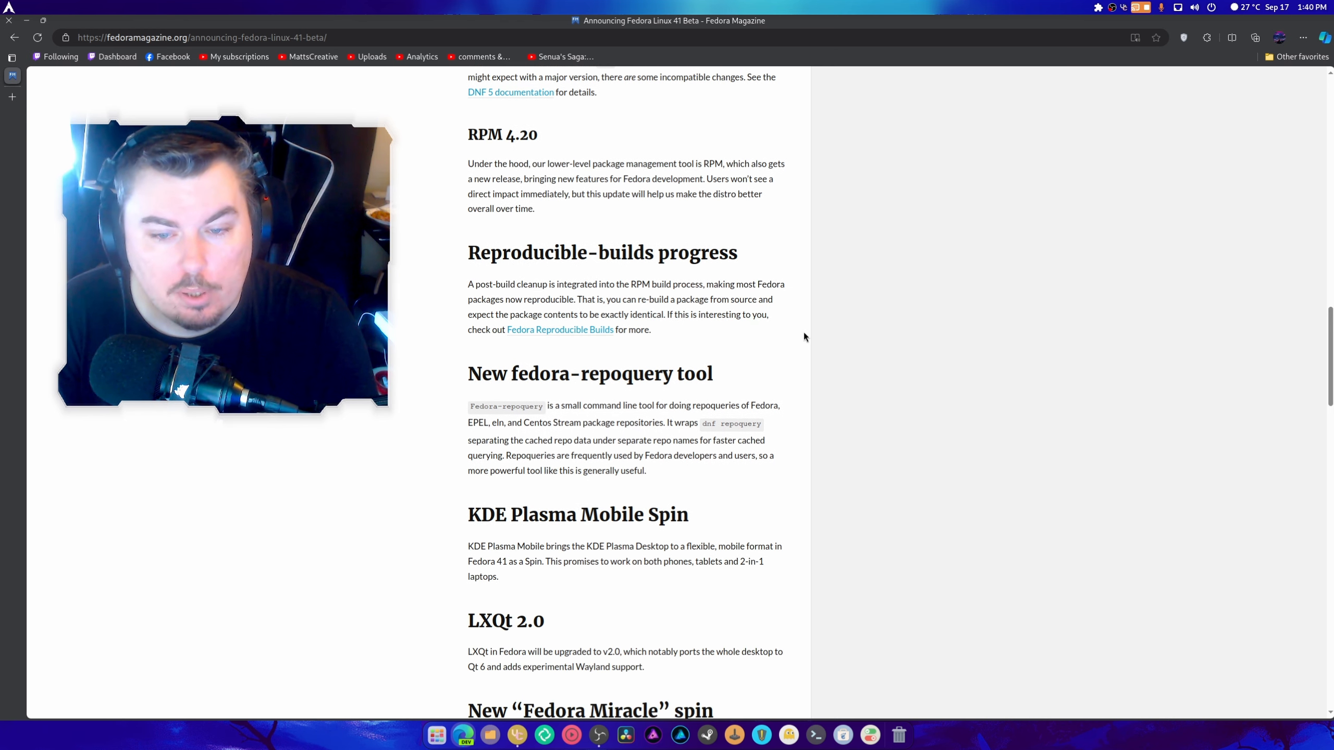
scroll(down, 3)
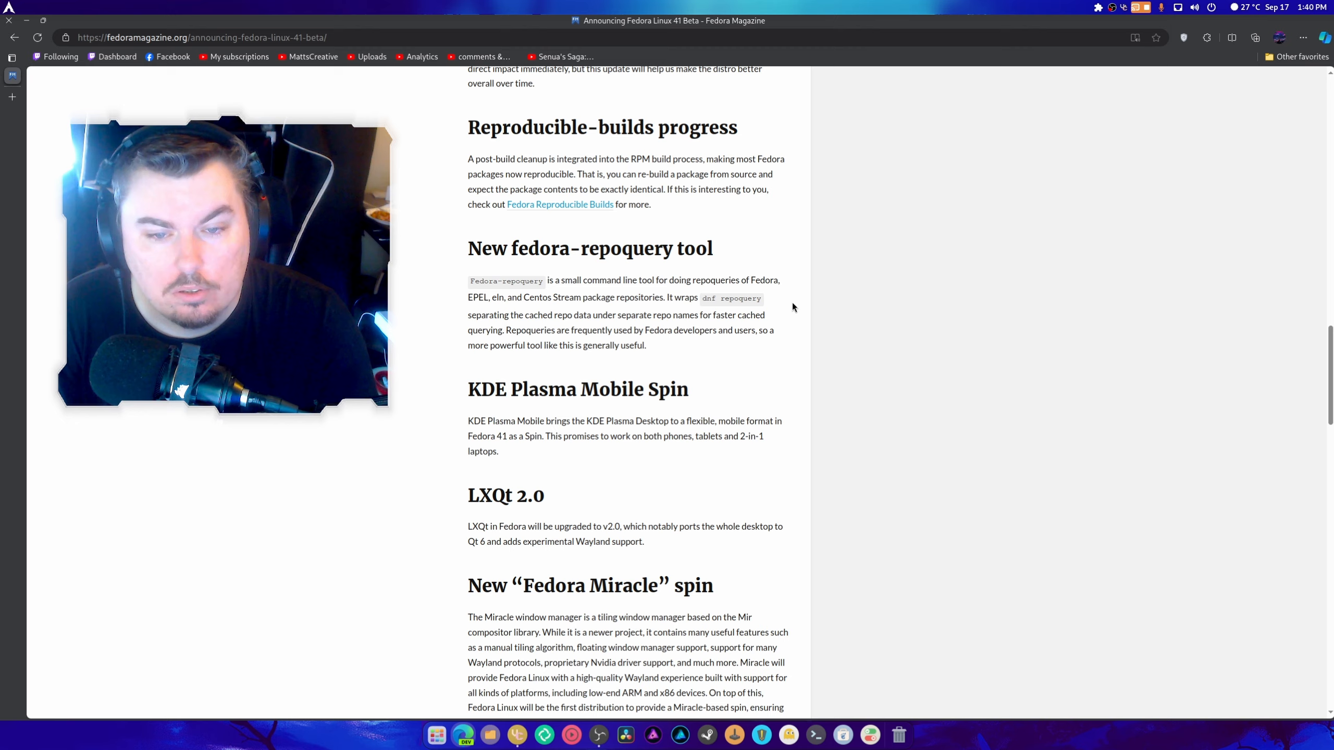
scroll(down, 3)
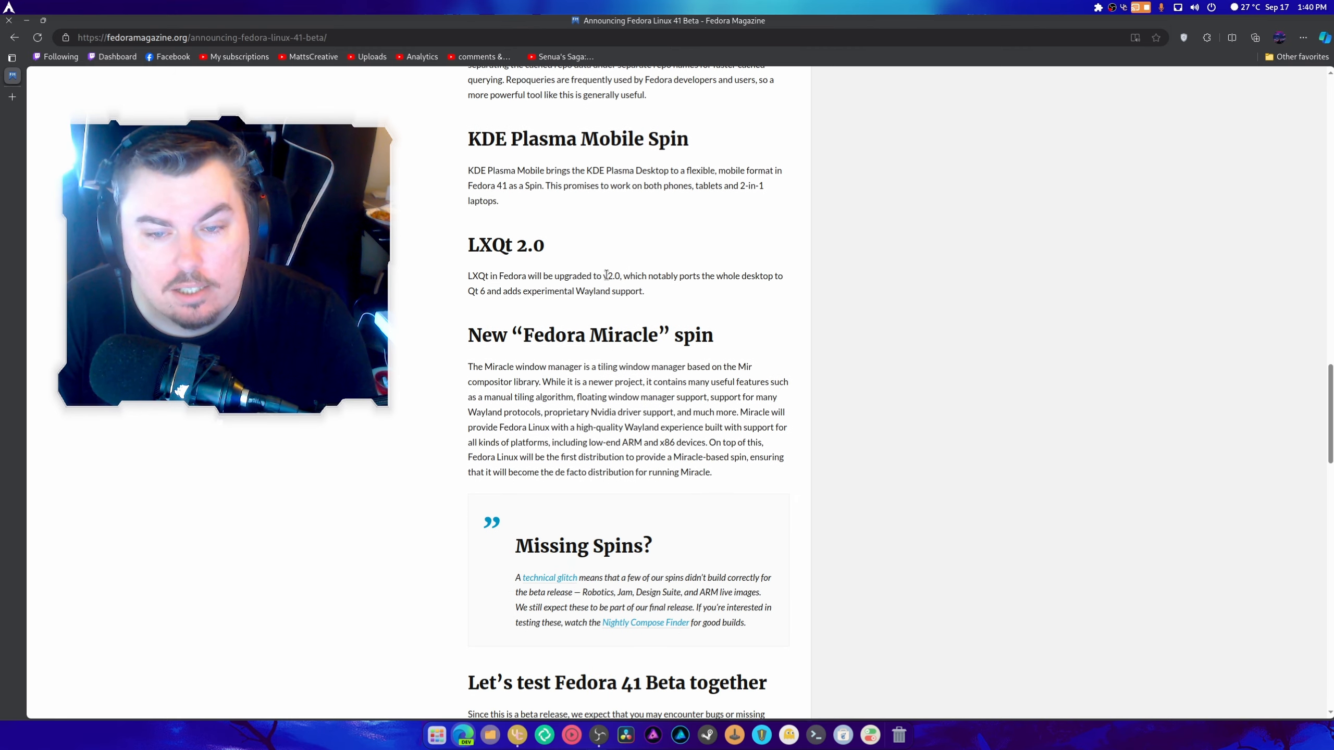
scroll(down, 3)
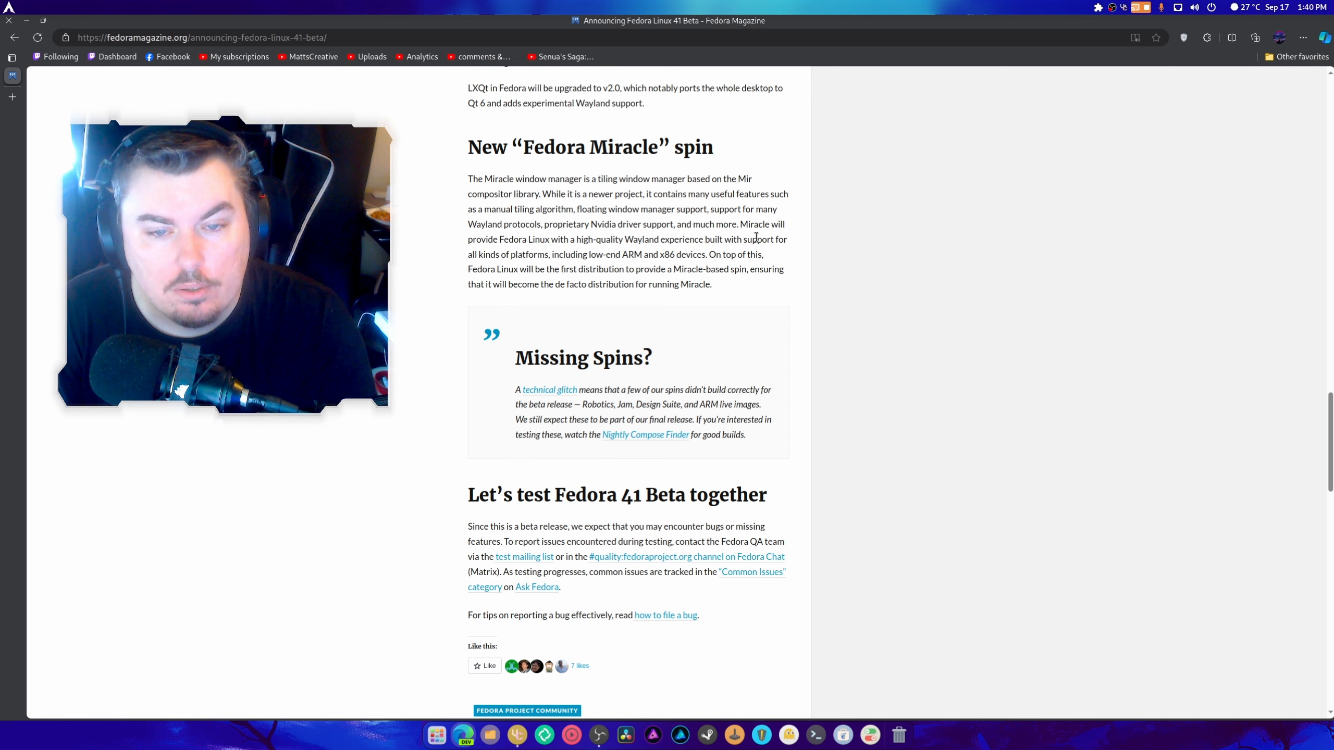
scroll(down, 3)
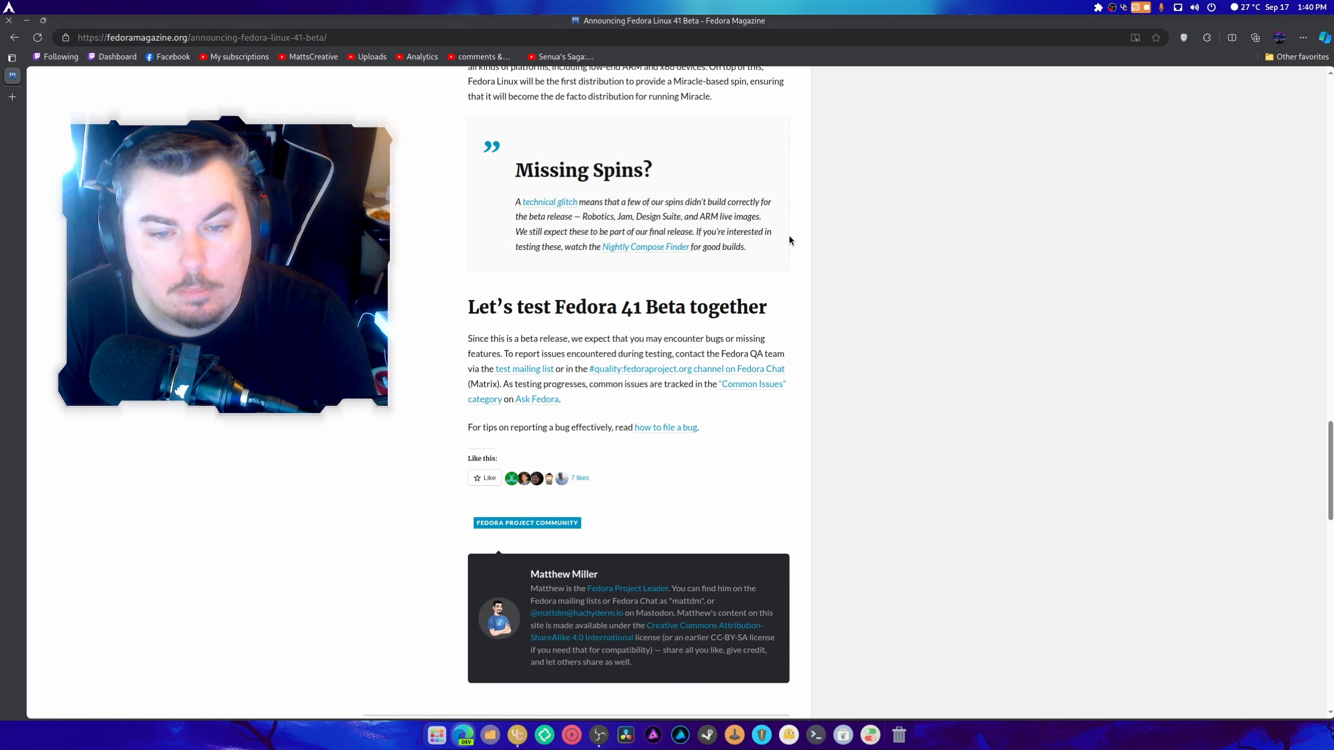
scroll(down, 3)
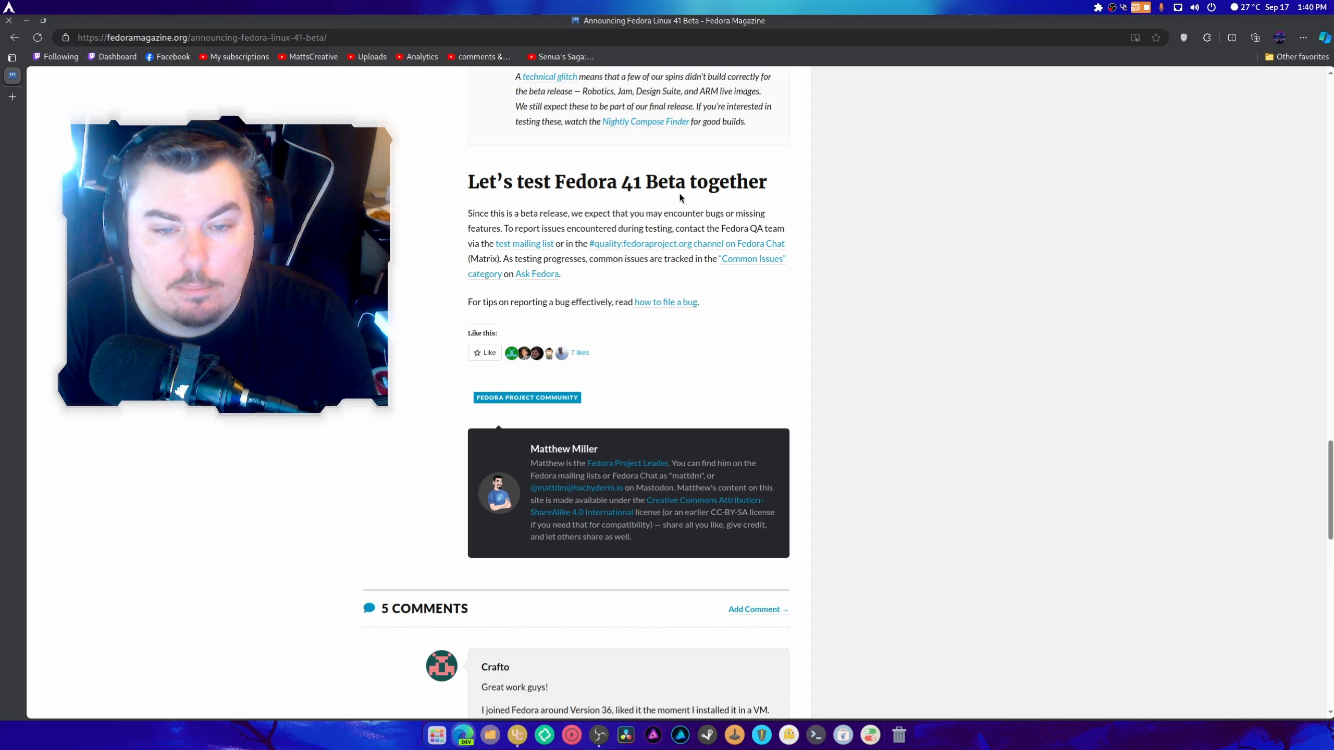
scroll(down, 3)
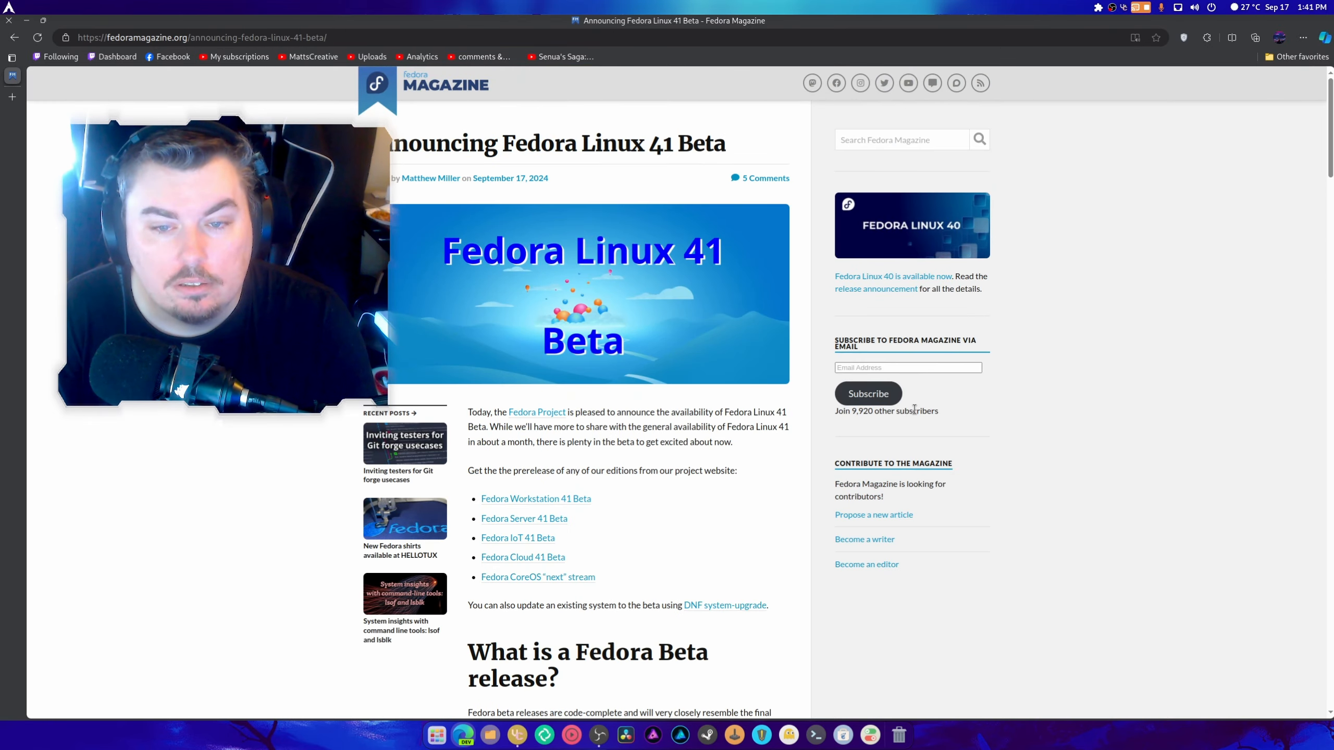
Download the Fedora Workstation 41 Beta x86_64 Live ISO, then bring up Files
click(535, 499)
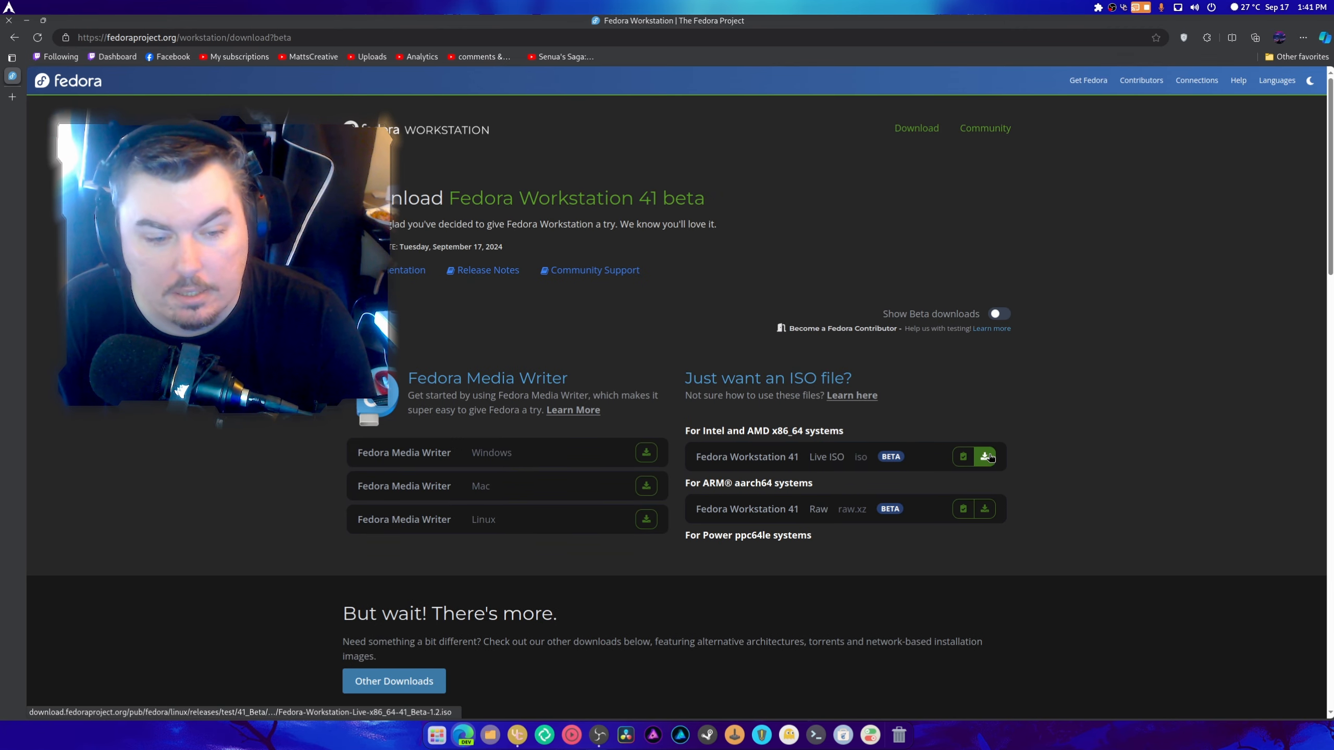
click(984, 457)
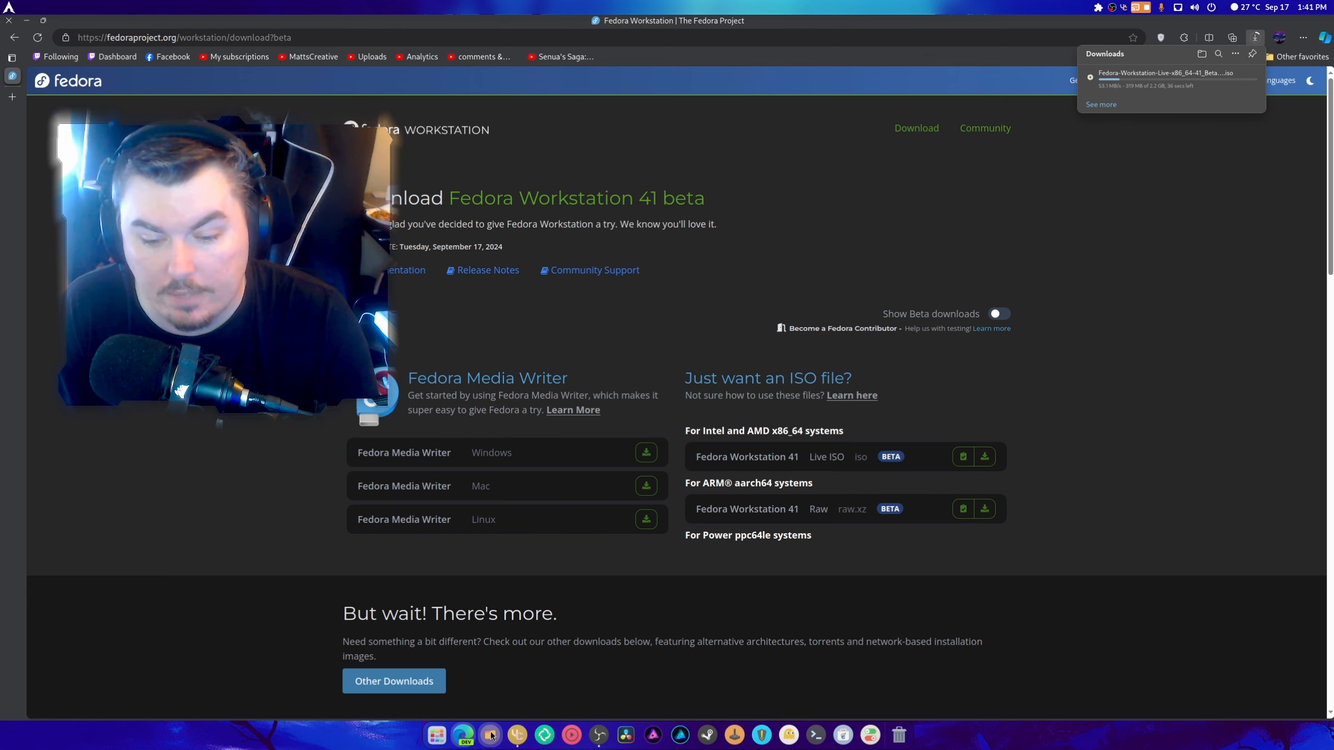
click(490, 734)
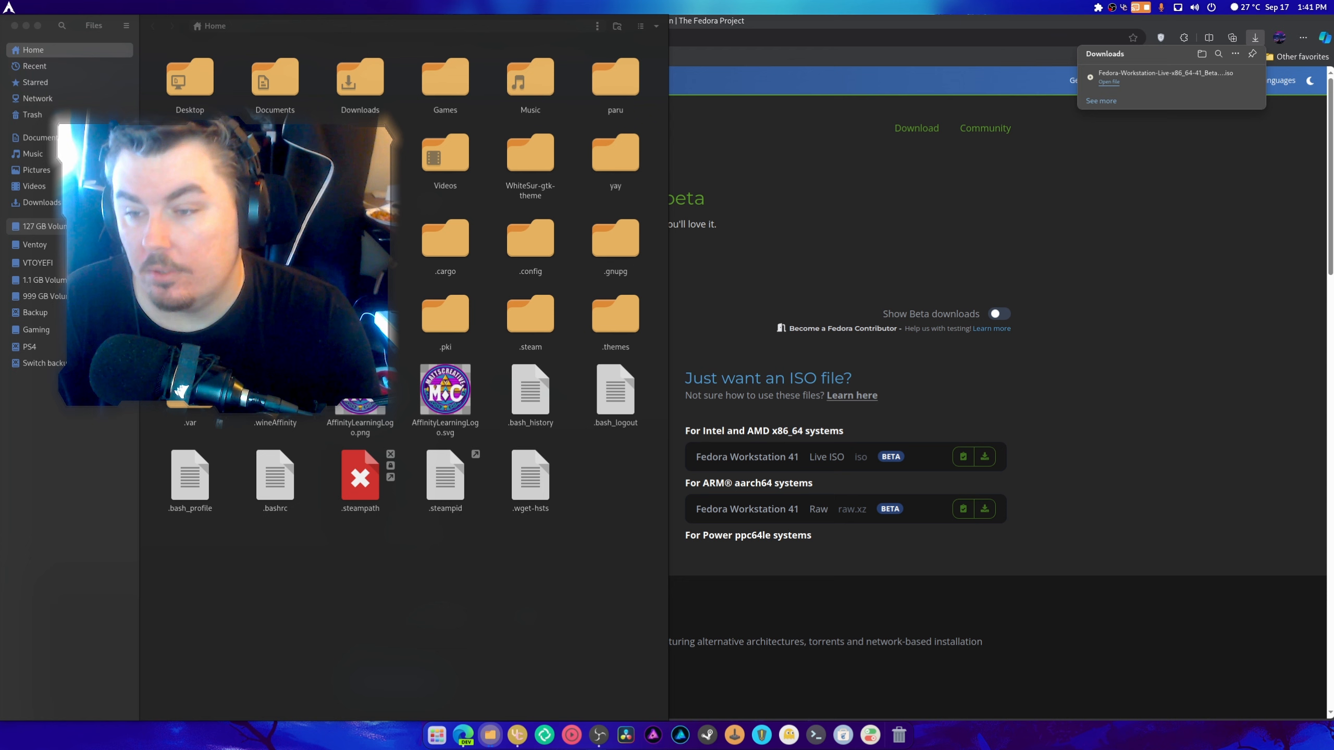
In Ventoy's ISO folder, delete clear-42100-live-desktop.iso and select the copied Fedora Workstation ISO
click(35, 244)
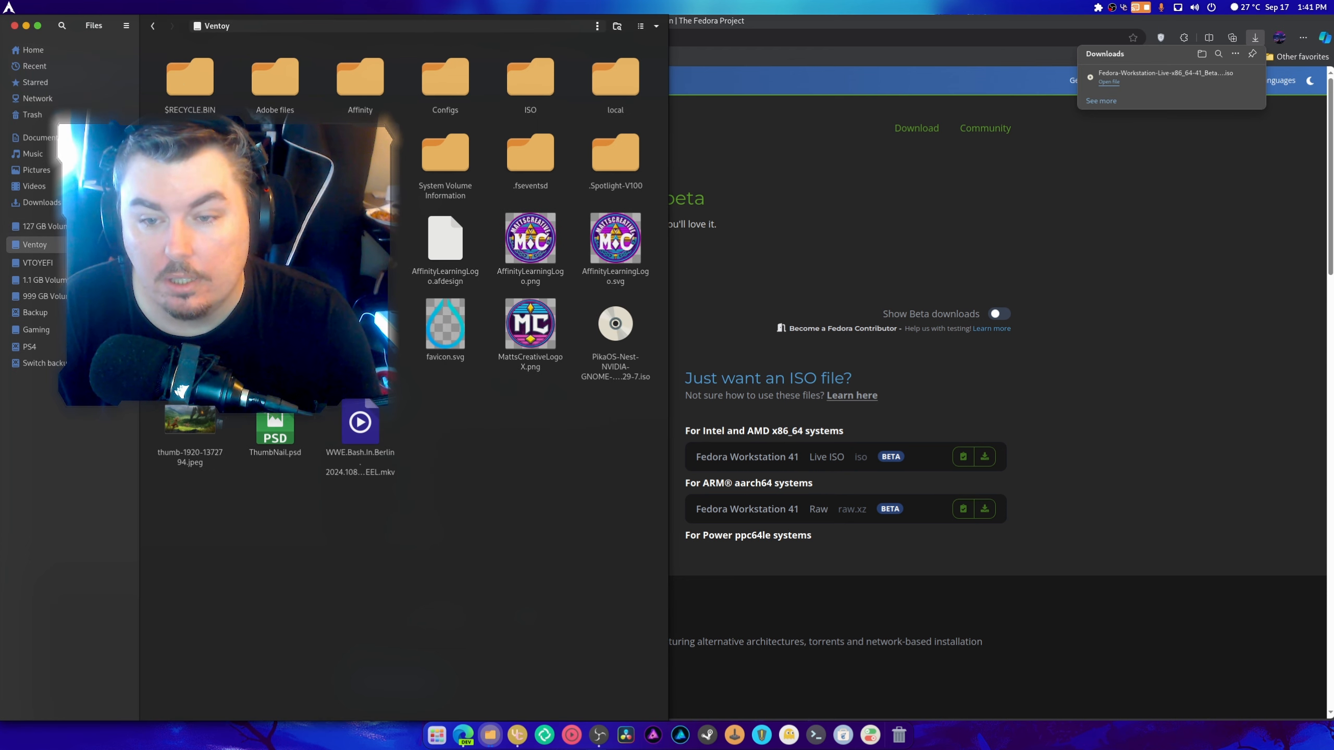
double_click(529, 76)
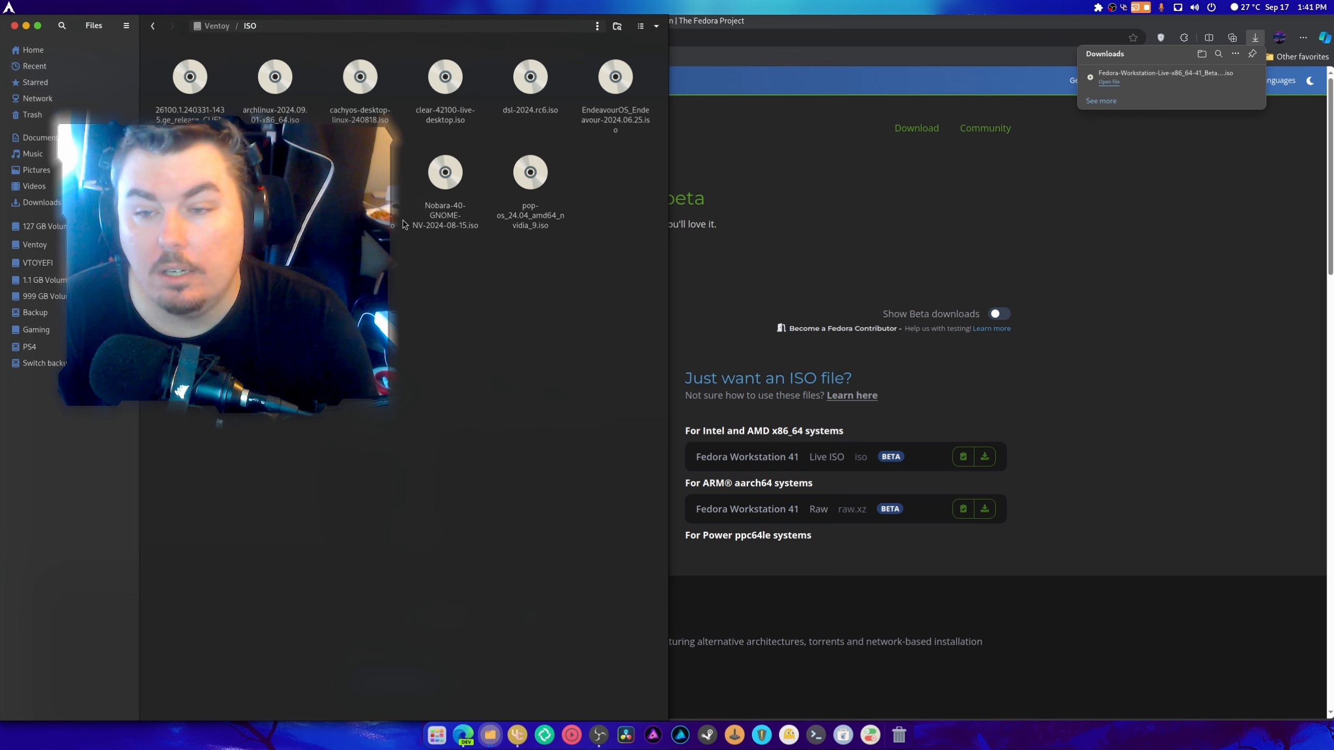
click(444, 80)
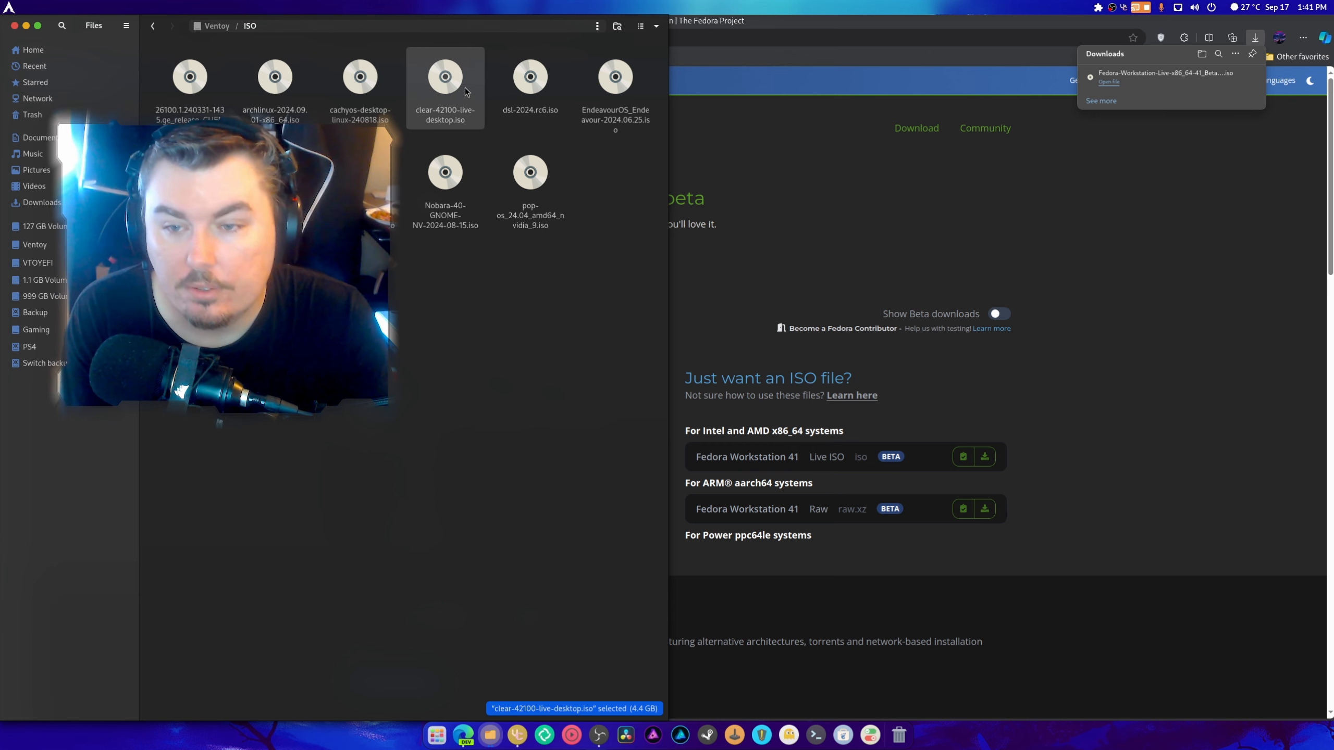
key(Delete)
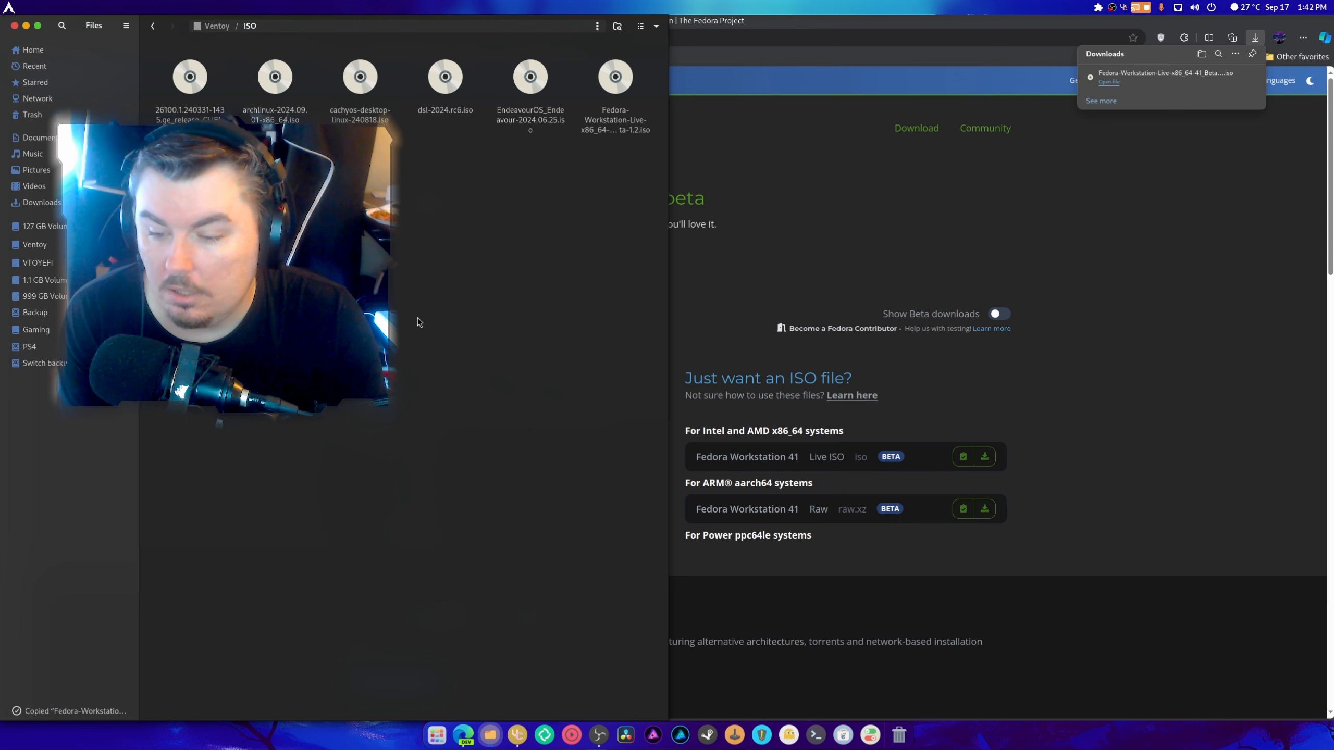
click(615, 76)
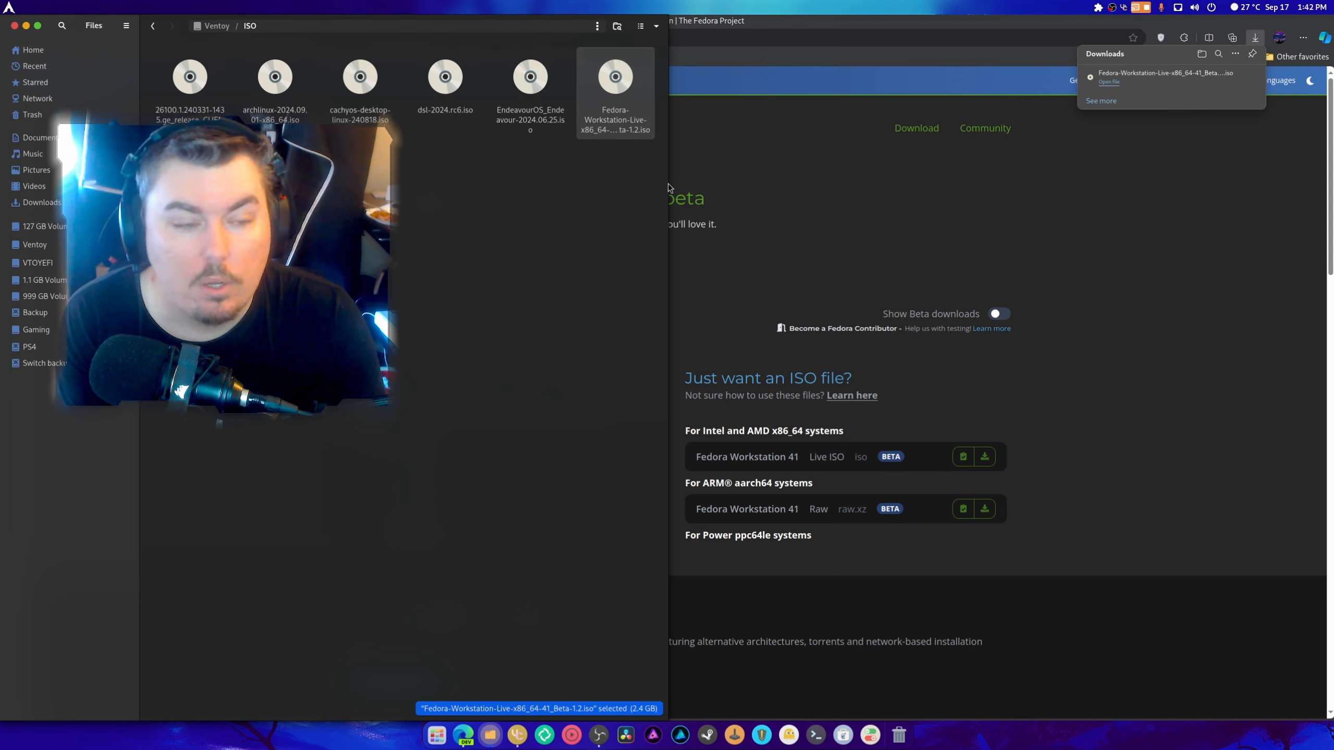
mouse_move(633, 224)
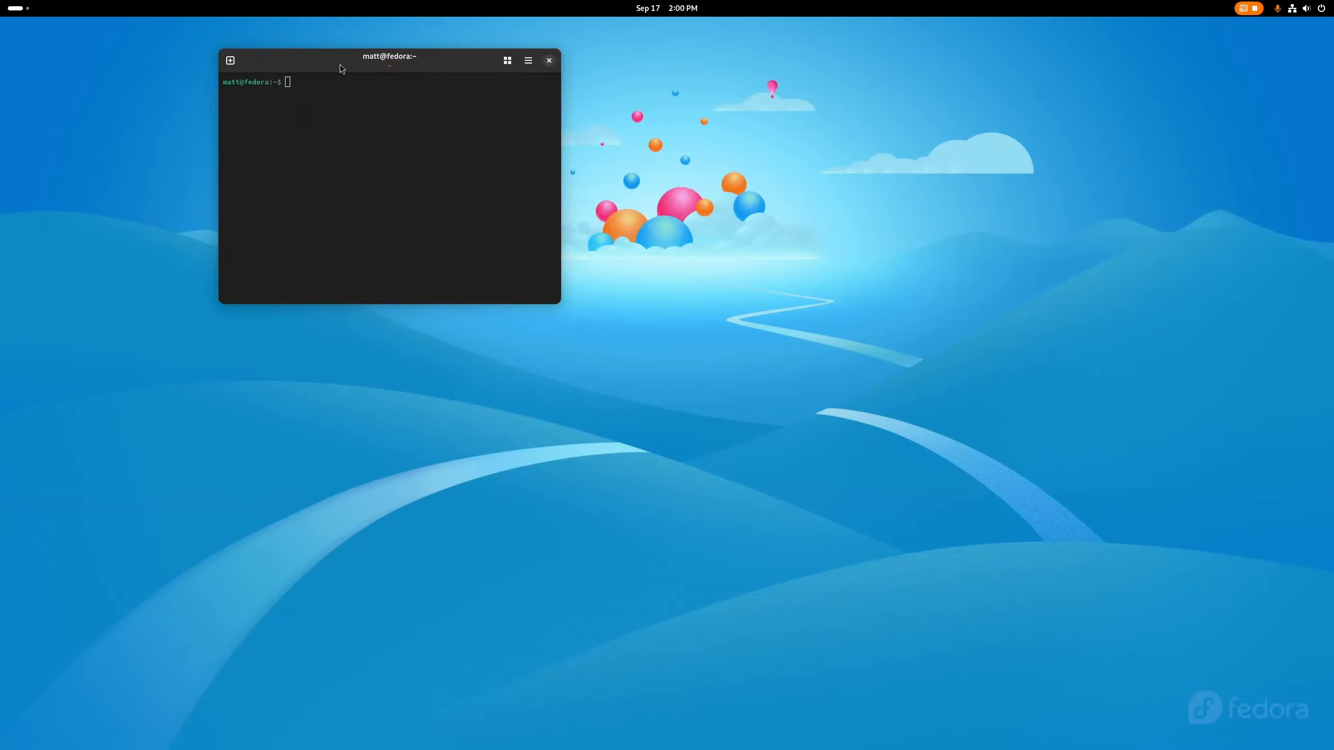
Drag the terminal window around to reposition it on the desktop
drag(388, 57, 1000, 309)
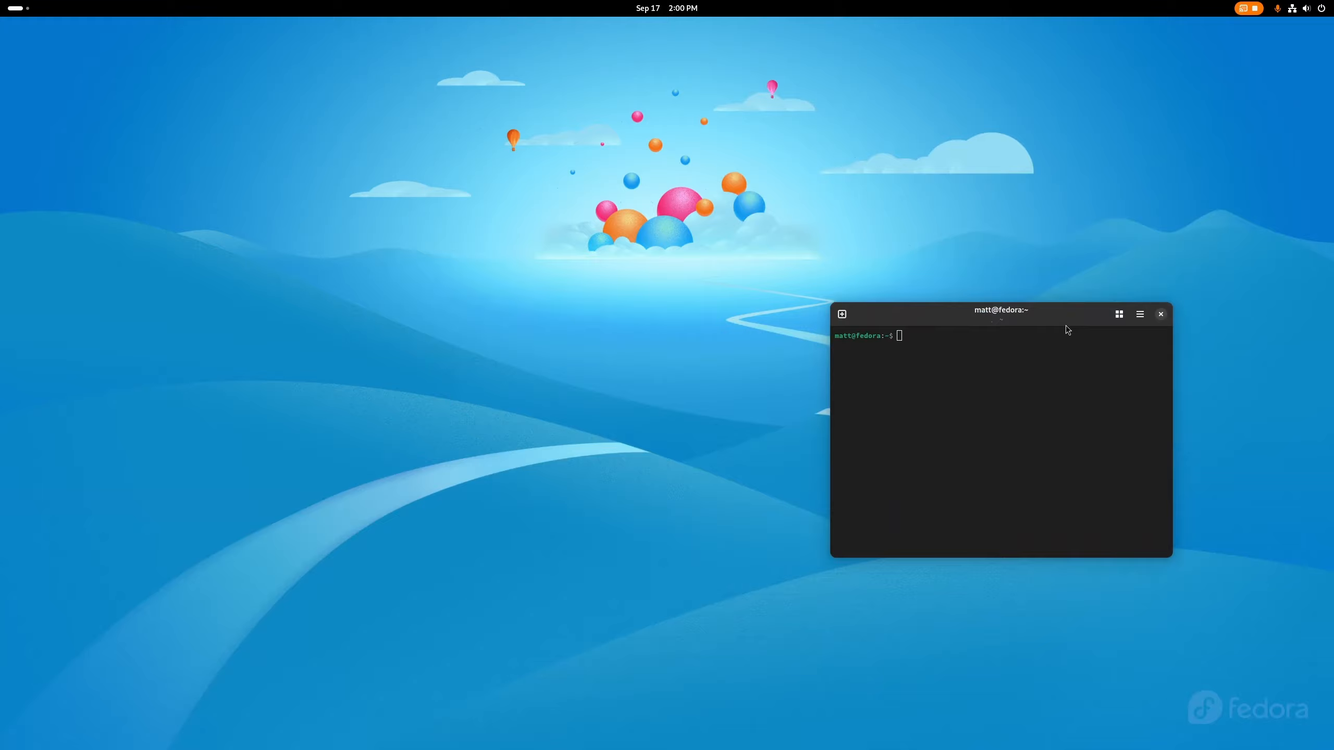
drag(1000, 309, 376, 554)
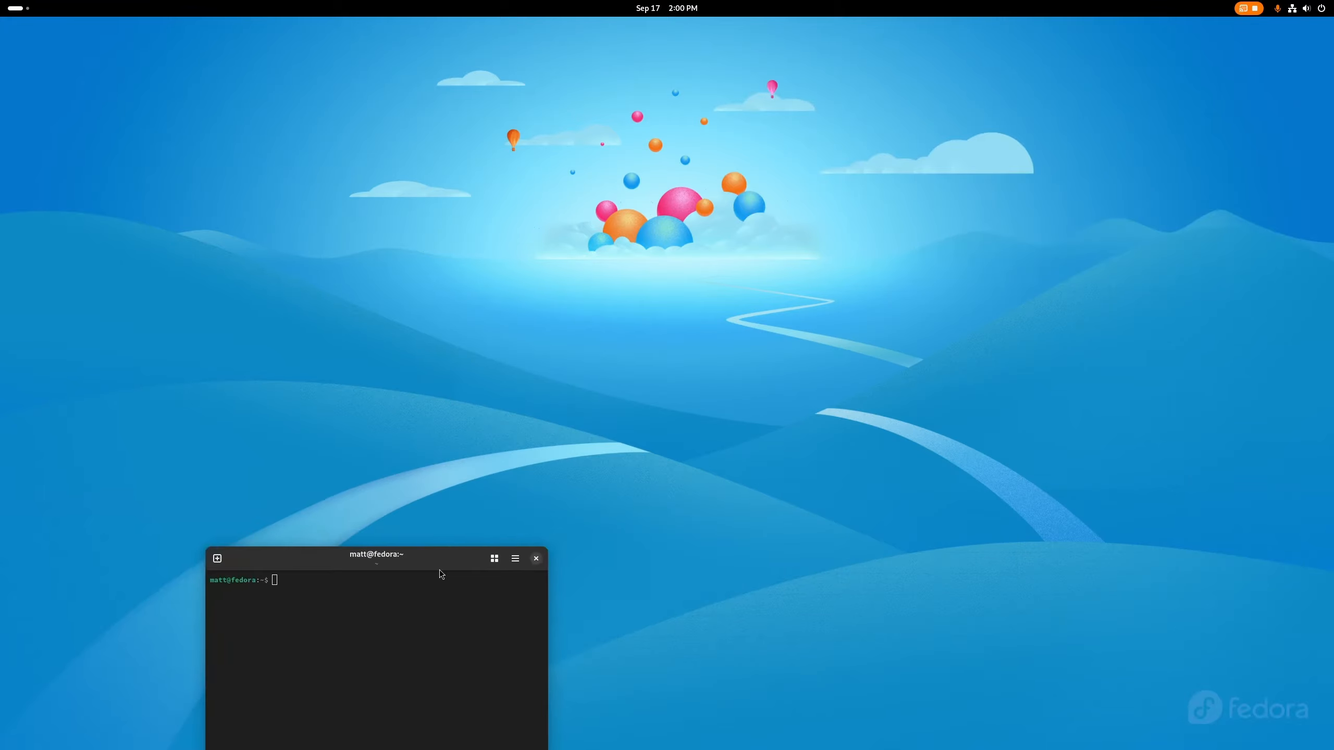
drag(377, 554, 359, 520)
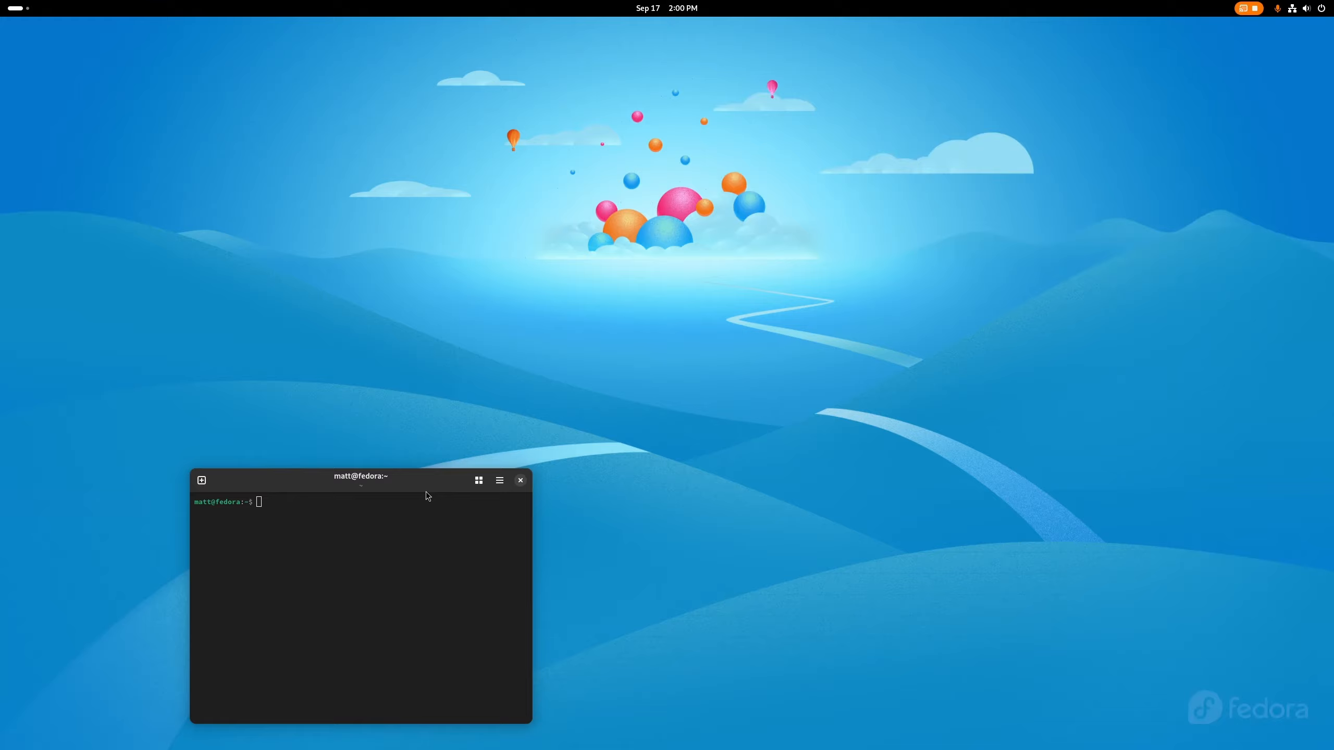
drag(360, 476, 319, 302)
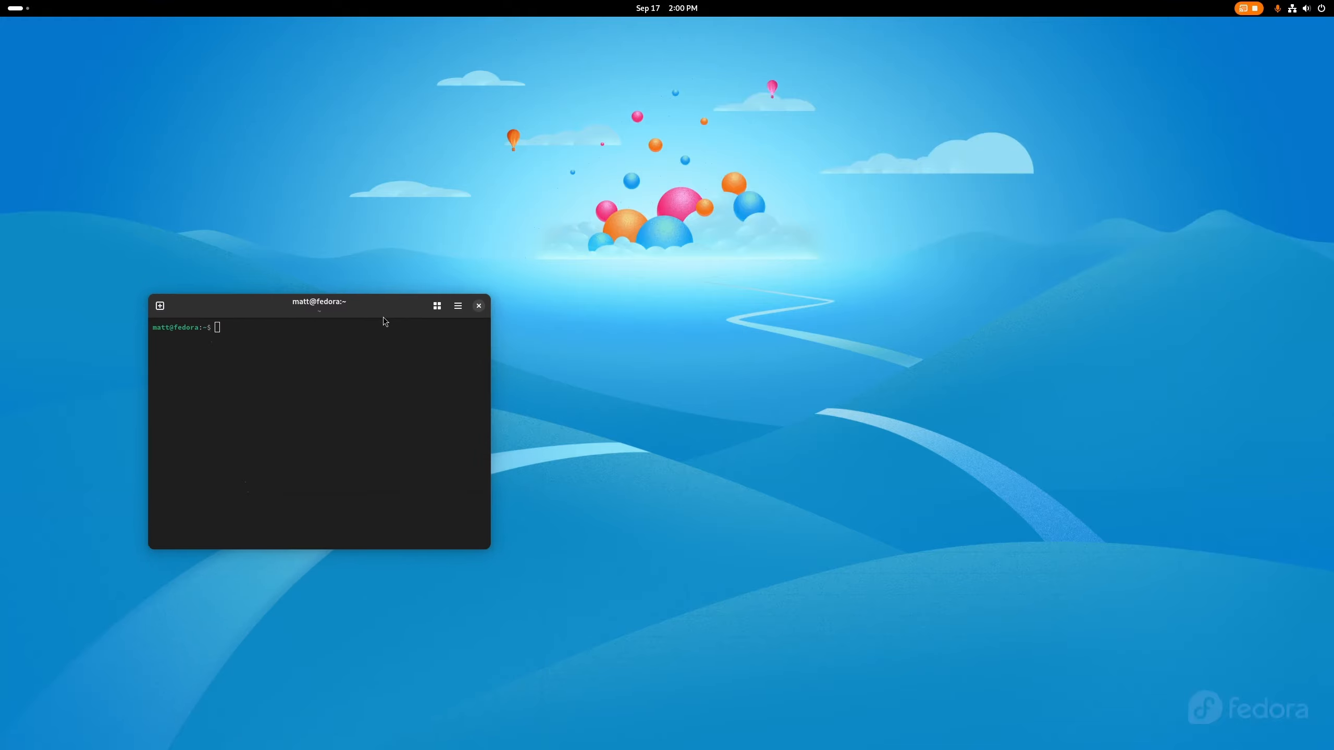
mouse_move(457, 306)
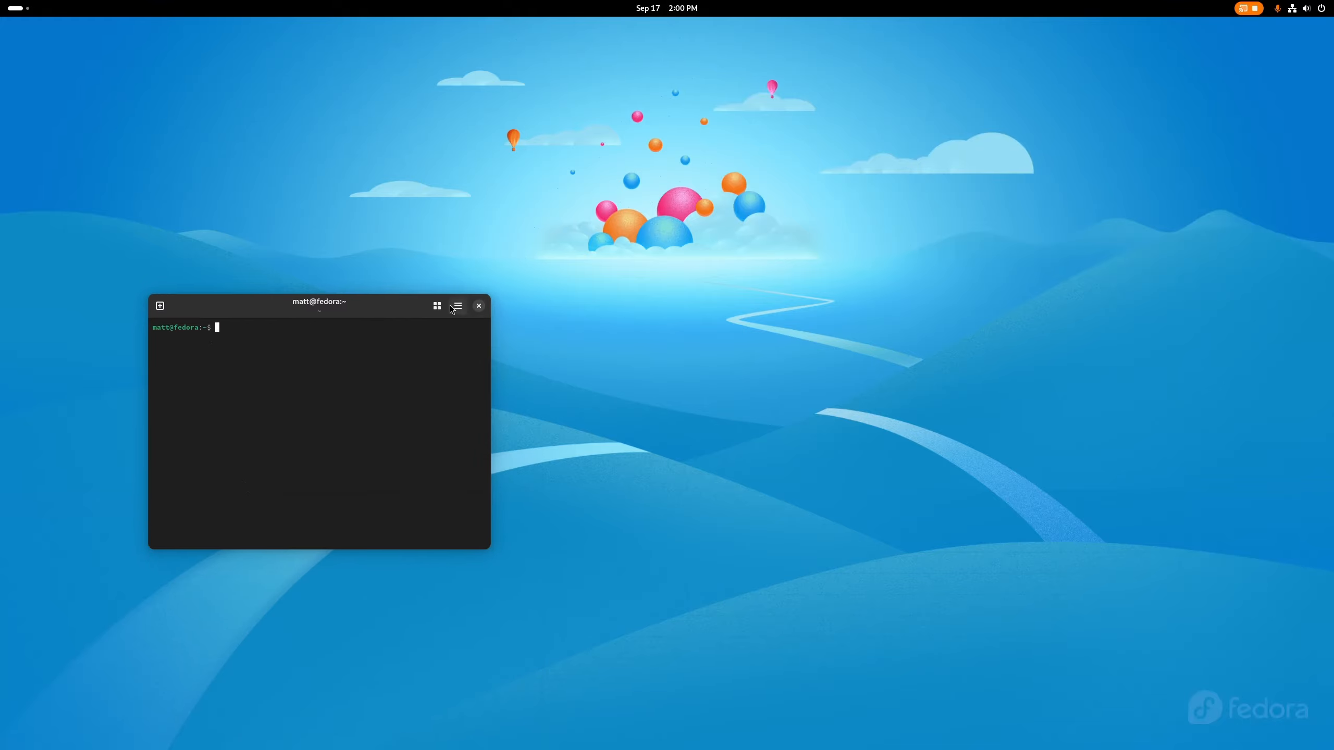
drag(319, 303, 346, 253)
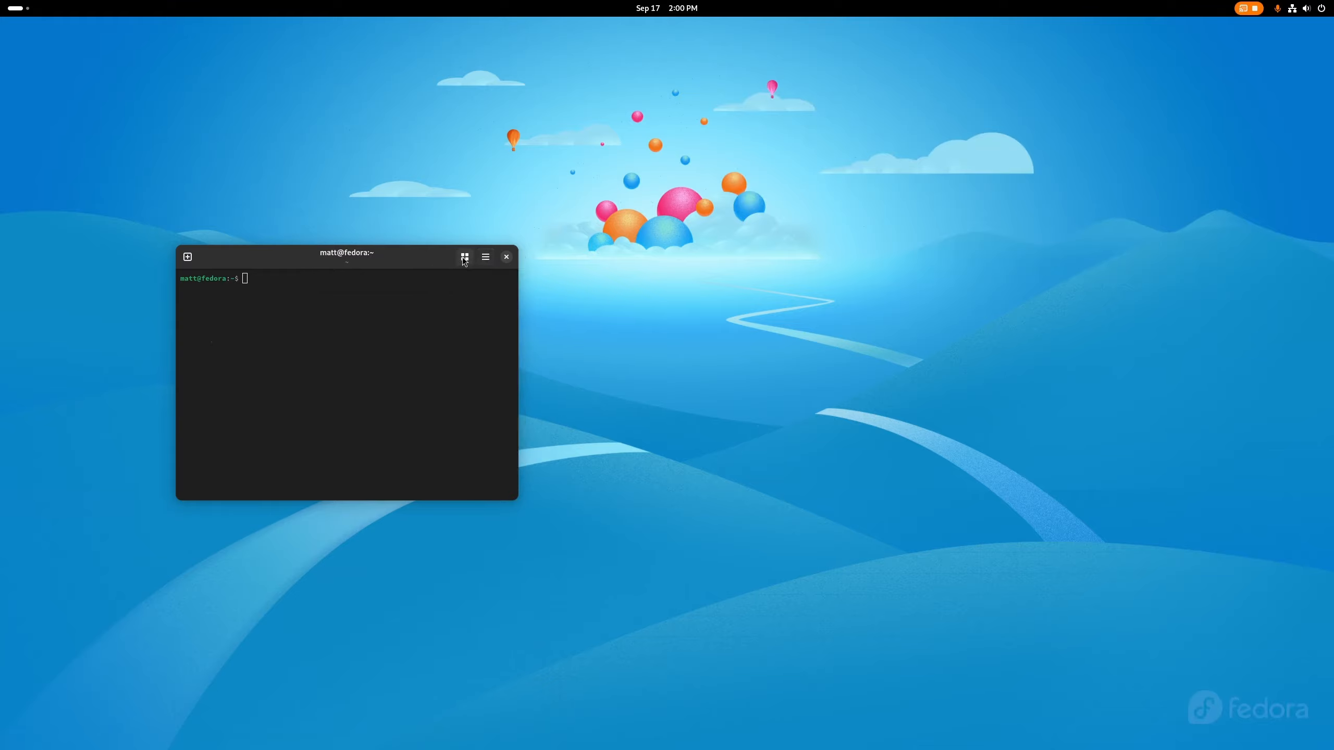
Show and leave the tab overview, then reach the Appearance palette preferences
click(464, 257)
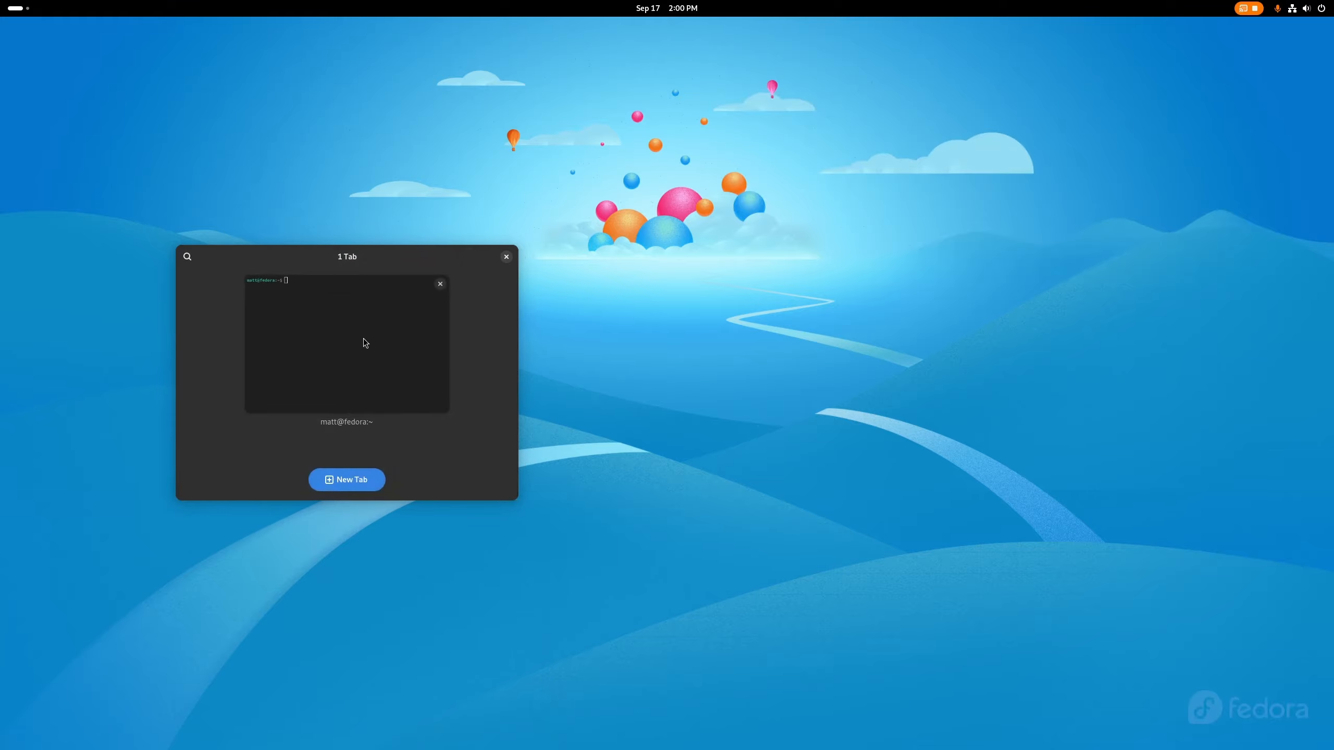
click(505, 256)
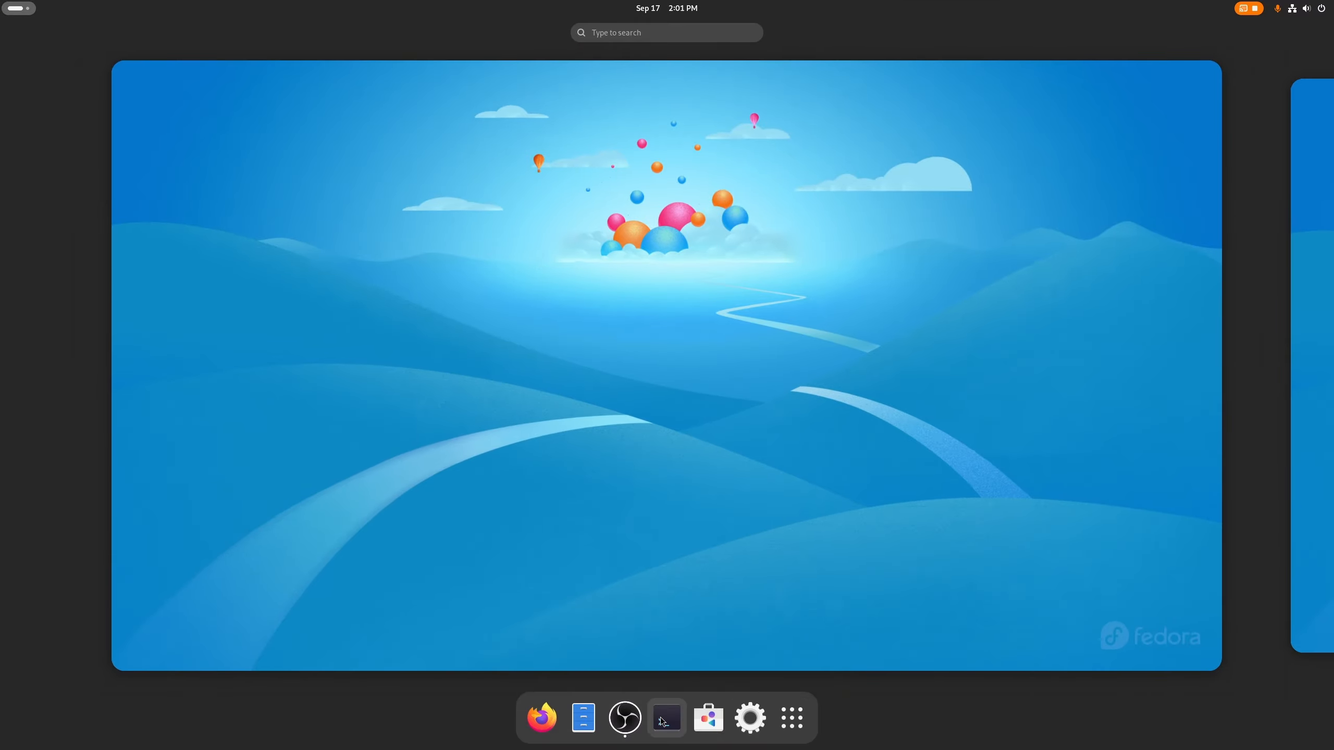
click(666, 716)
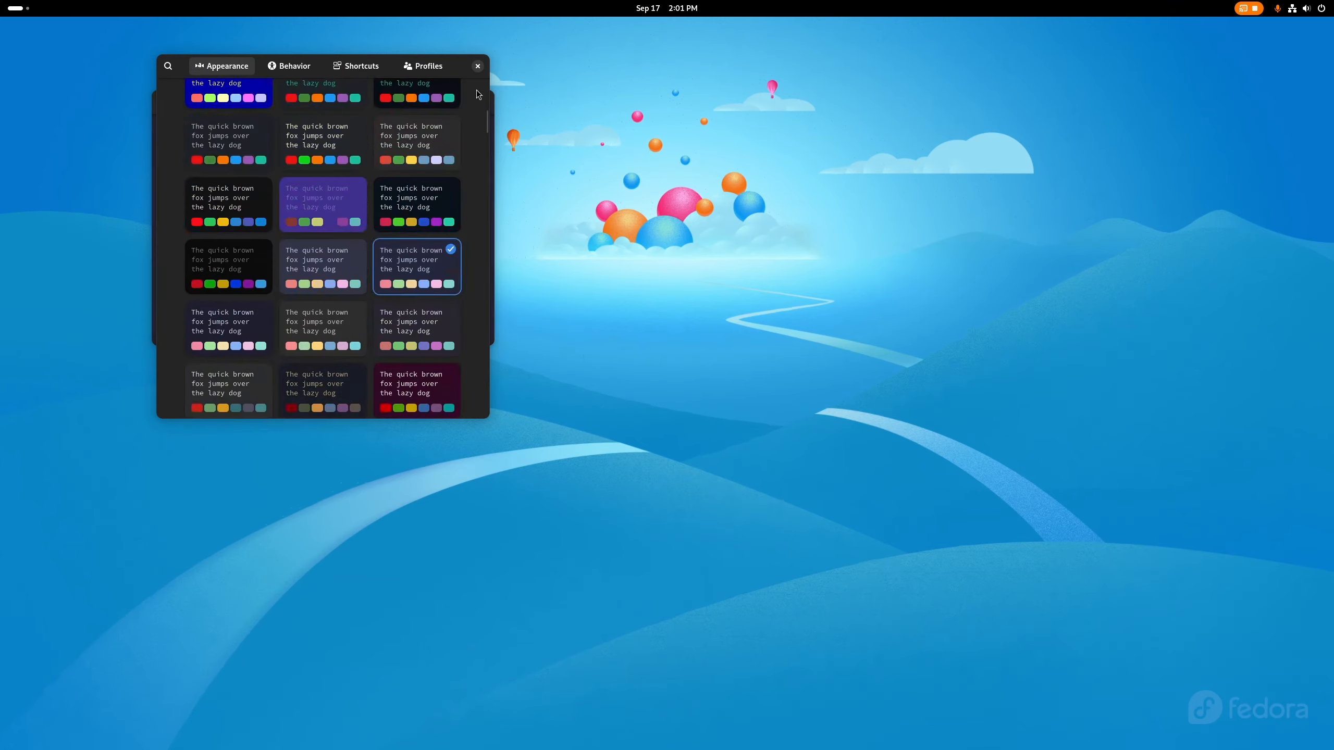
Close Preferences keeping the navy palette and drag the terminal to the desktop centre
click(477, 66)
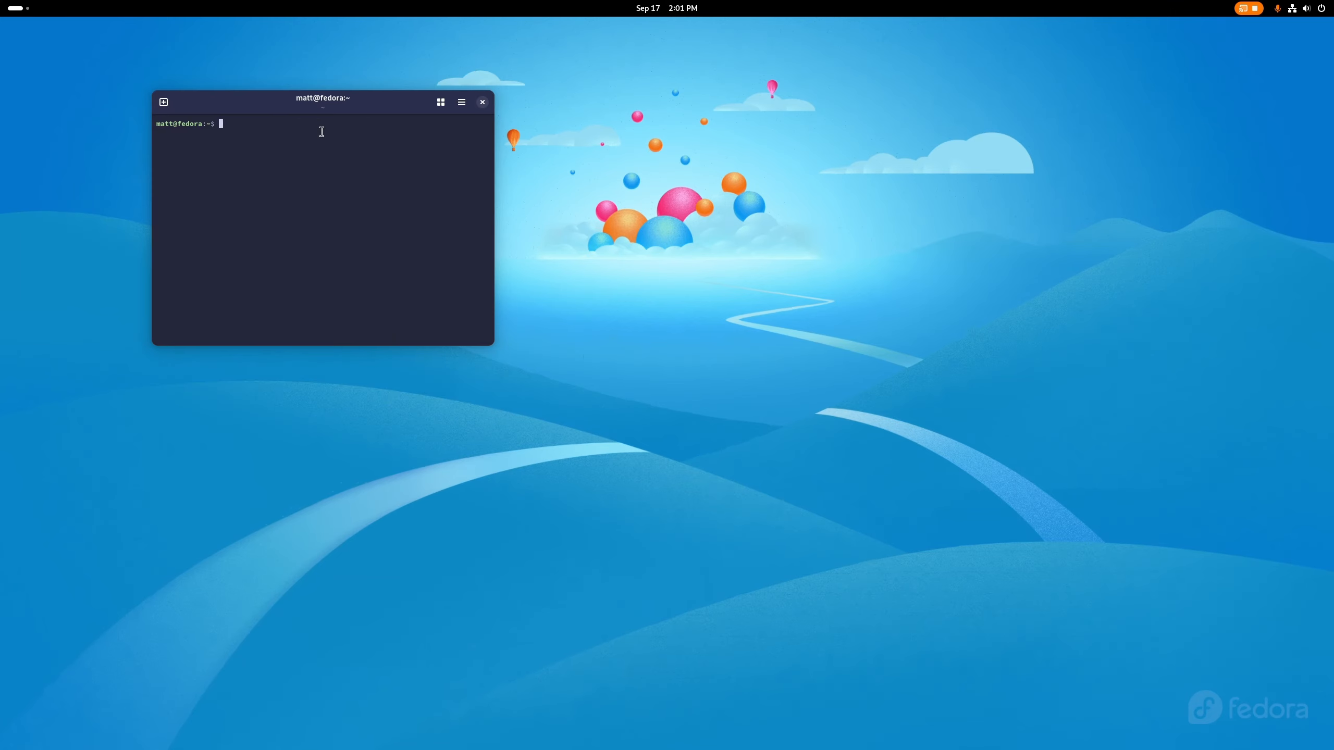
drag(322, 97, 259, 92)
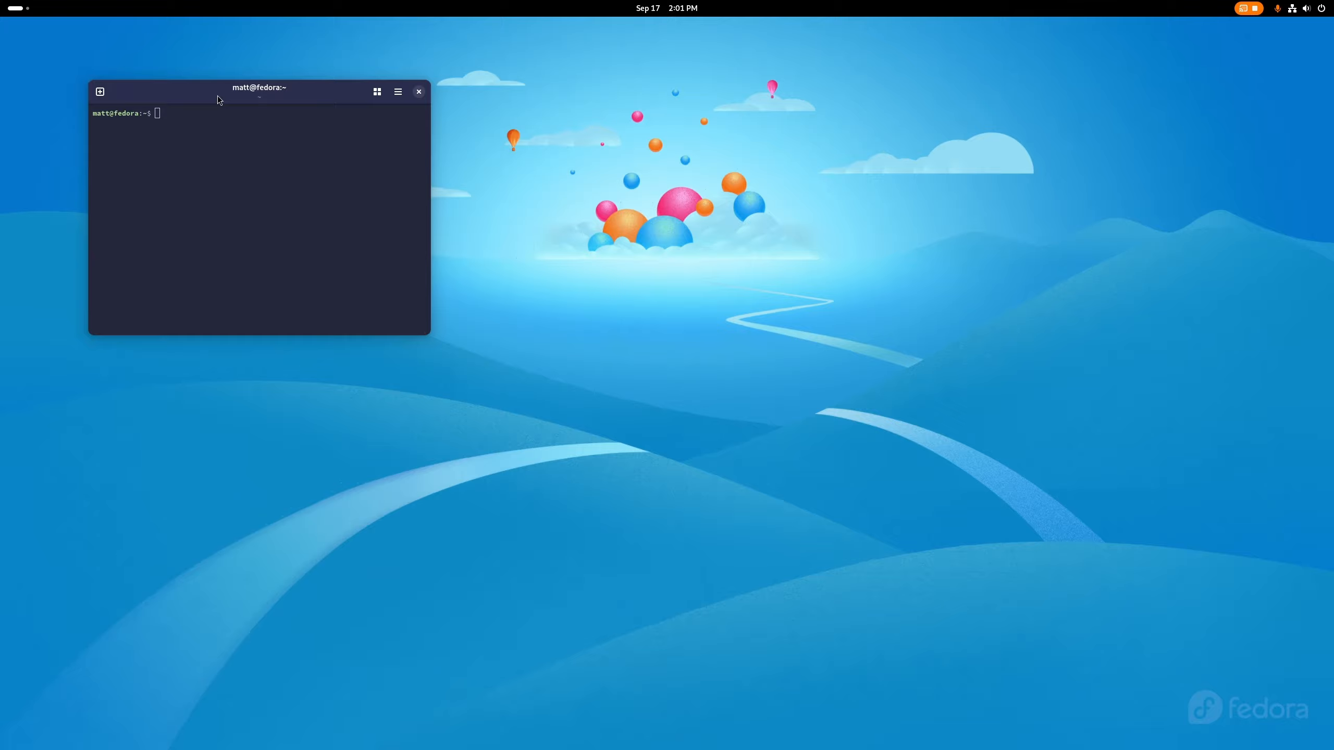
drag(258, 88, 818, 253)
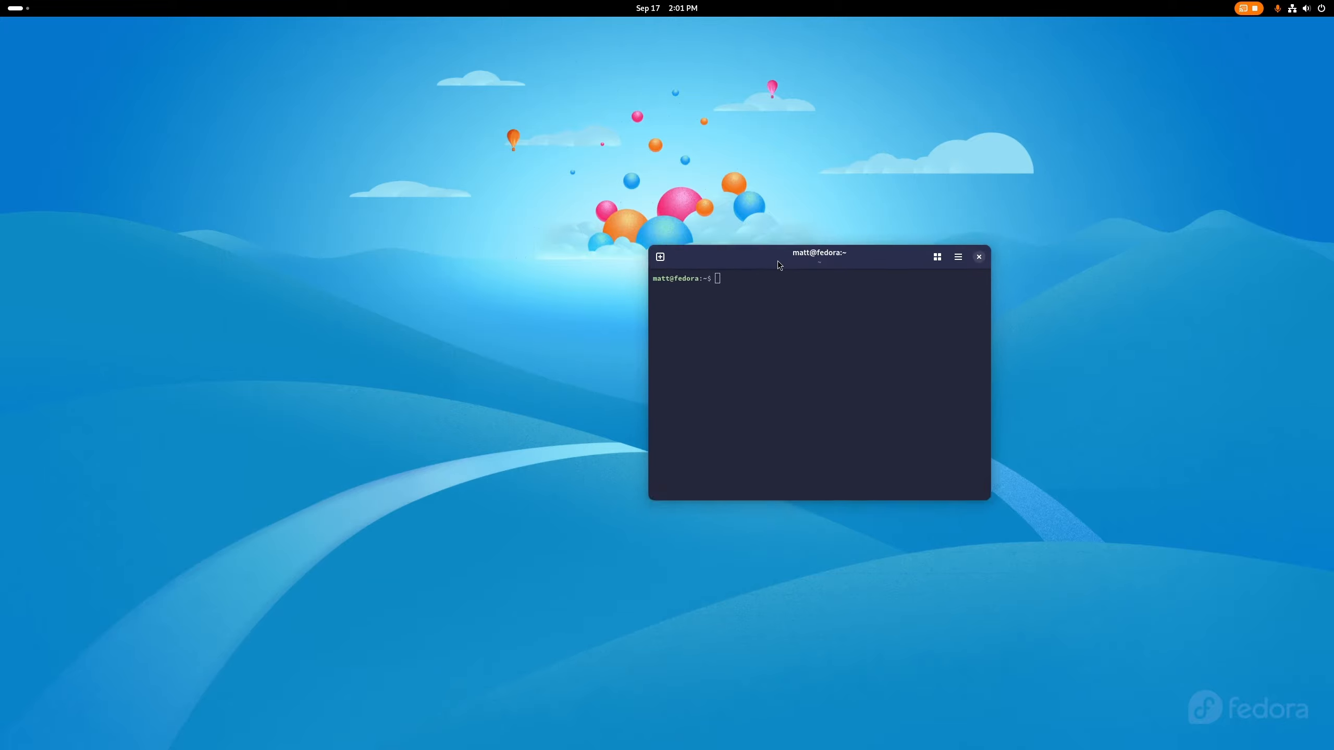
drag(819, 257, 583, 188)
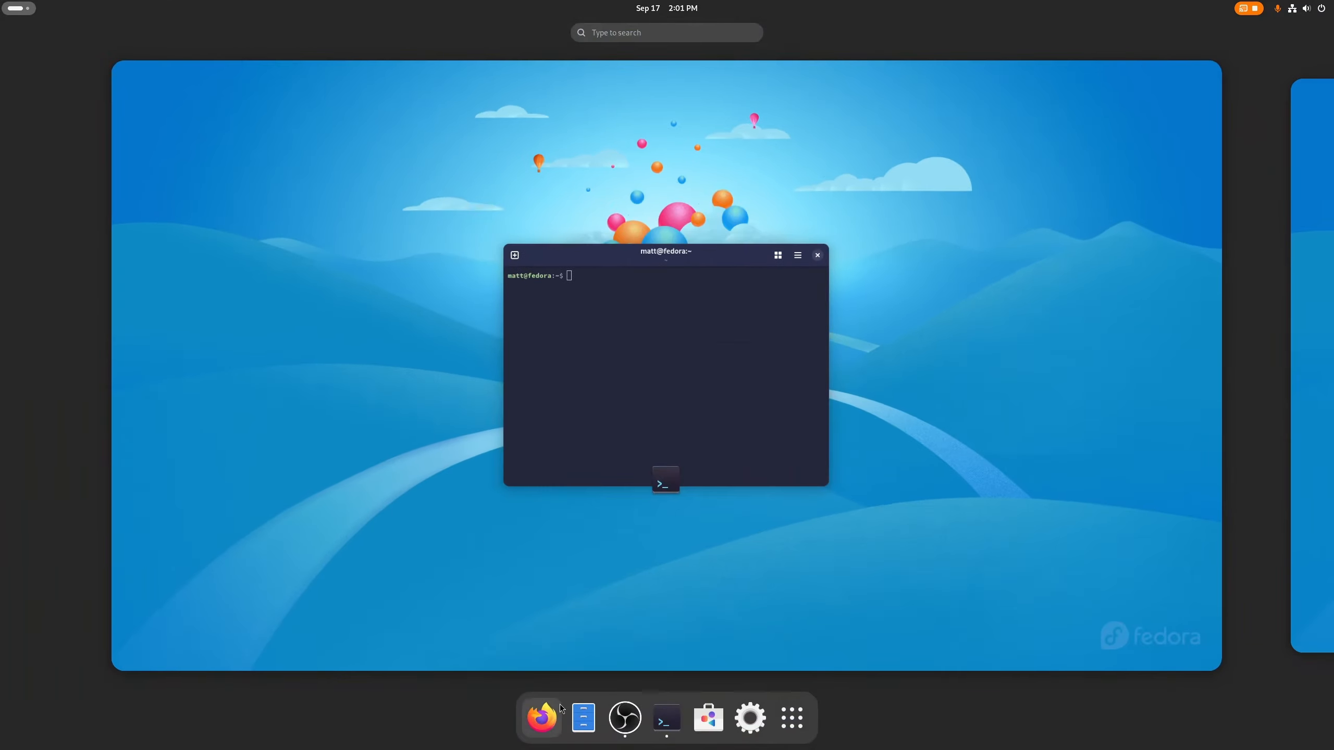
click(541, 717)
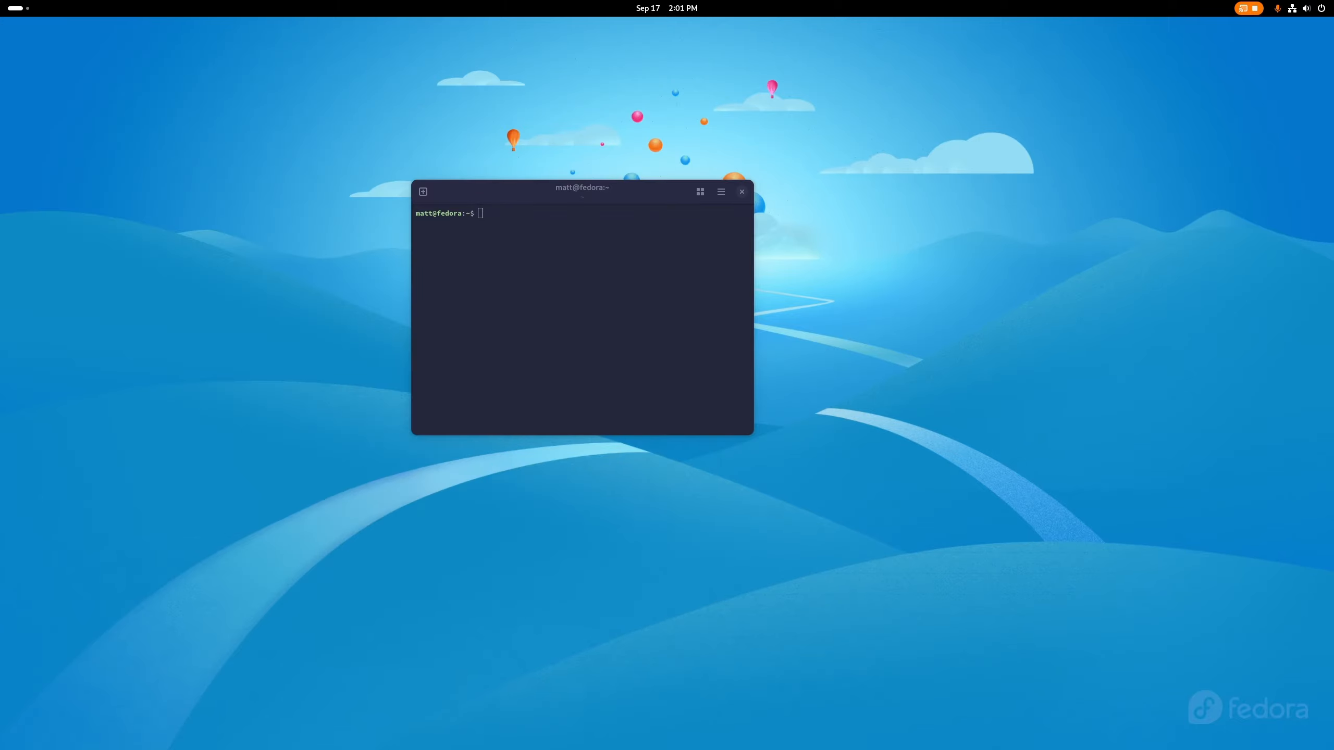
Install kernel-headers and cachyos-settings with sudo dnf, confirming each with y
double_click(582, 188)
text(kernel-header)
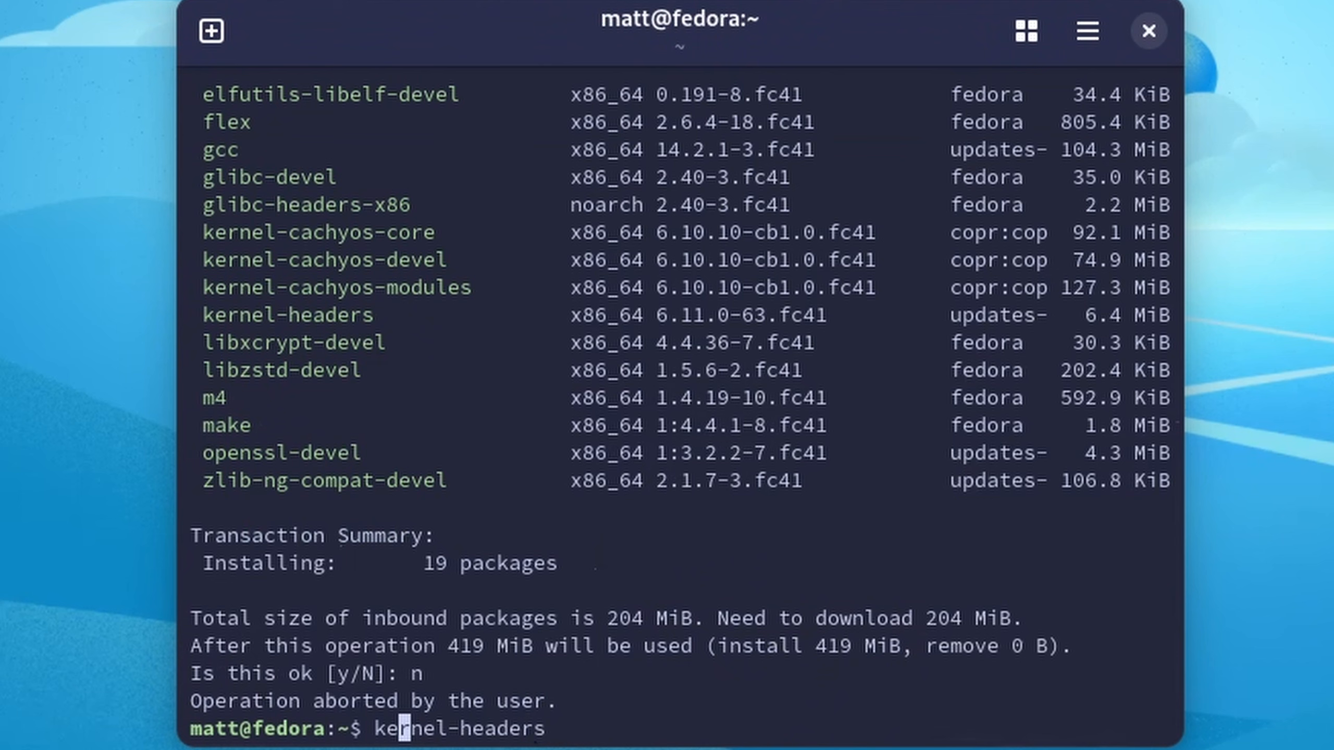
text(sudo  dnf in)
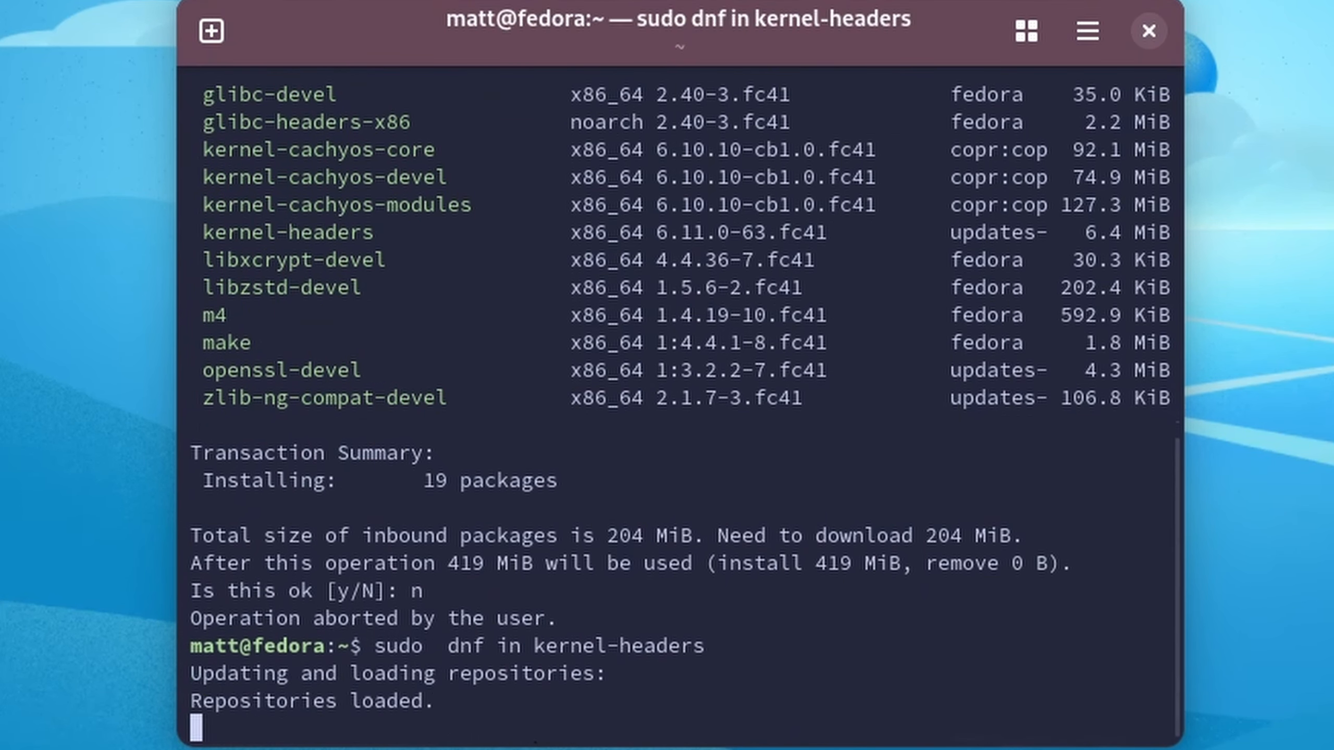
text(y/N]: y)
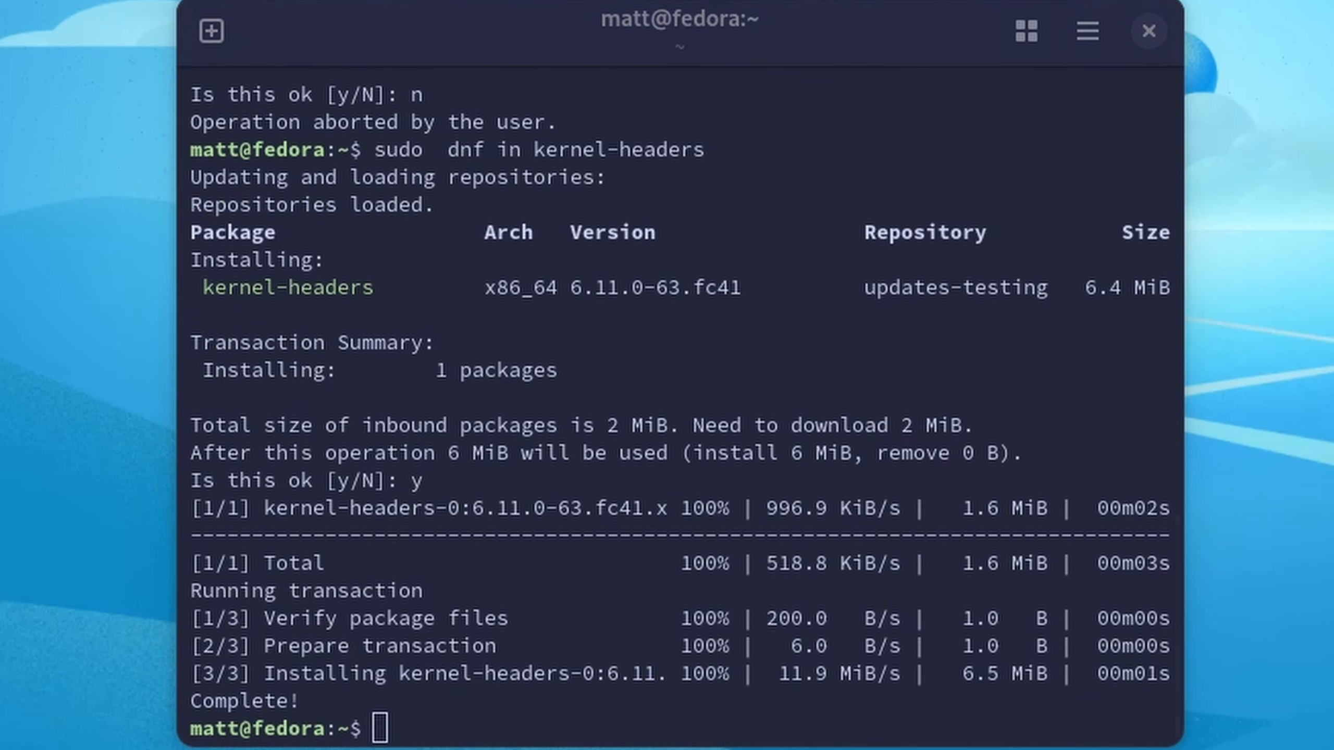
right_click(901, 493)
text(sudo dnf in cachyos-settings)
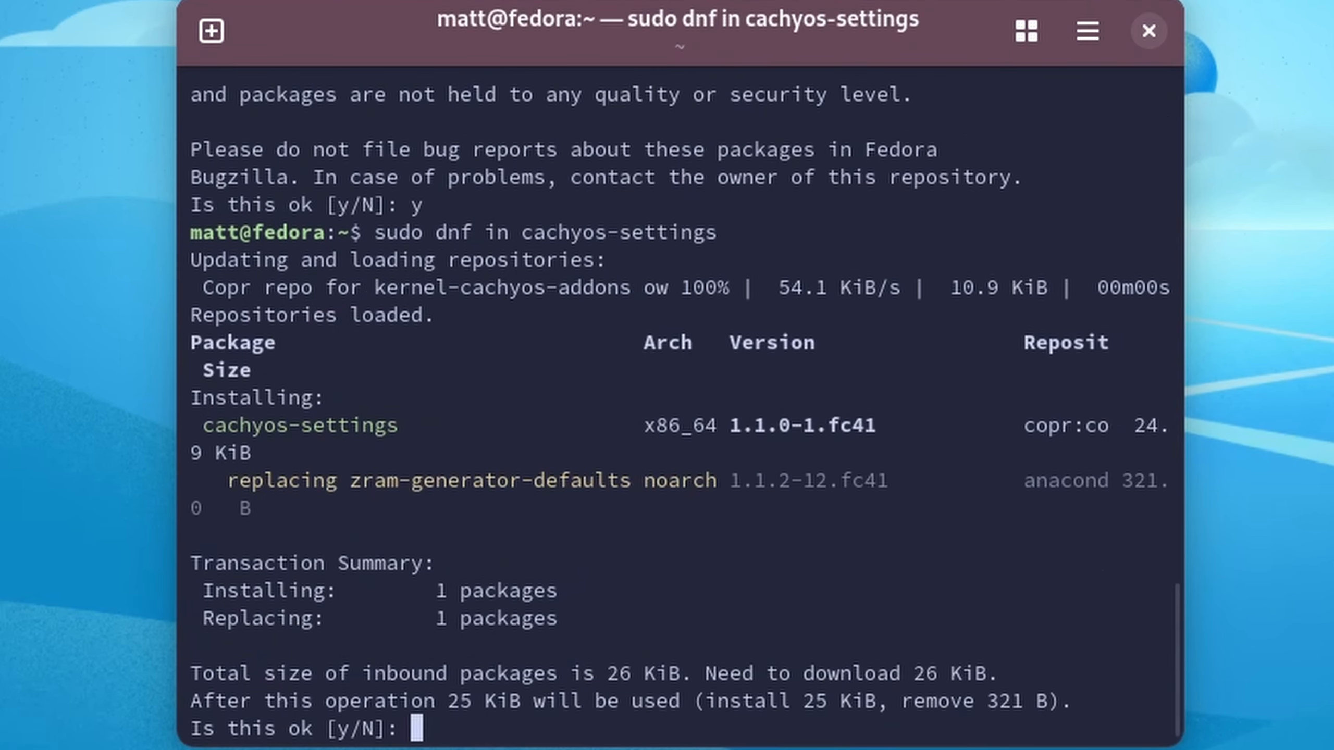
text(y)
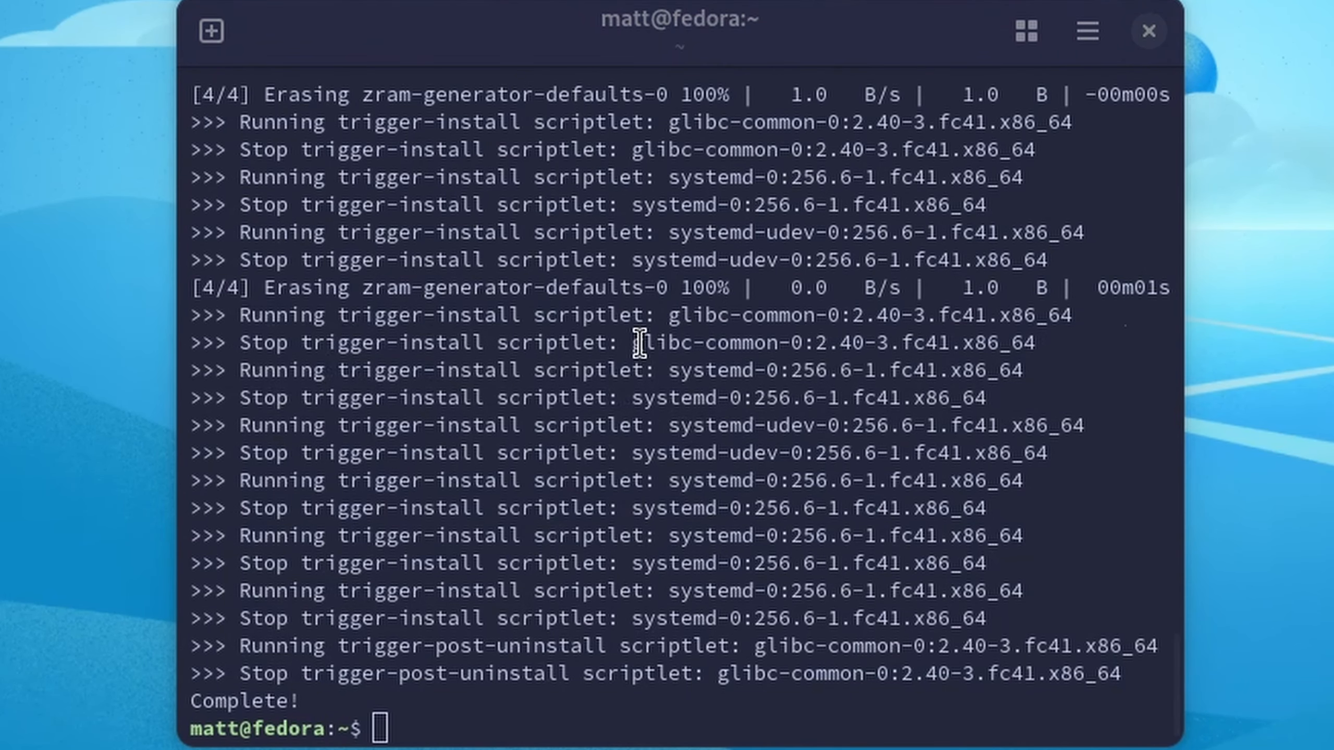
Run sudo dracut -f --regenerate-all to rebuild every initramfs image
text(sudo dracut -f)
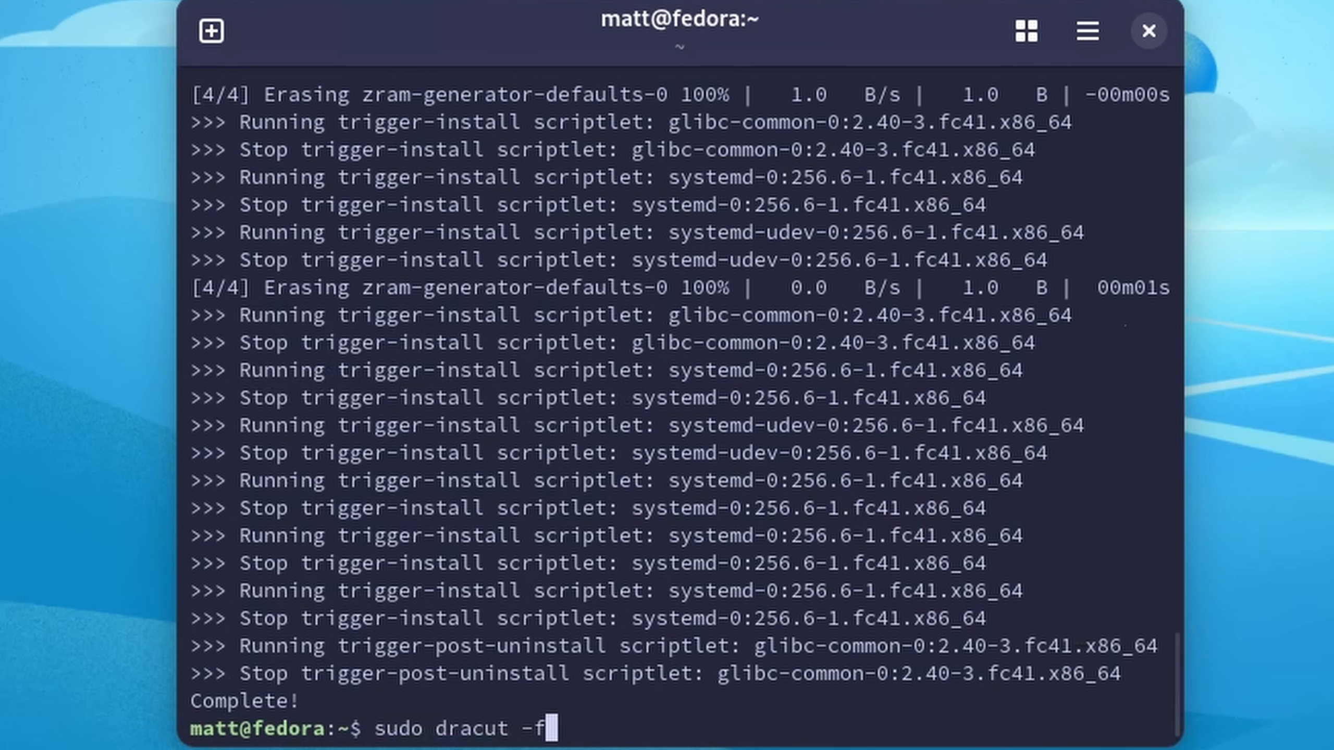
text(--regenerate-all)
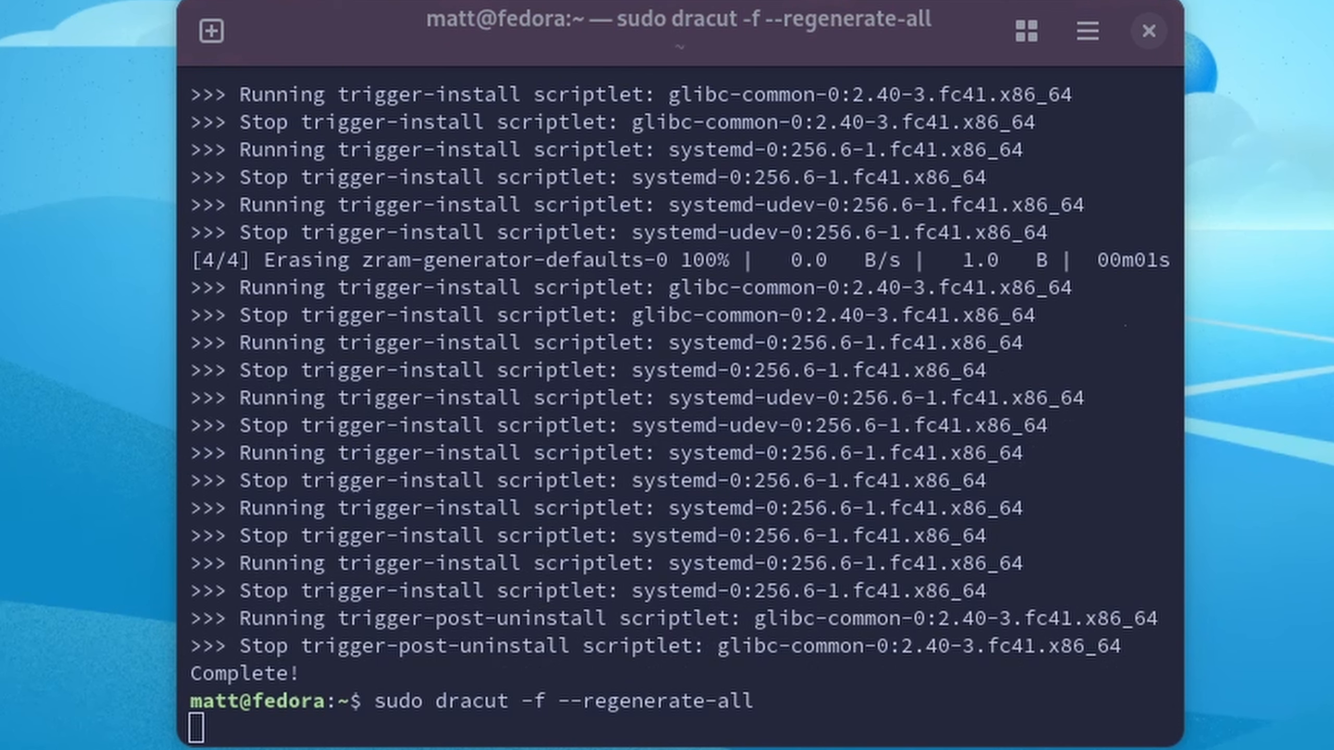
mouse_move(1140, 629)
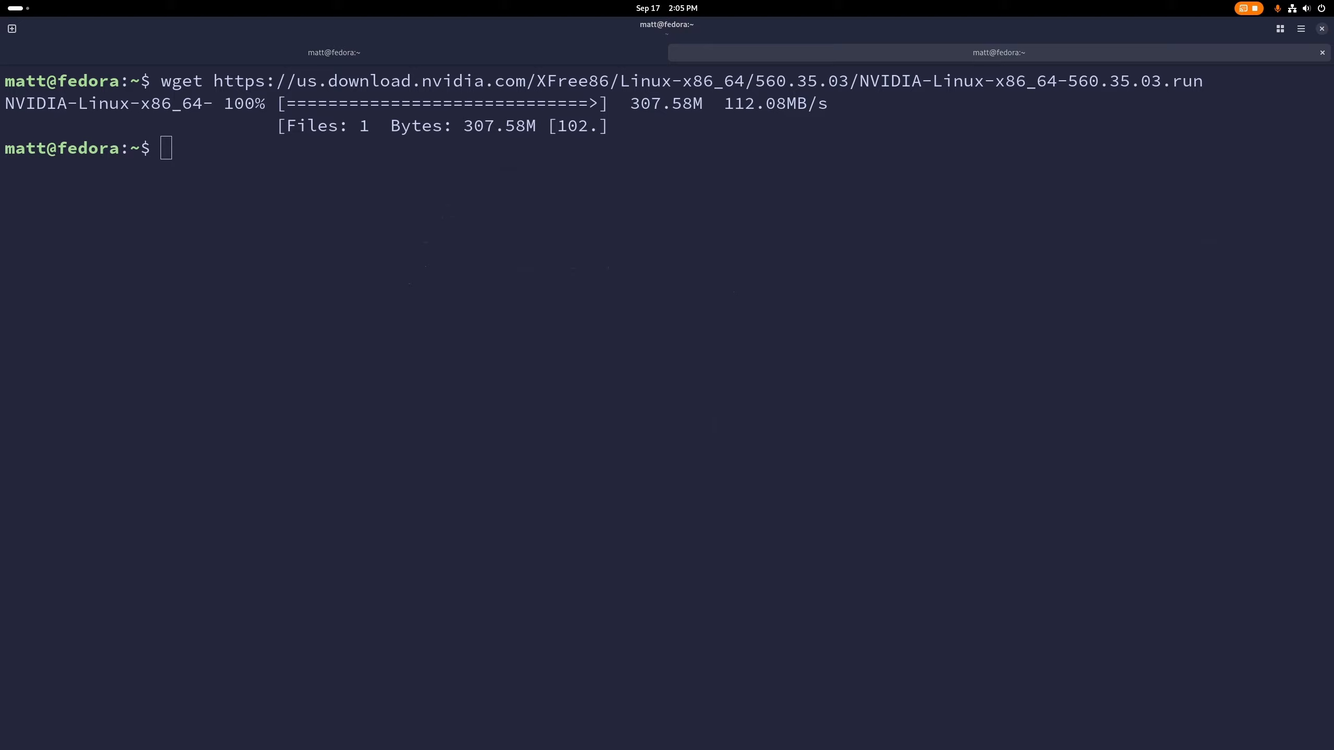
Install kernel-devel, gcc, dkms and other driver dependencies, then run sudo passwd
text(sudo dnf install kernel-devel kernel-headers gcc make dkms acpid libglvnd-glx libglvnd-opengl libglvnd-devel pkgconfig xorg-x11-server-Xwayland libxcb egl-wayland)
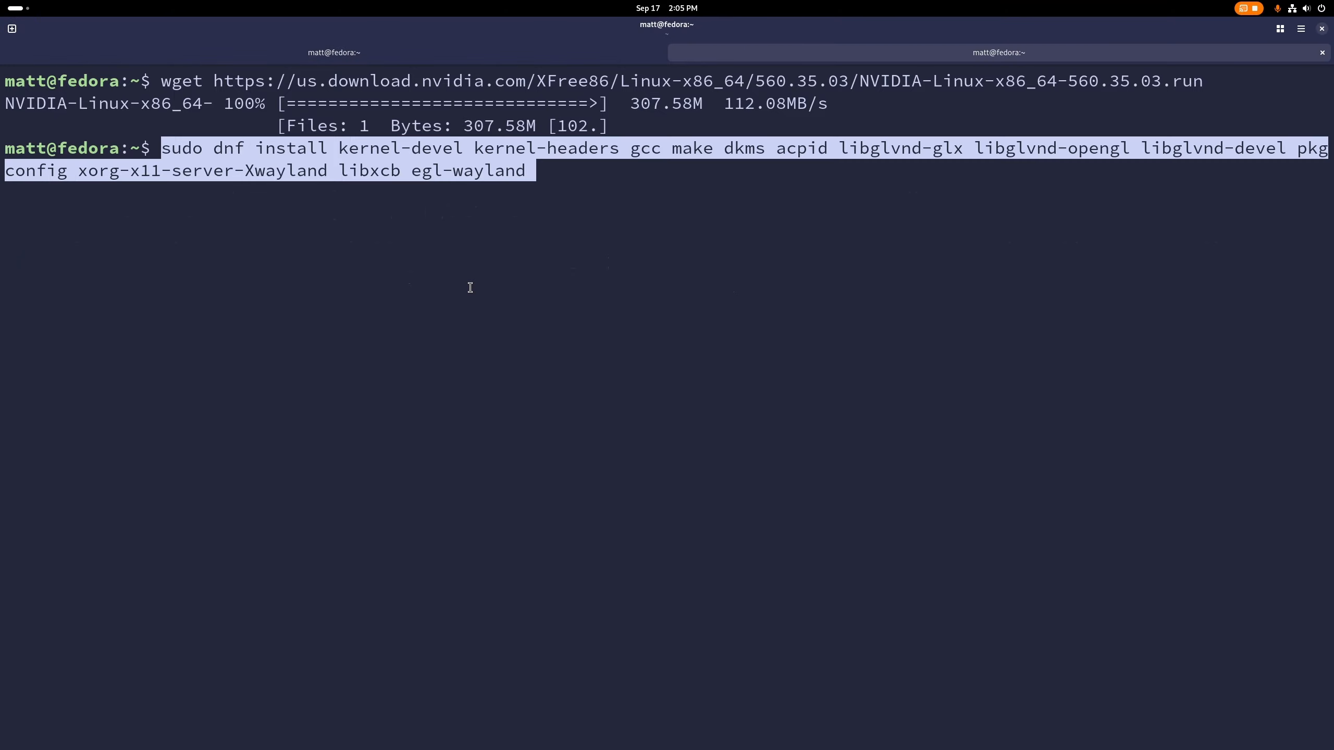
key(Return)
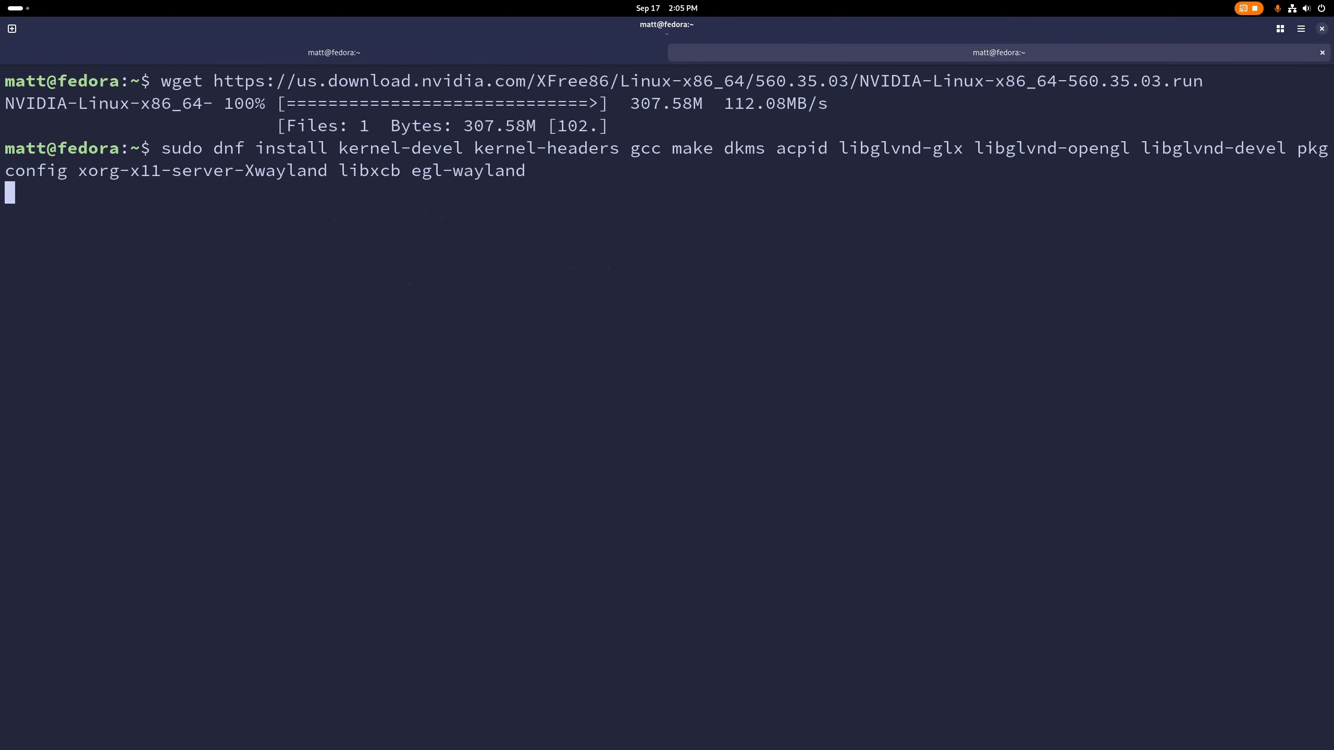
key(Return)
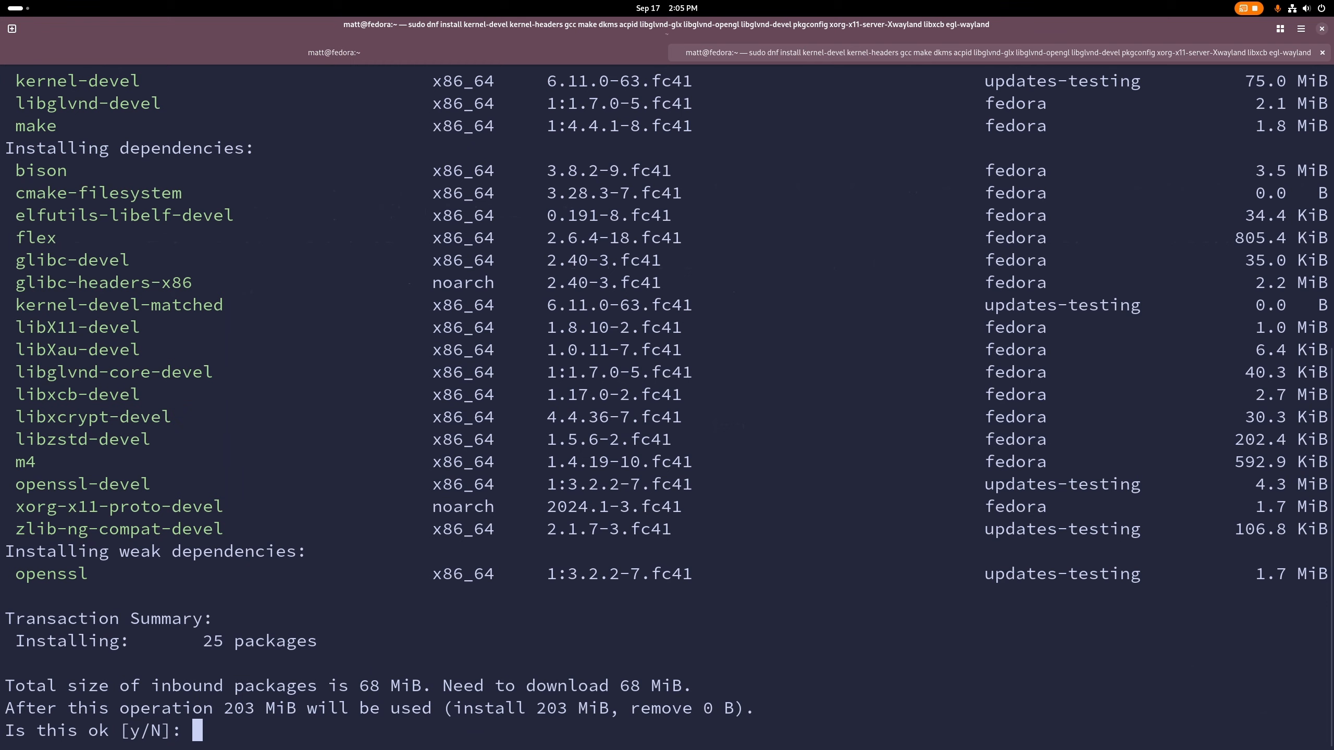
text(y)
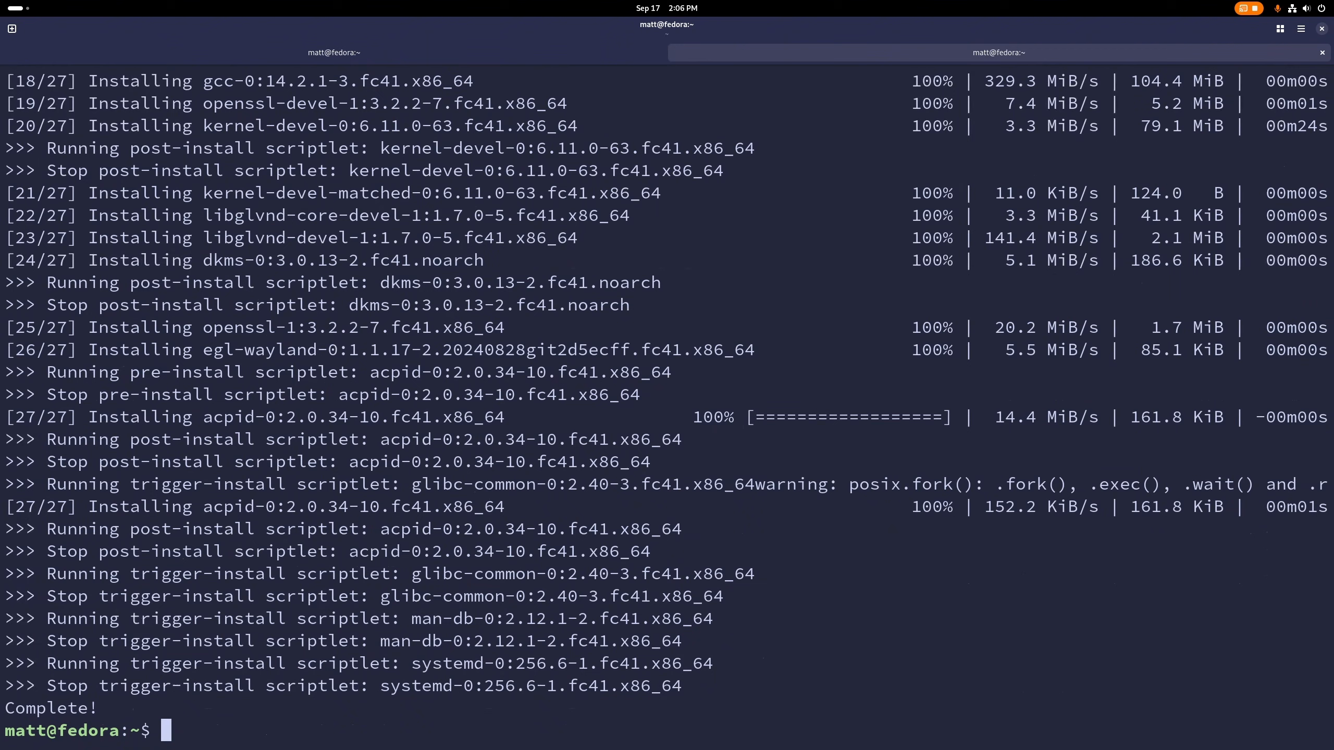
text(sudo passwd)
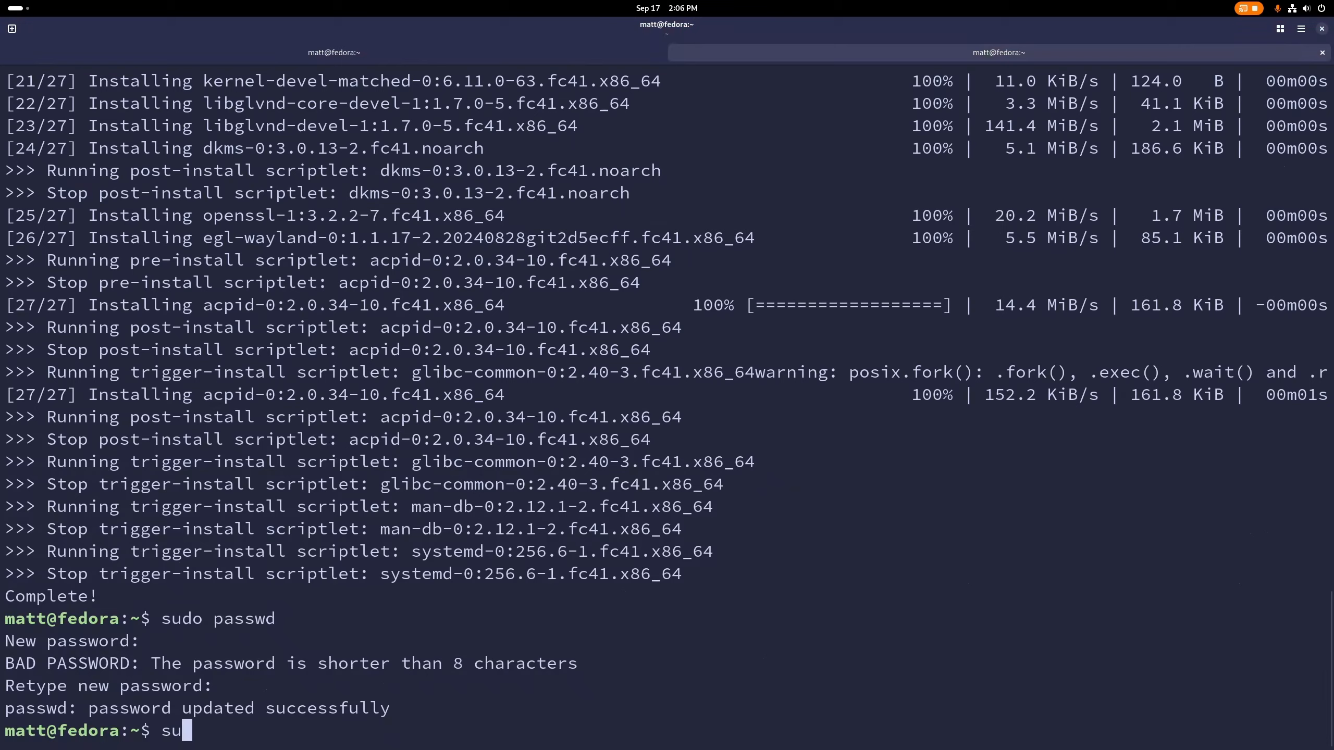
key(Return)
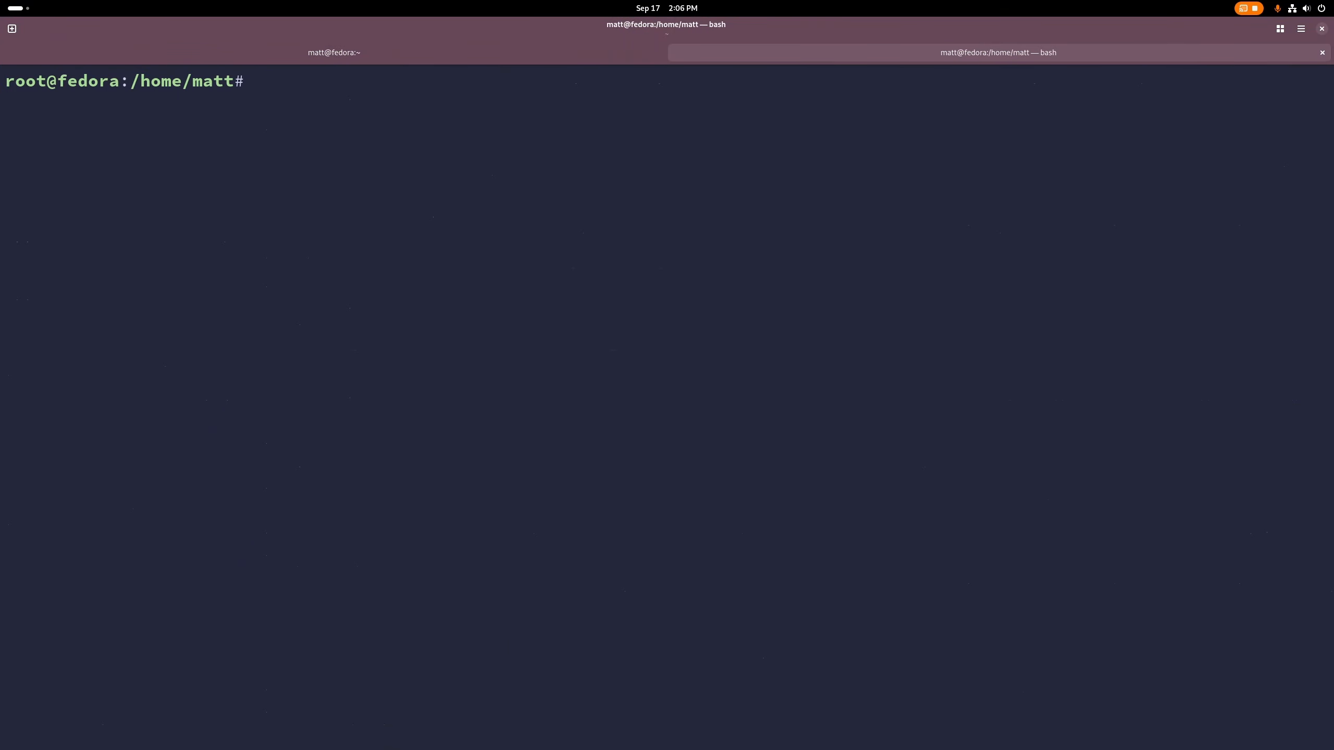
List files, make NVIDIA-Linux-x86_64-560.35.03.run executable, and start launching it with ./NV
text(ls)
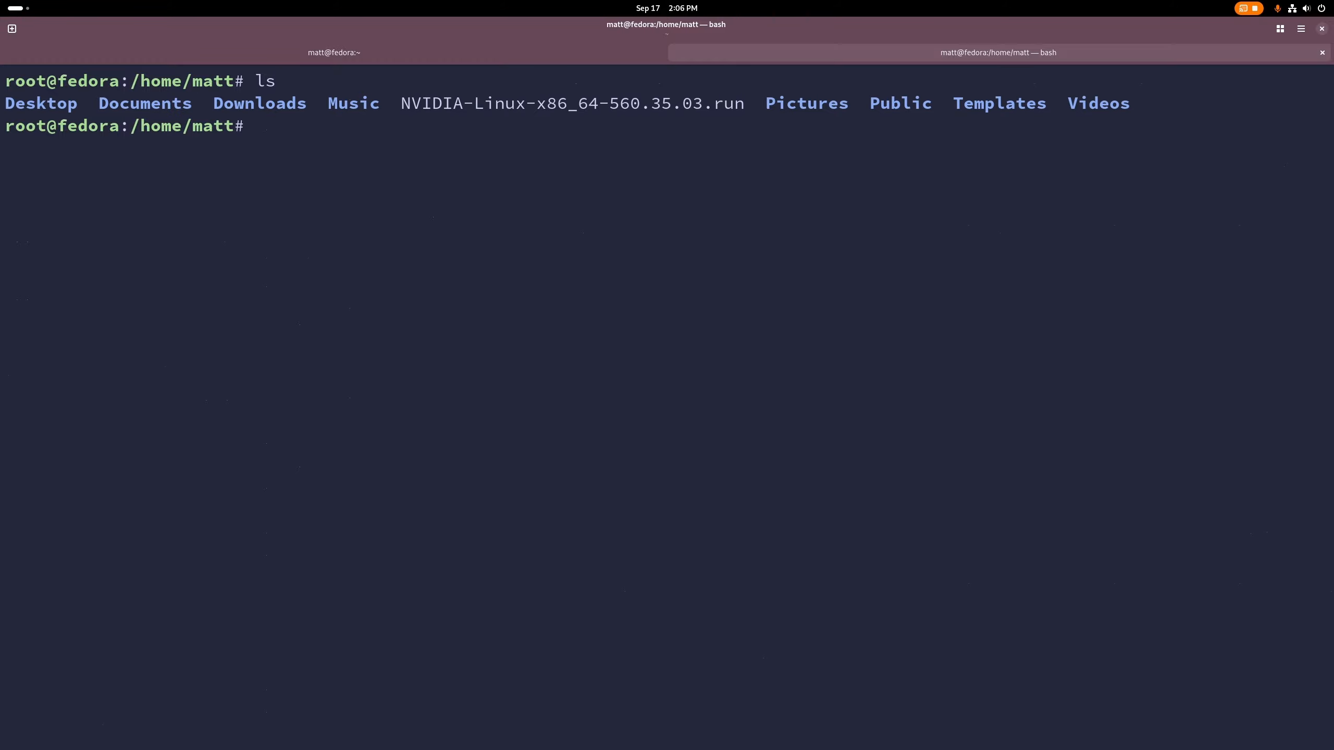
text(chmod +)
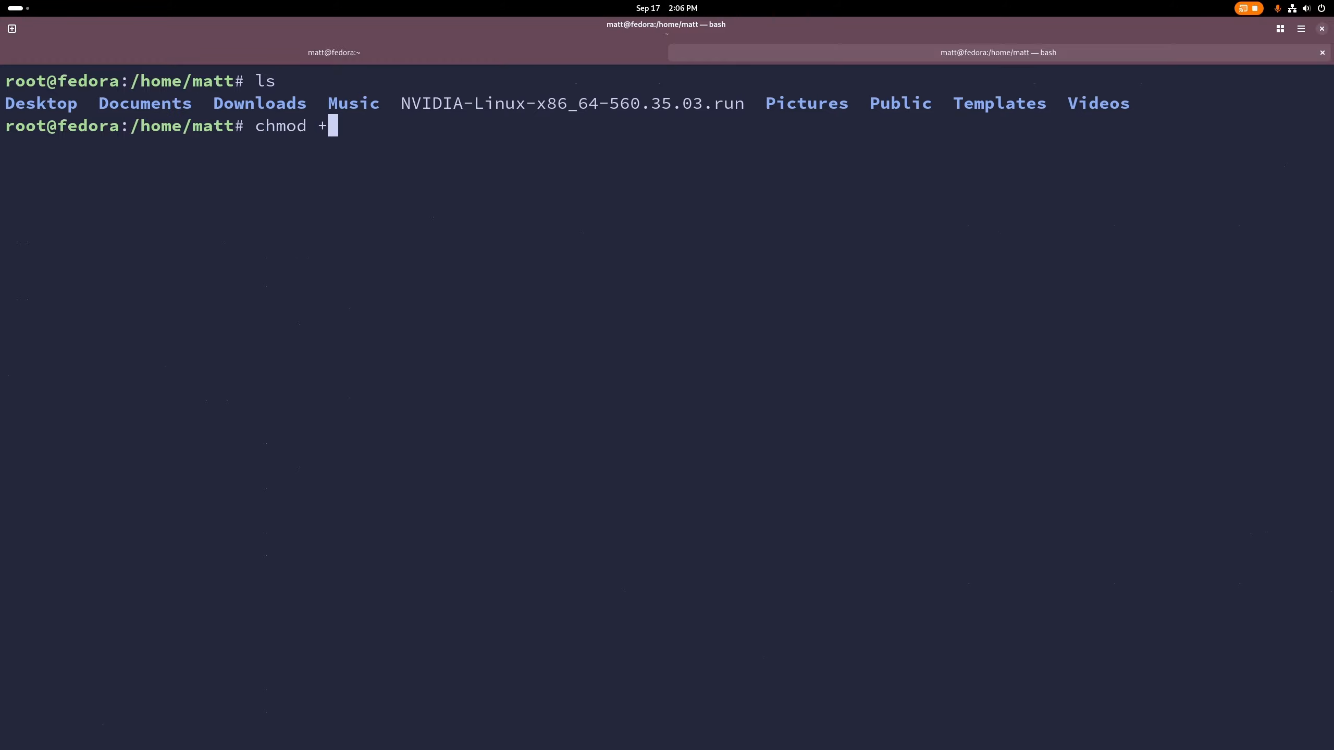
text(N)
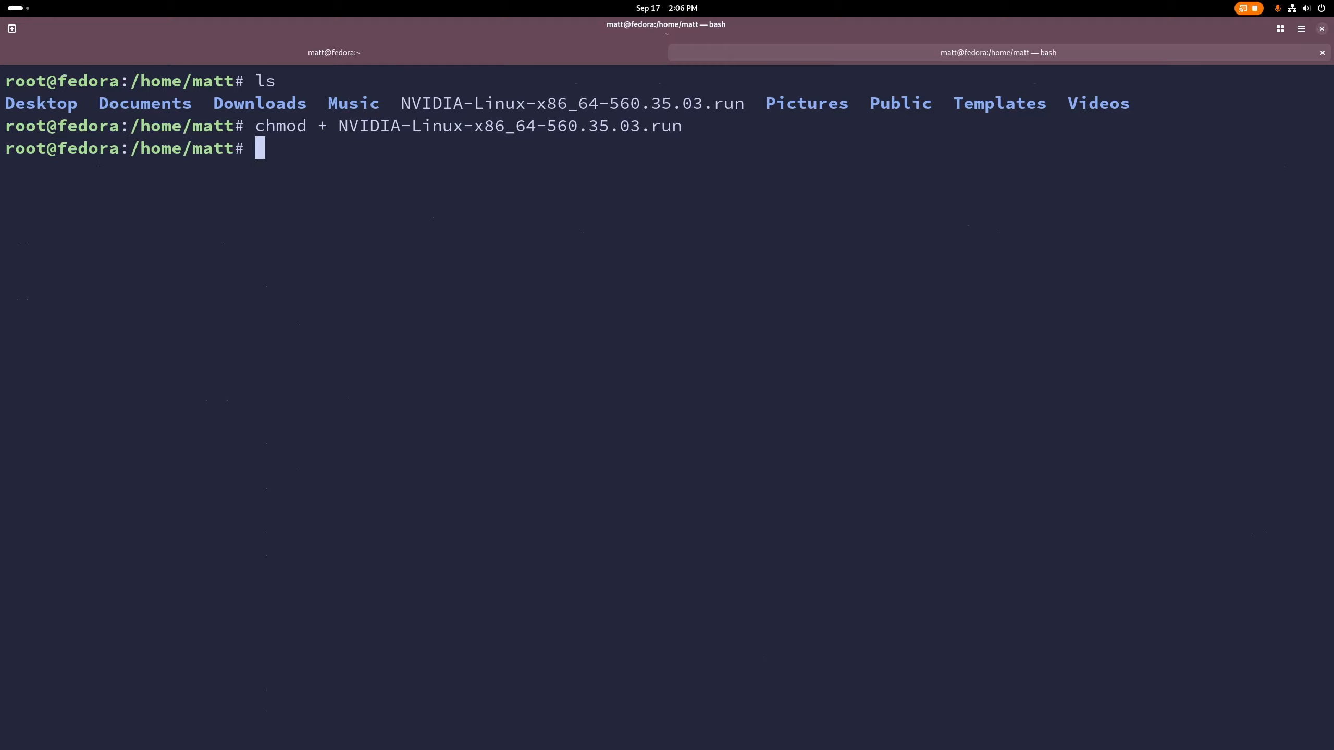
text(.)
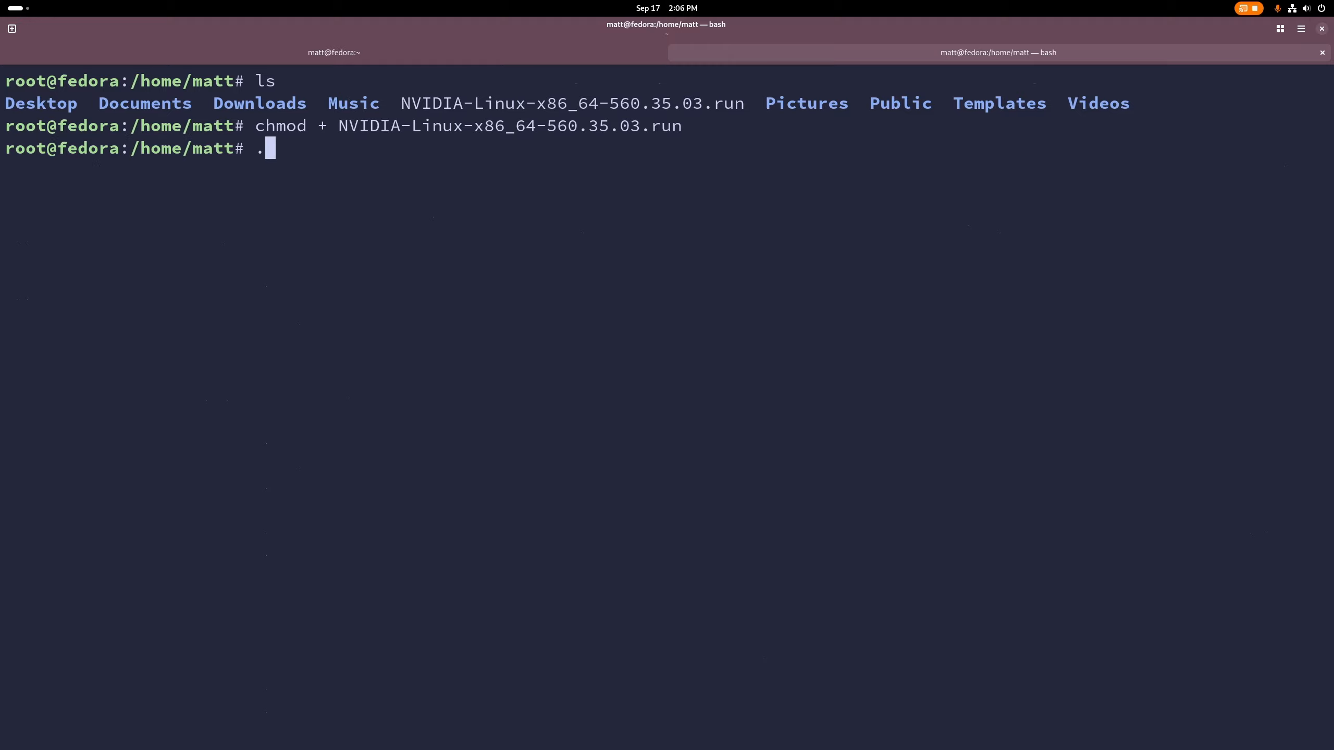
text(/)
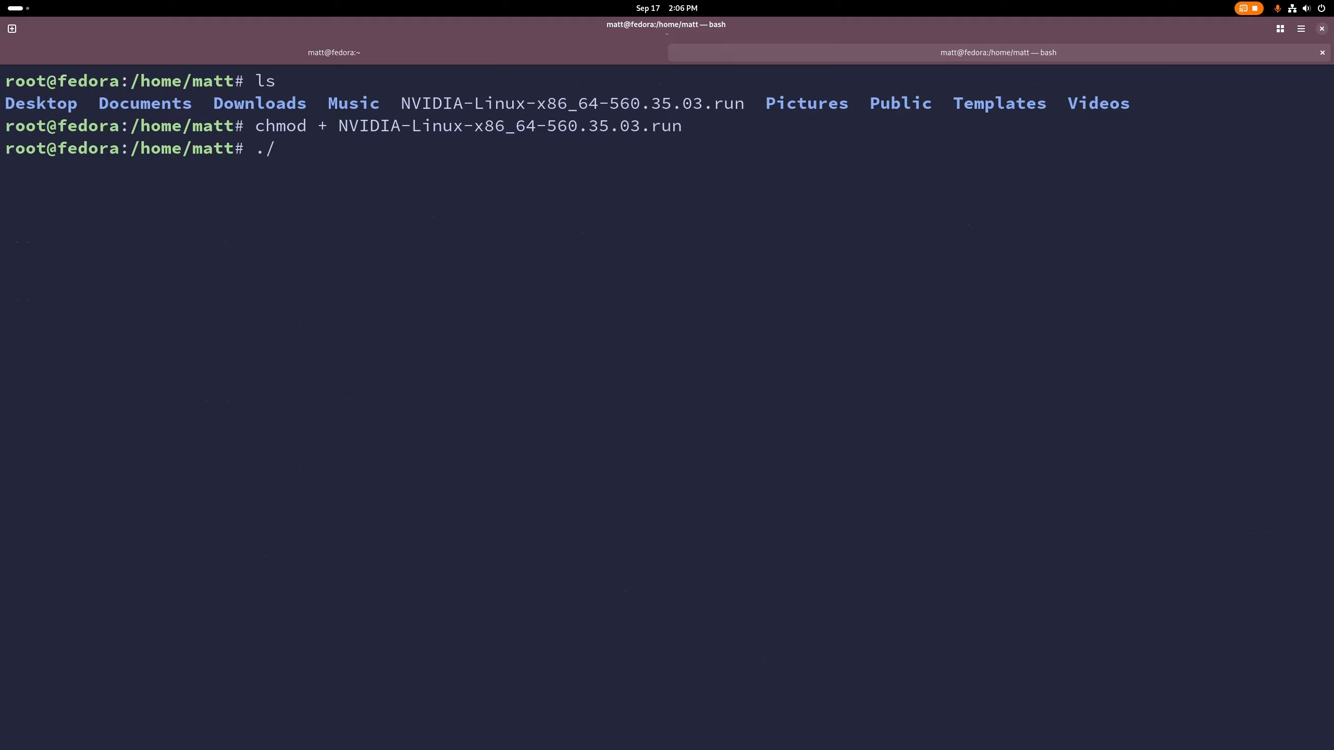
text(N)
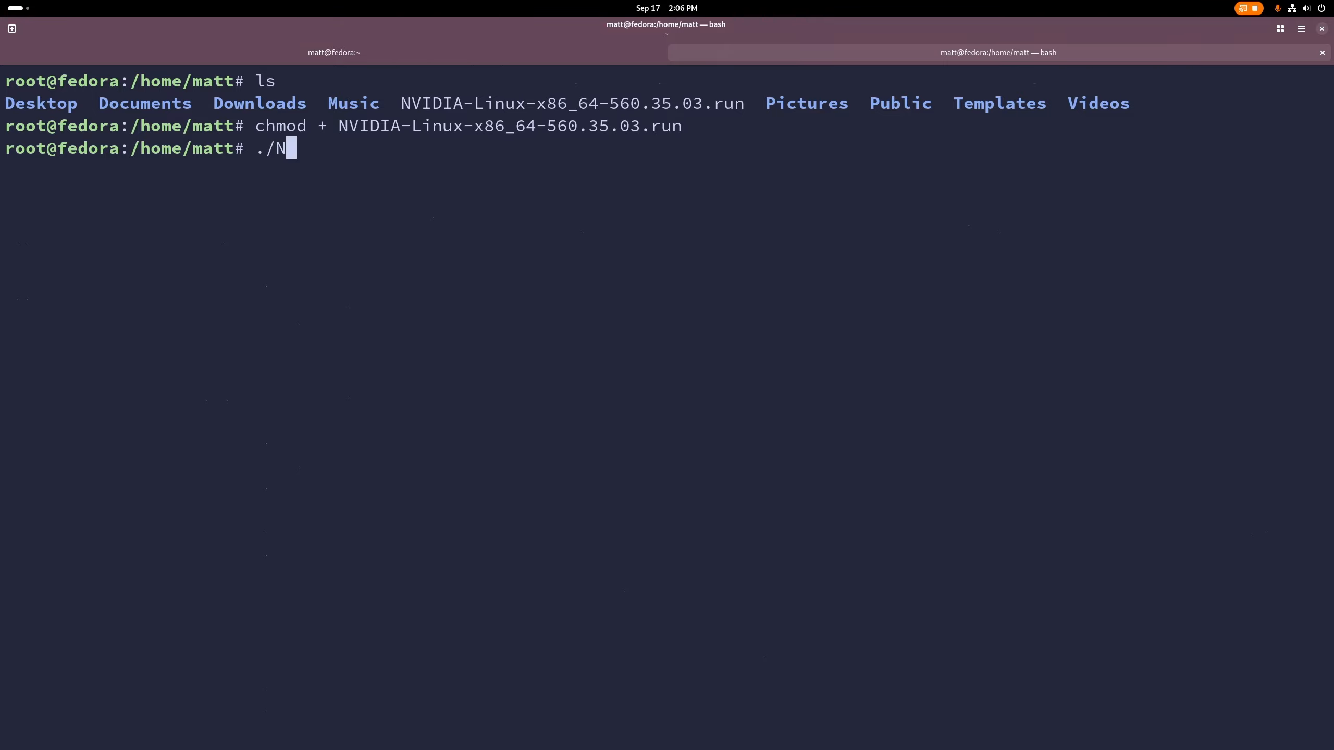
text(V)
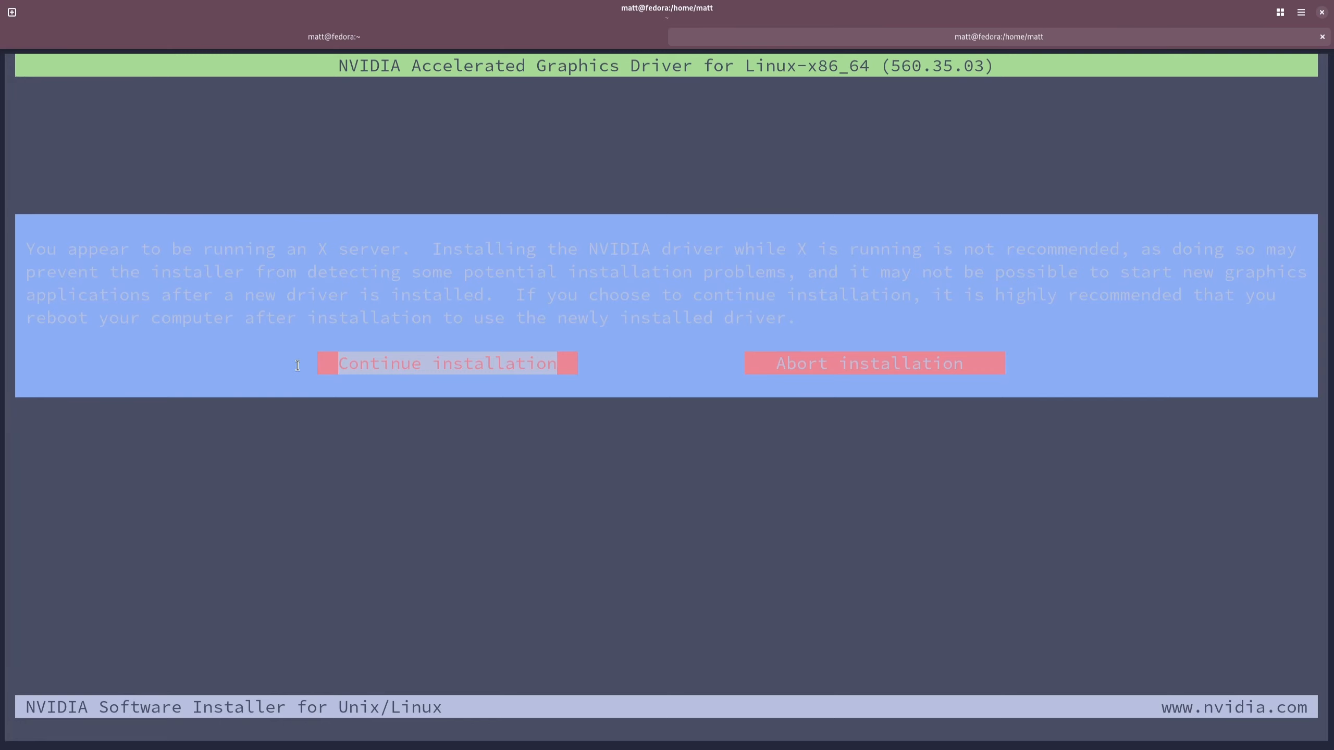
Continue the NVIDIA install, acknowledge the Nouveau warning, and let it create Nouveau-disabling files
click(445, 363)
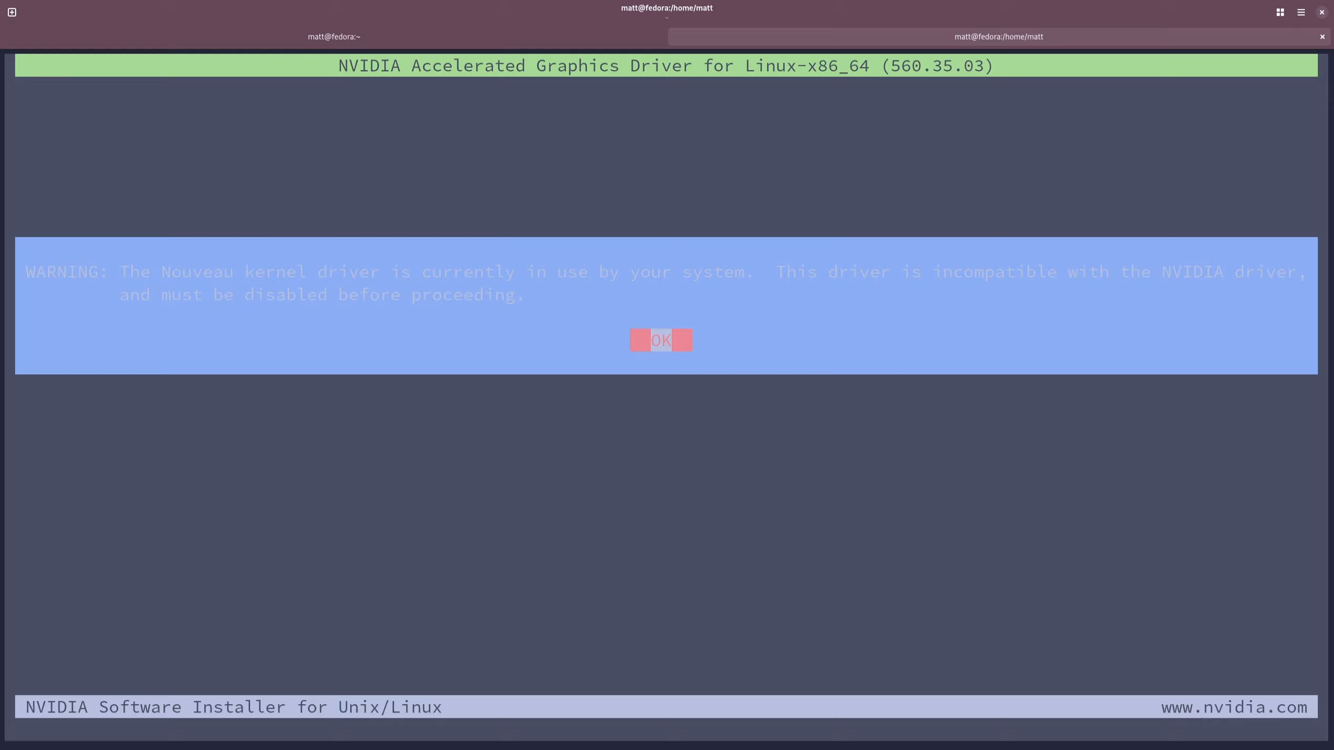
click(661, 341)
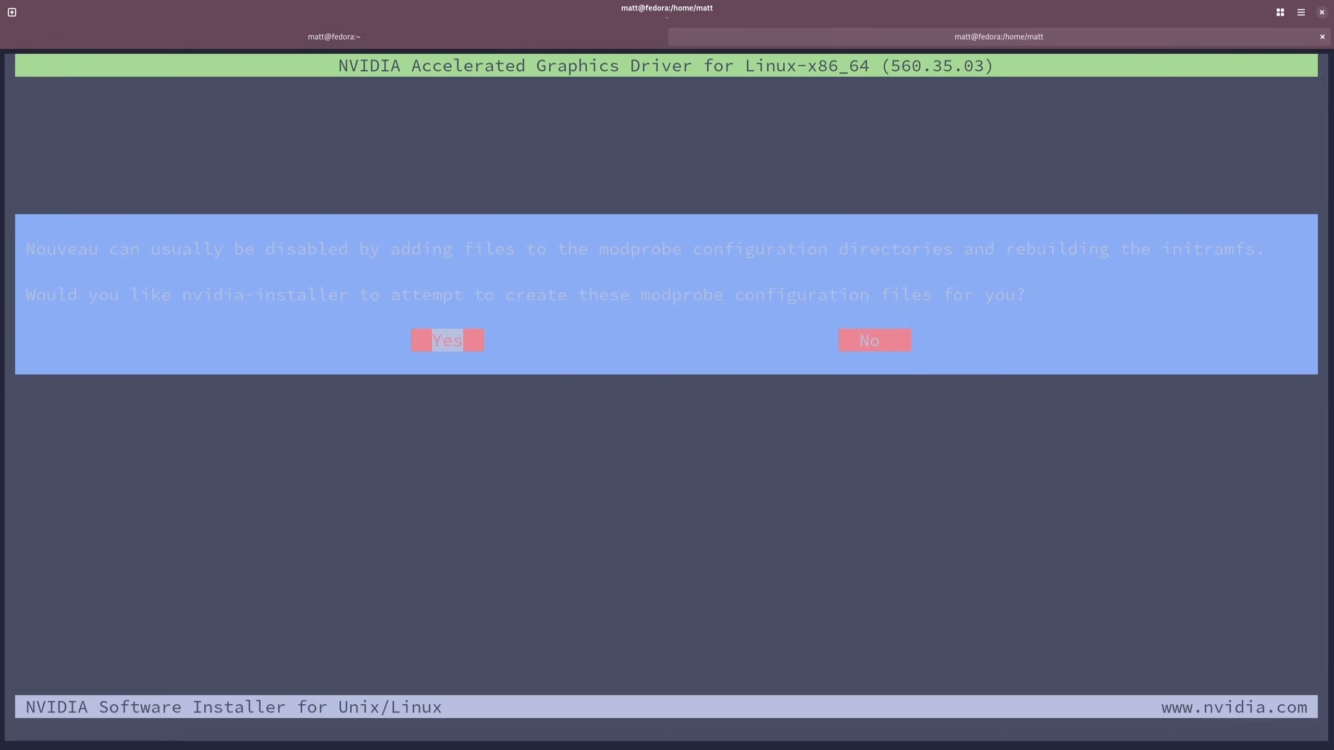
click(446, 340)
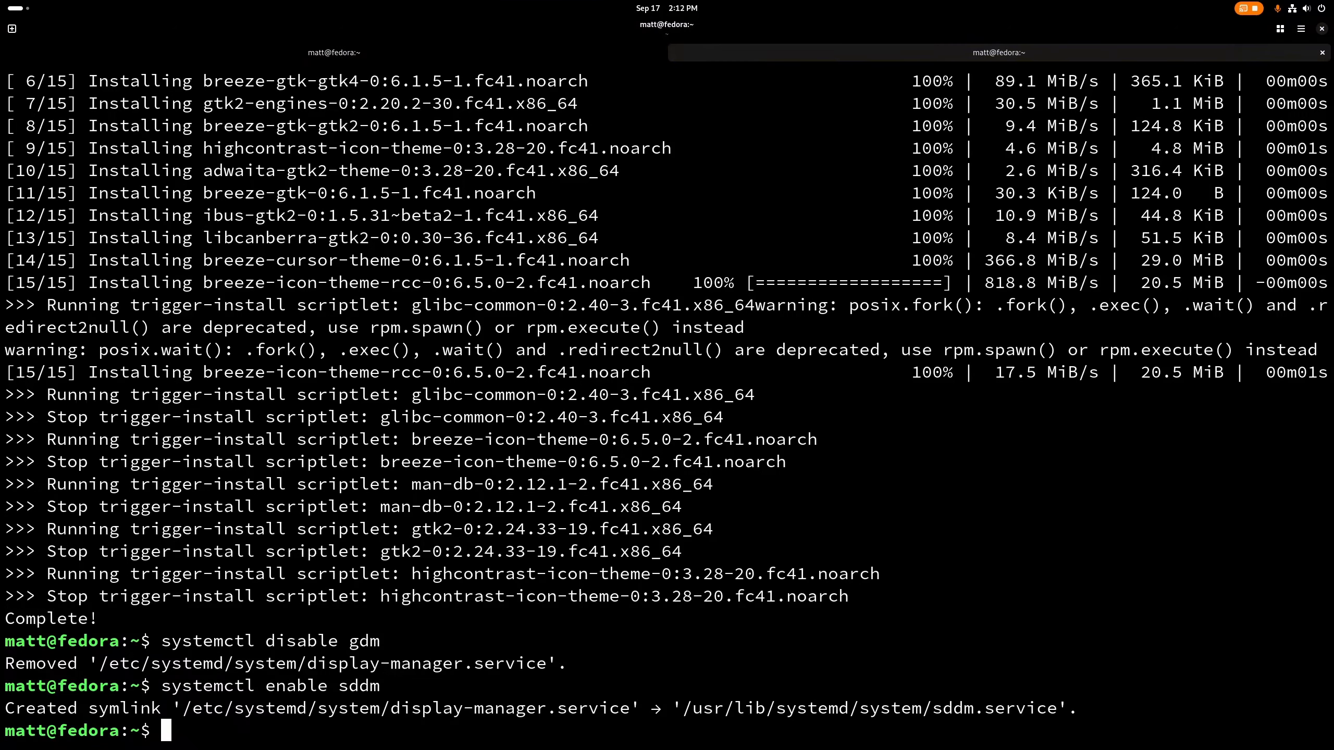
Install sddm-kcm and the breeze-* theme packages with dnf, and disable GDM
text(sudo dnf in sddm-kcm -y)
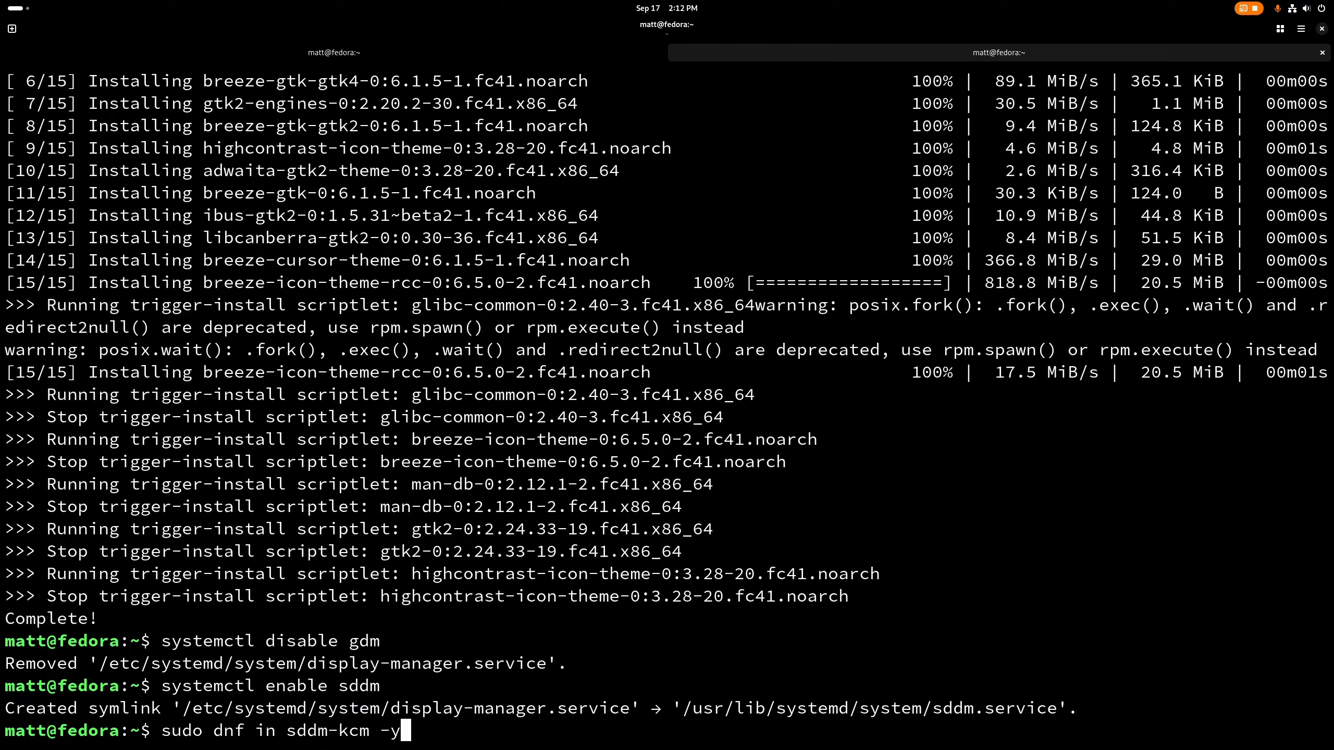
text(breeze-*)
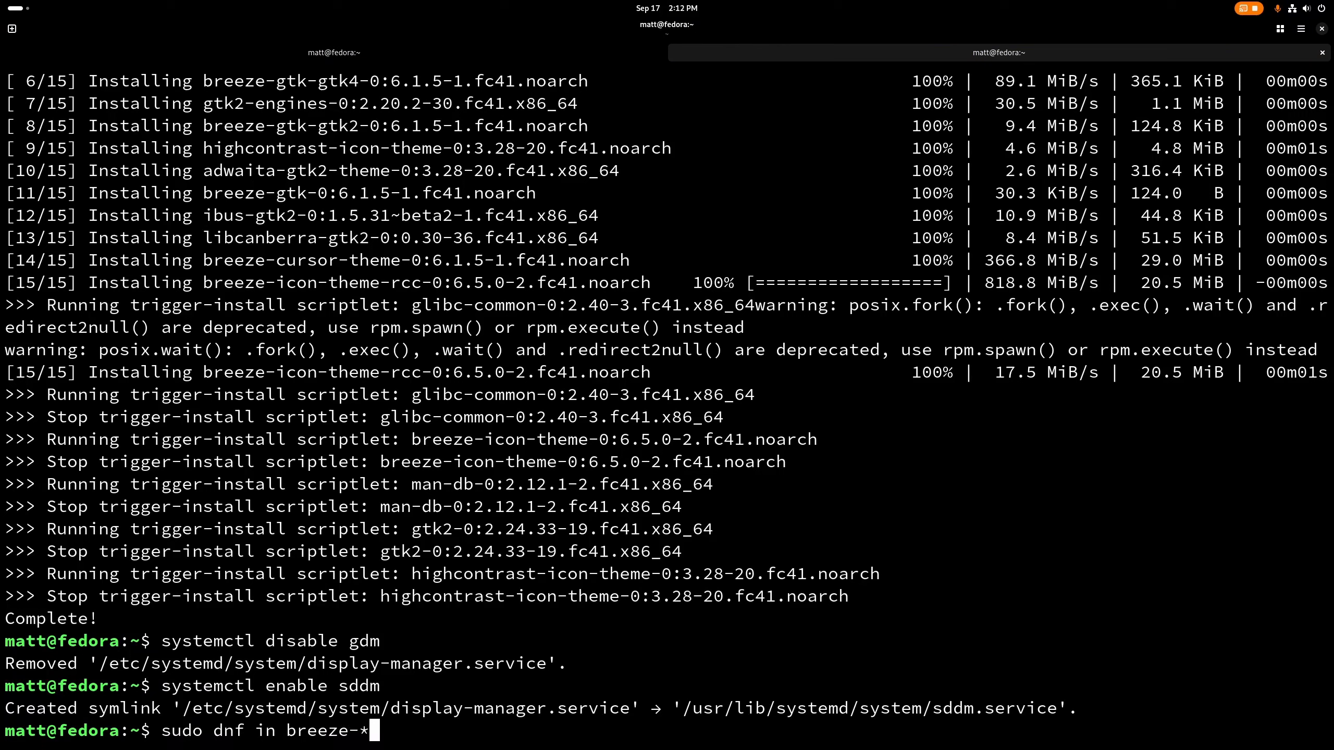
text(systemctl disable gdm)
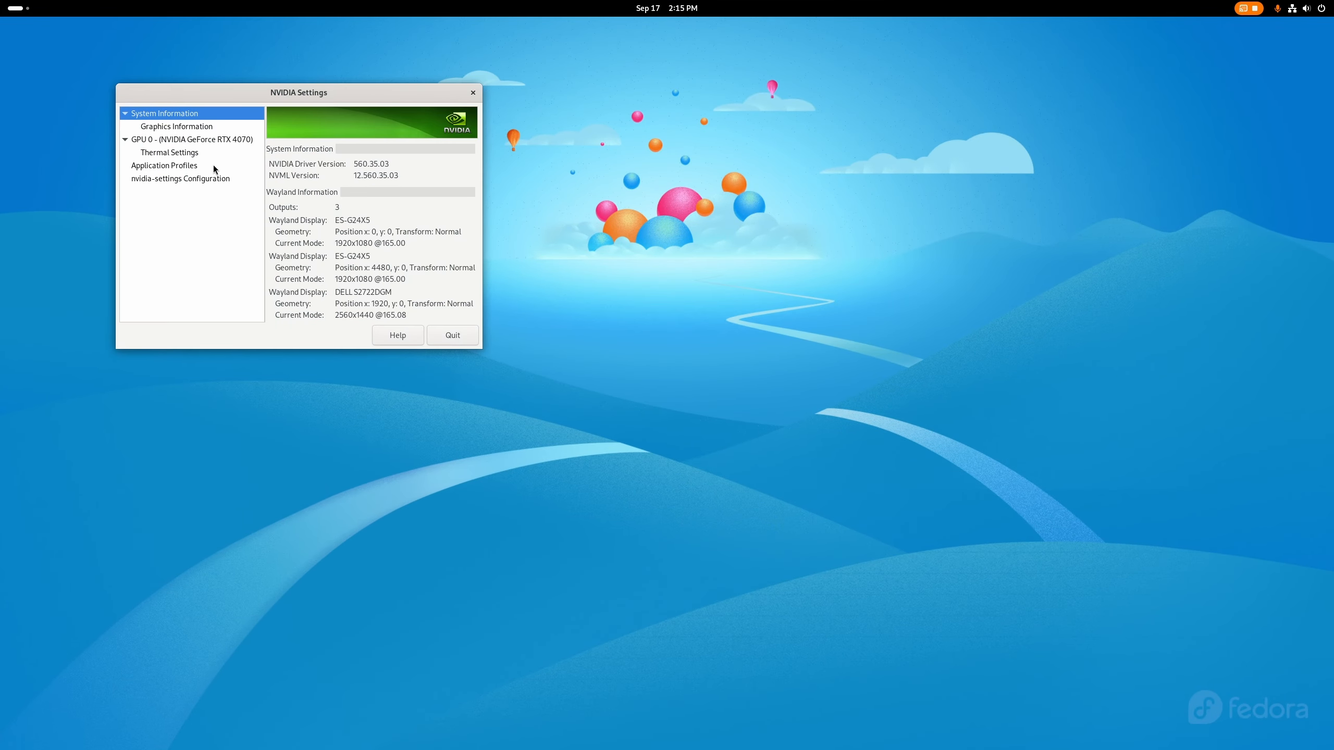
Close NVIDIA Settings after verifying driver 560.35.03, then show the app overview
click(452, 335)
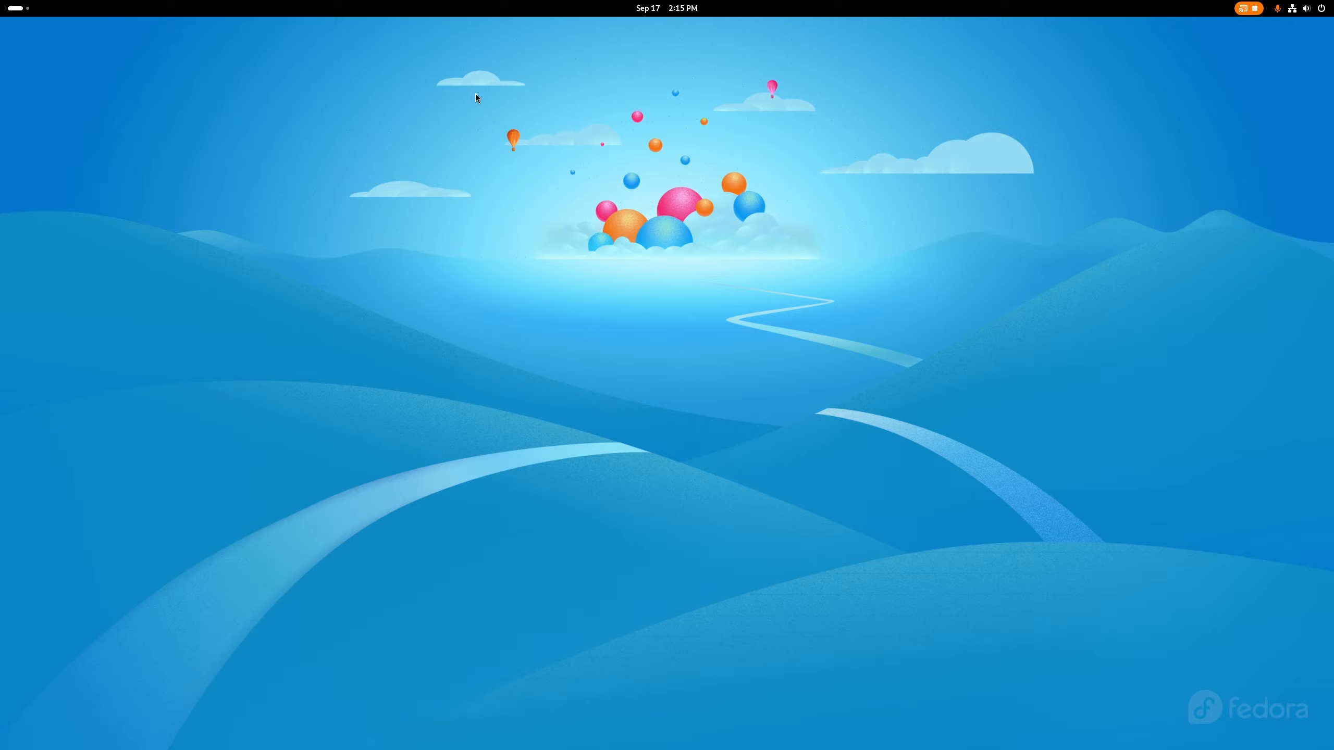
mouse_move(386, 74)
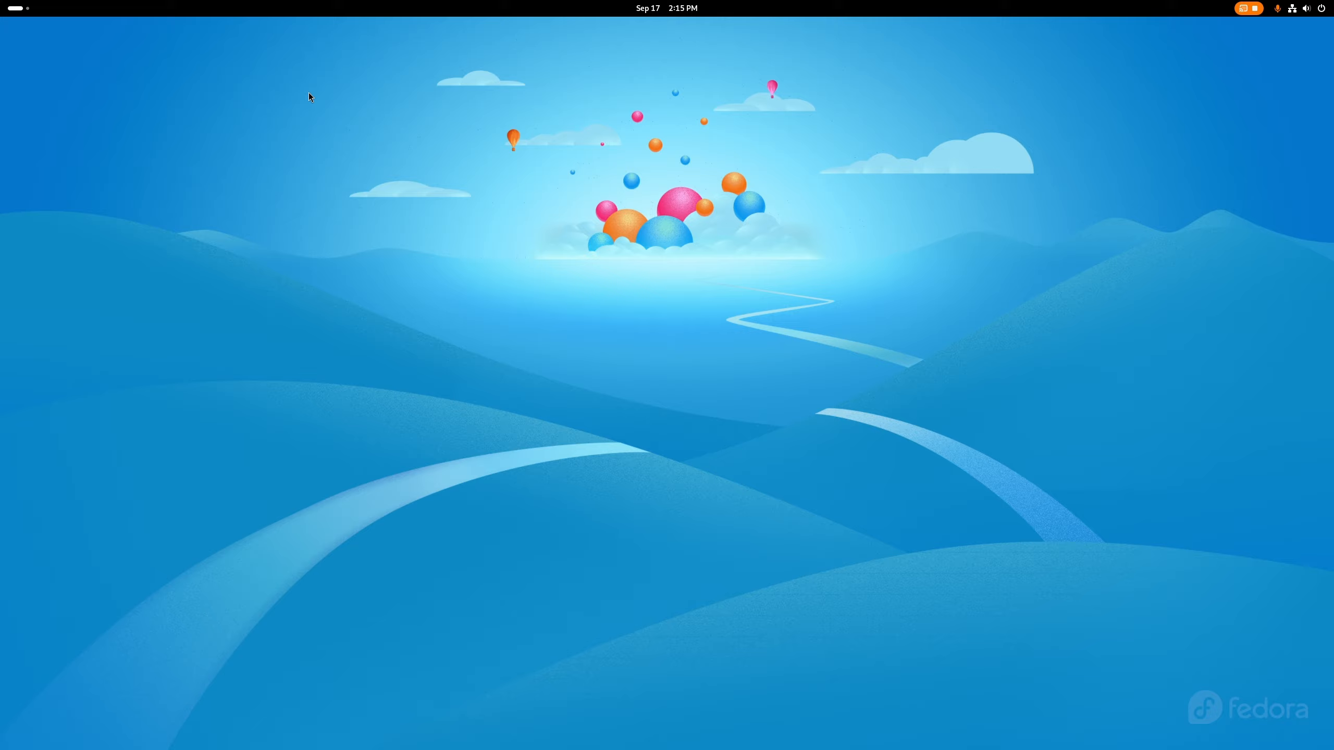
click(788, 716)
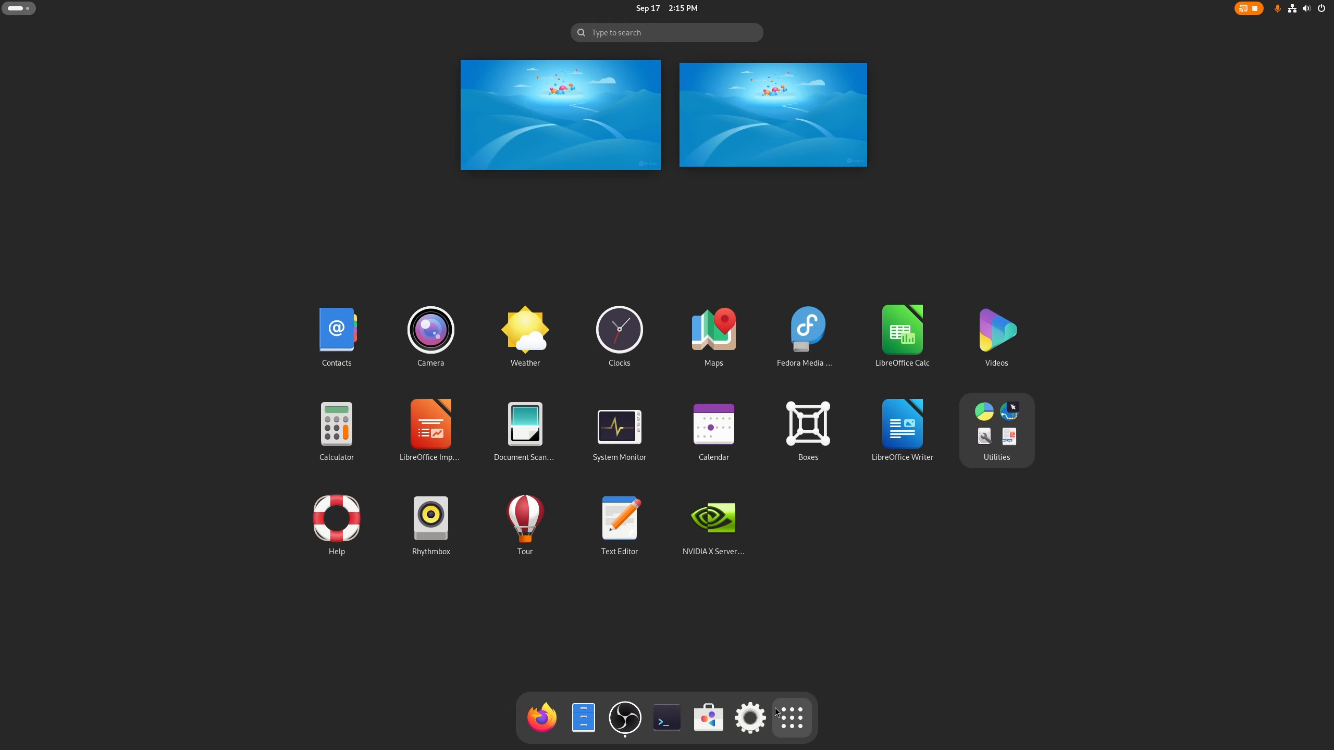
mouse_move(756, 430)
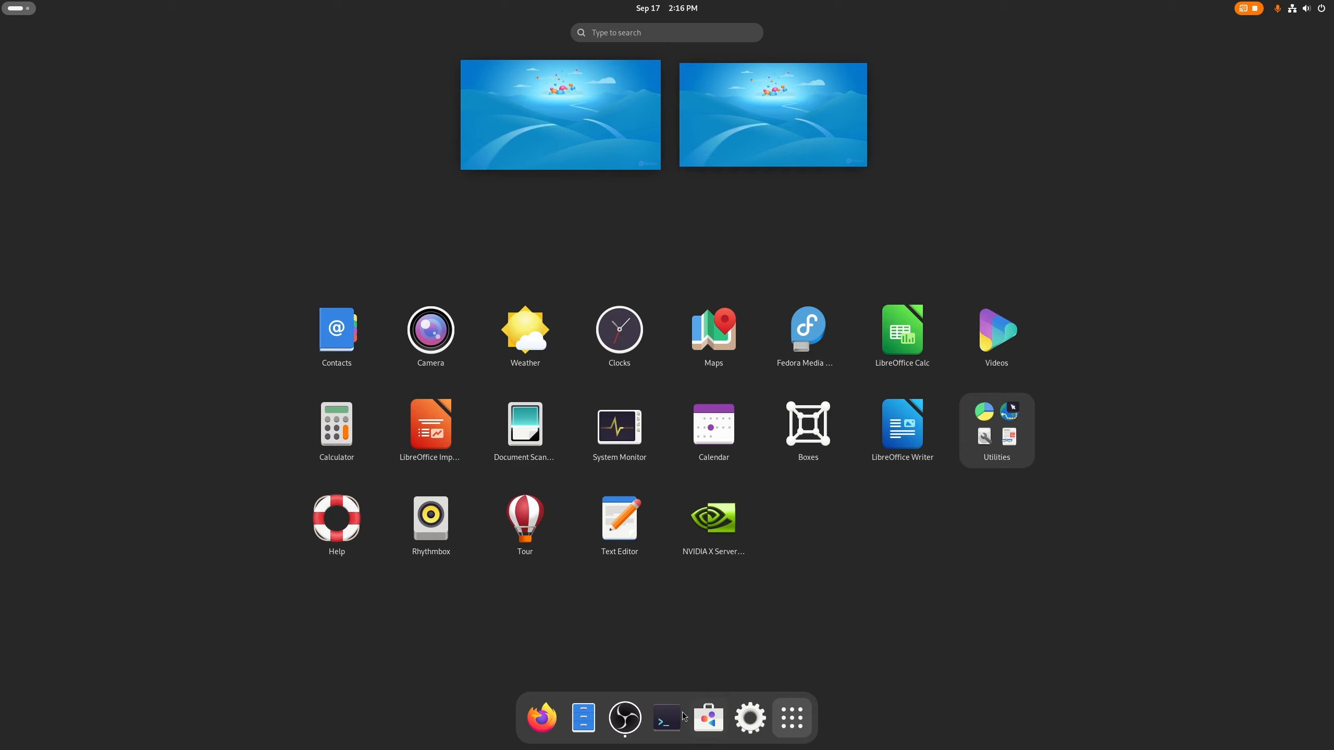
Install Extension Manager from Flathub in a new terminal, then close it
click(666, 716)
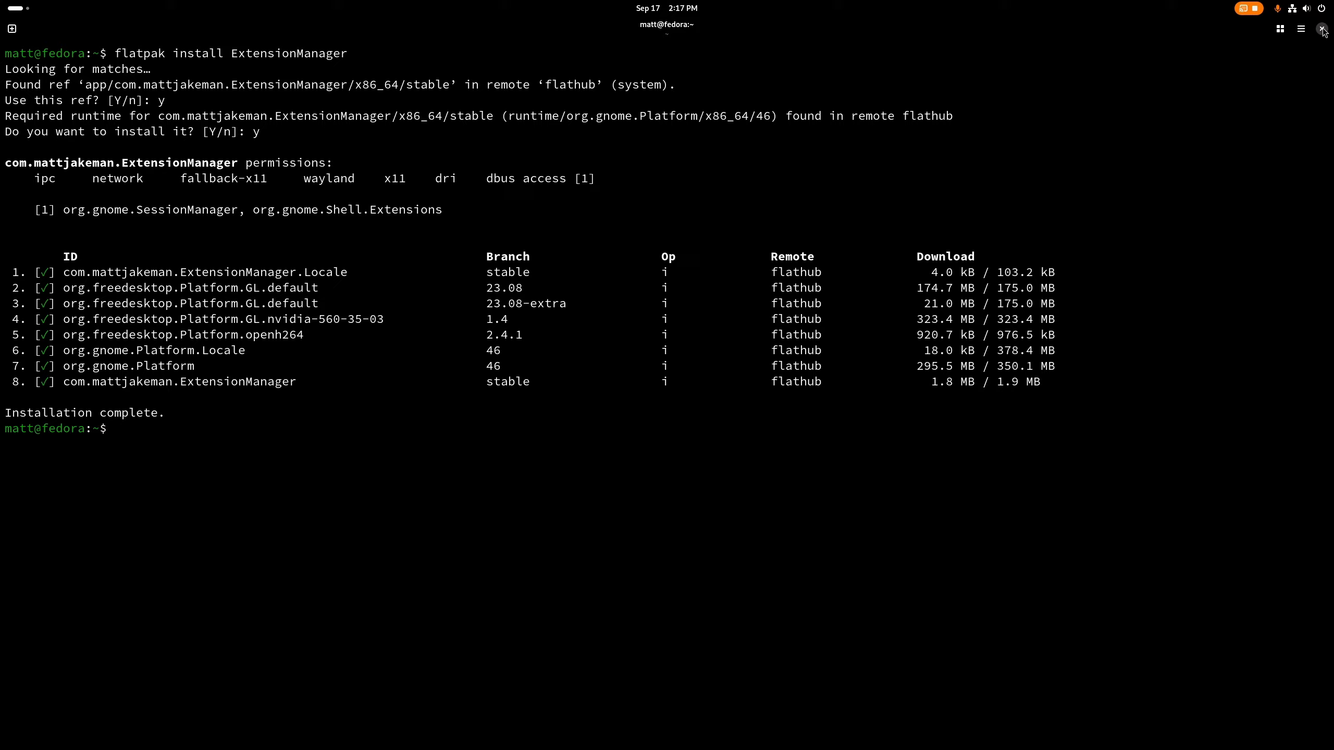
click(1321, 28)
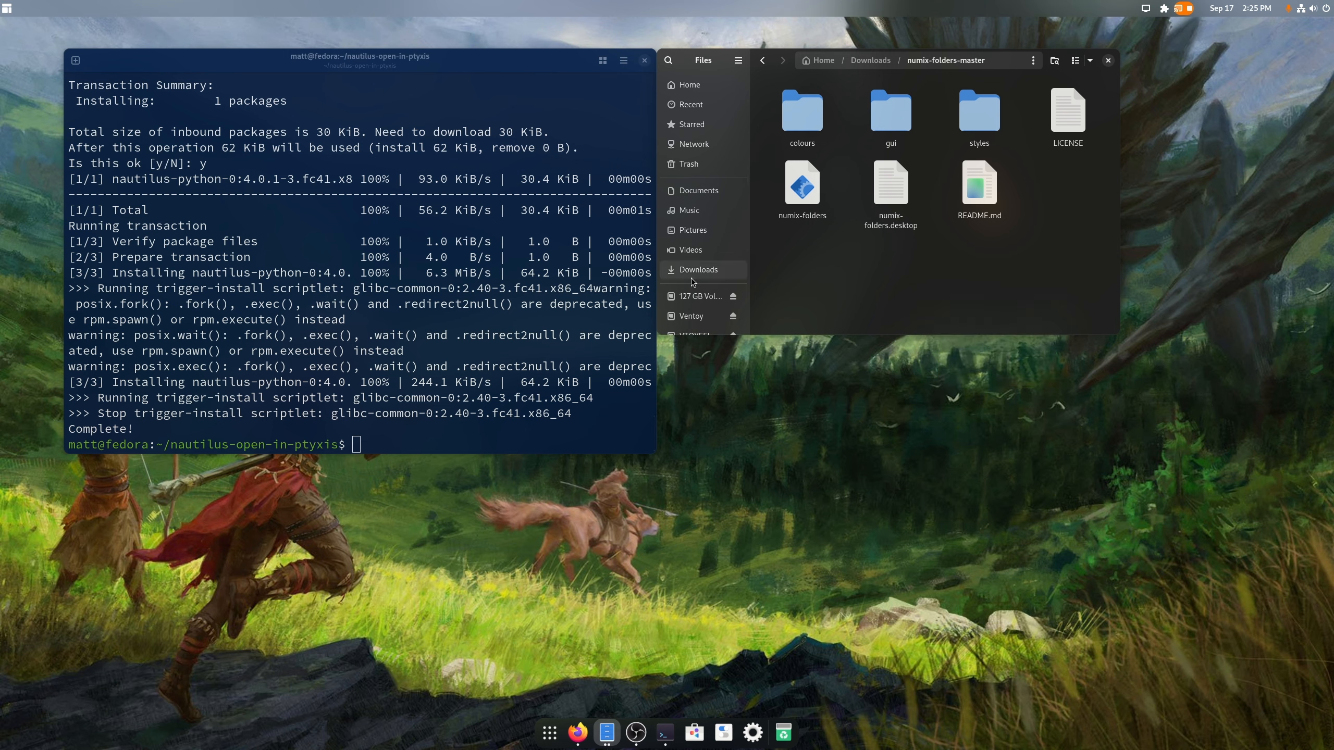
Run ./install.sh, then open the nautilus-open-in-ptyxis folder from Home in Files
text(./)
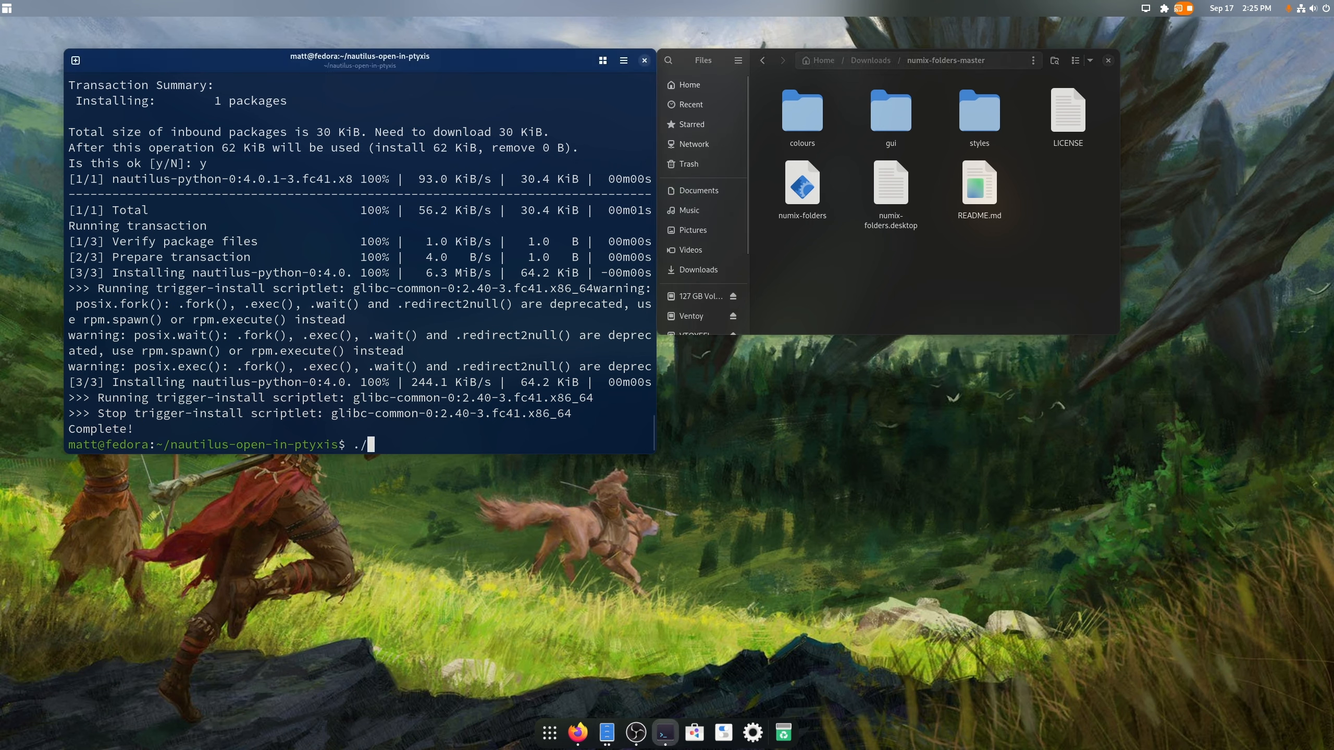
text(install.sh)
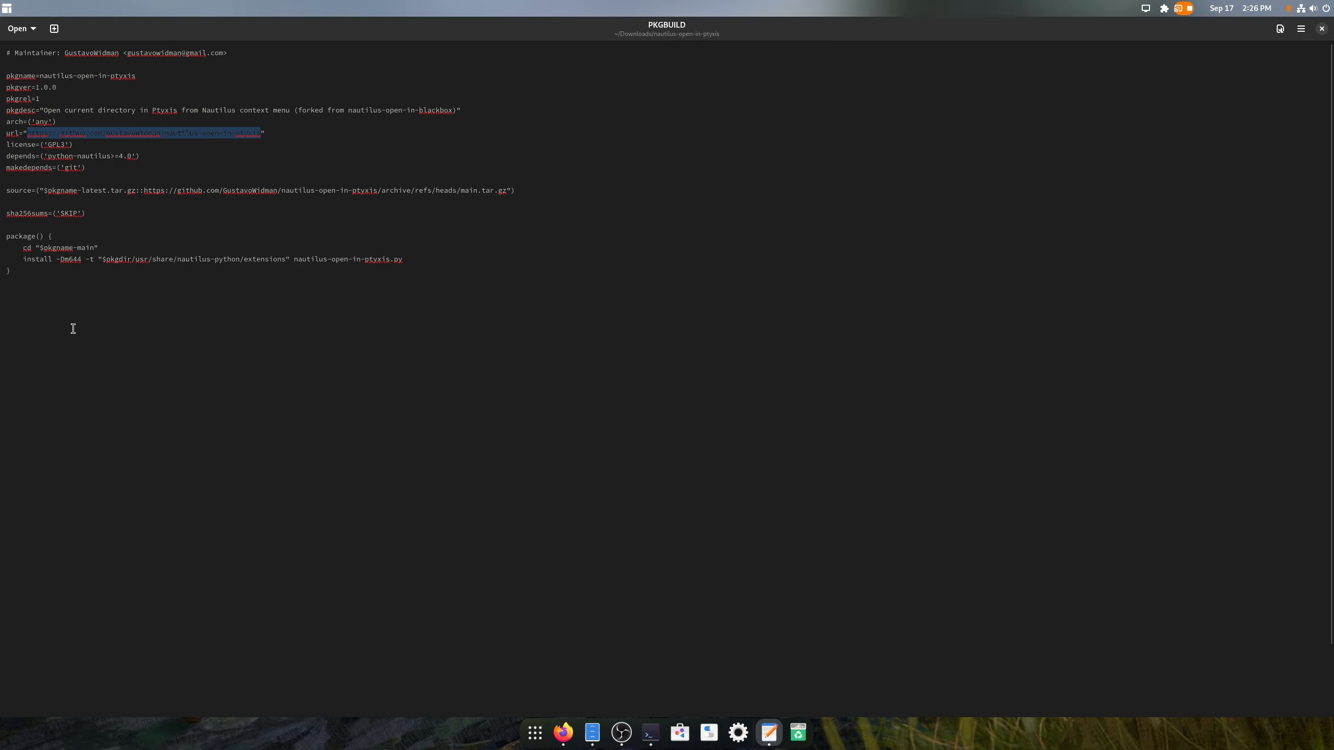
mouse_move(486, 321)
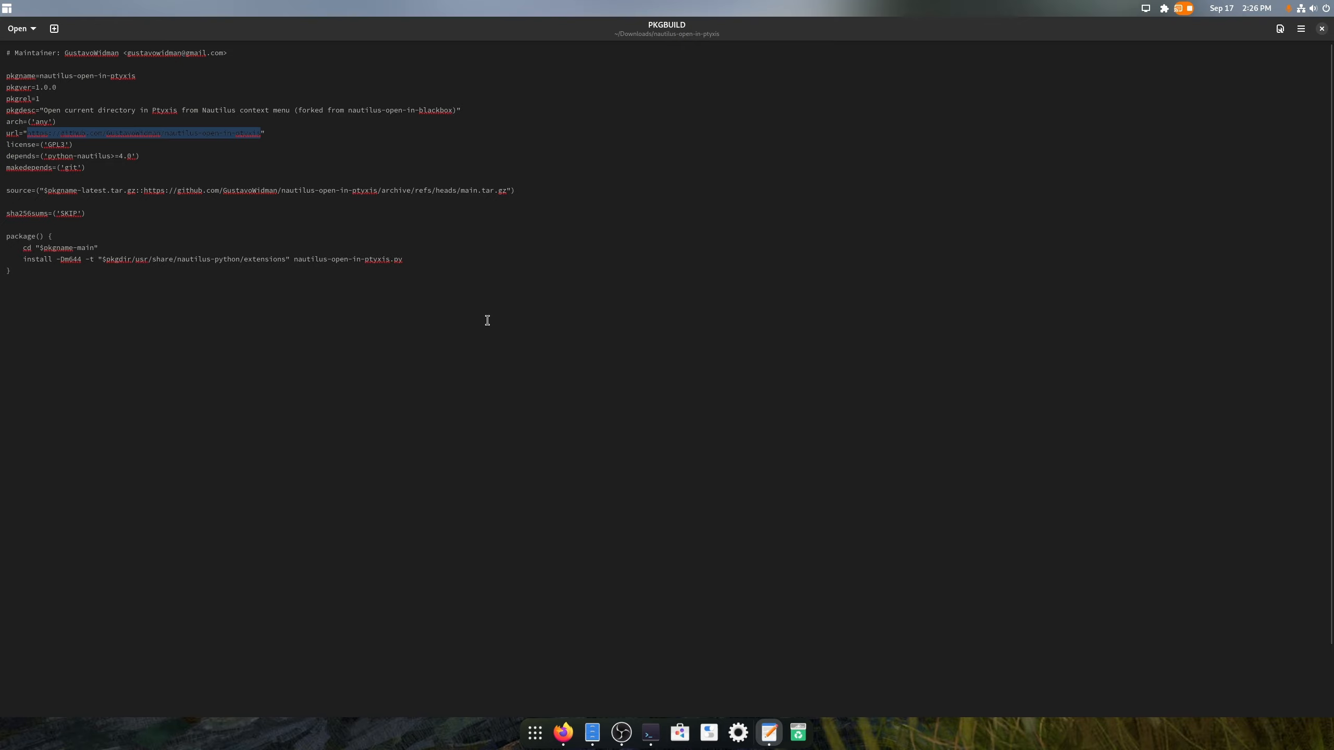
mouse_move(114, 262)
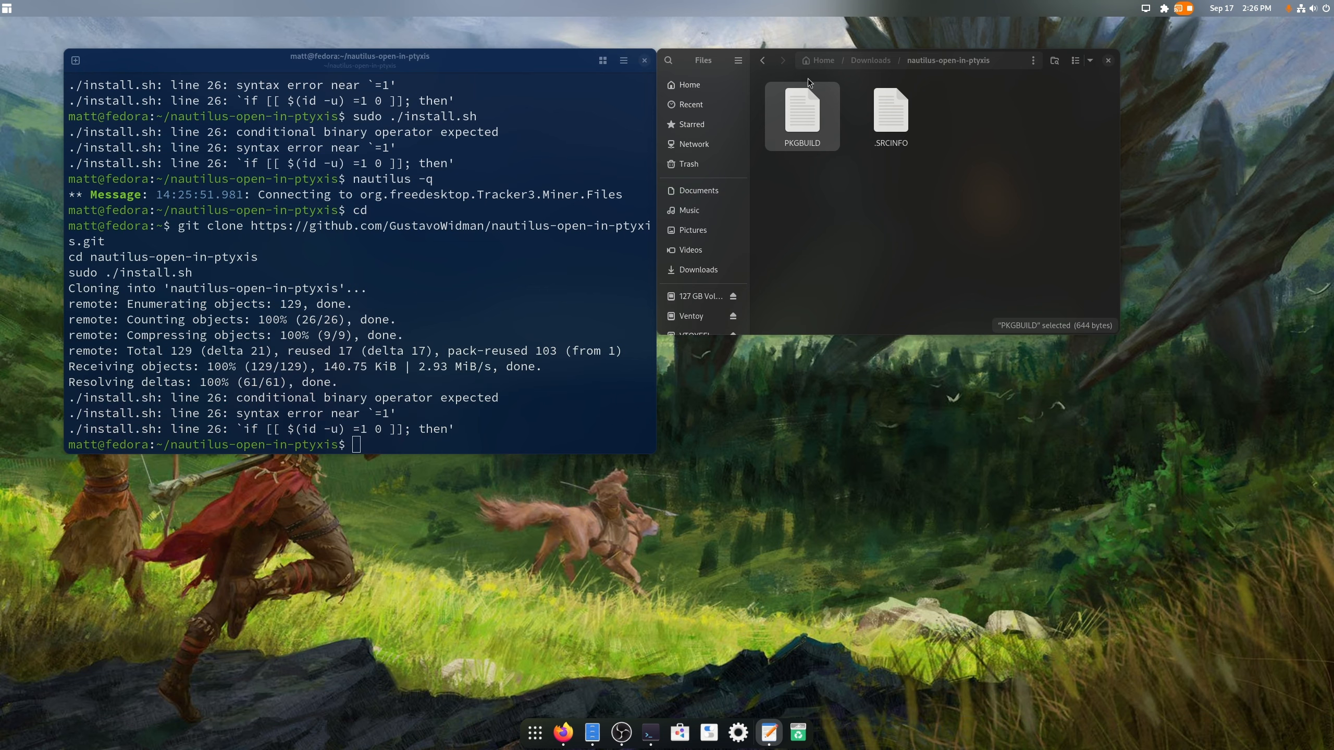
click(821, 61)
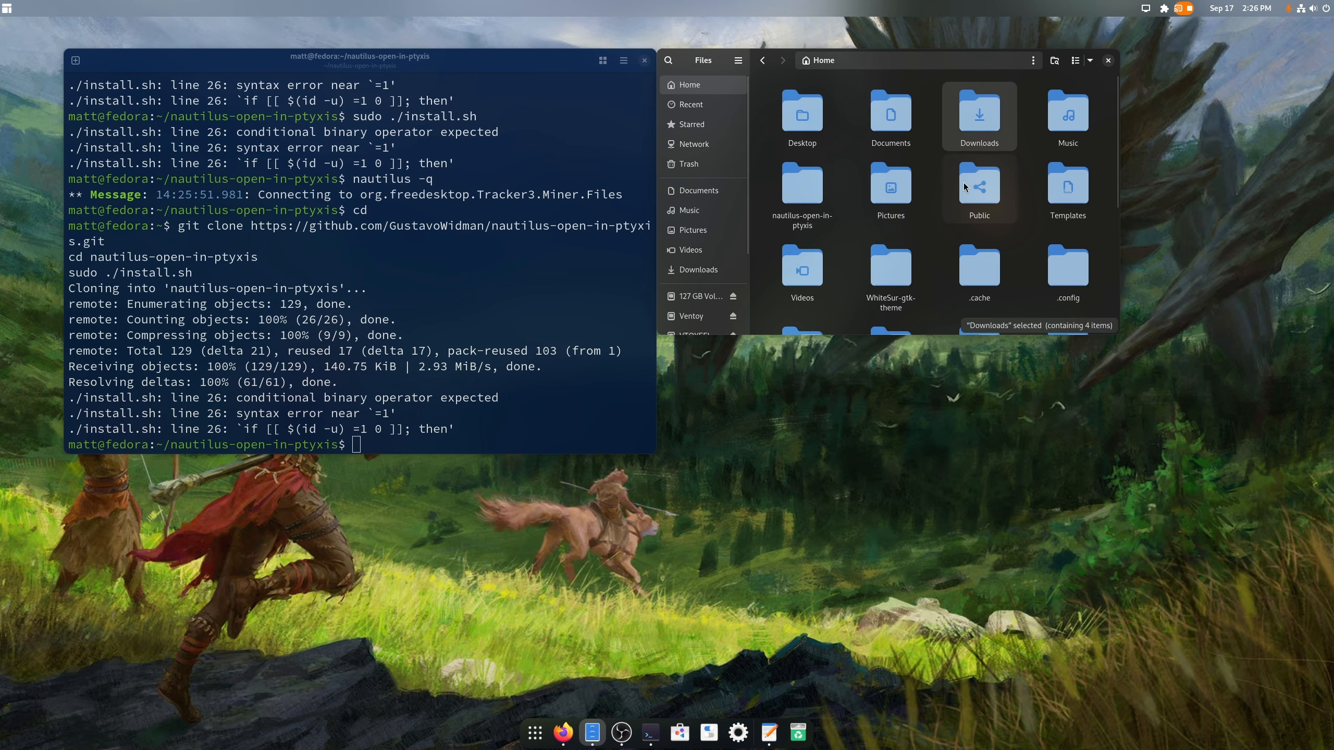
double_click(800, 188)
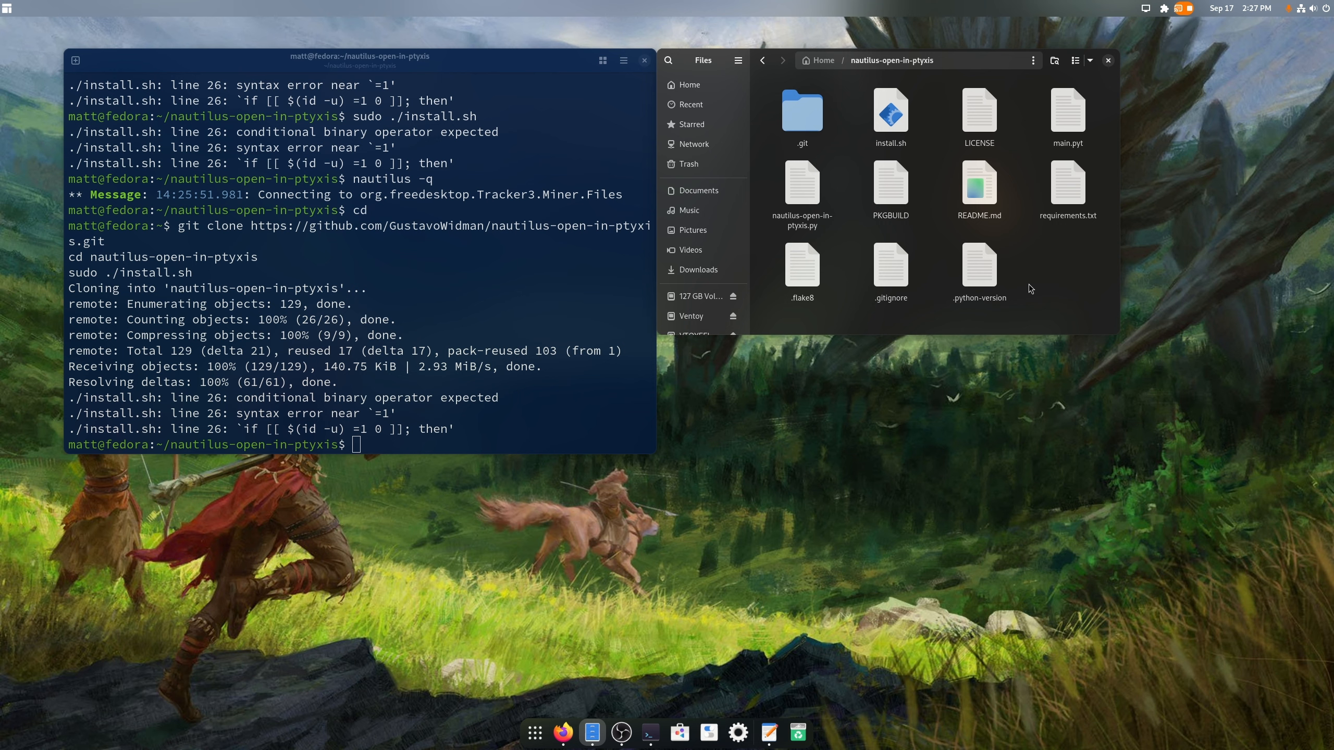
click(800, 179)
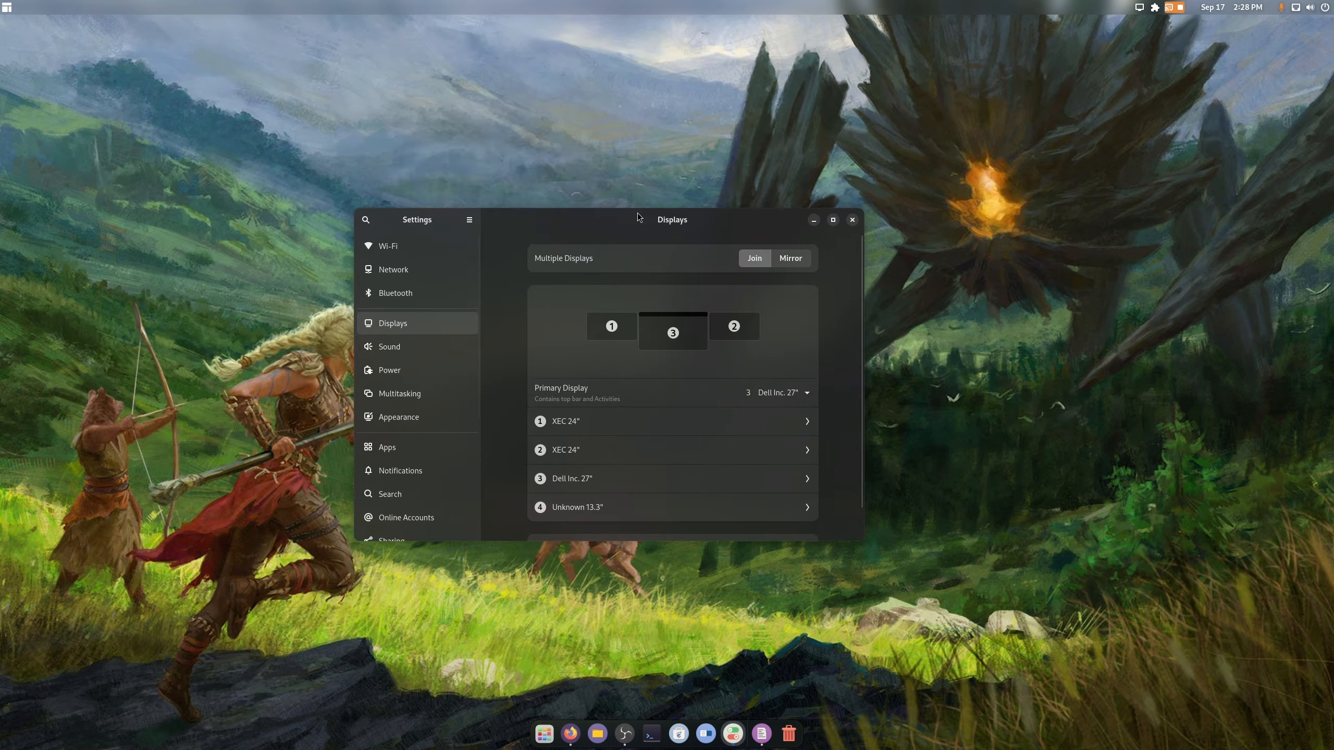
Maximize Settings, pick the green accent under Appearance, and open Quick Settings
click(832, 219)
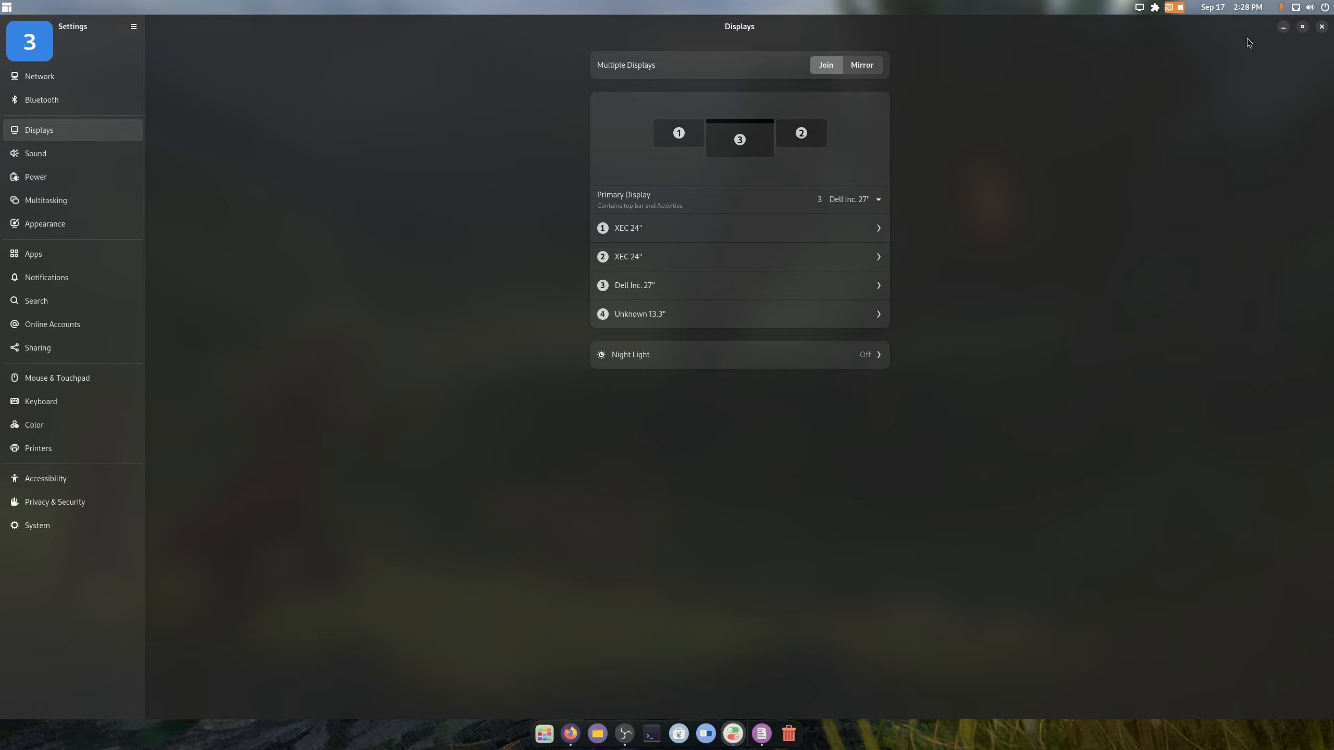
mouse_move(102, 239)
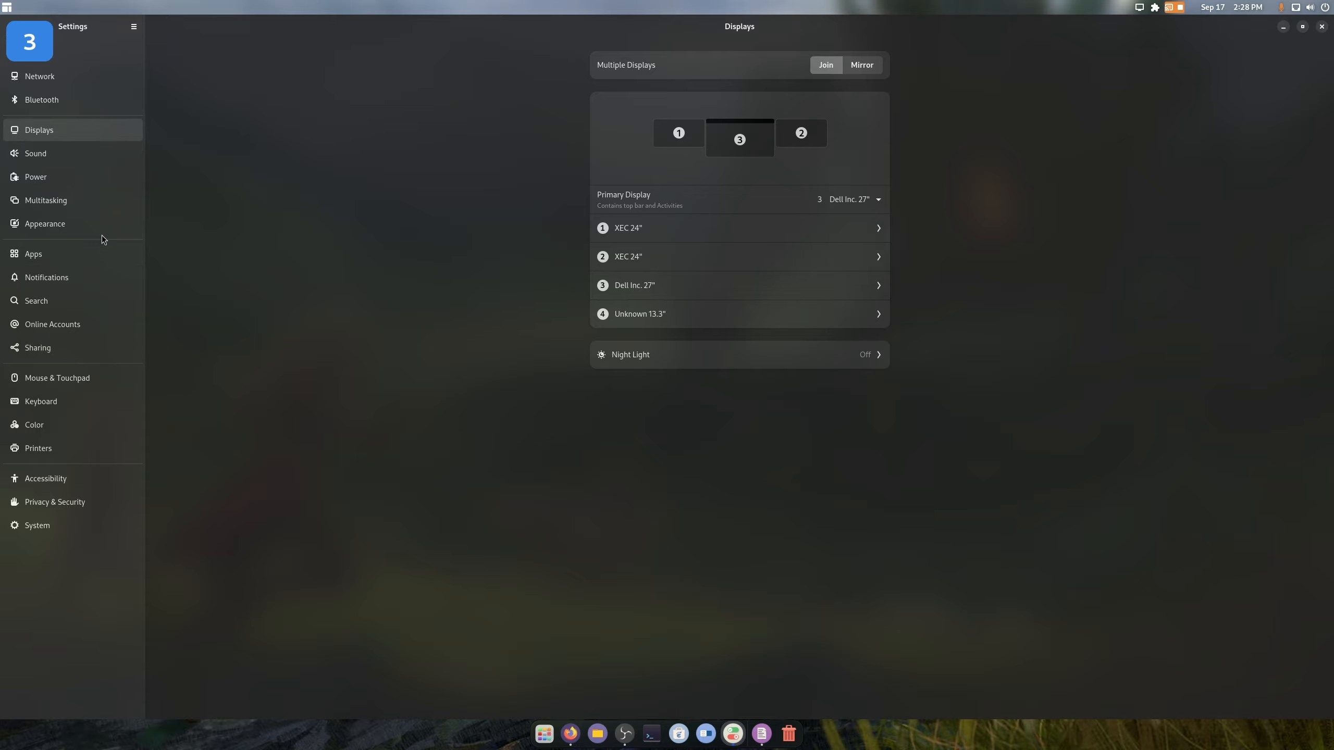
click(46, 223)
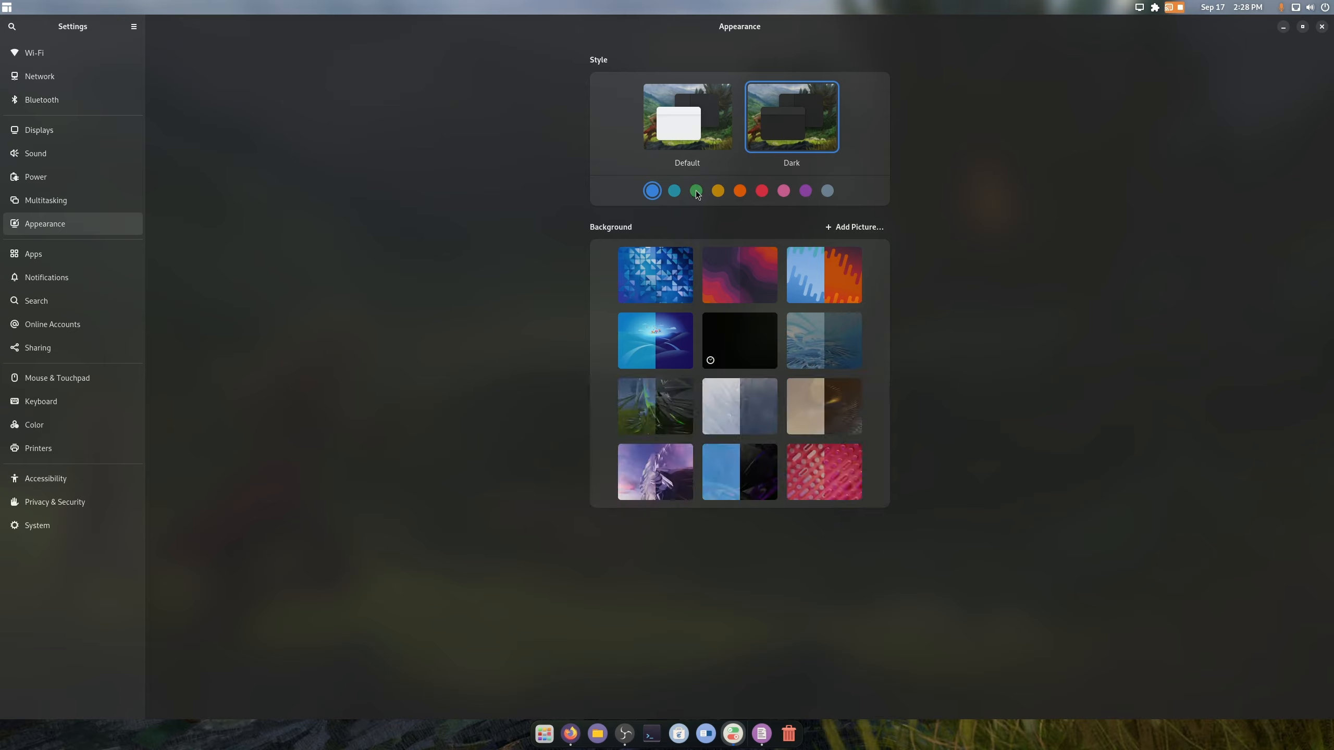
click(696, 190)
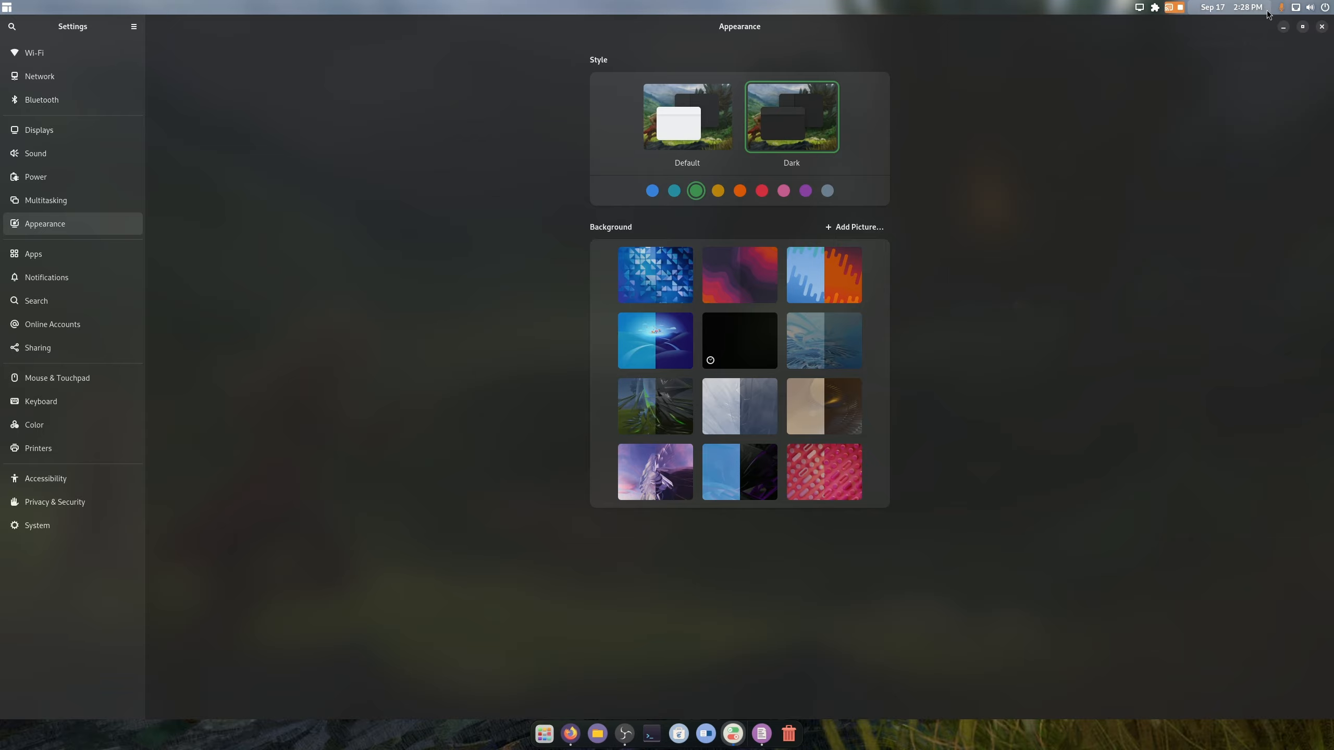
click(1297, 6)
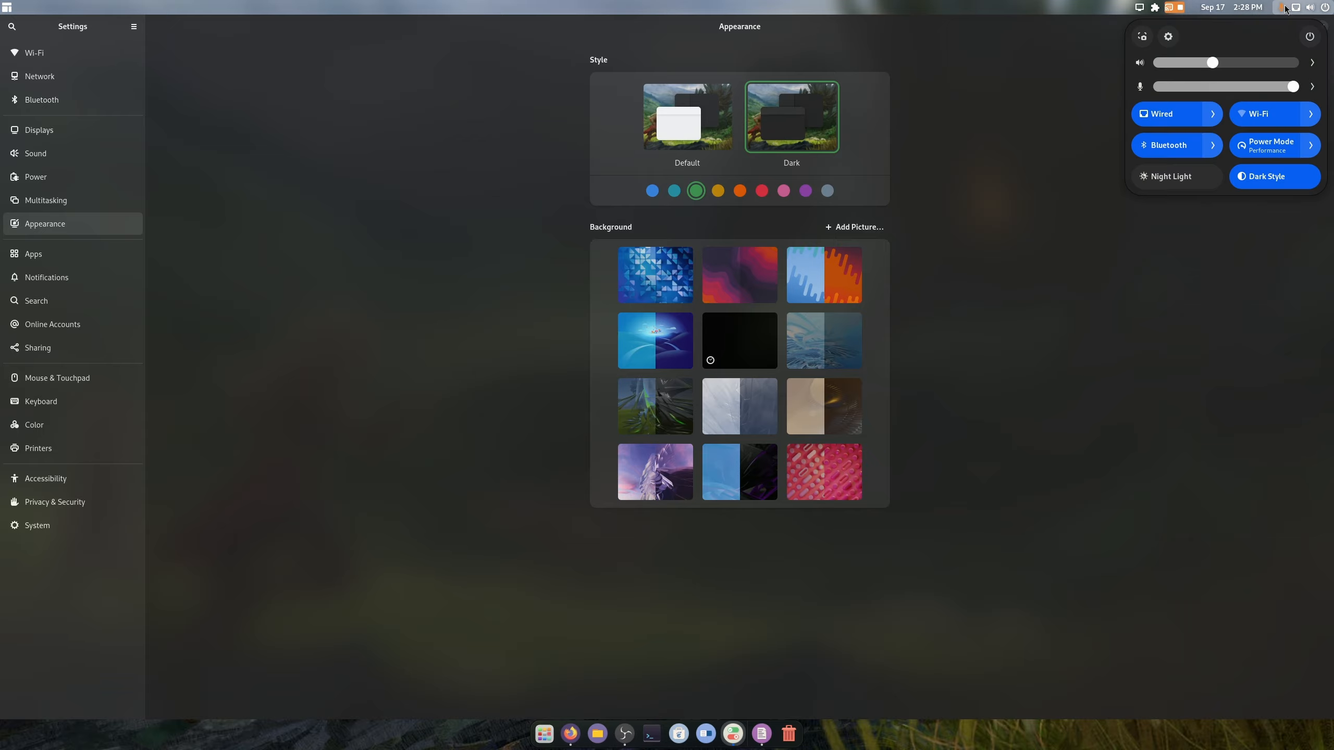
click(1286, 7)
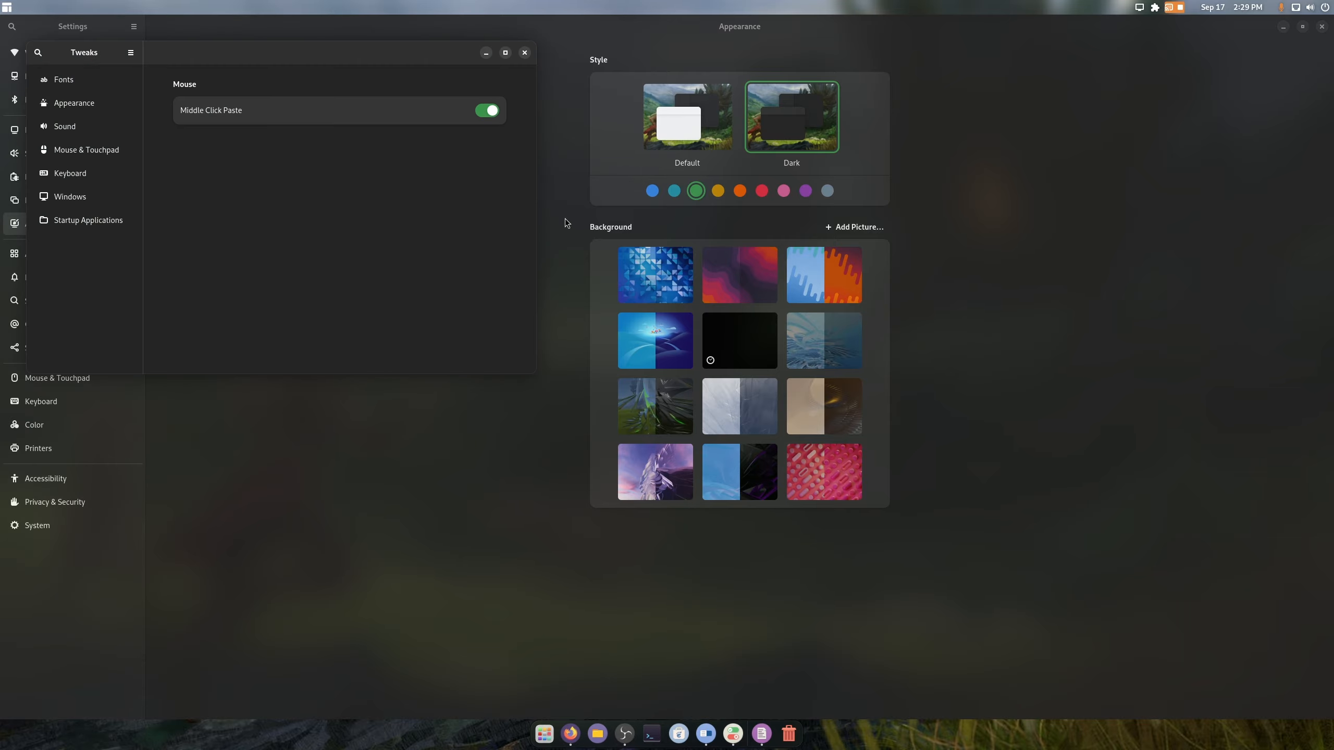
Set the Legacy Applications theme to WhiteSur-Dark in Tweaks and close the windows
click(74, 102)
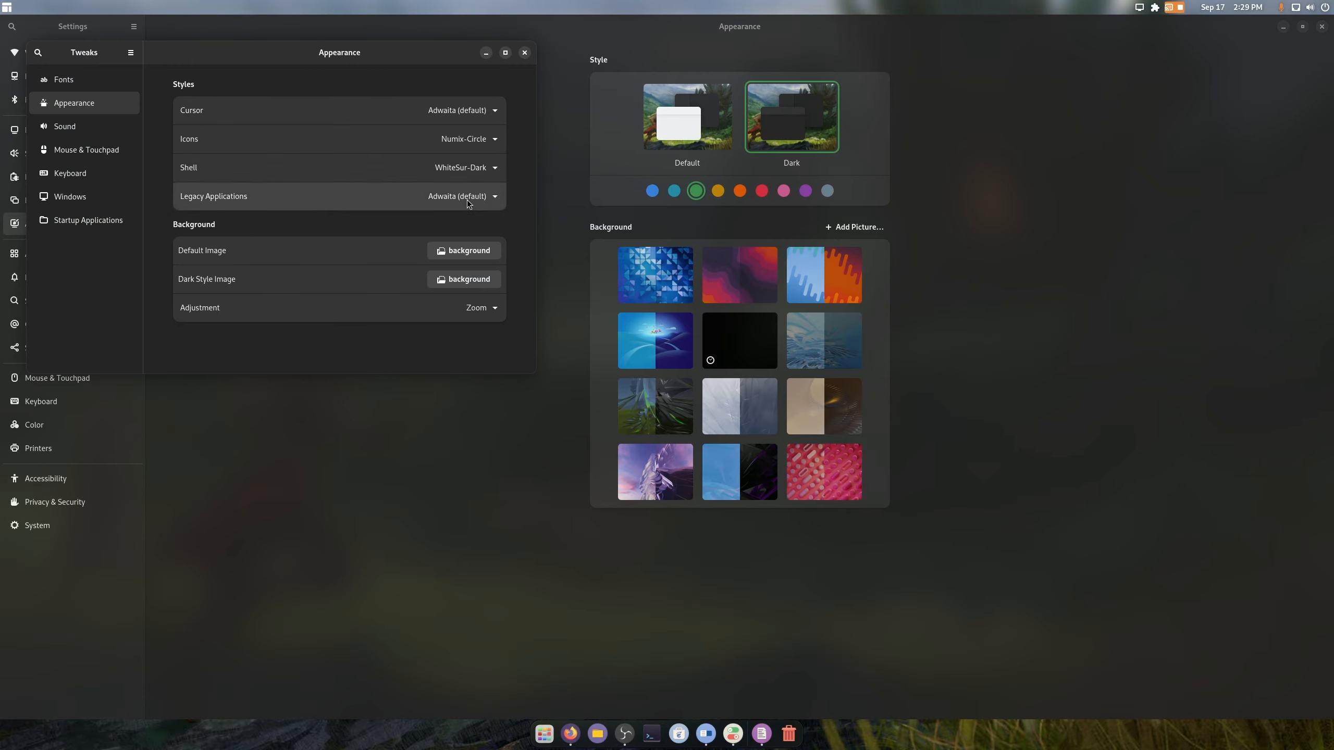
click(464, 196)
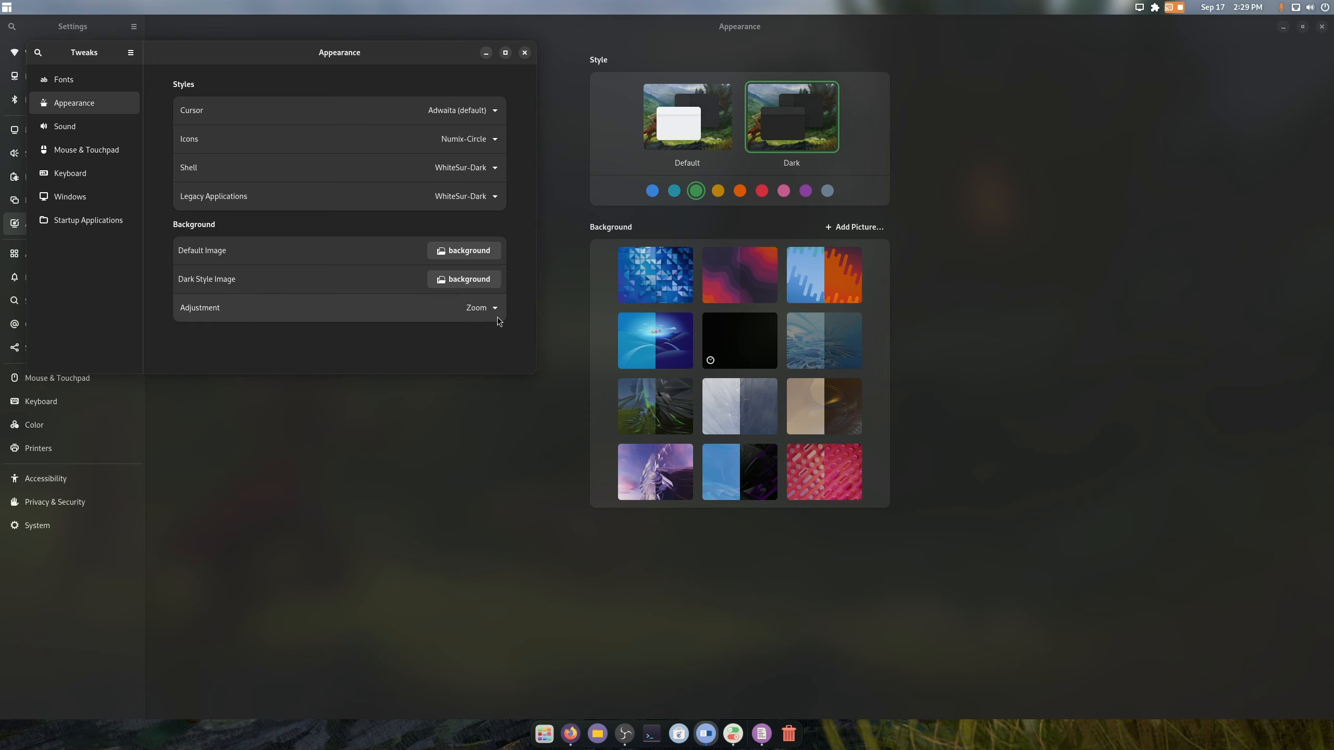
click(1312, 7)
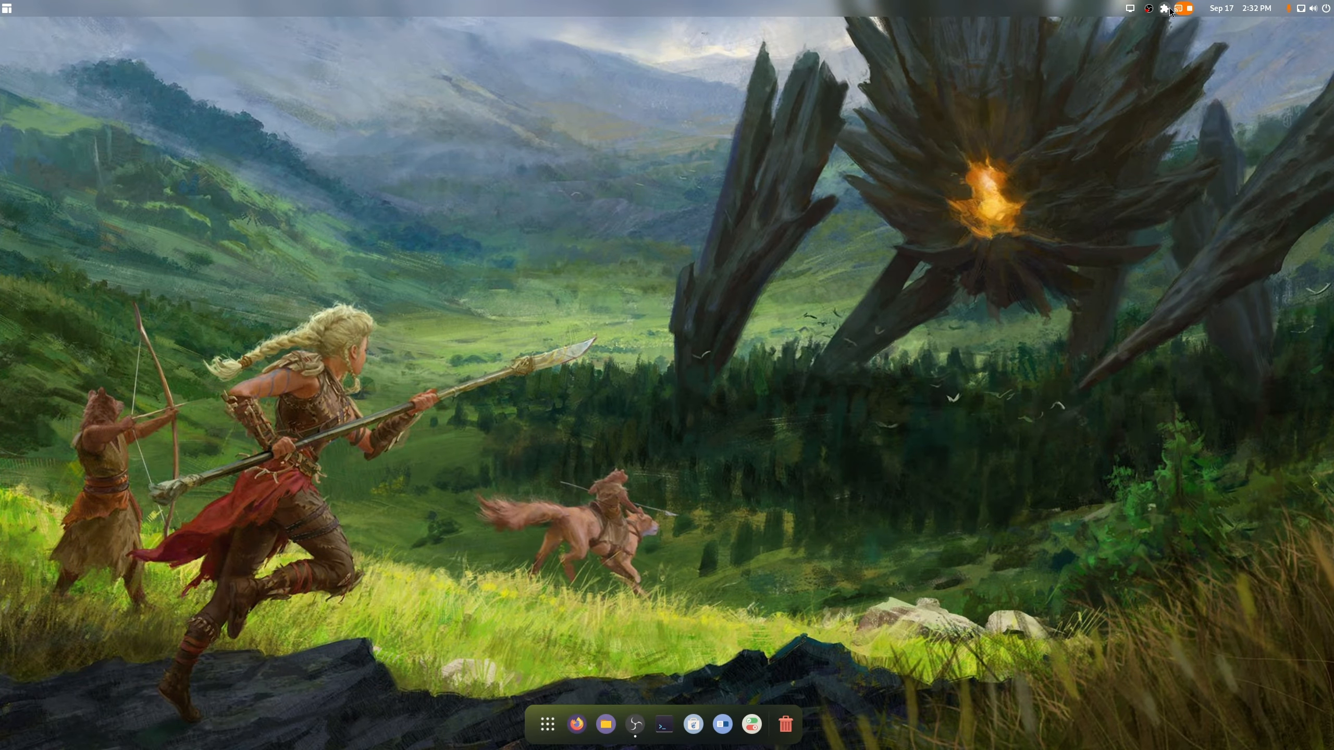
Launch a terminal from the dock at the home folder prompt
click(1163, 8)
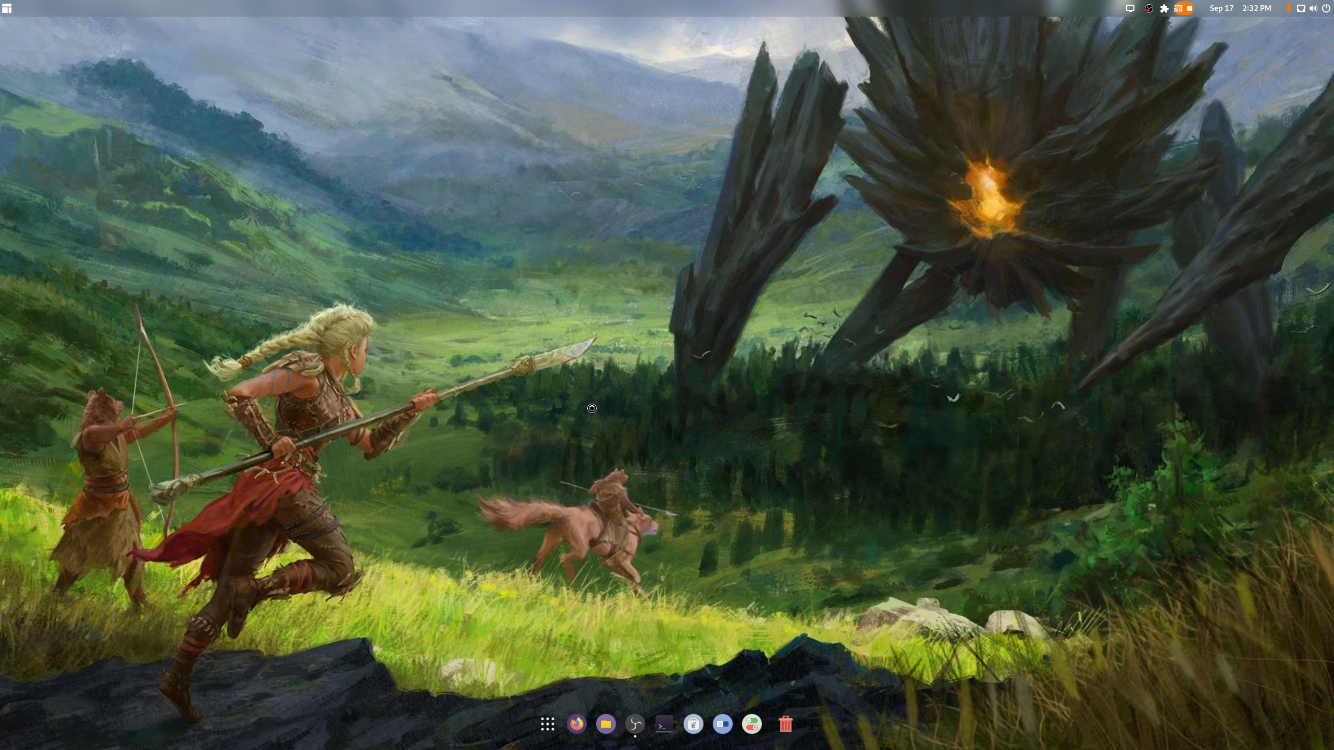
click(662, 723)
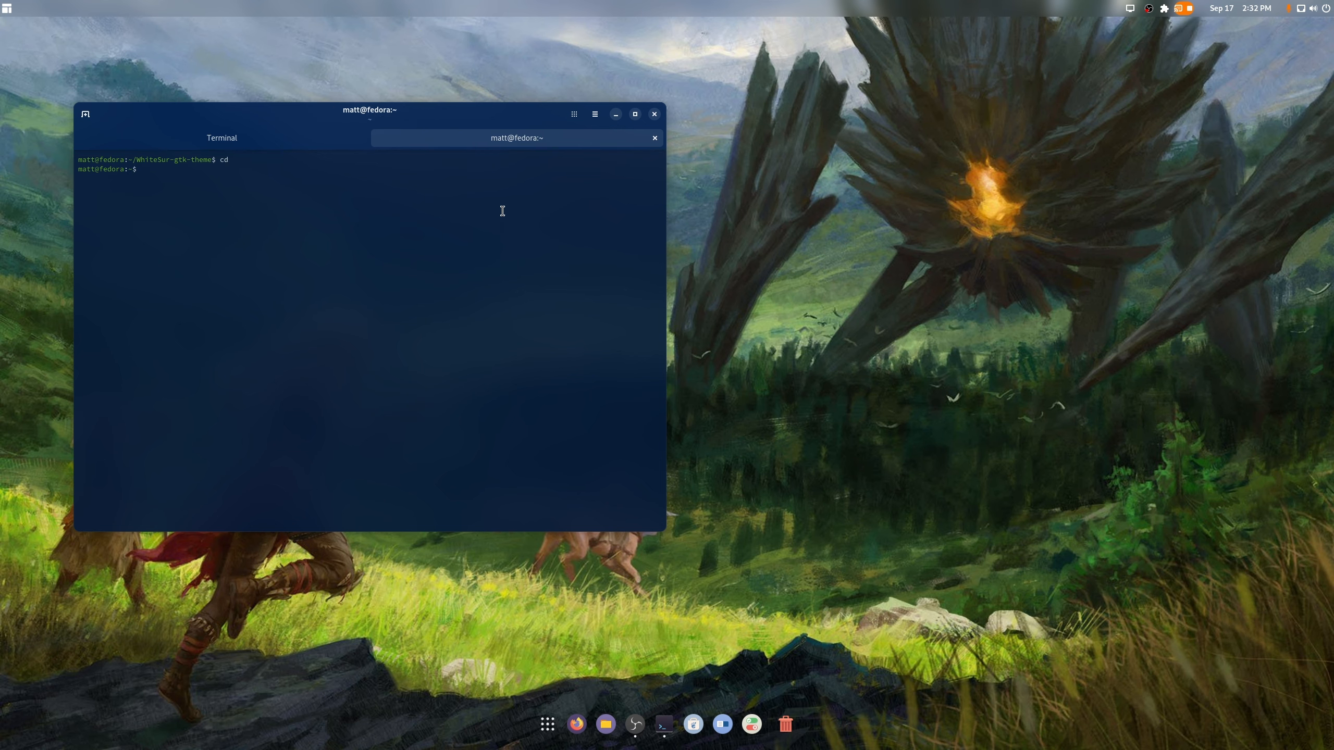
Install steam, lutris, gamescope and mangohud with dnf, accepting the RPM Fusion key
click(634, 114)
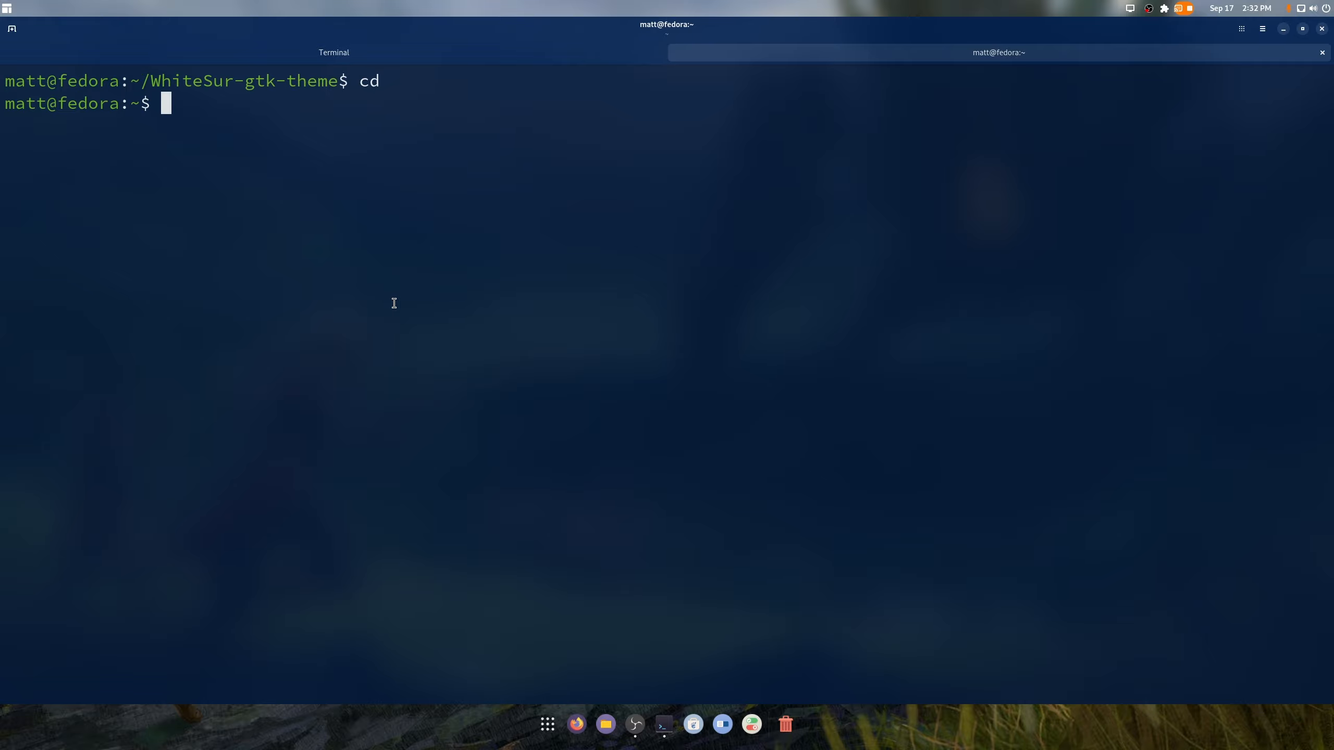
text(sudo dnf in)
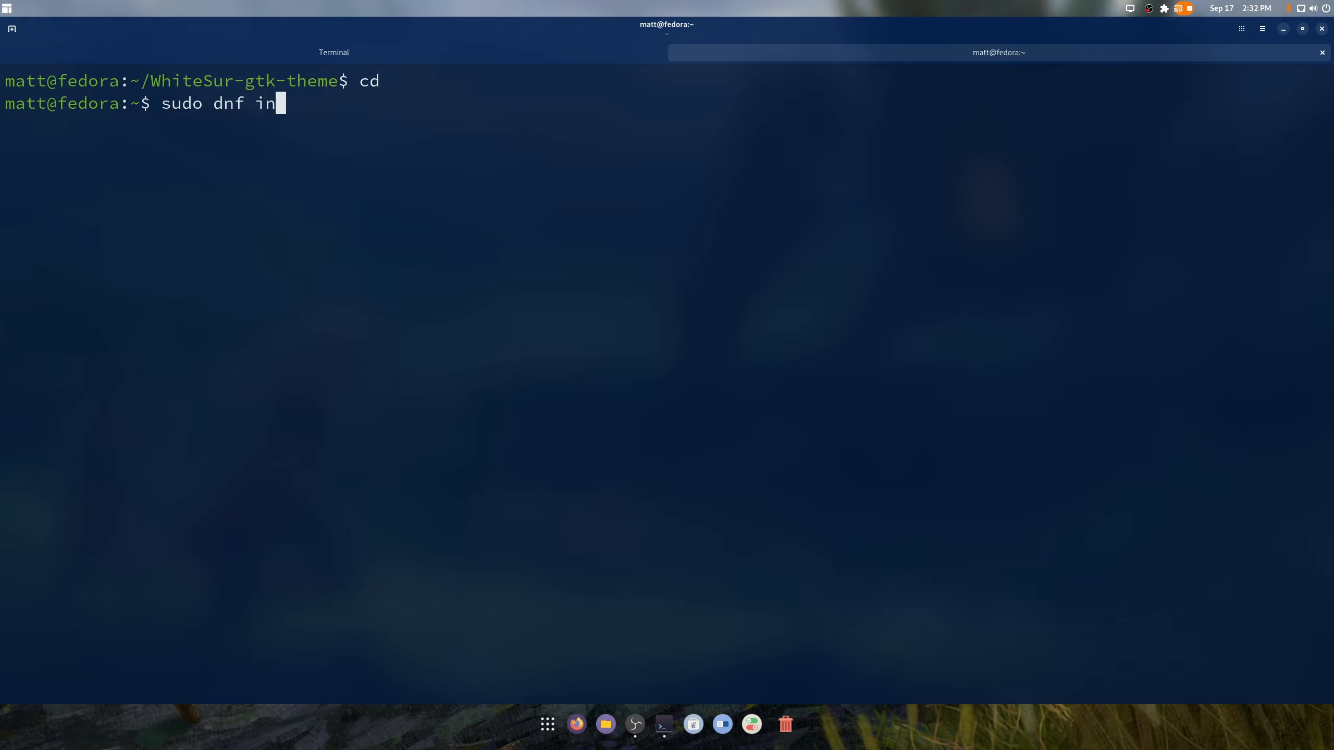
text(steam lutris gamescope mang)
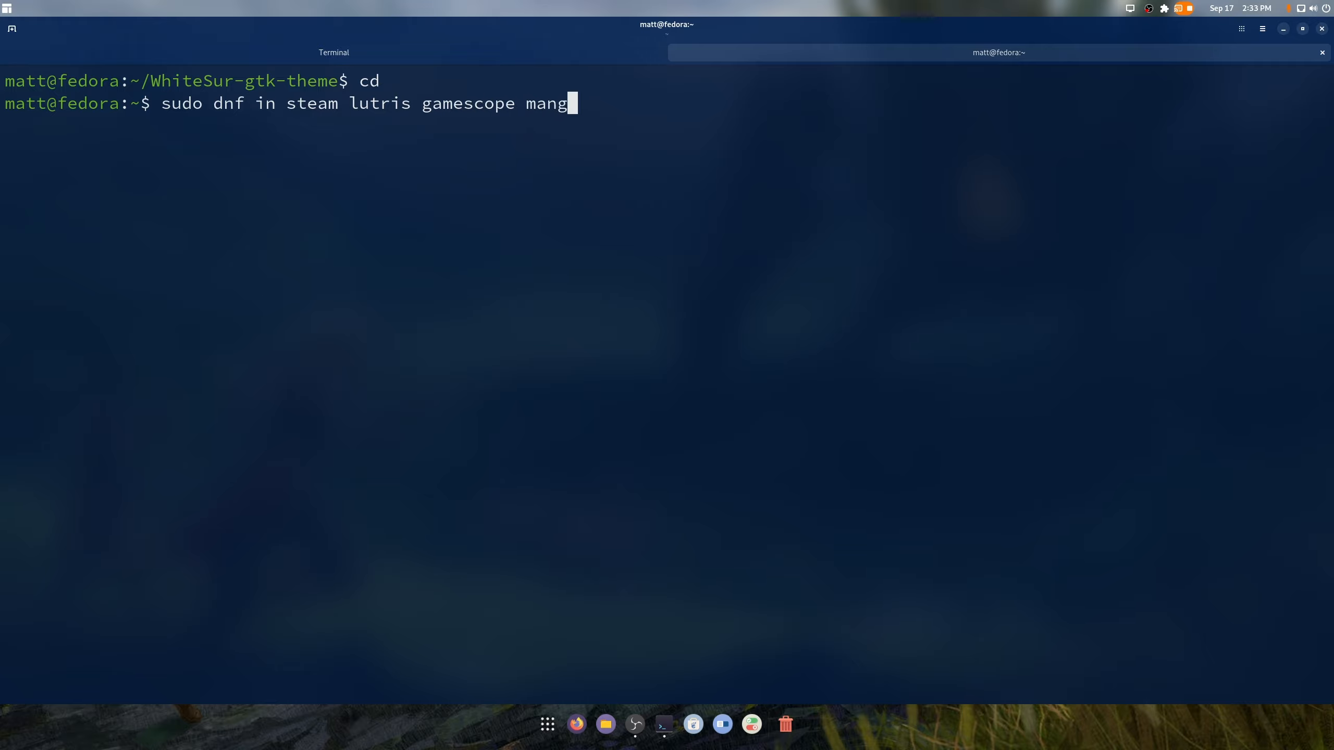
text(oi)
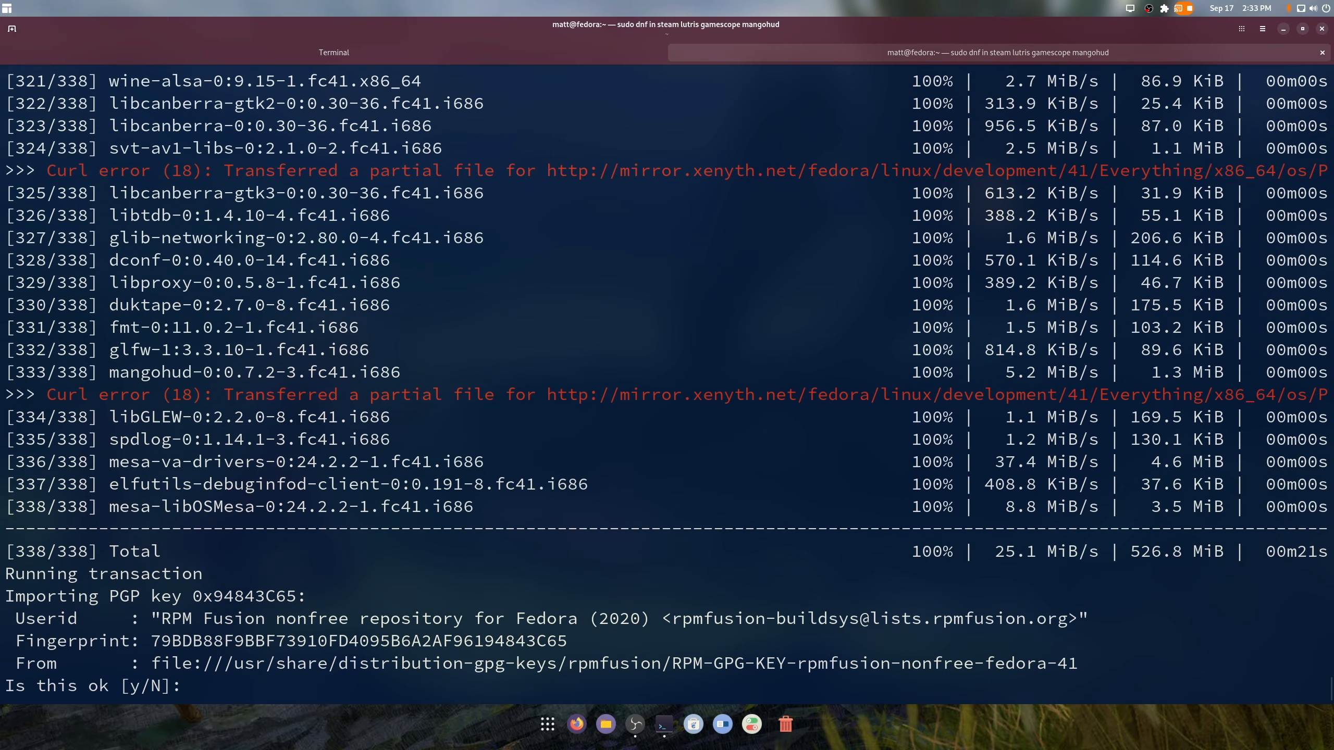
text(y)
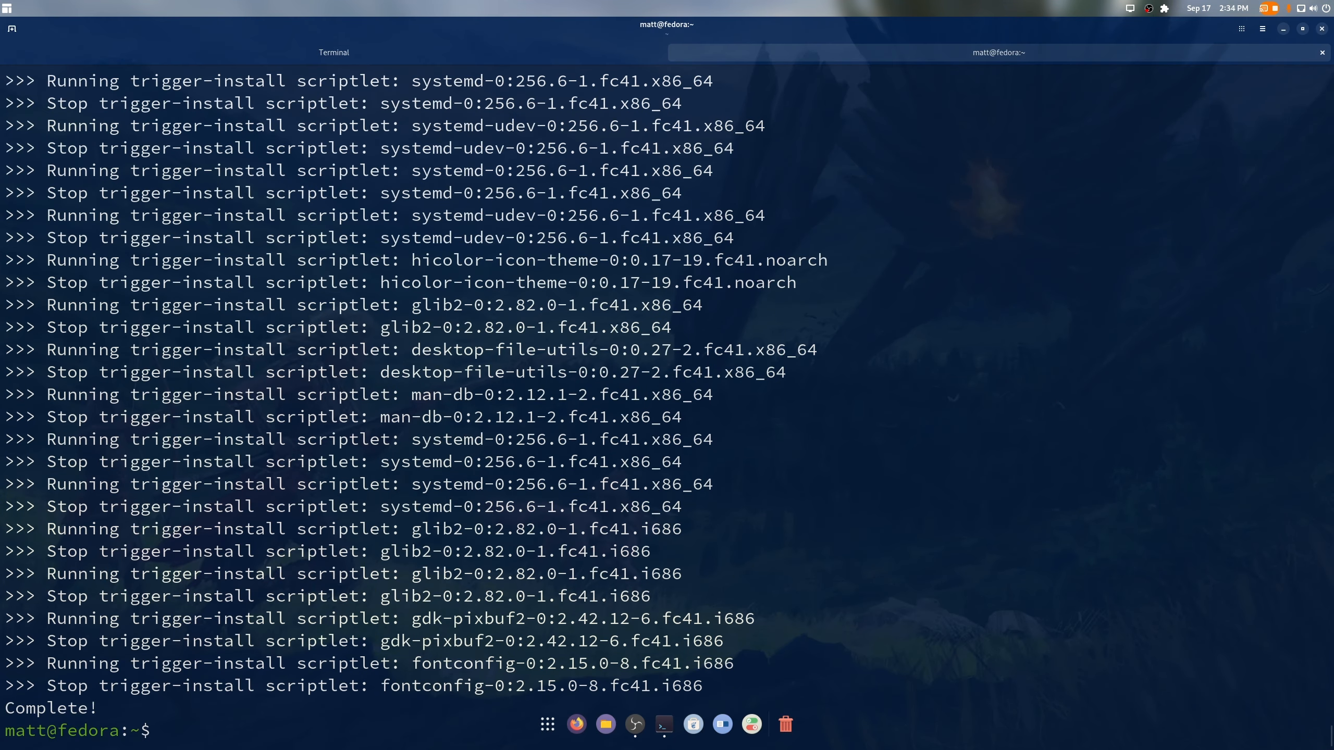
Dismiss the extension menu and permanently empty the Trash from the dock
scroll(down, 3)
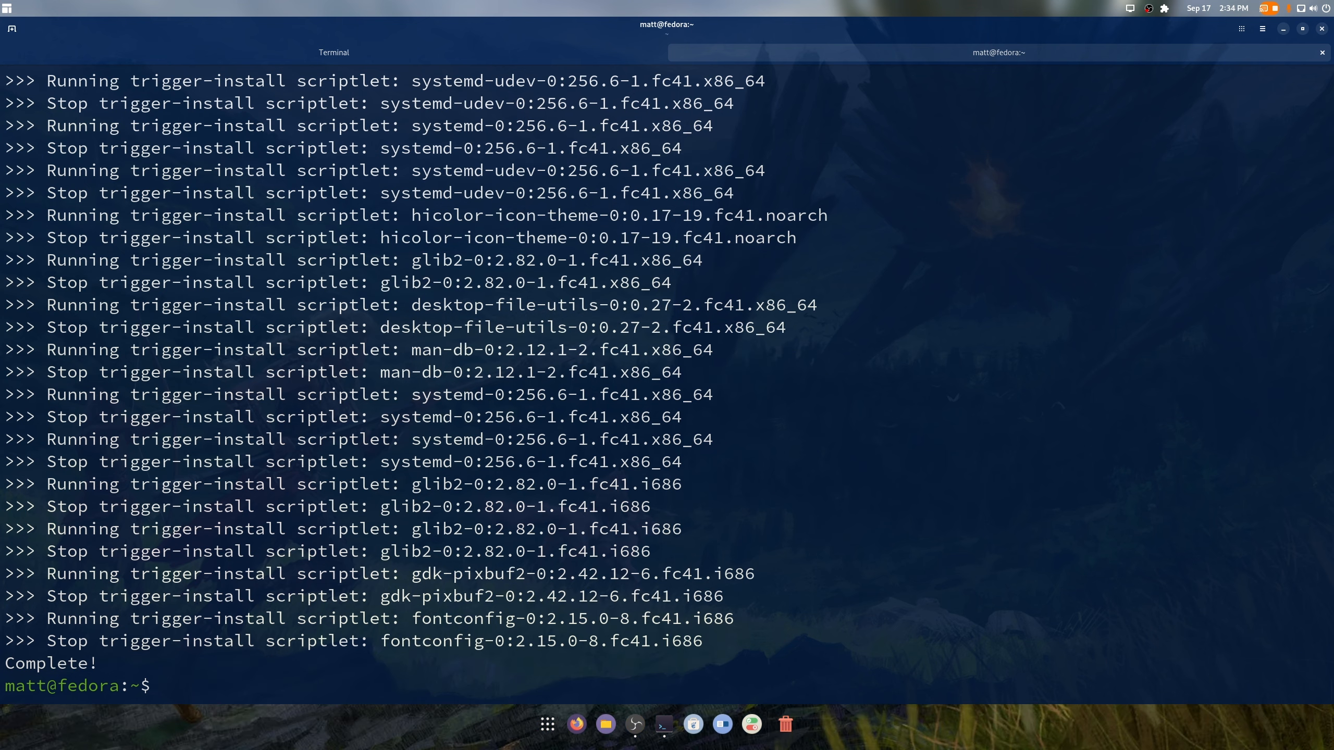
mouse_move(689, 38)
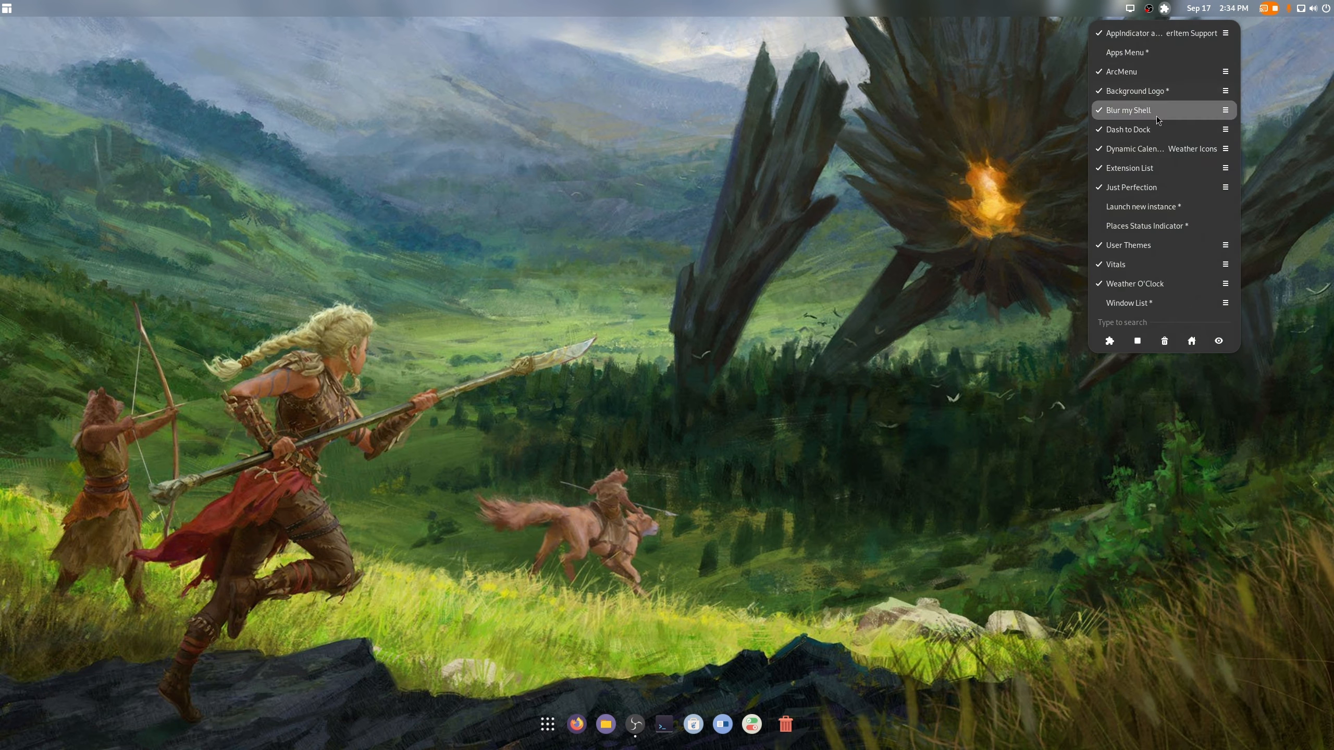
click(1098, 110)
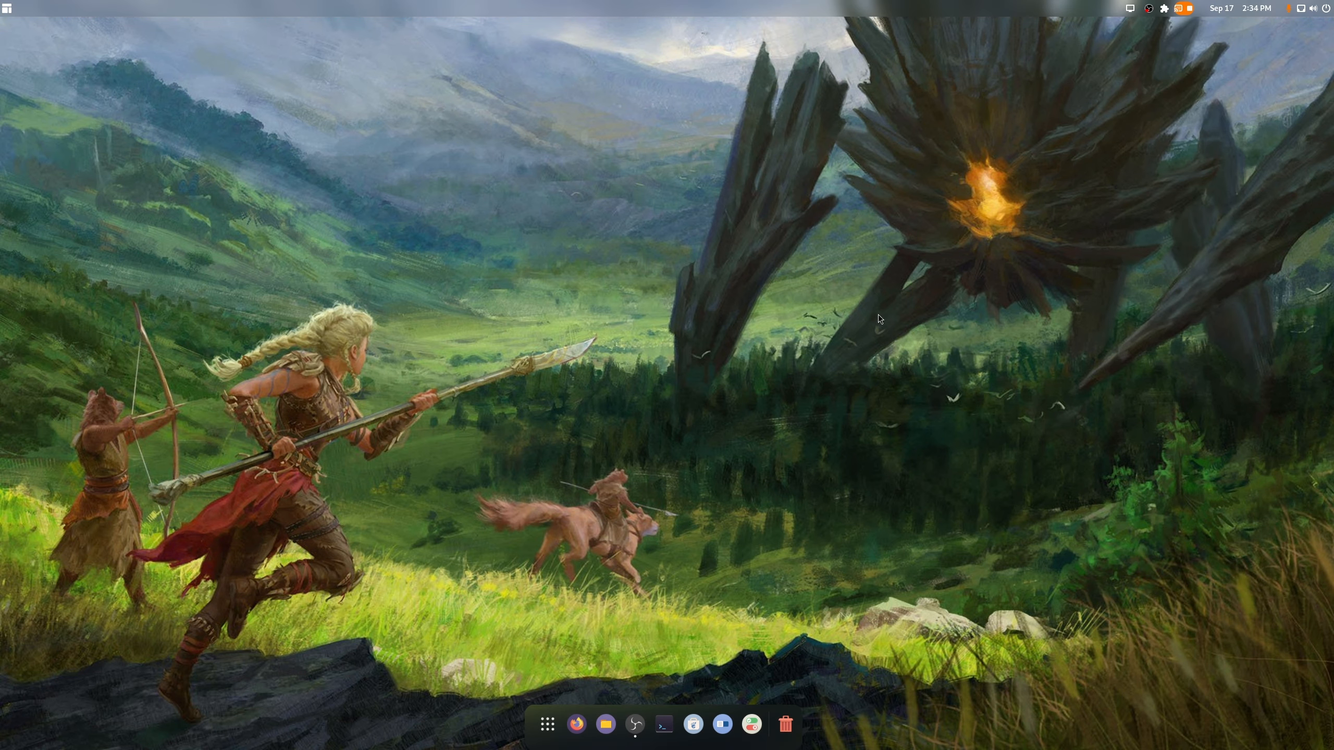
mouse_move(709, 583)
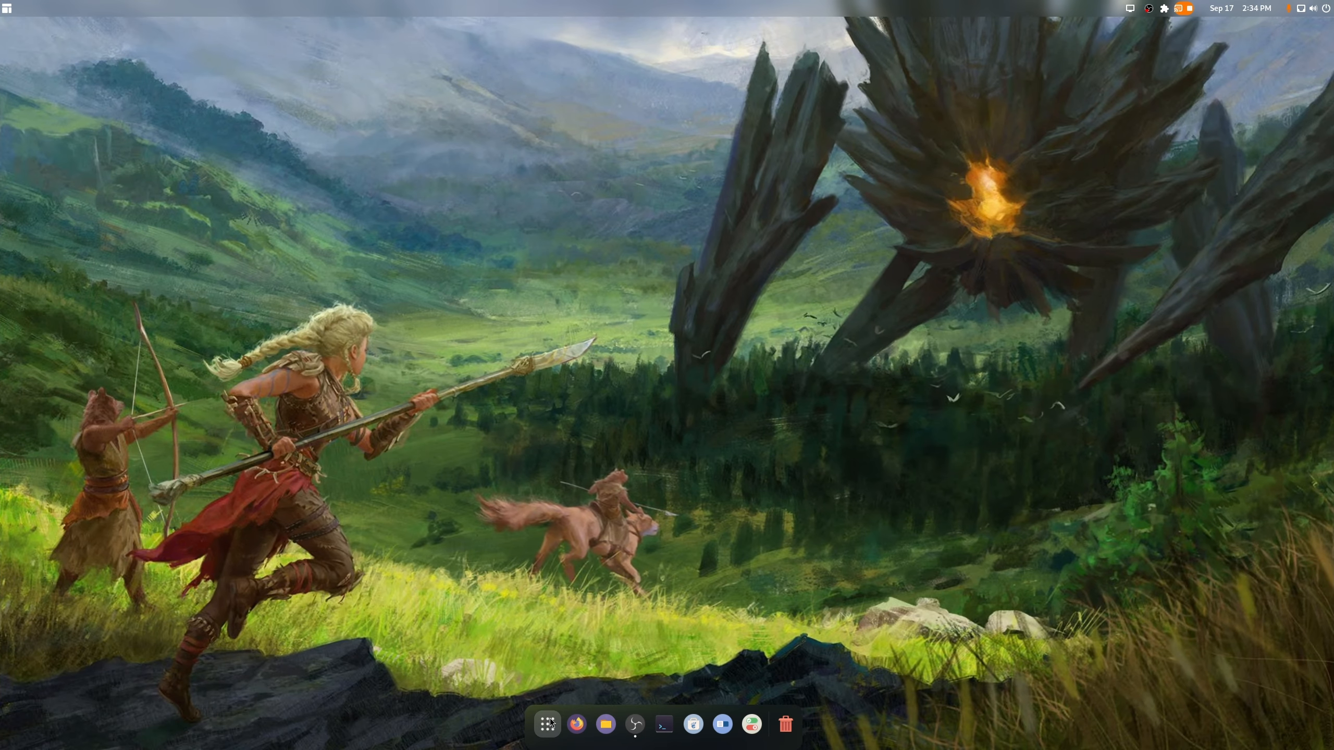
click(784, 725)
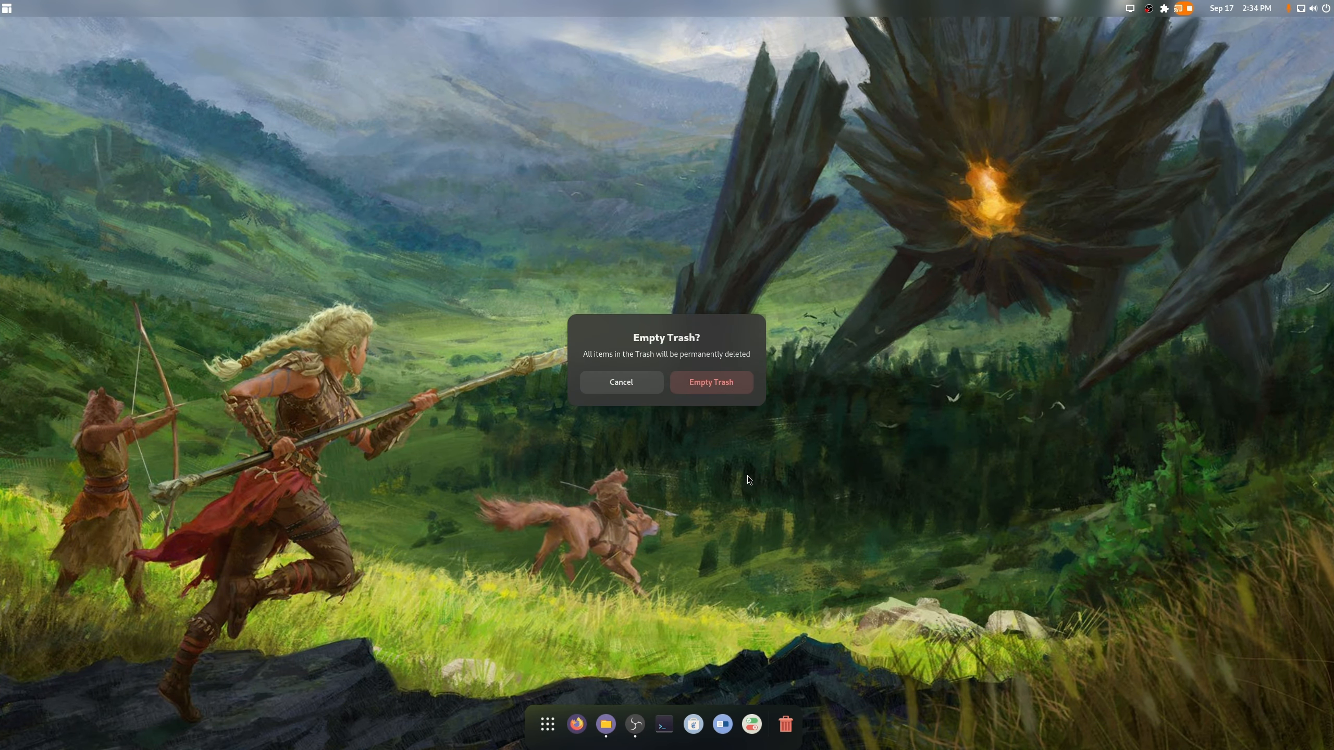
click(710, 382)
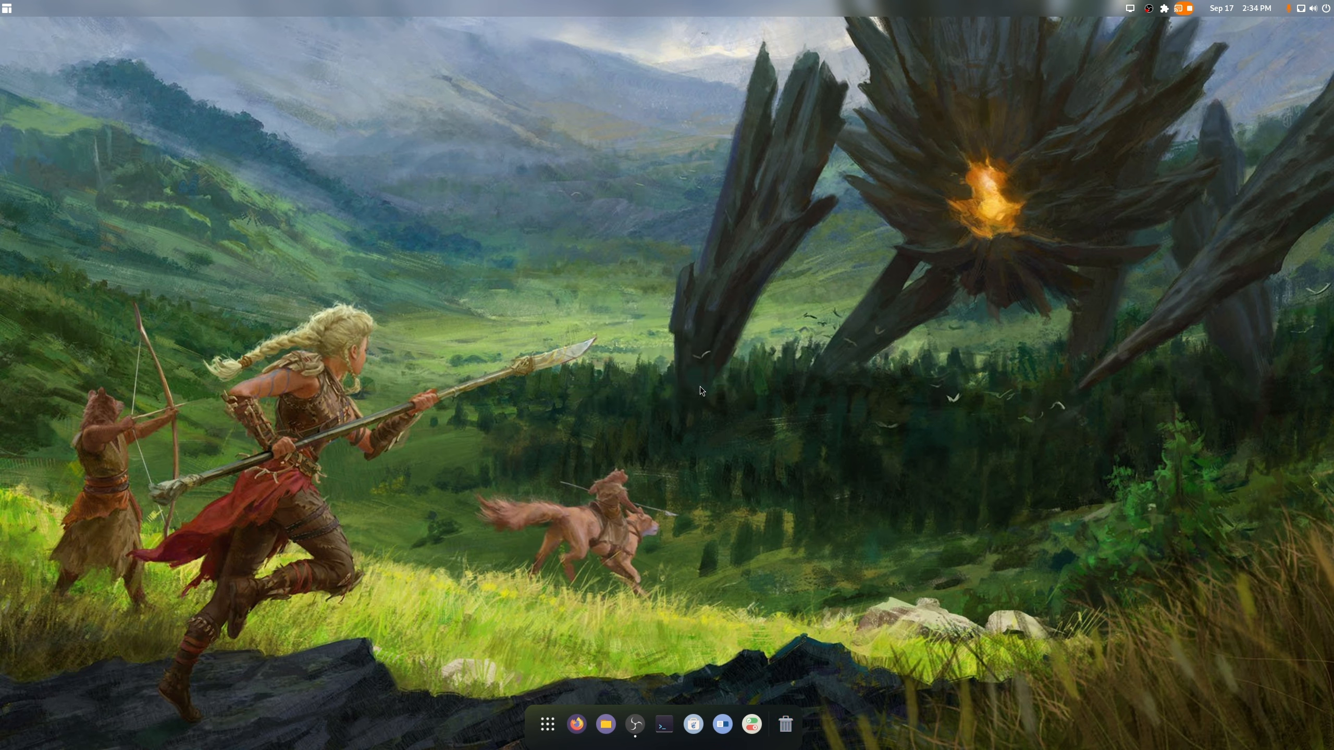
mouse_move(701, 466)
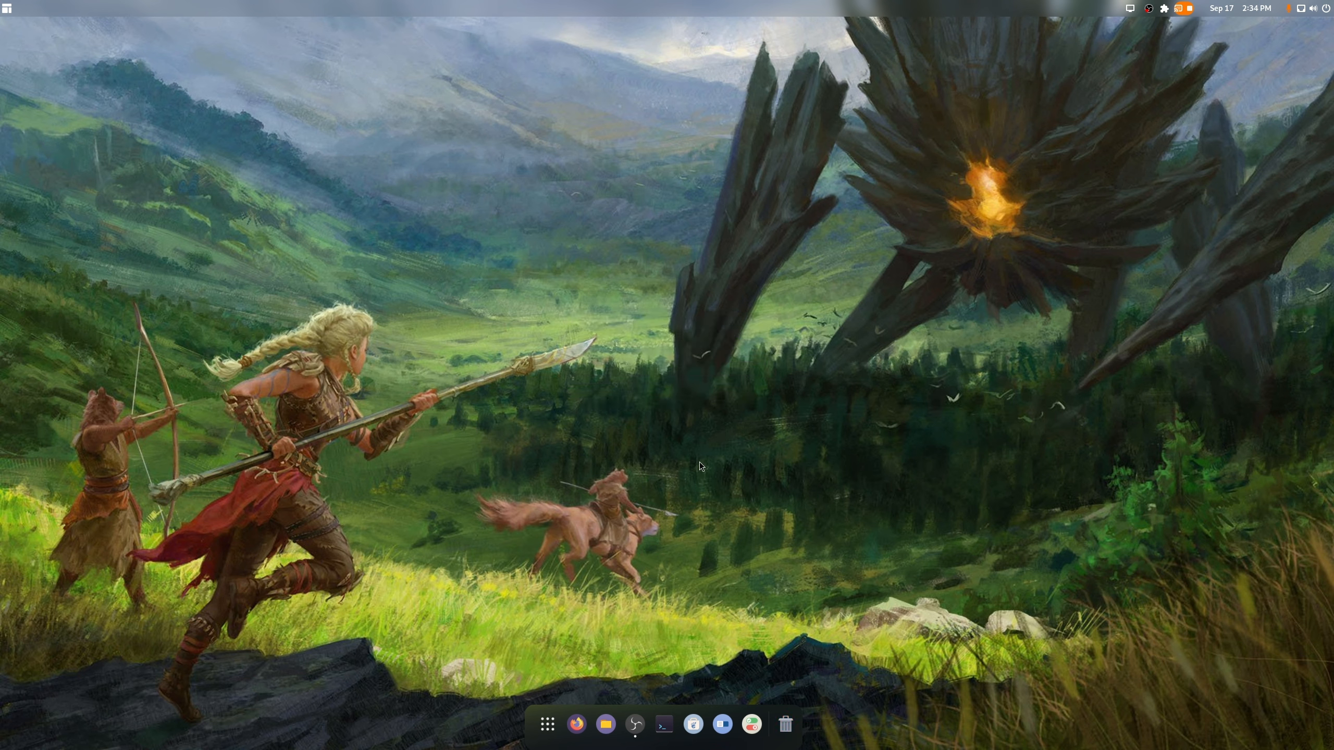
mouse_move(750, 723)
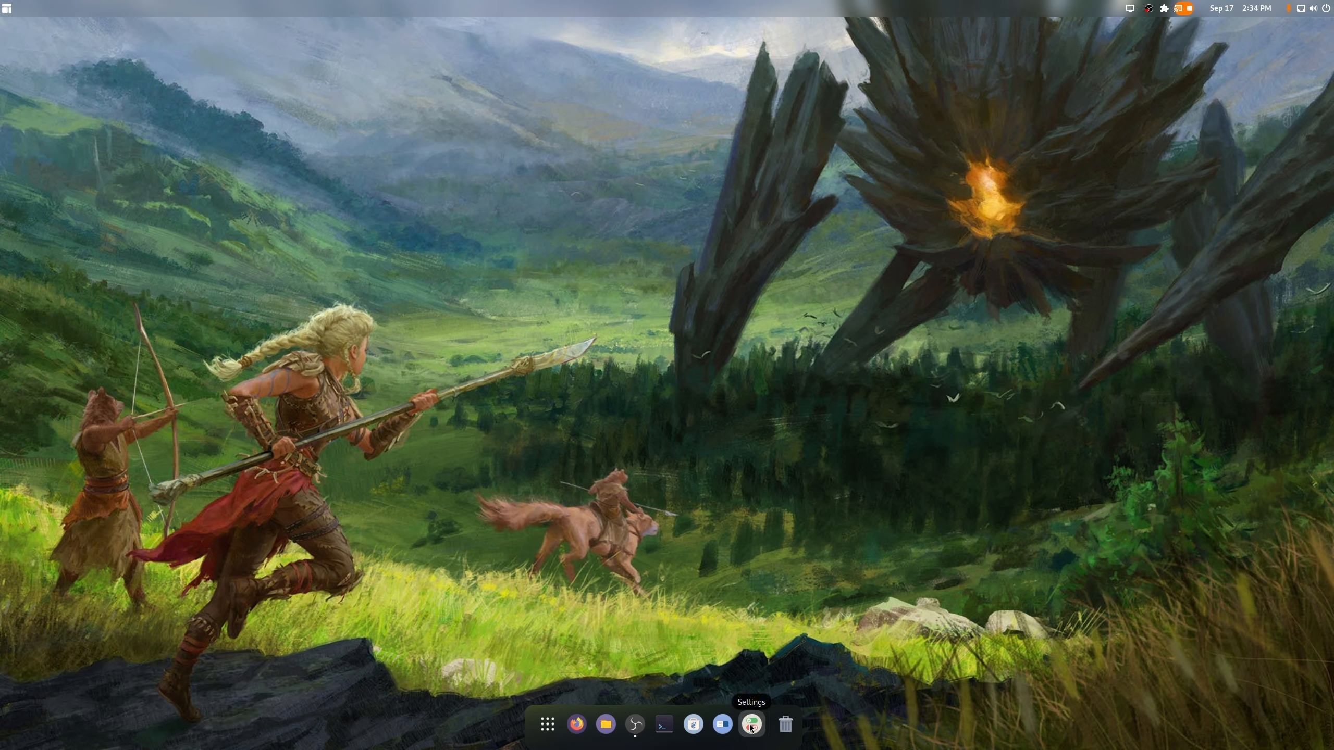
Set the Shell theme to WhiteSur-Dark in Tweaks' Appearance section
click(750, 723)
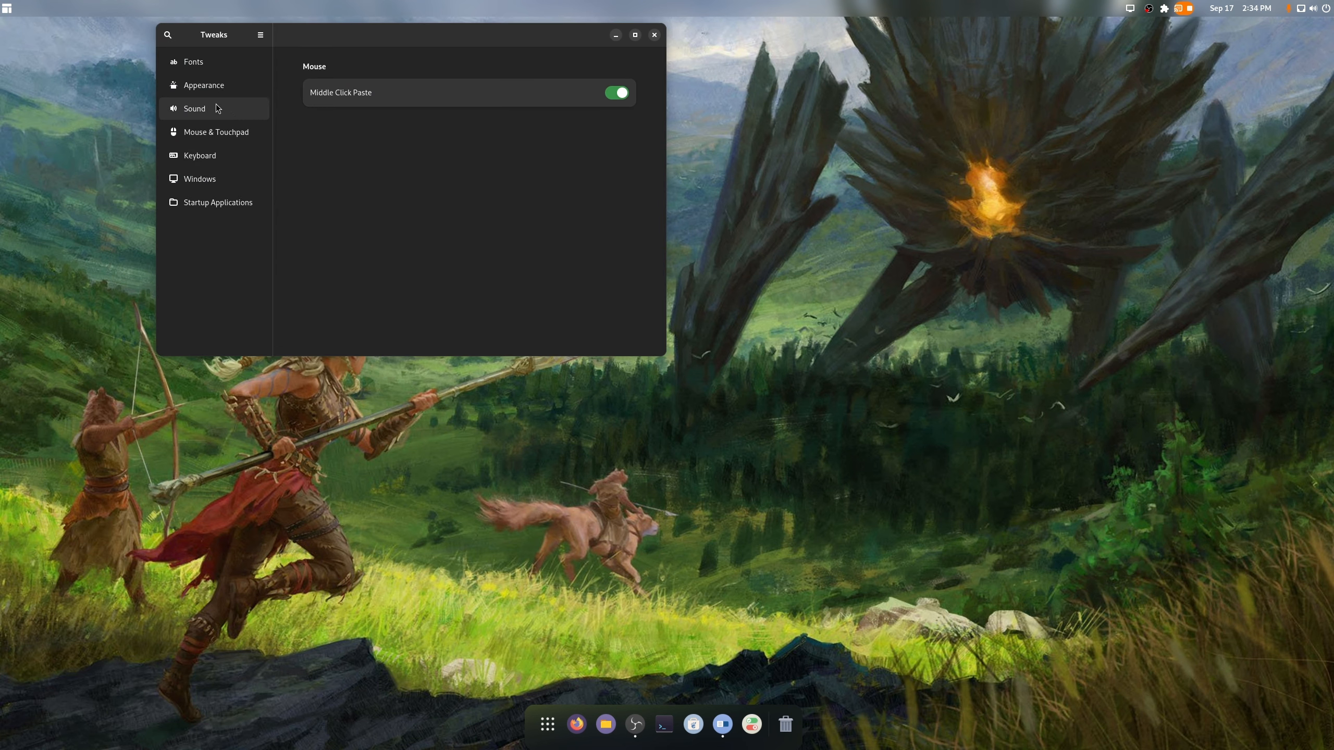
click(203, 85)
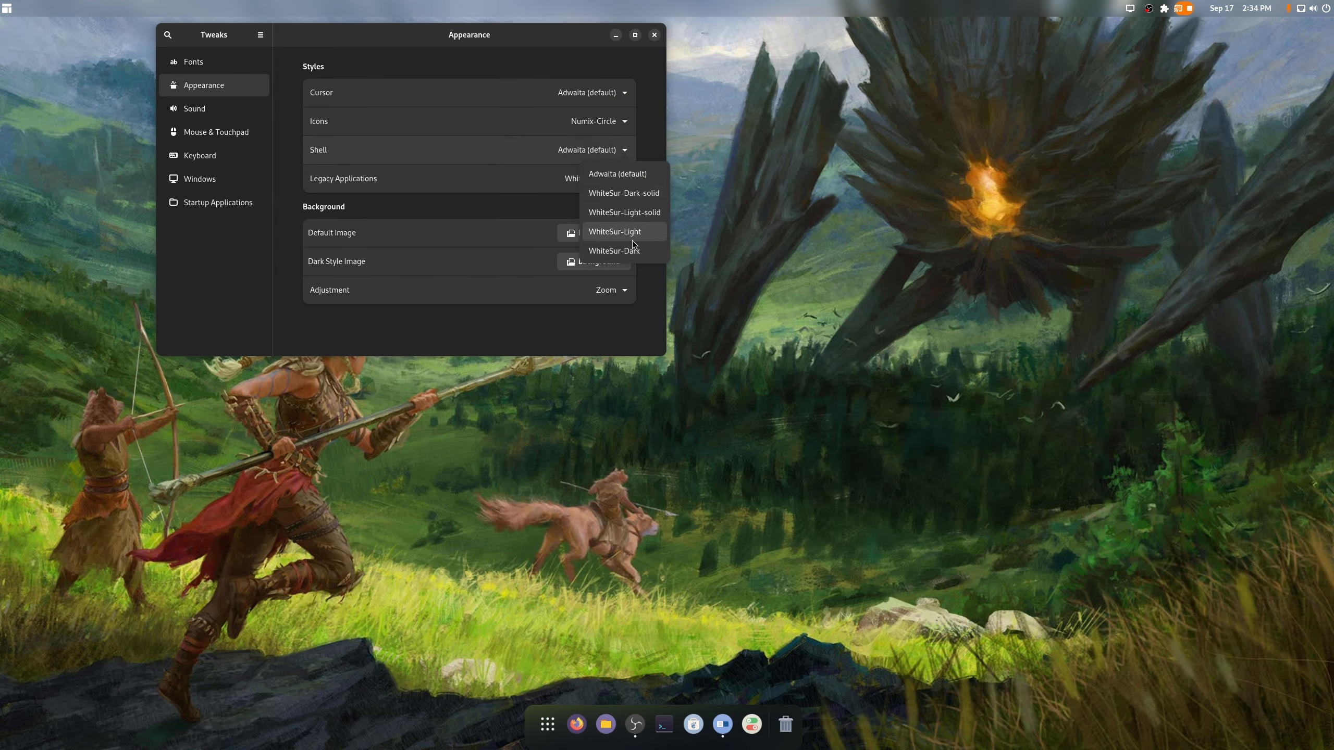
click(613, 250)
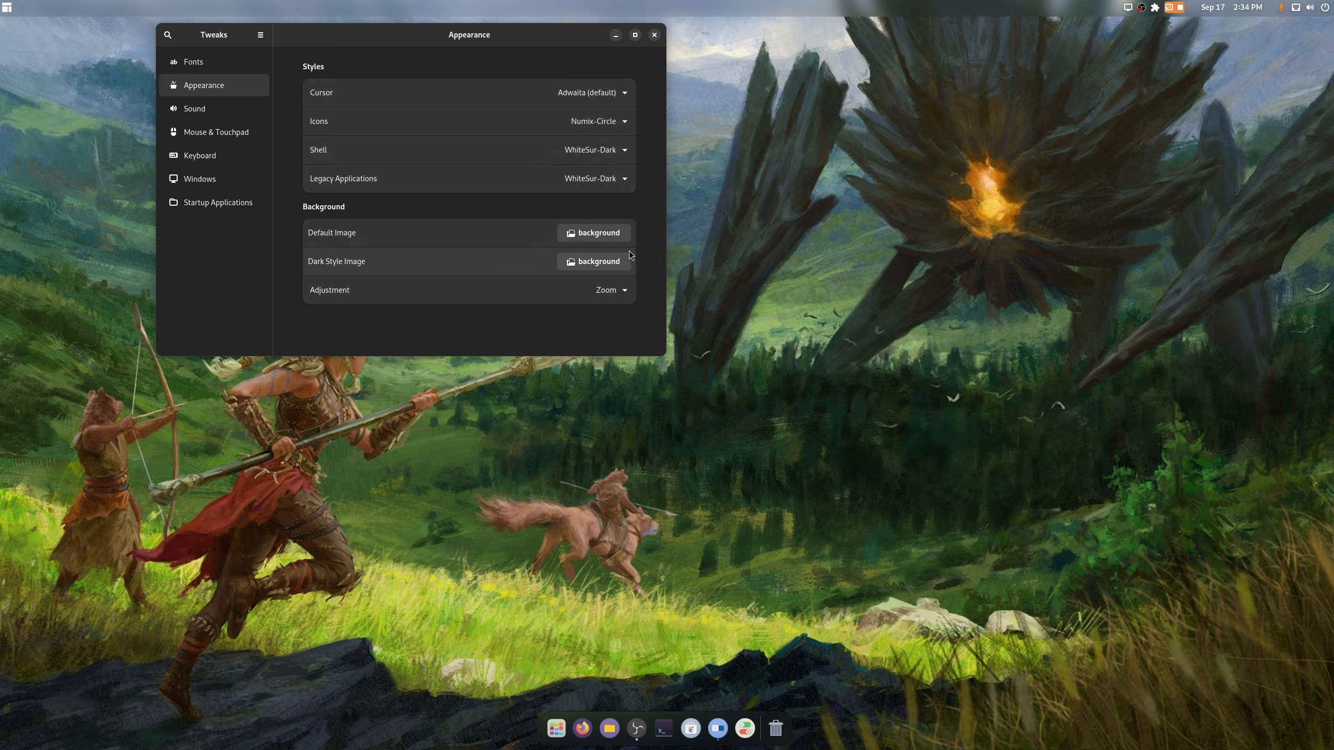
mouse_move(655, 35)
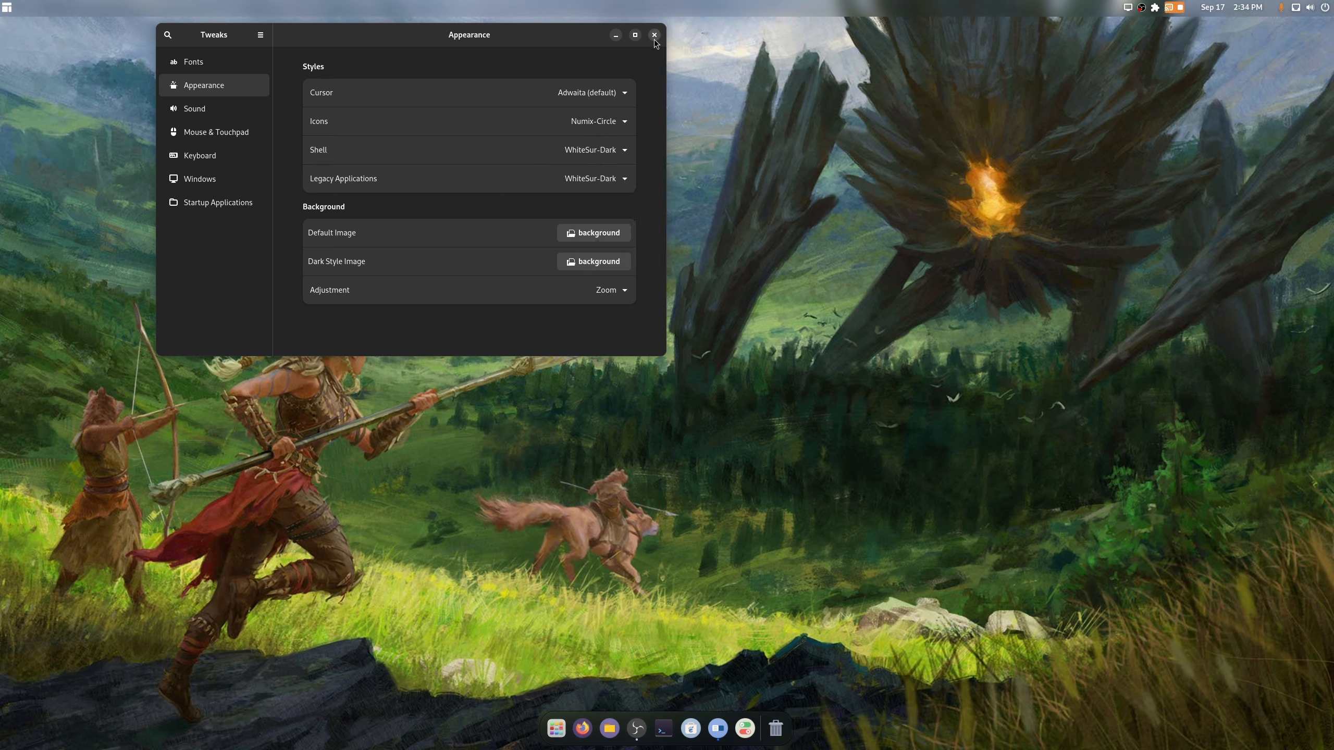
Close Tweaks and launch Firefox from the dock
click(654, 35)
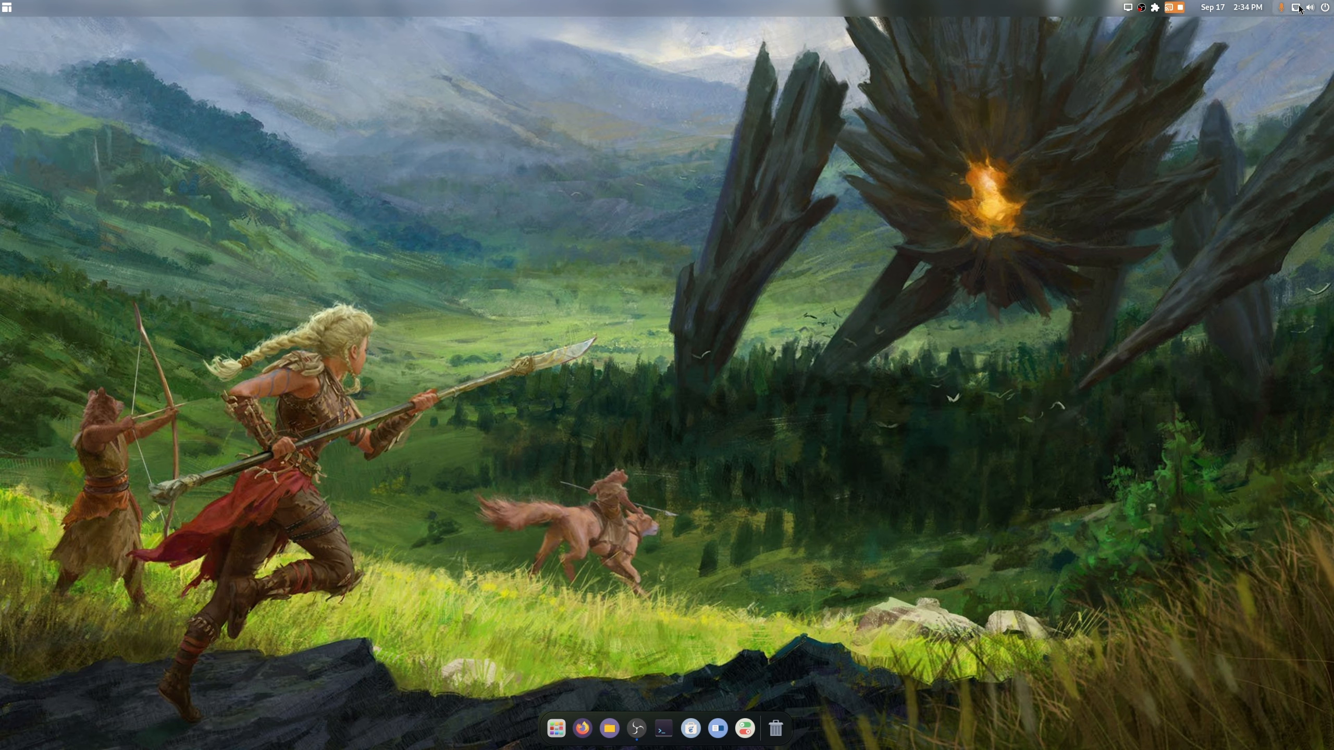
click(1313, 7)
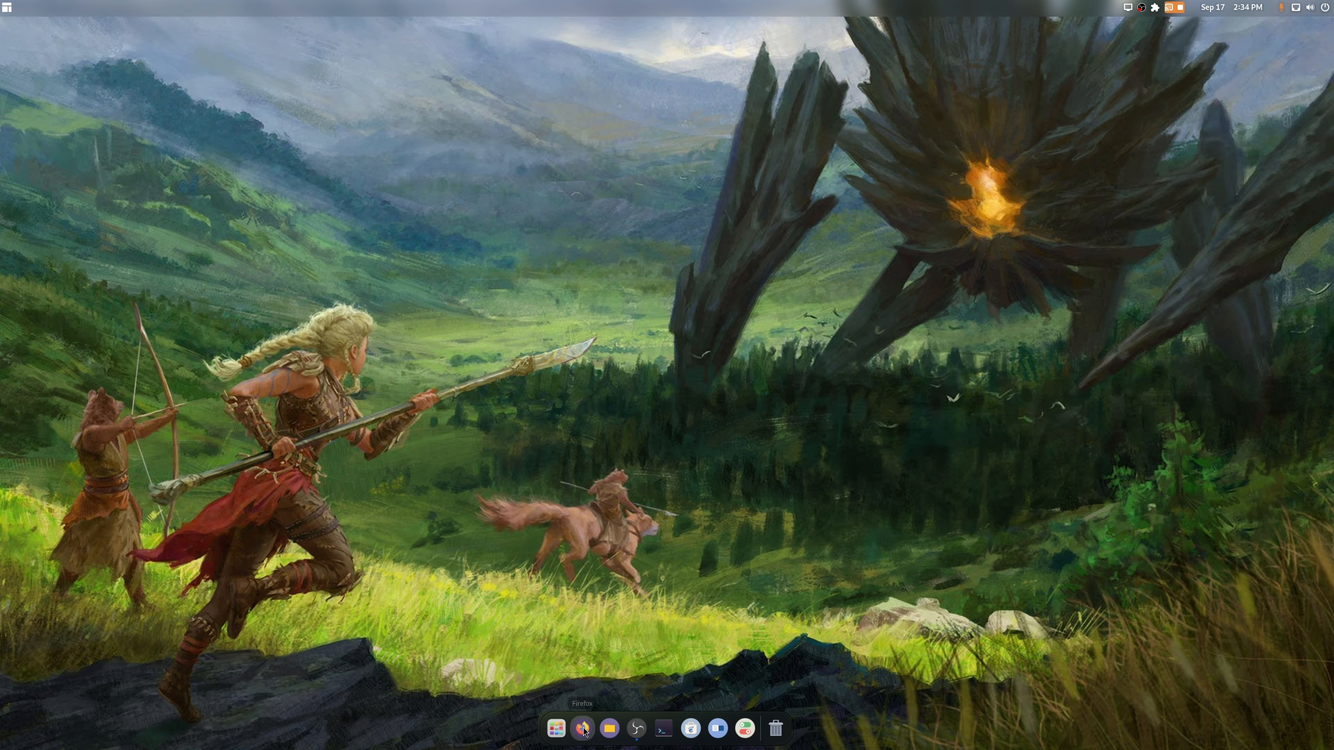
click(555, 728)
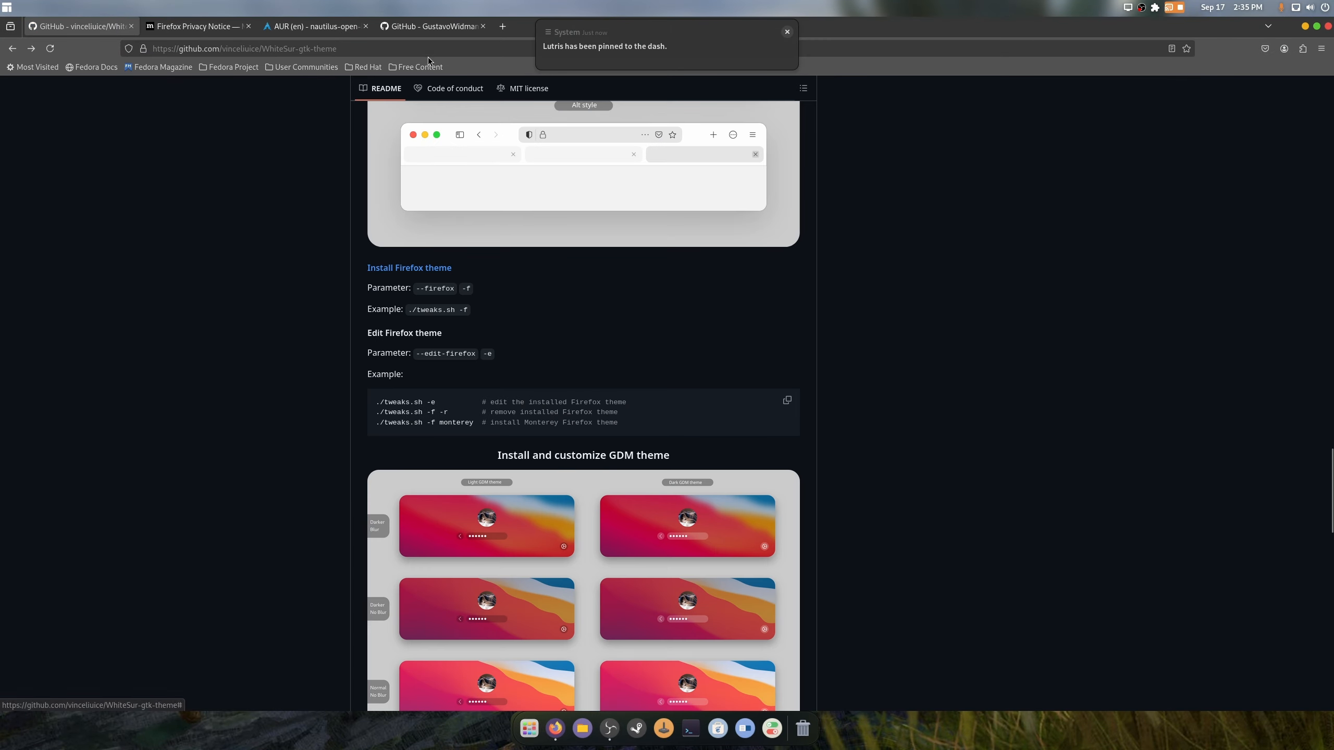
Open the Heroic 2.15.1 GitHub release and install heroic-2.15.1.x86_64.rpm in Software
text(her/HeroicGamesLauncher)
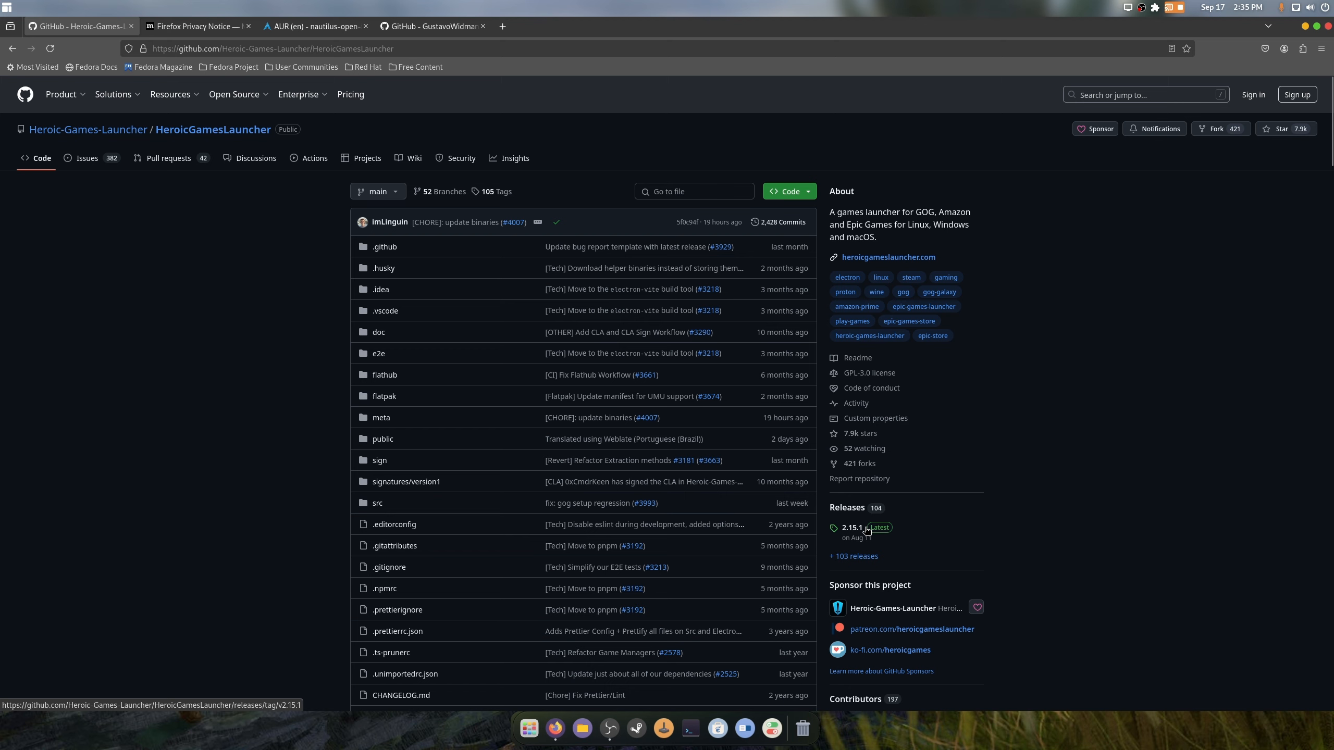
click(852, 527)
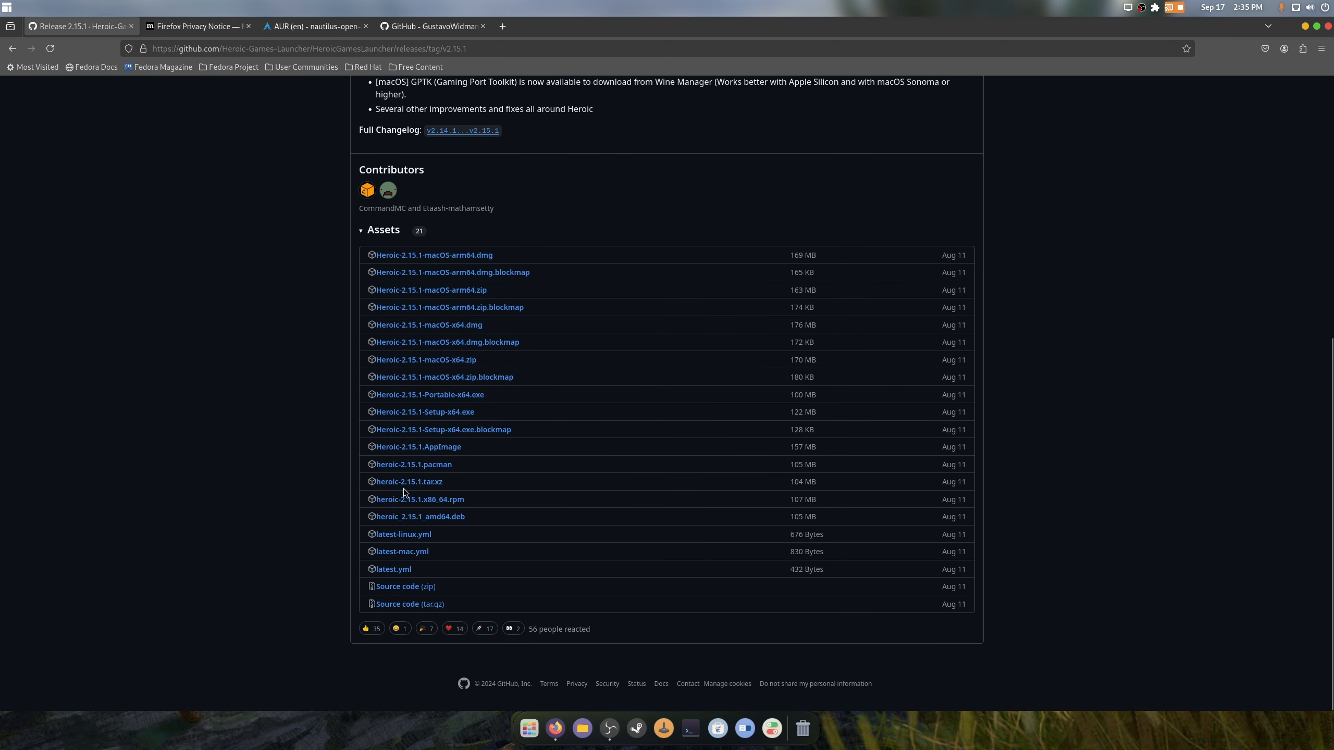
click(418, 499)
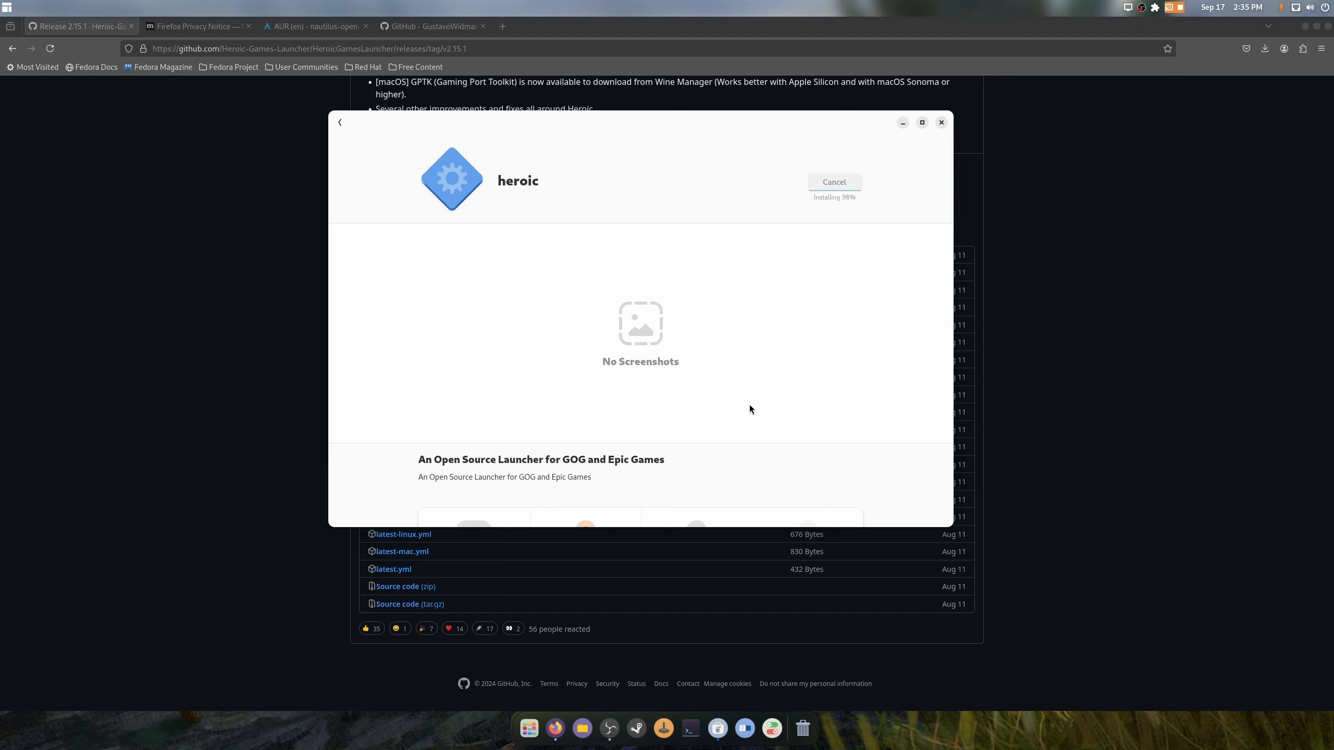
Pin Heroic Games Launcher to the dash from the app grid and close Software
click(527, 729)
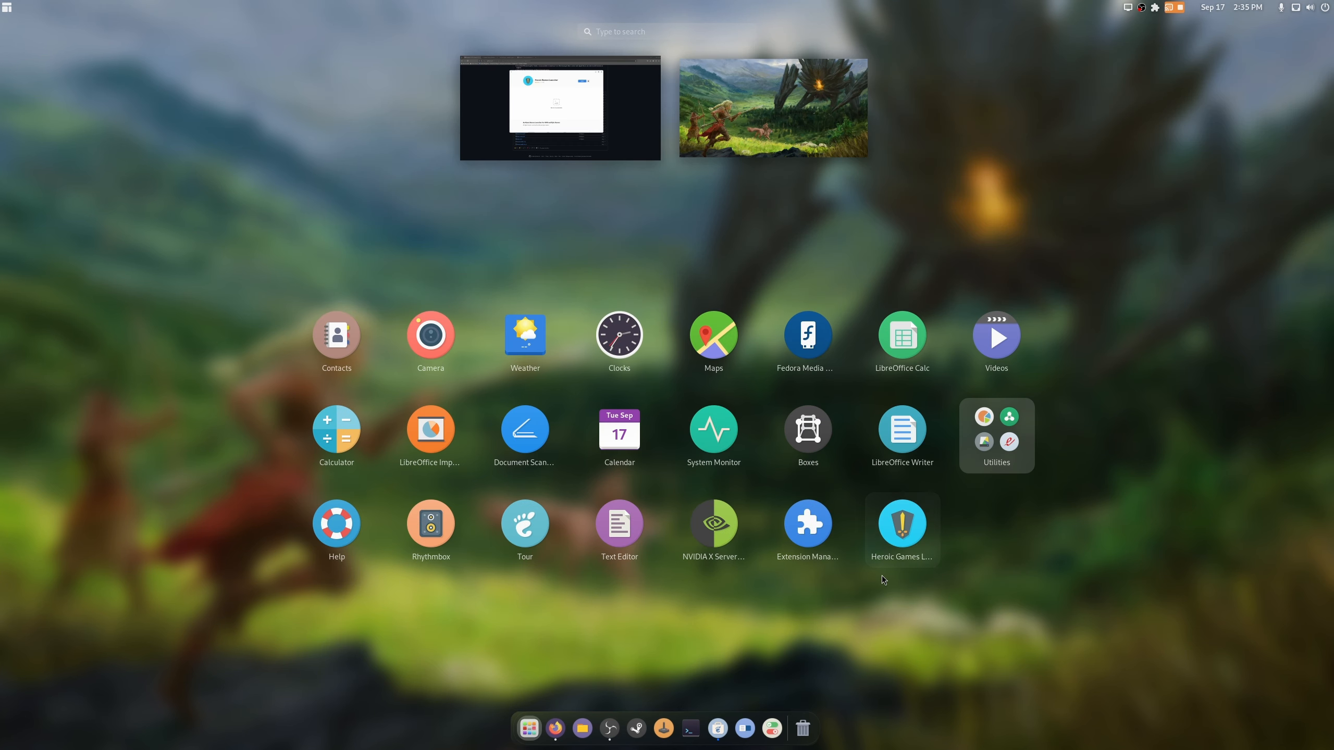
click(901, 522)
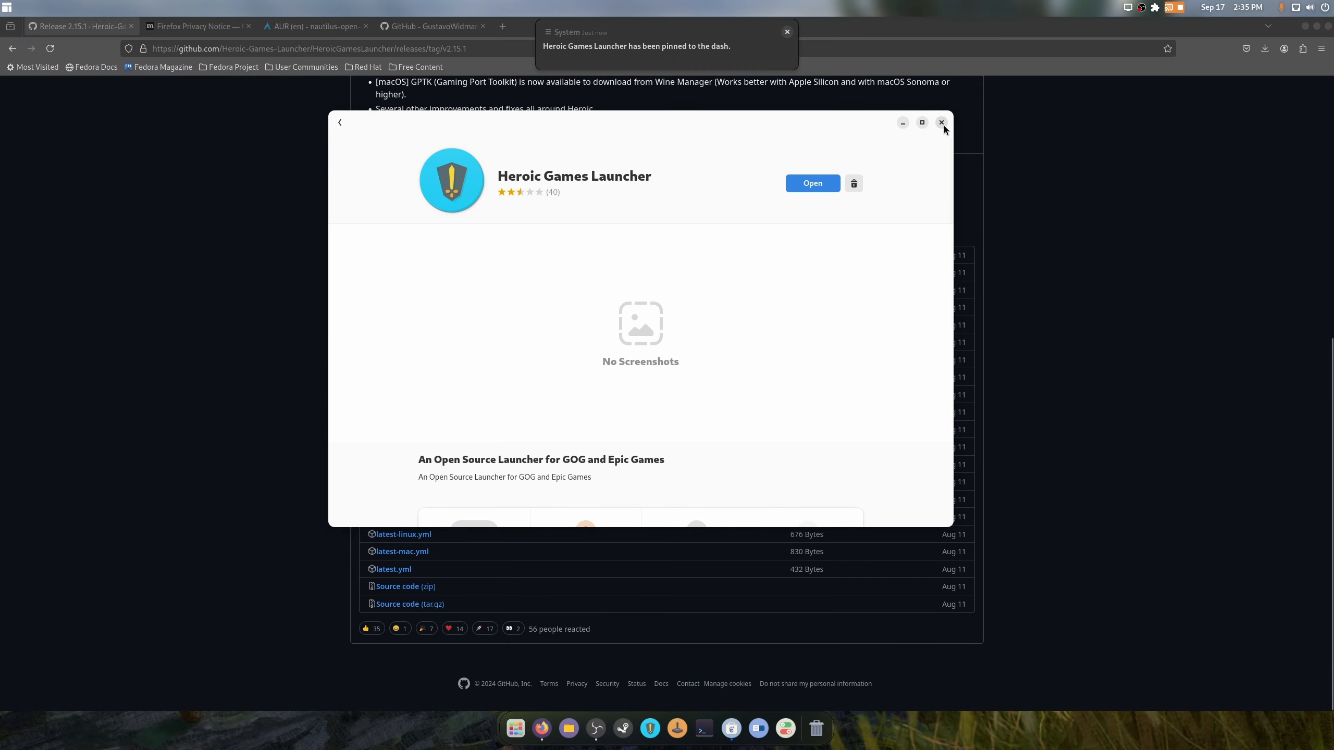
click(941, 122)
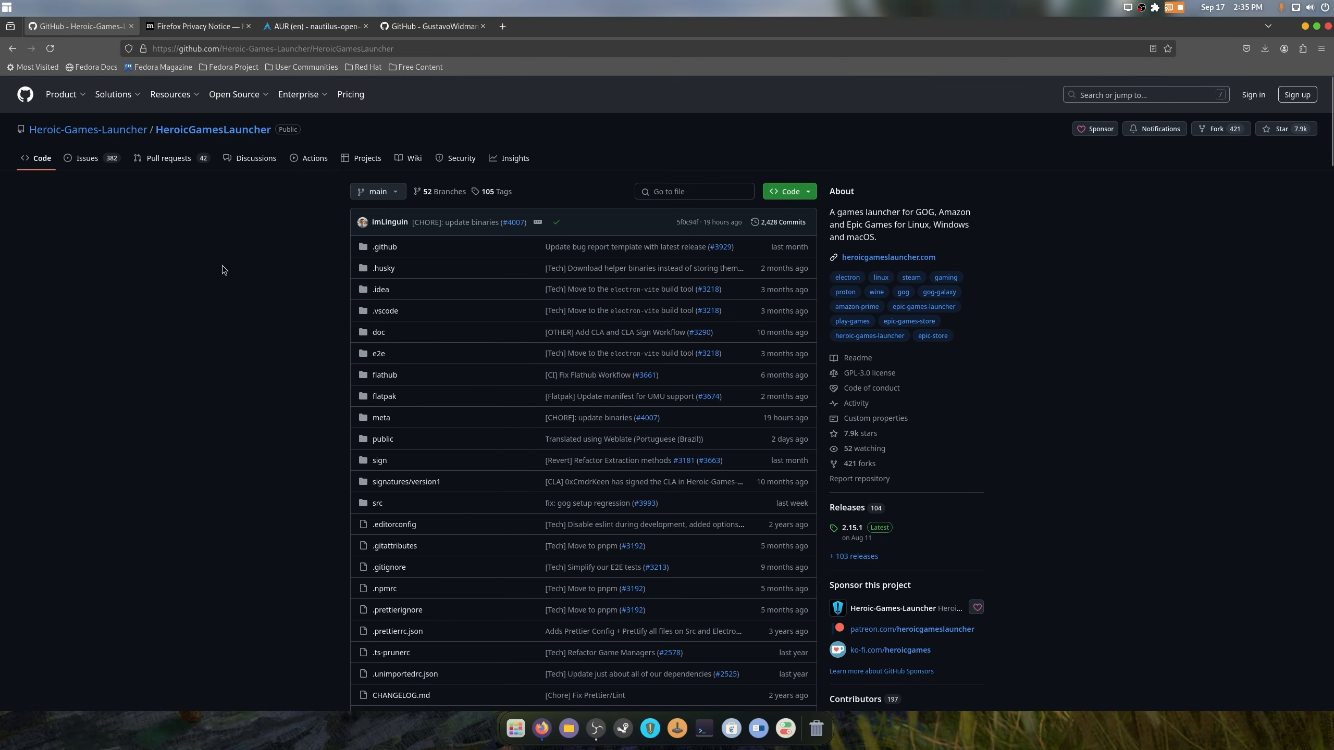
mouse_move(498, 237)
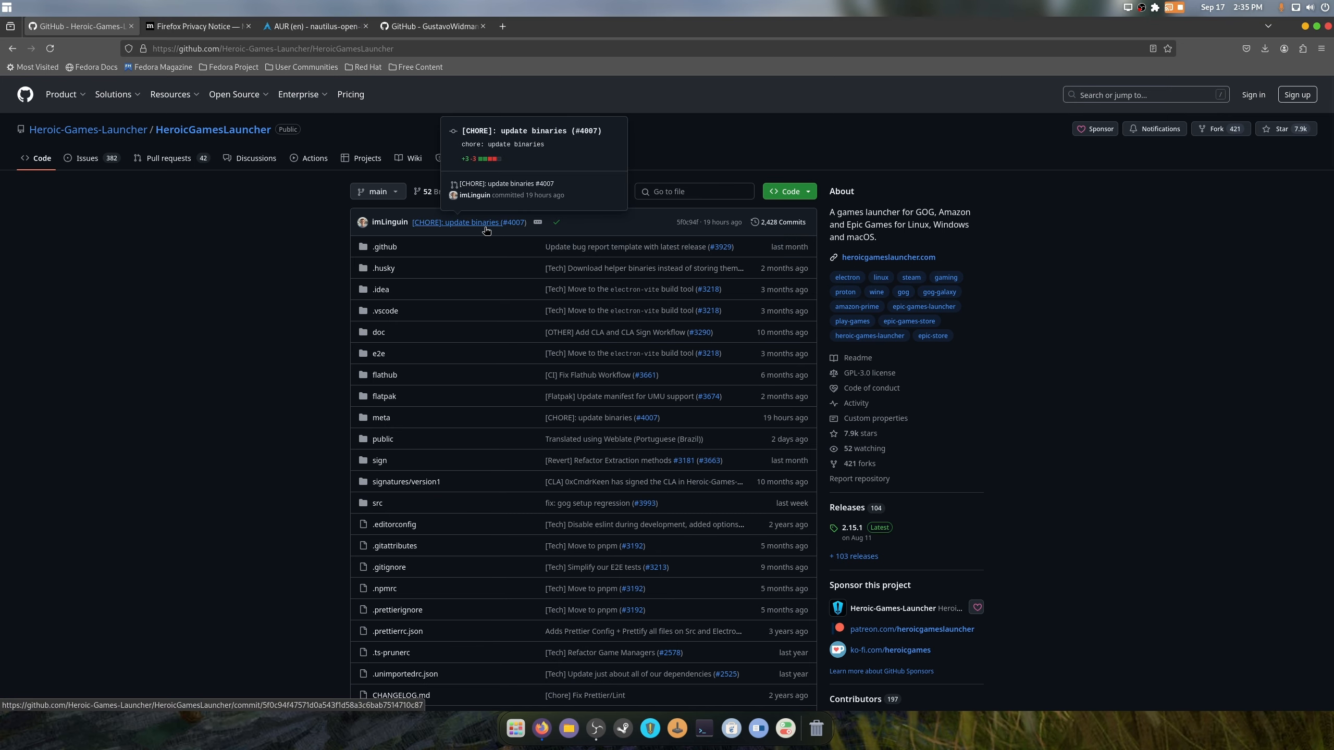
Scroll through Heroic's GitHub repository README in Firefox
click(457, 222)
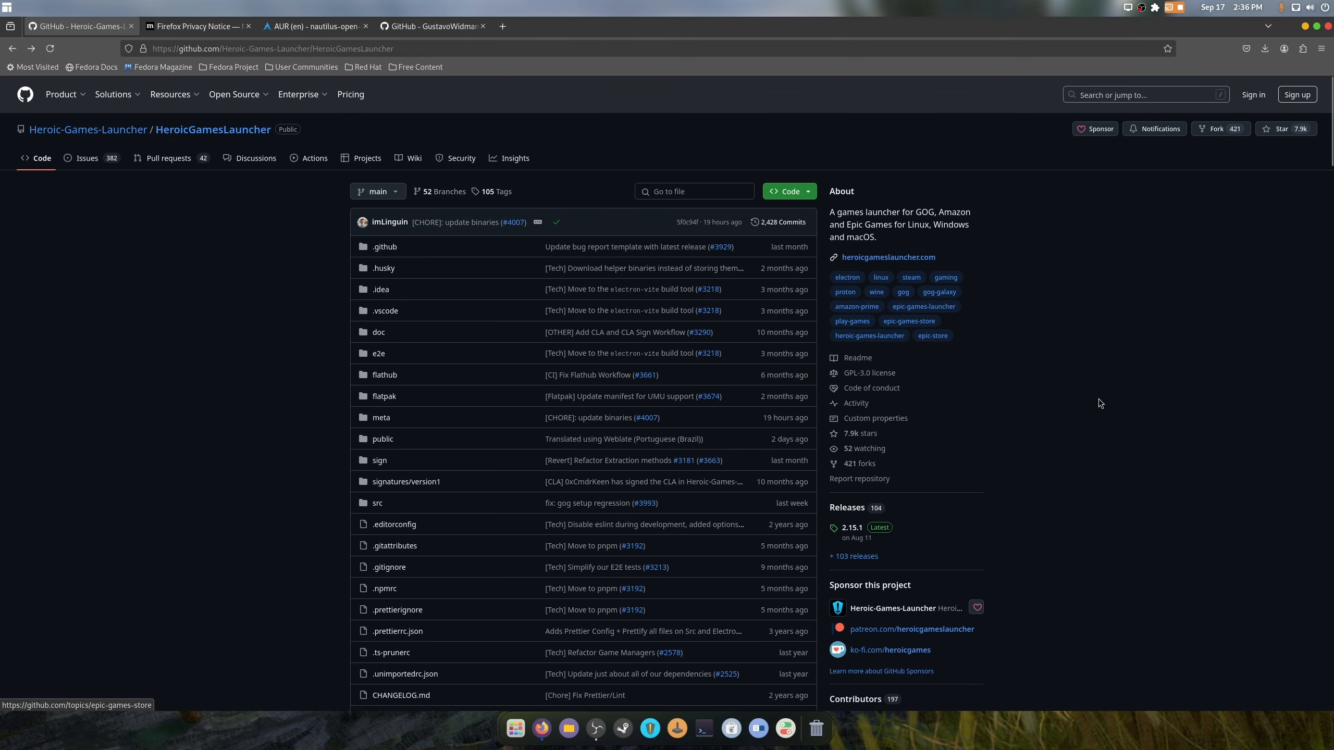
scroll(down, 3)
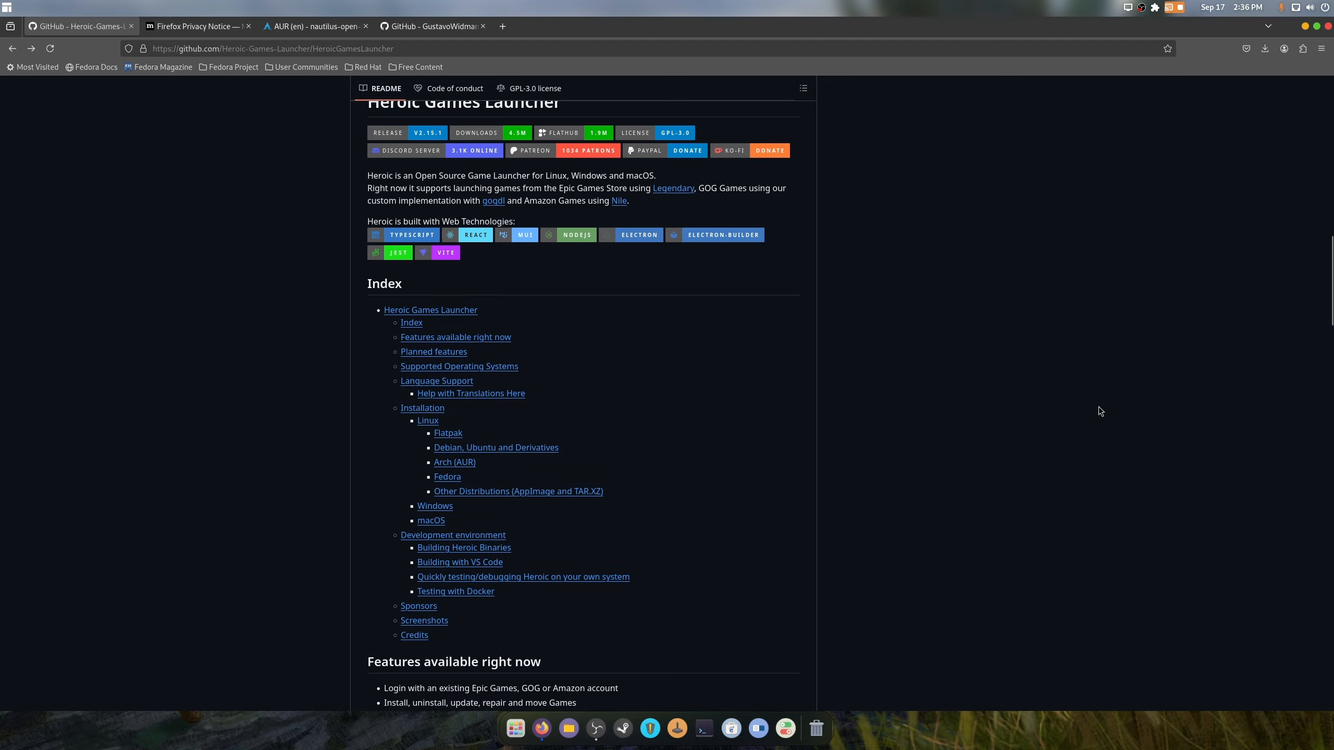
scroll(down, 3)
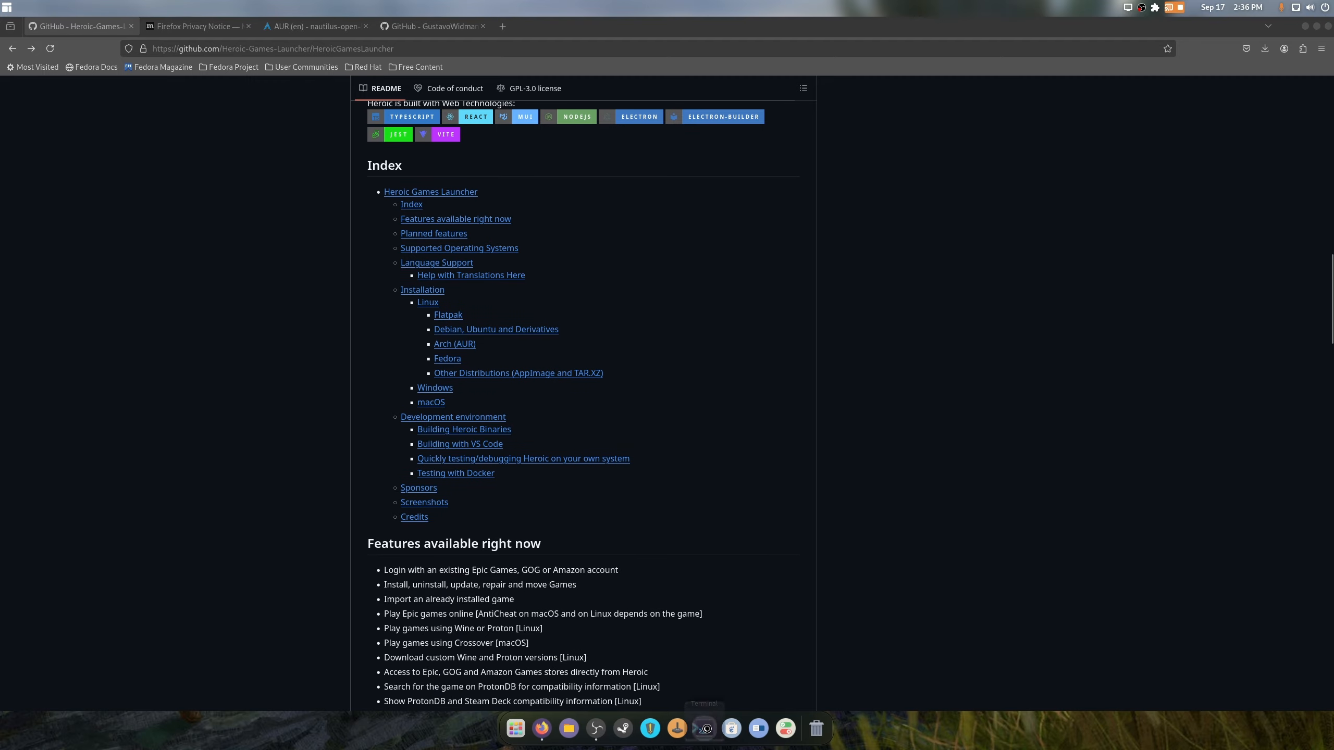
Run 'flatpak install vesktop' in a terminal and confirm with y
click(702, 729)
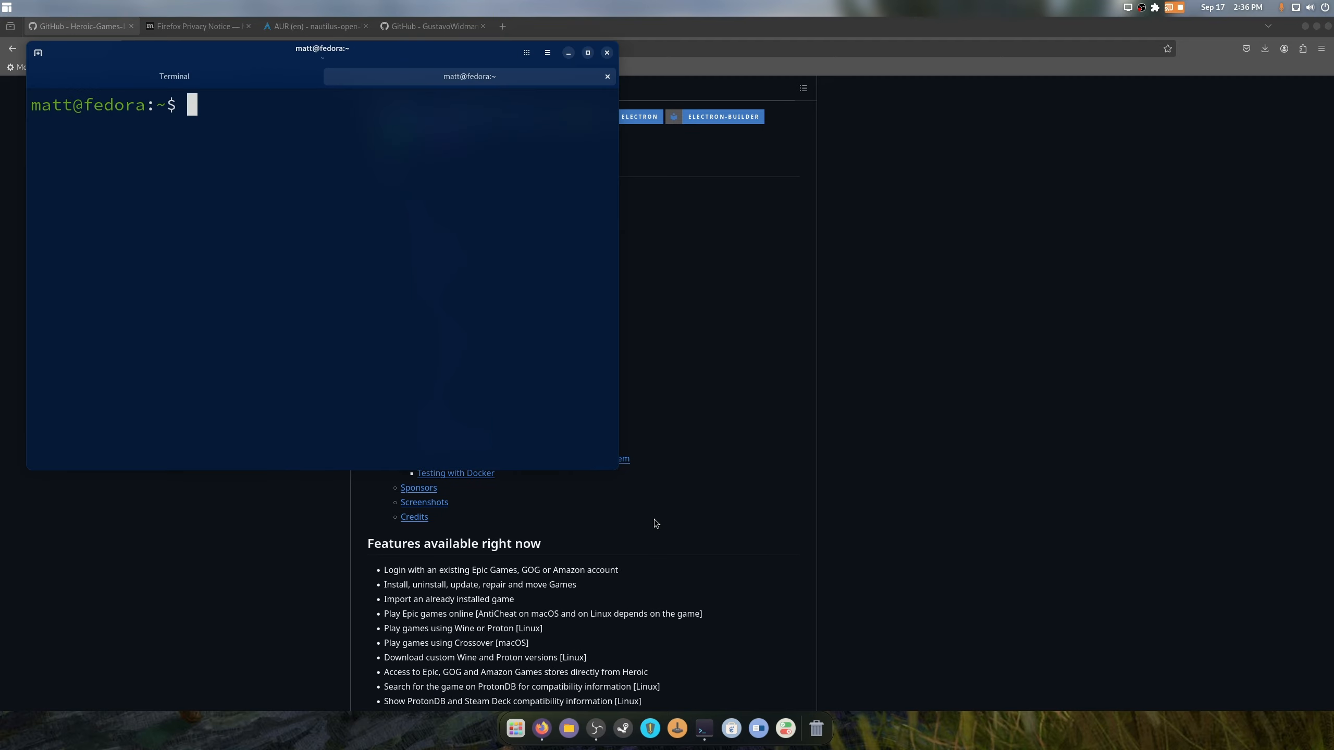
text(flatpak)
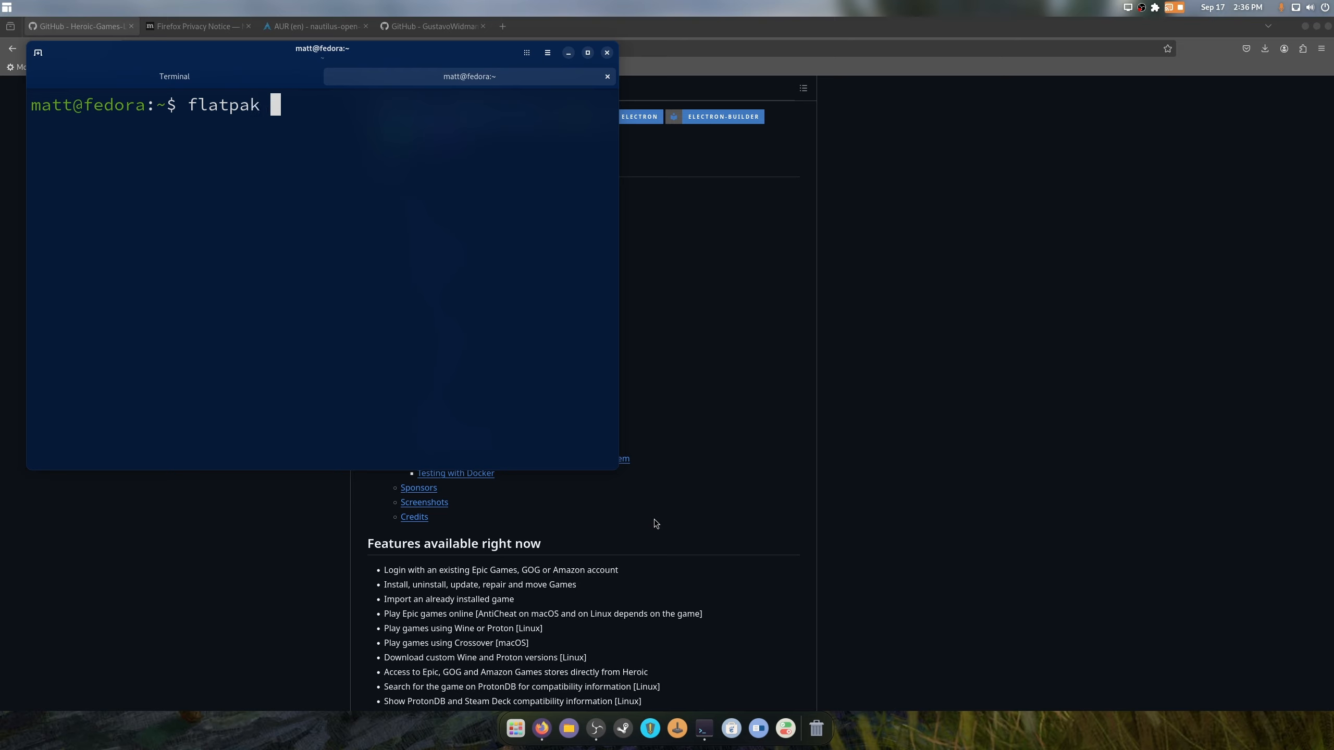
text(install de)
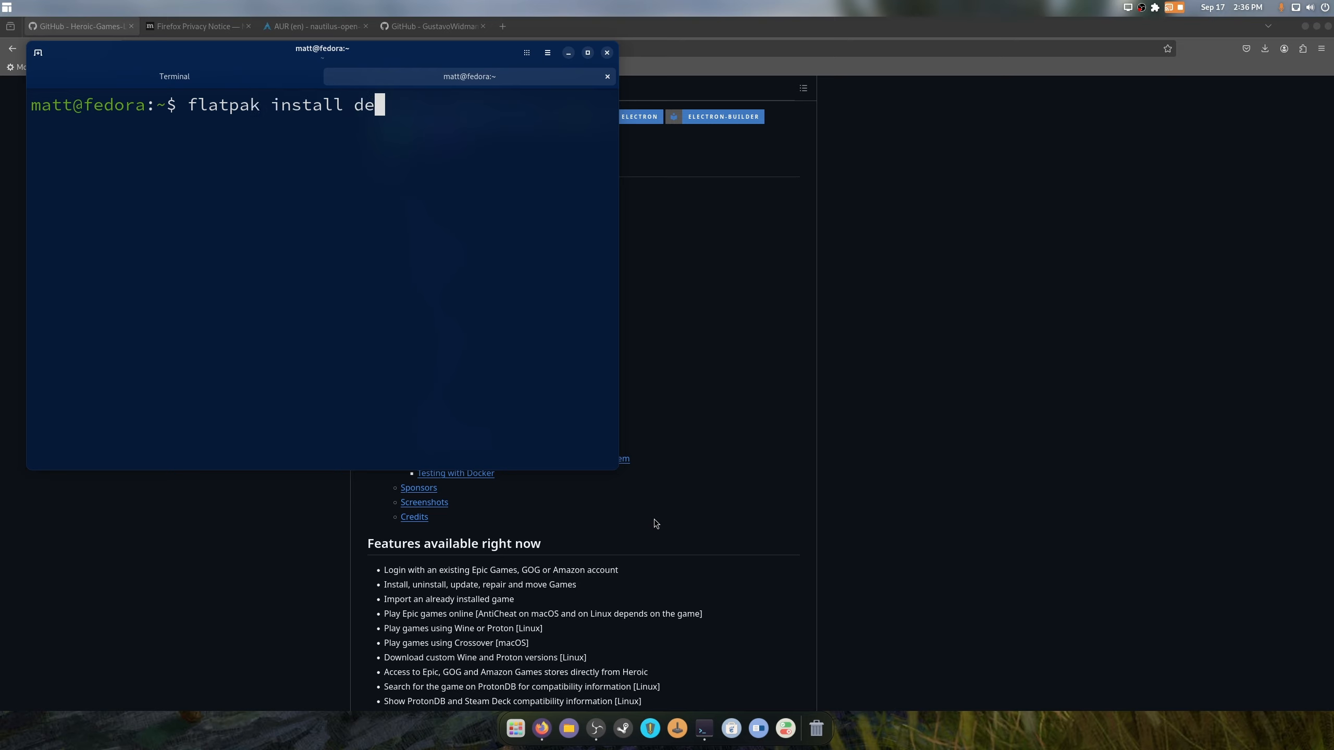
text(vesktop)
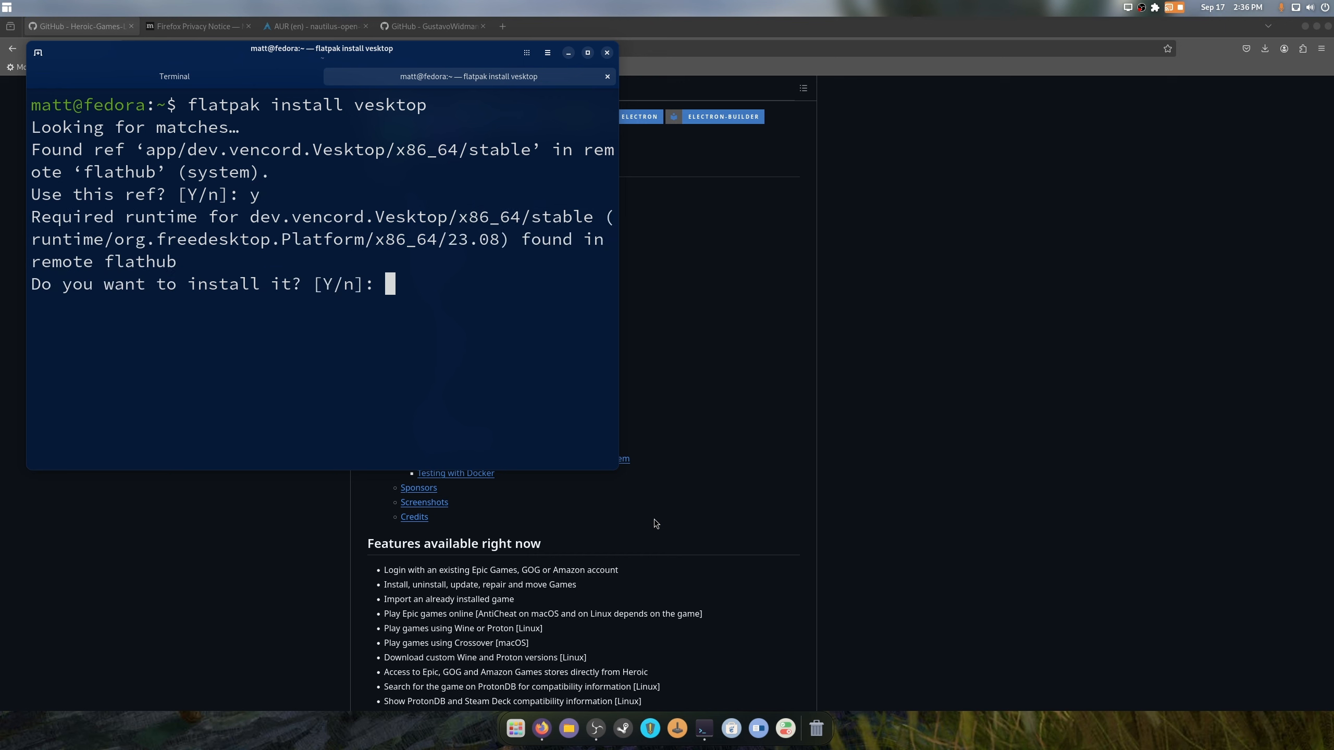
text(y)
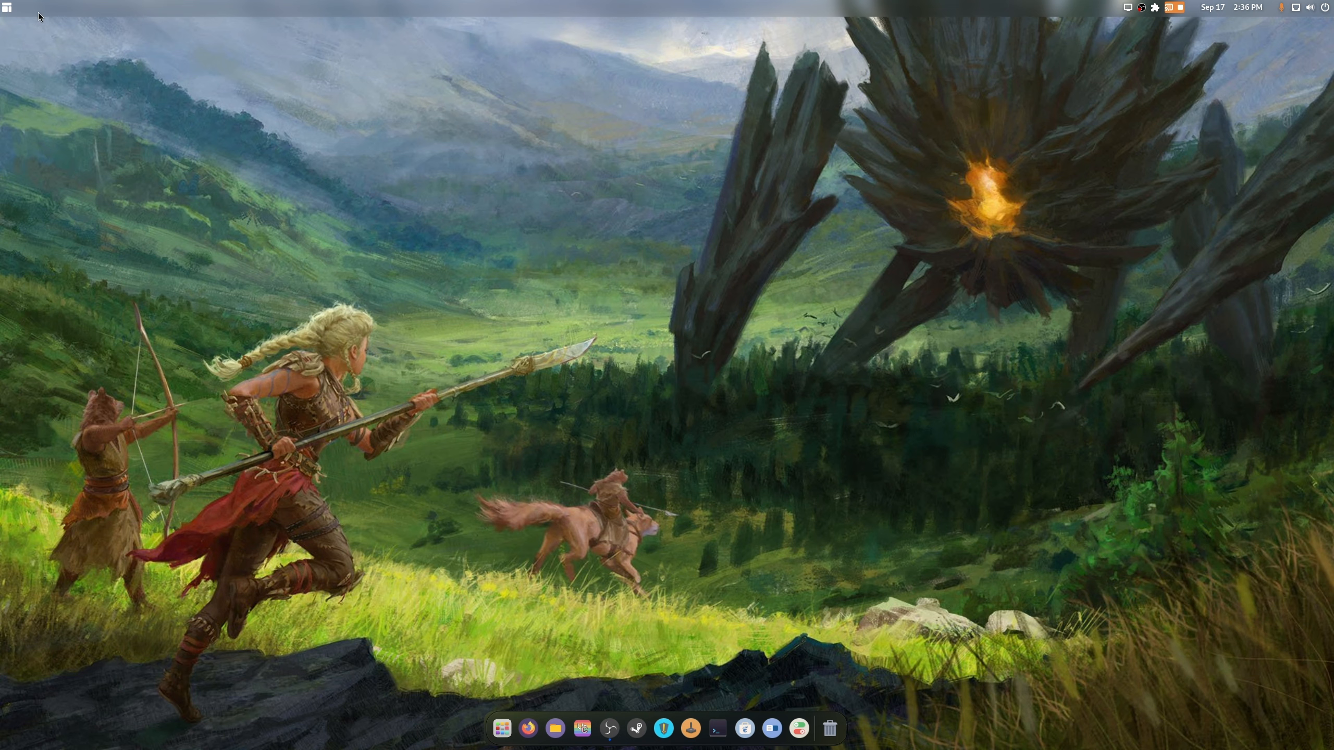
mouse_move(556, 136)
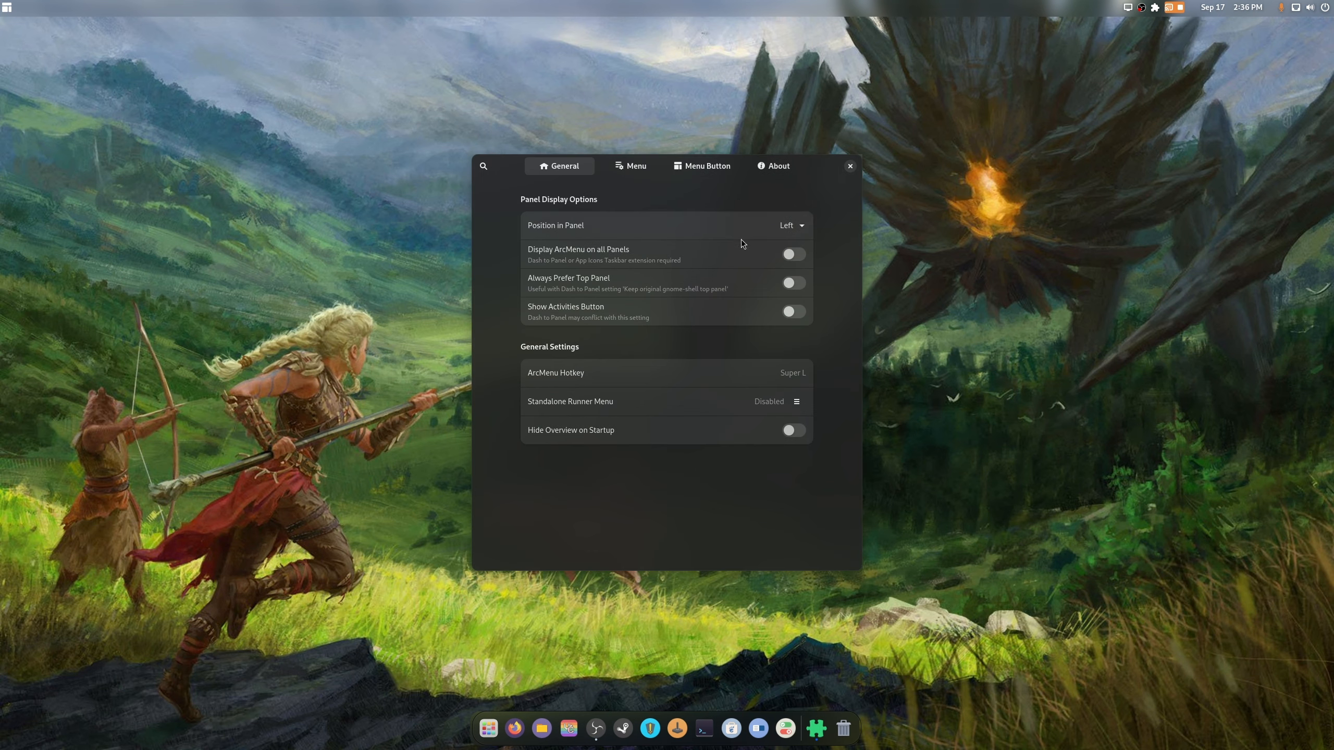
Set the ArcMenu button icon to a Distros logo at size 27, then close settings
click(707, 165)
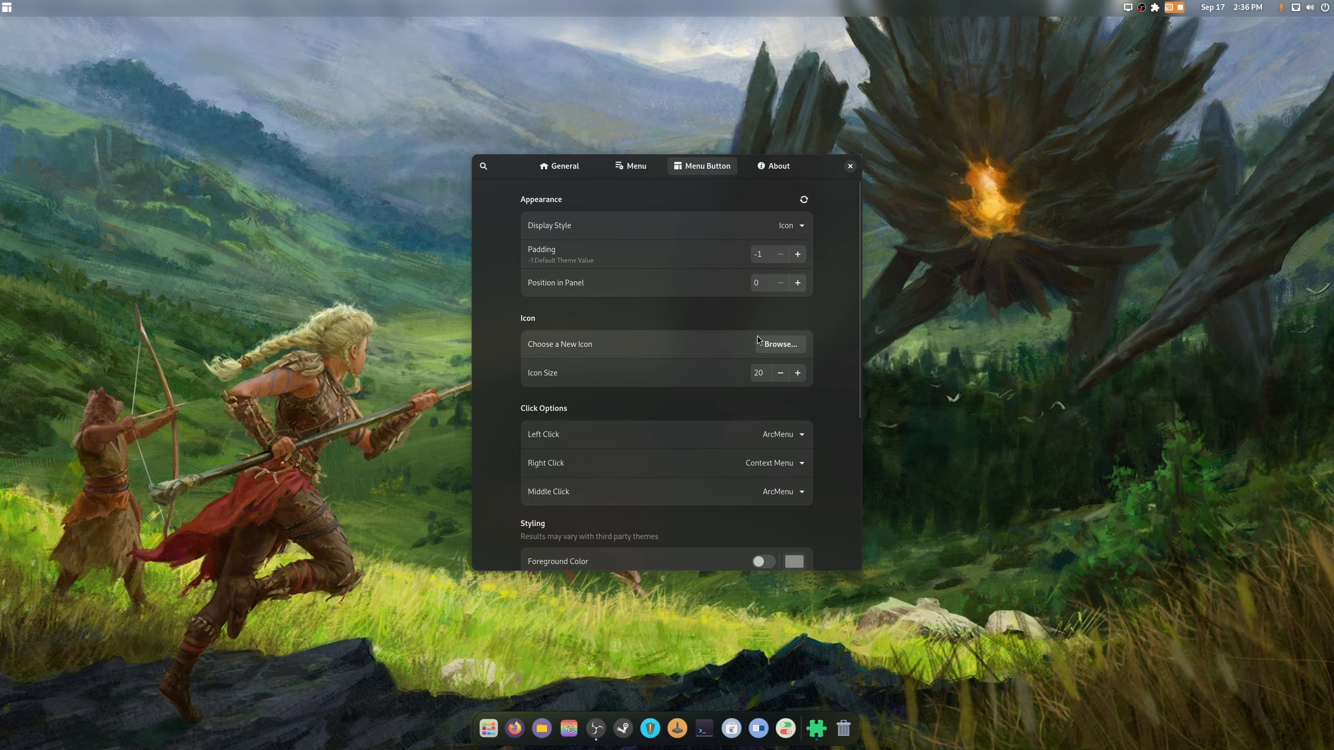
click(777, 343)
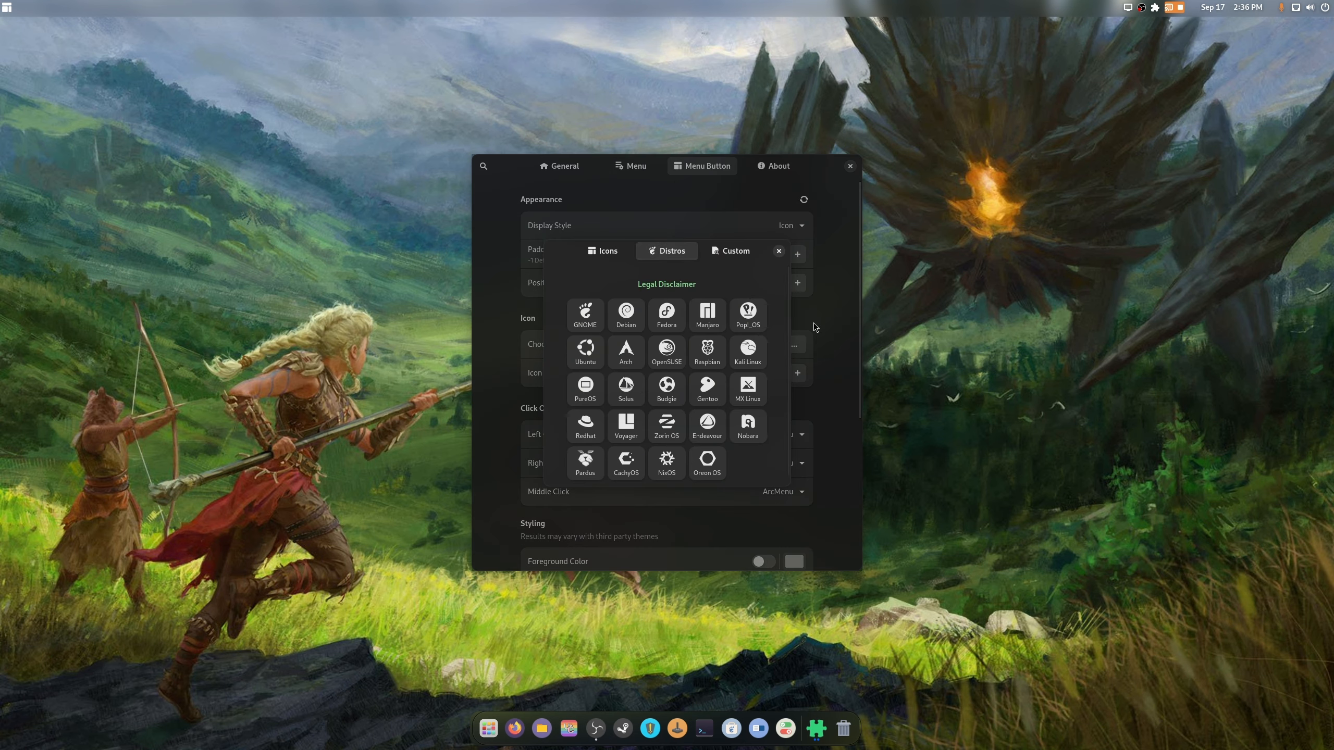
click(777, 250)
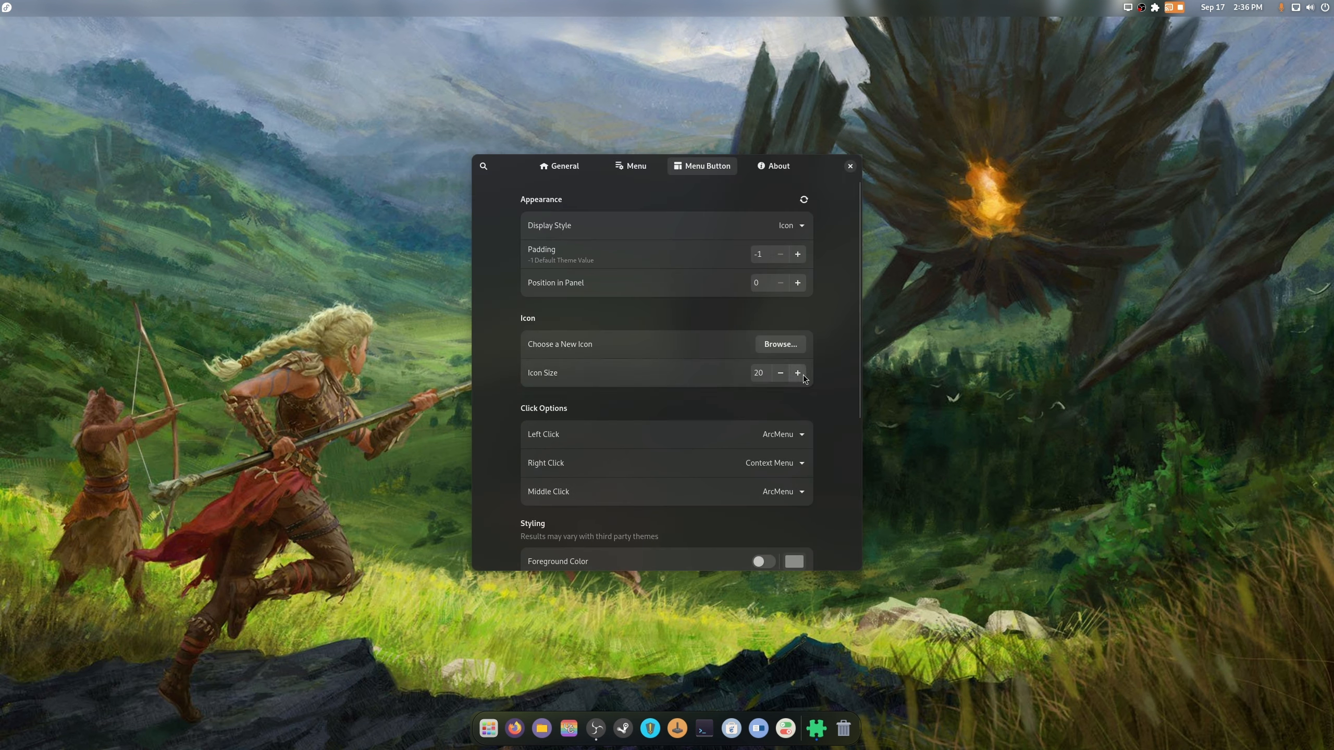
click(797, 373)
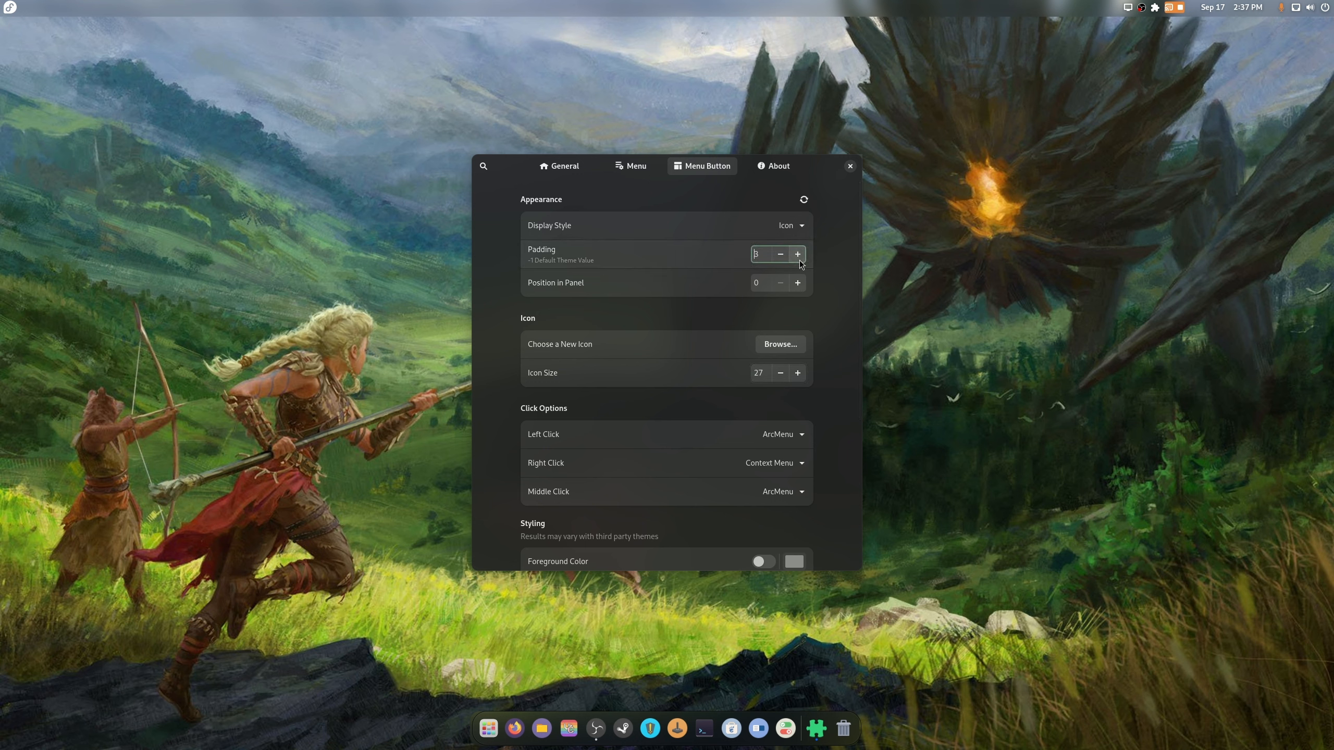
click(848, 165)
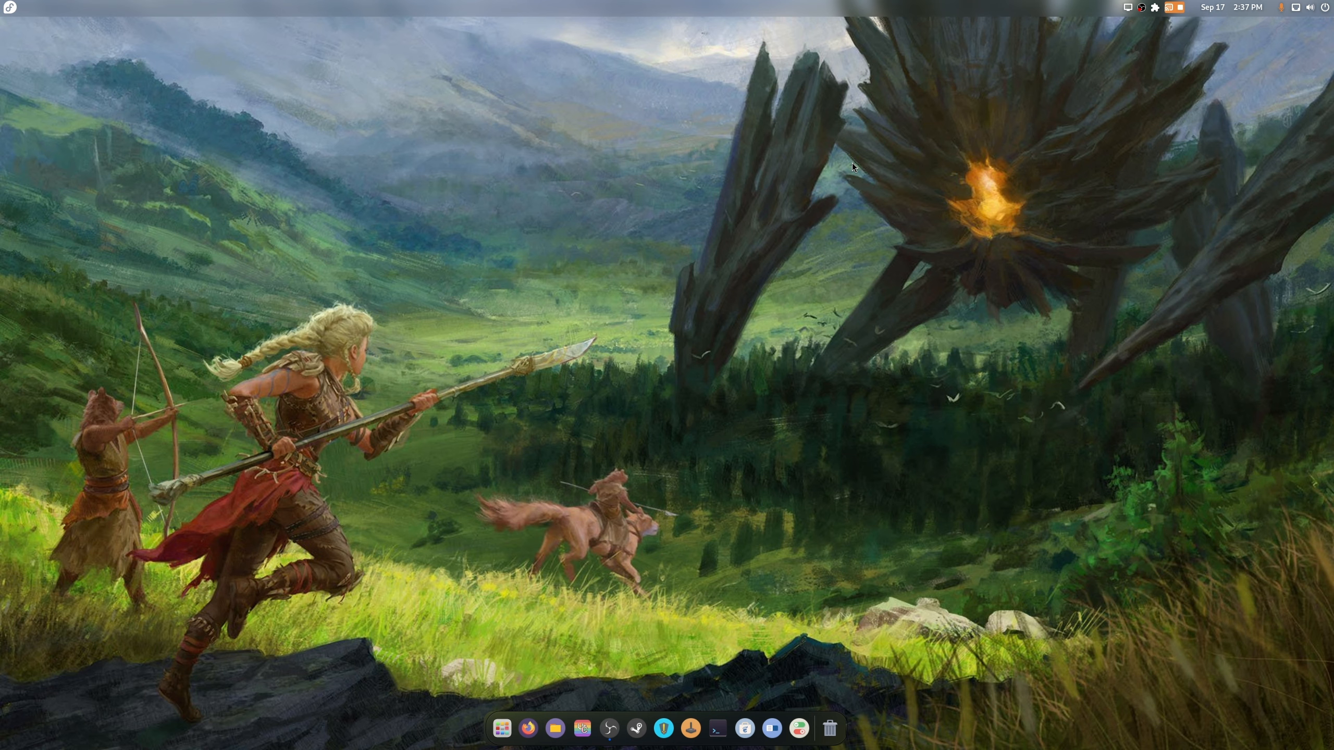
mouse_move(644, 713)
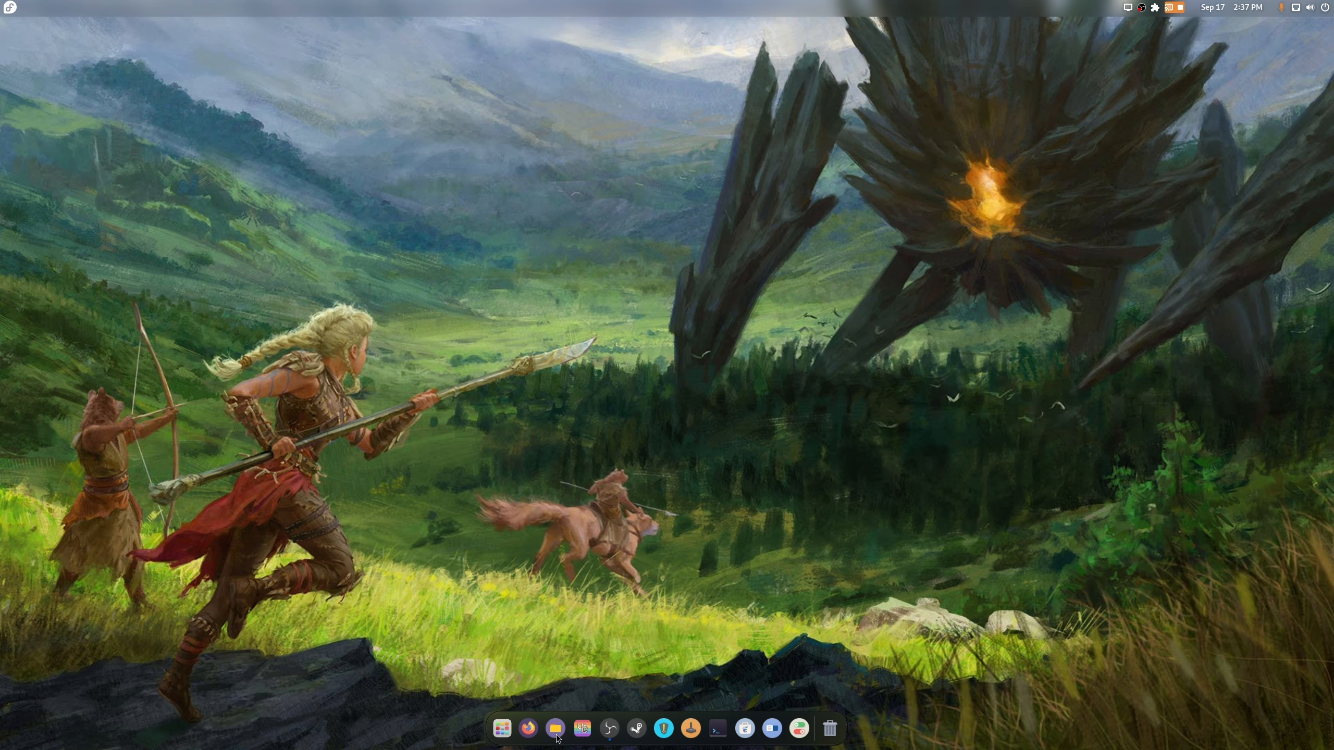
Set the Gaming partition on the Sabrent Rocket disk to mount at system startup
click(501, 728)
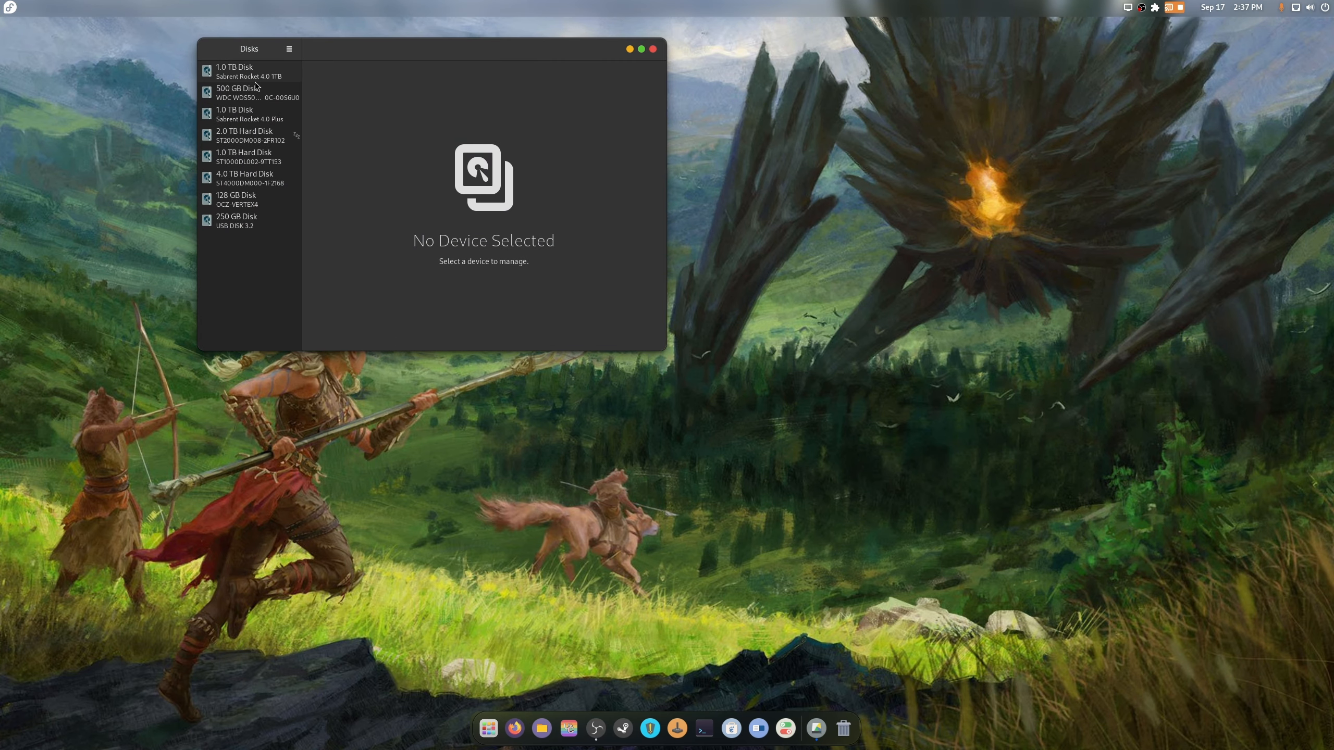
click(246, 71)
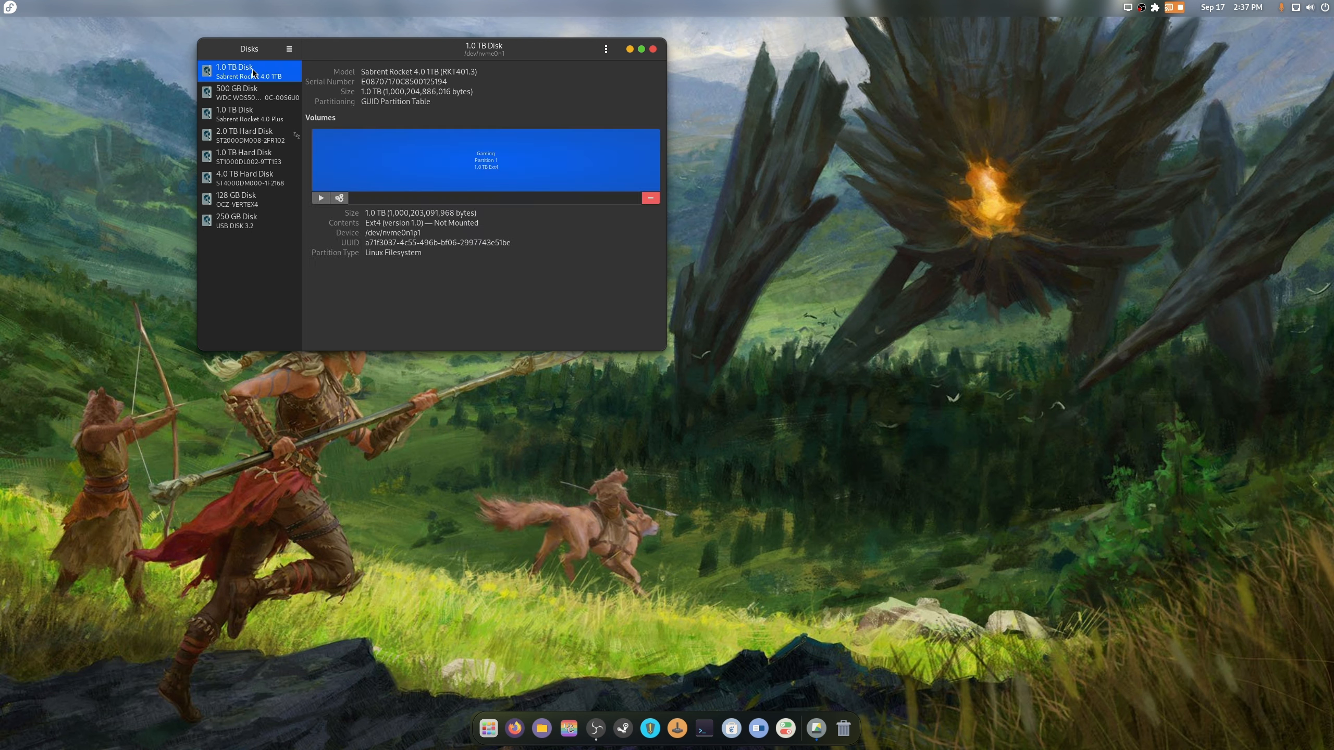
click(339, 198)
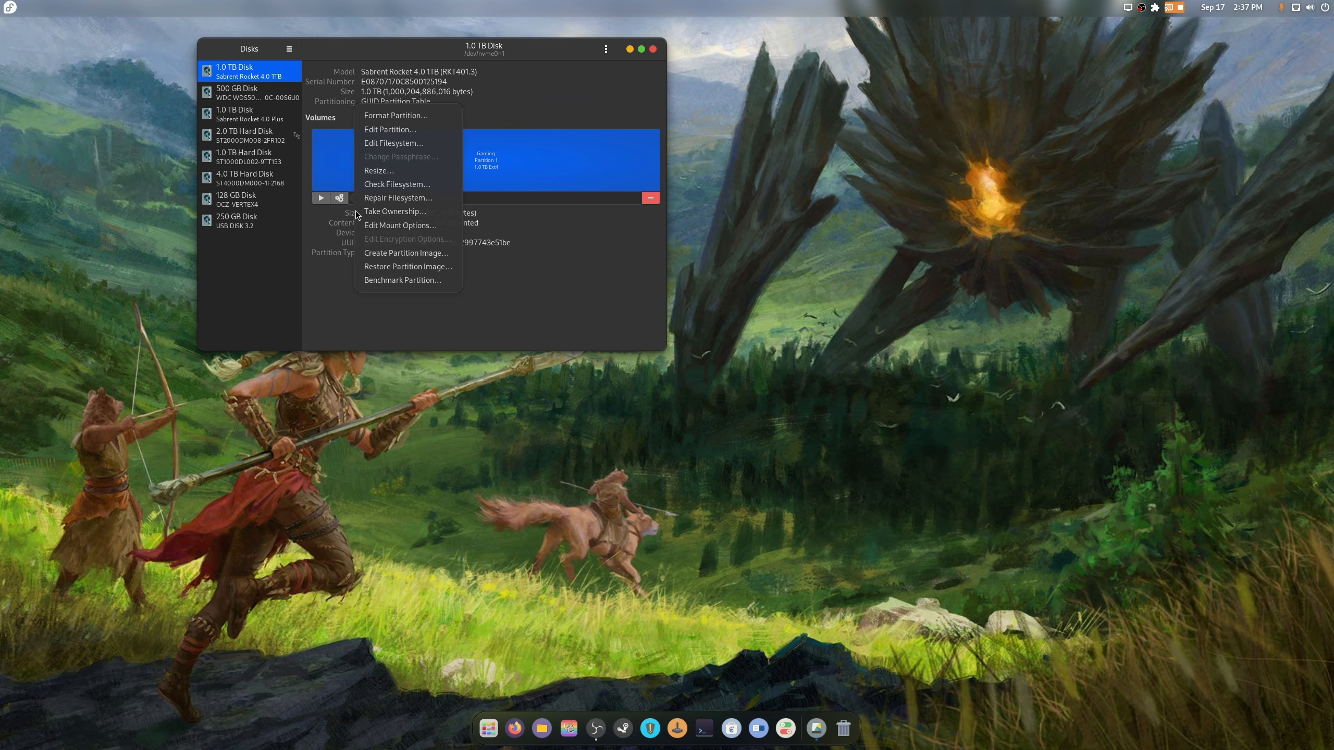
click(399, 226)
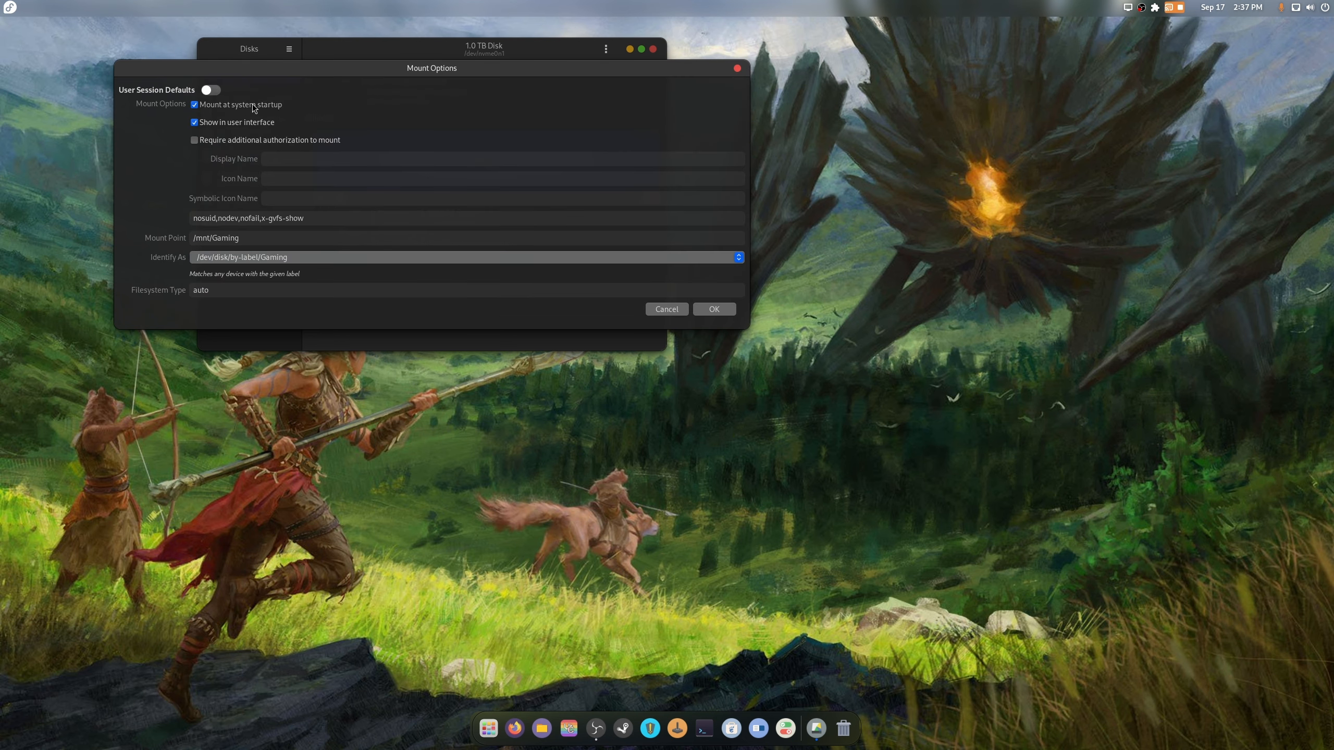
click(713, 308)
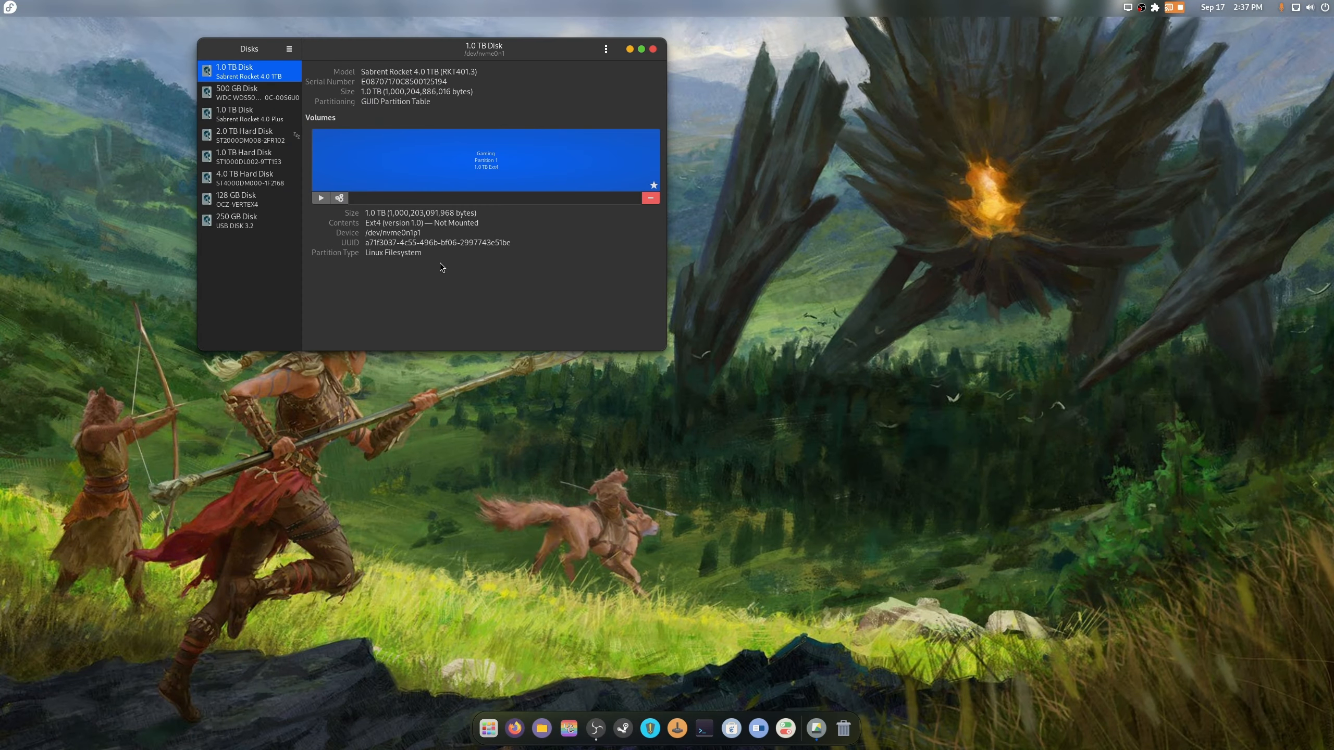
Make the SwitchRoms partition on the 2.0 TB disk mount at startup, identified by label
click(249, 93)
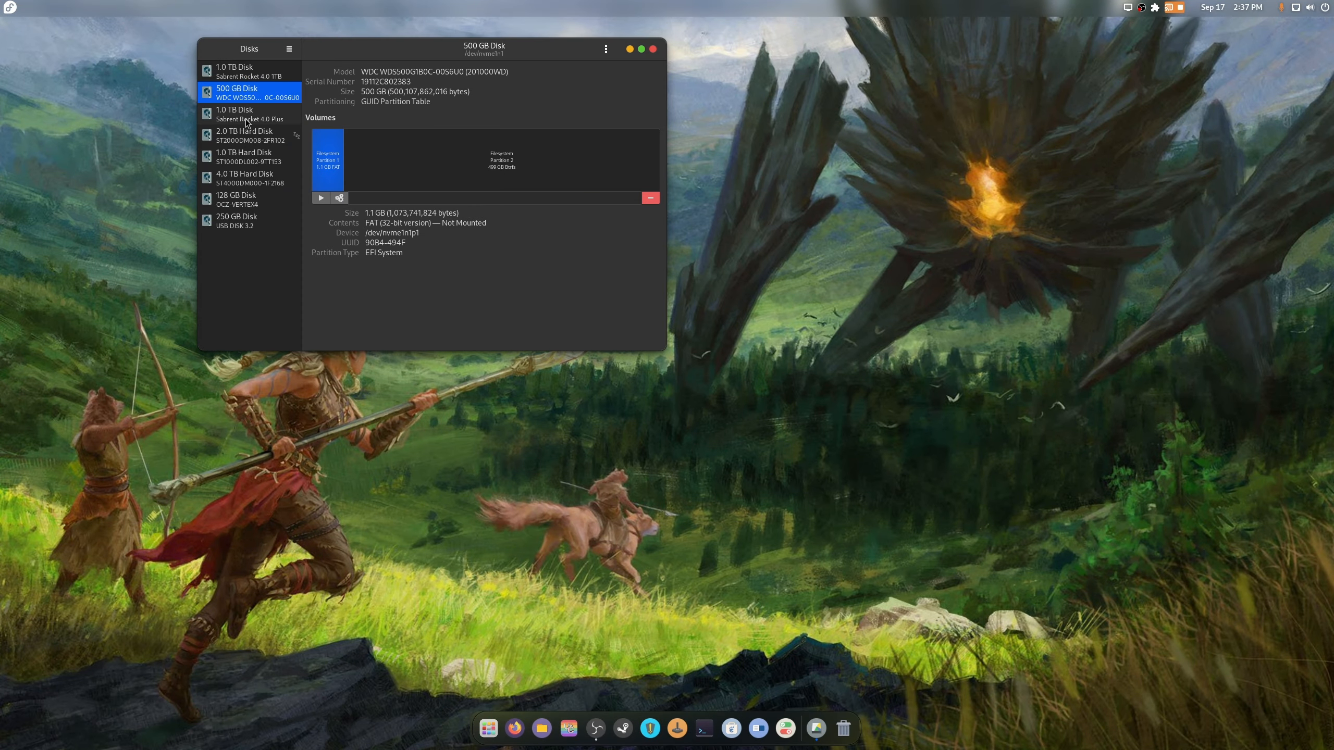
click(246, 114)
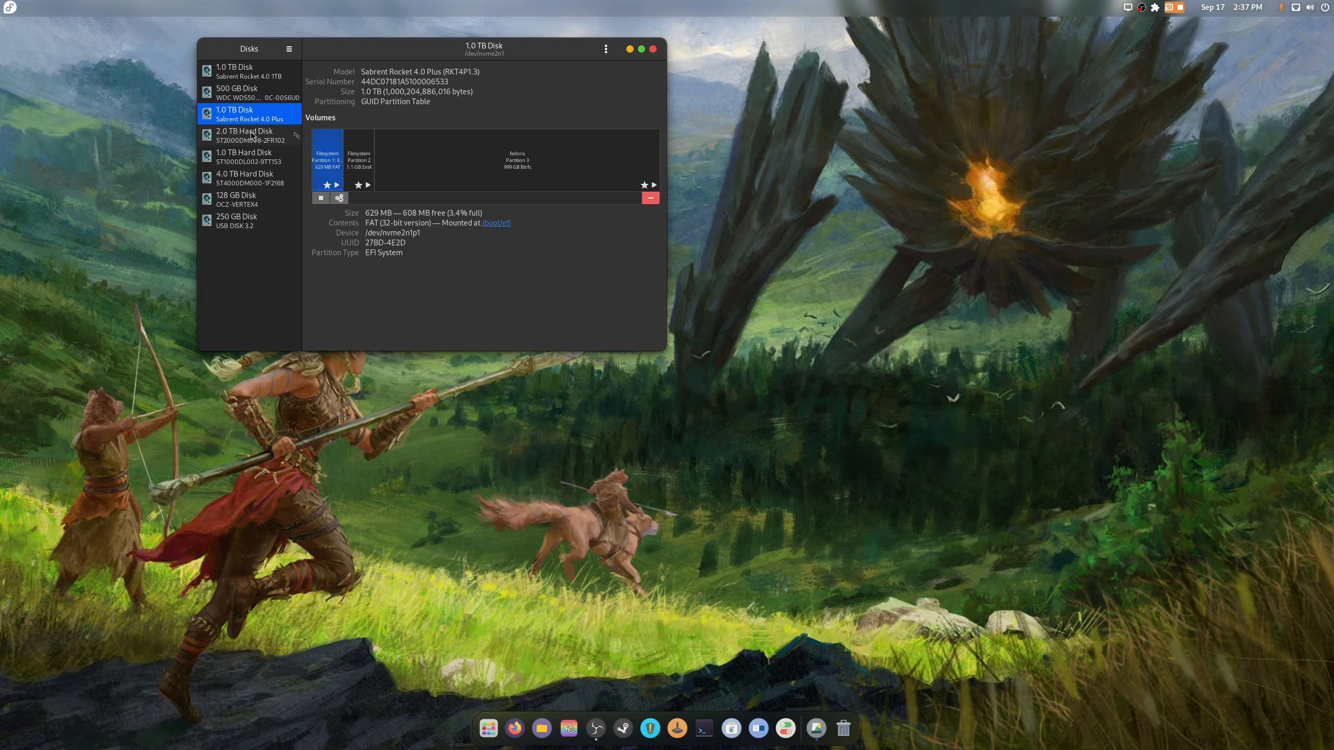
click(246, 135)
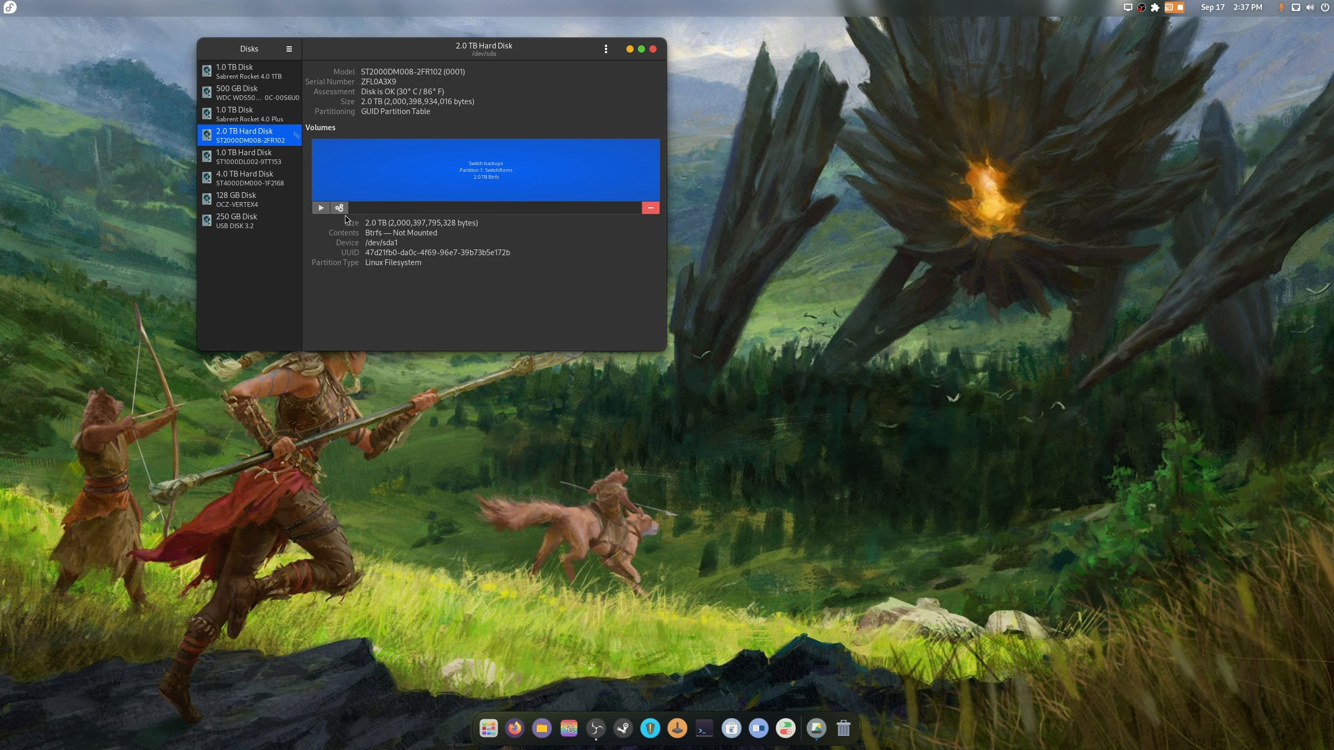
click(339, 208)
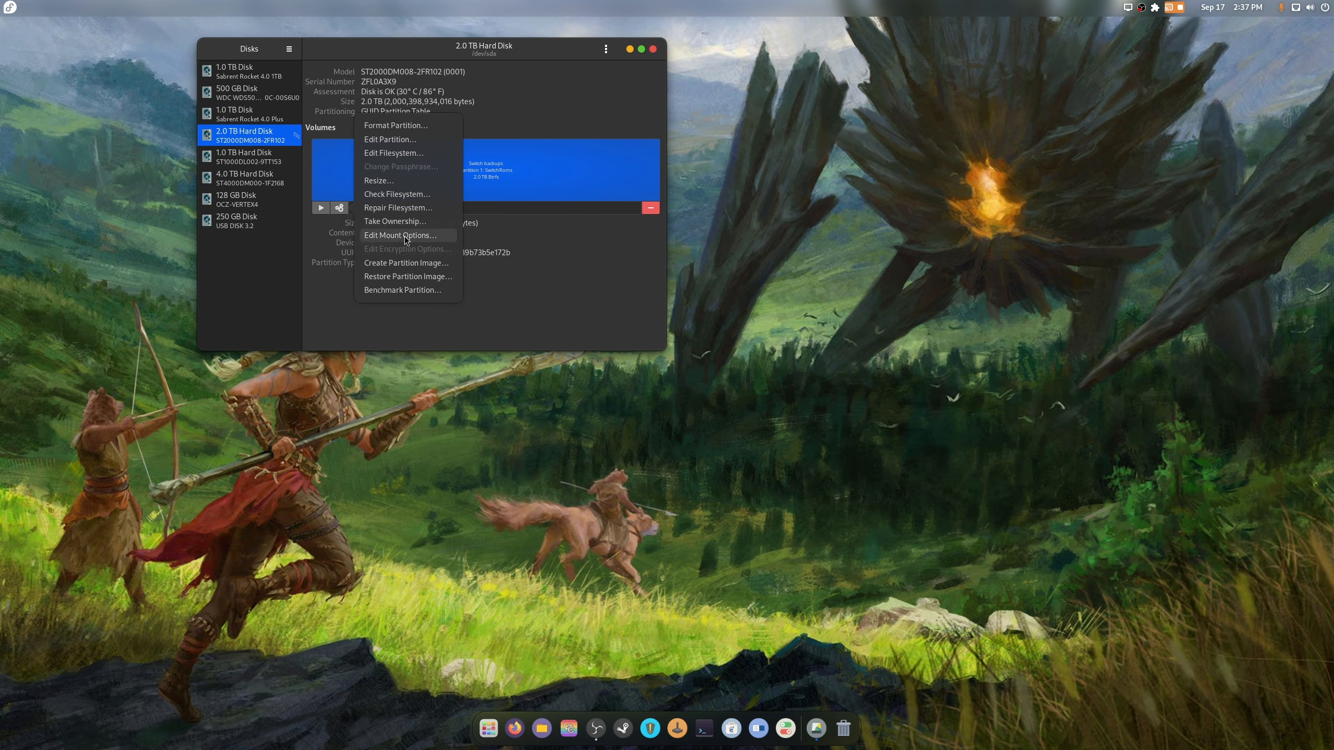
click(401, 236)
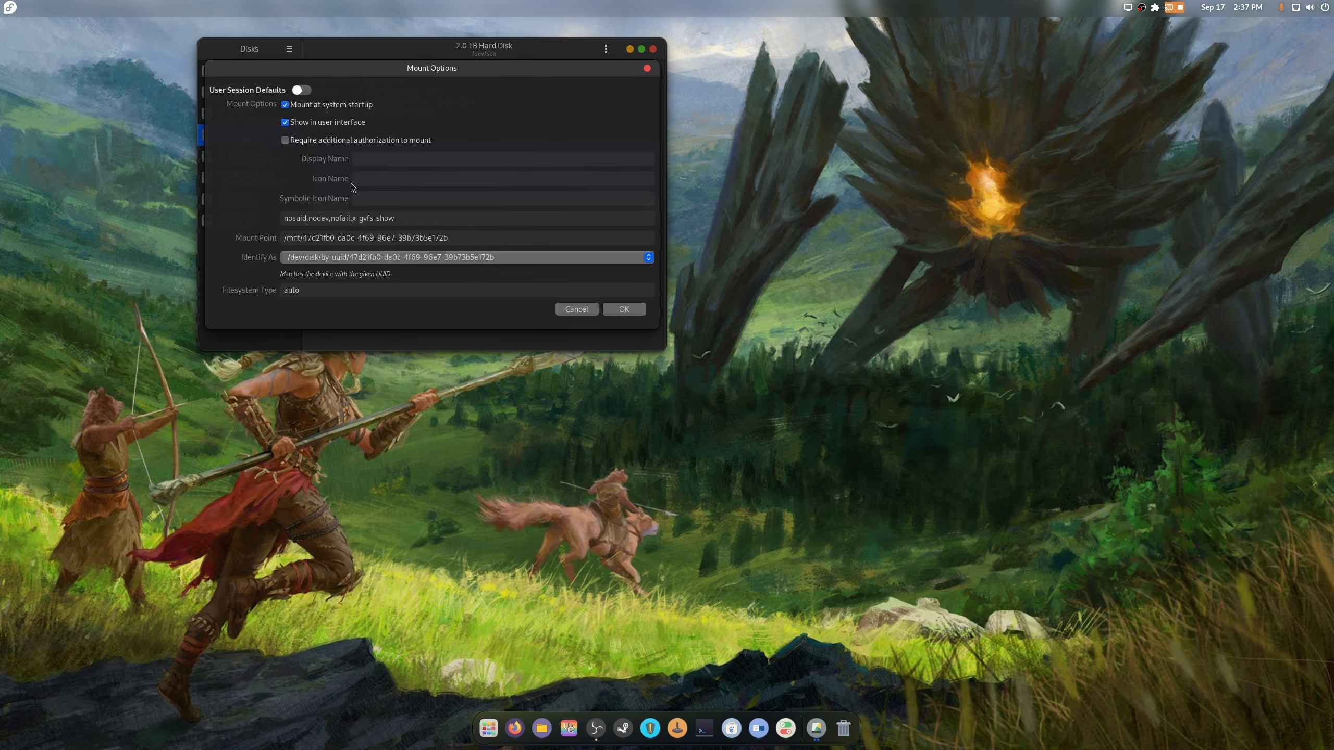
click(646, 257)
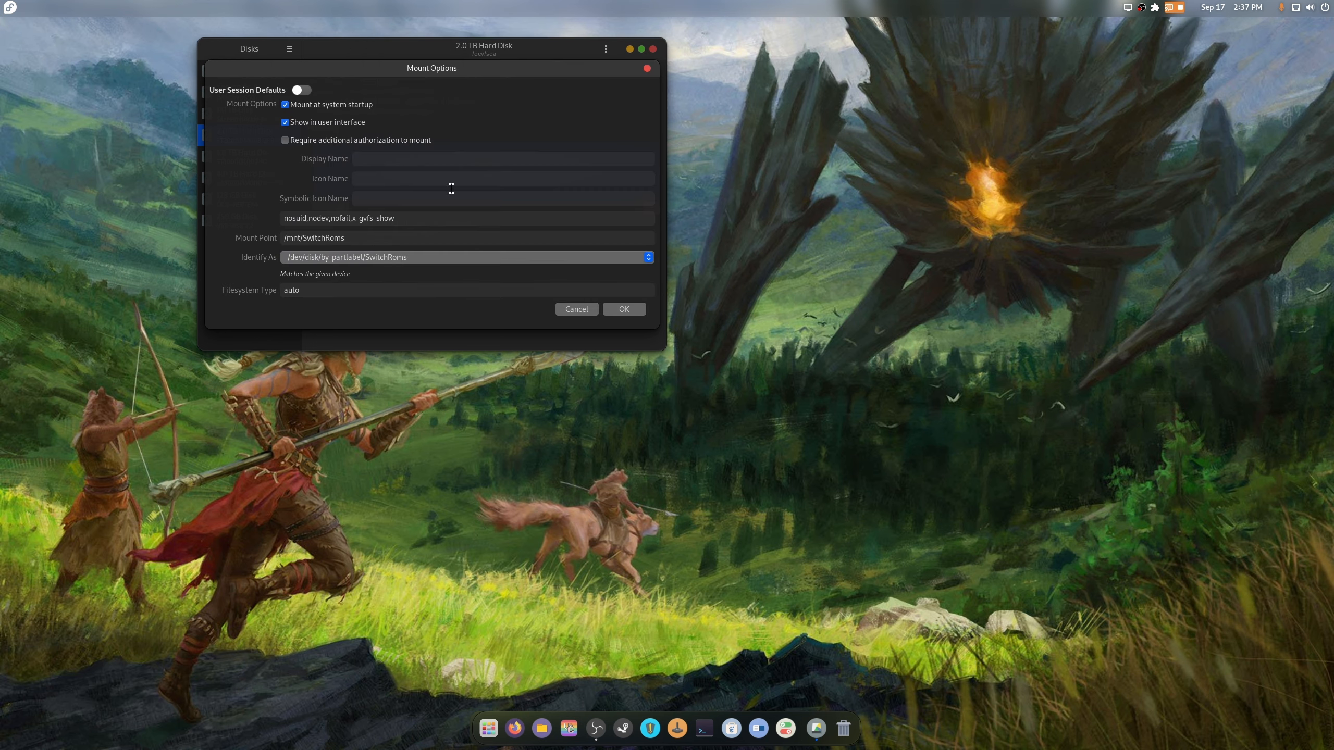
click(623, 309)
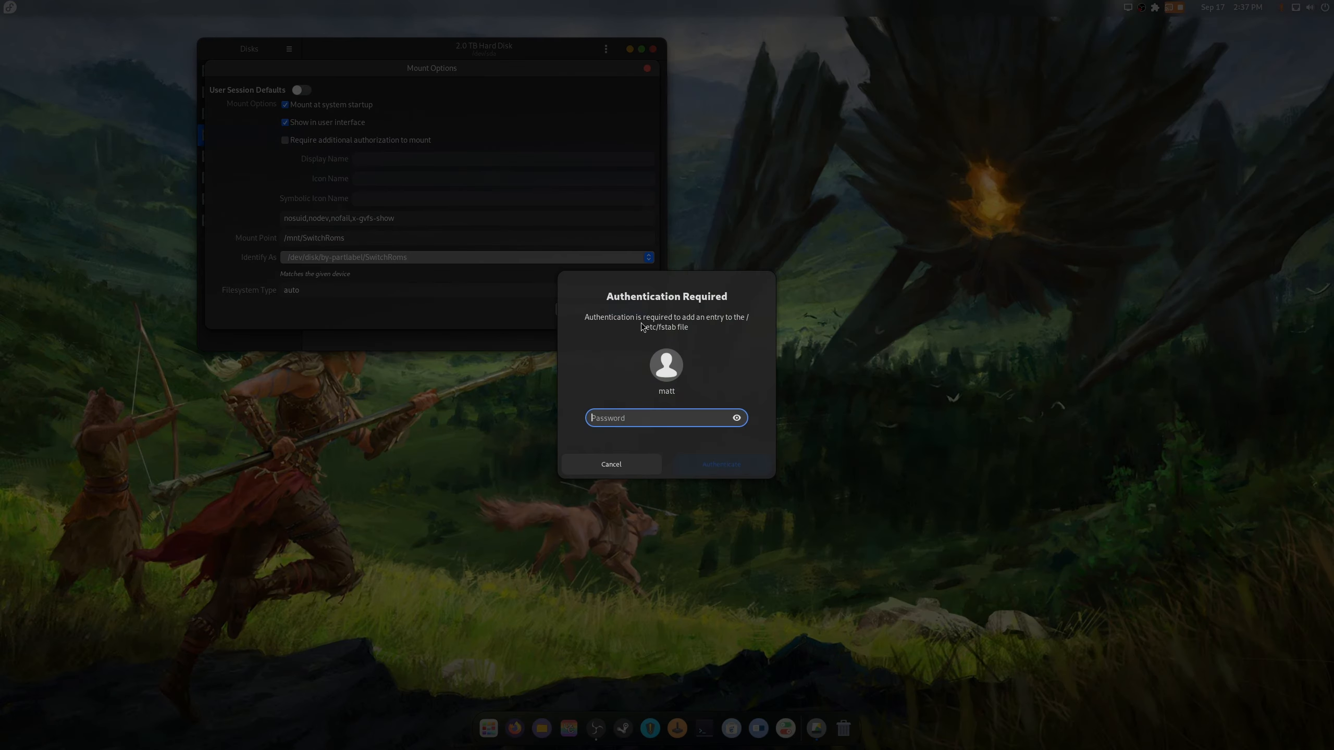
click(611, 463)
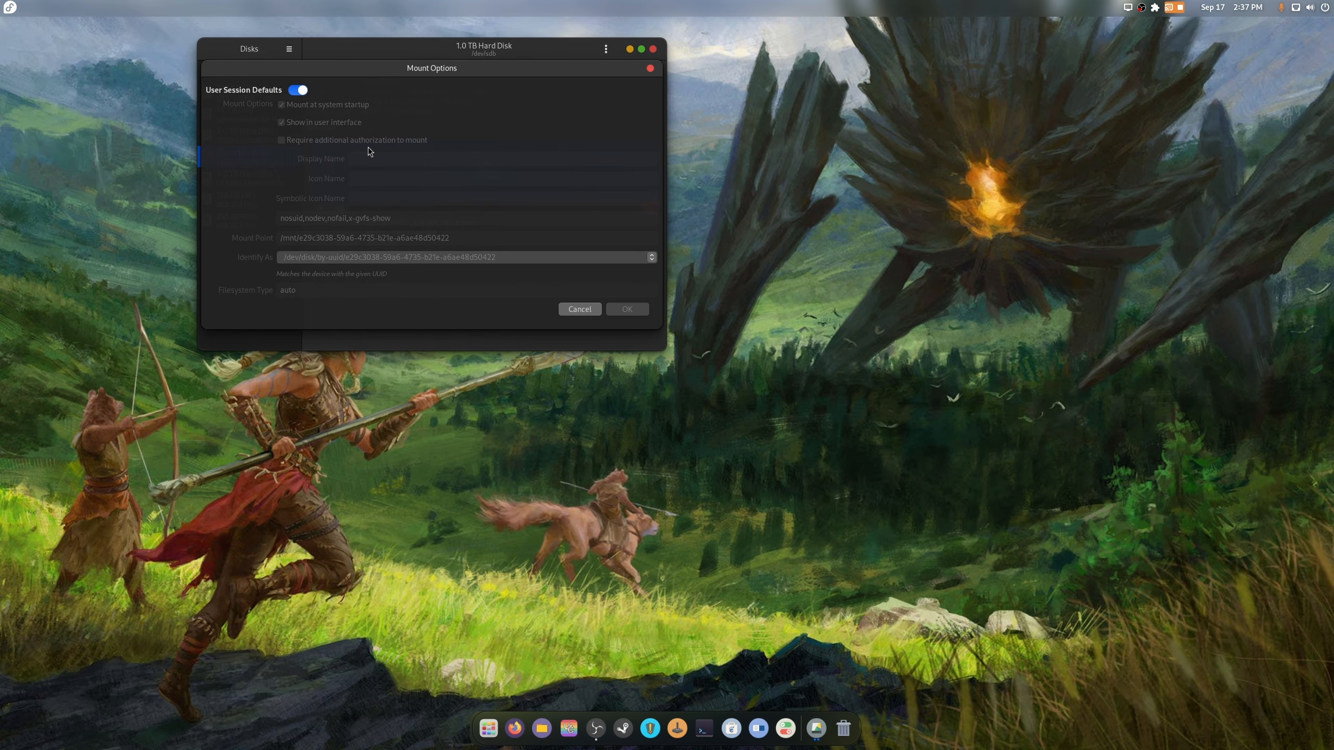
Make the Backup partition mount at /mnt/Backup on startup, identified by label, then close Disks
click(297, 89)
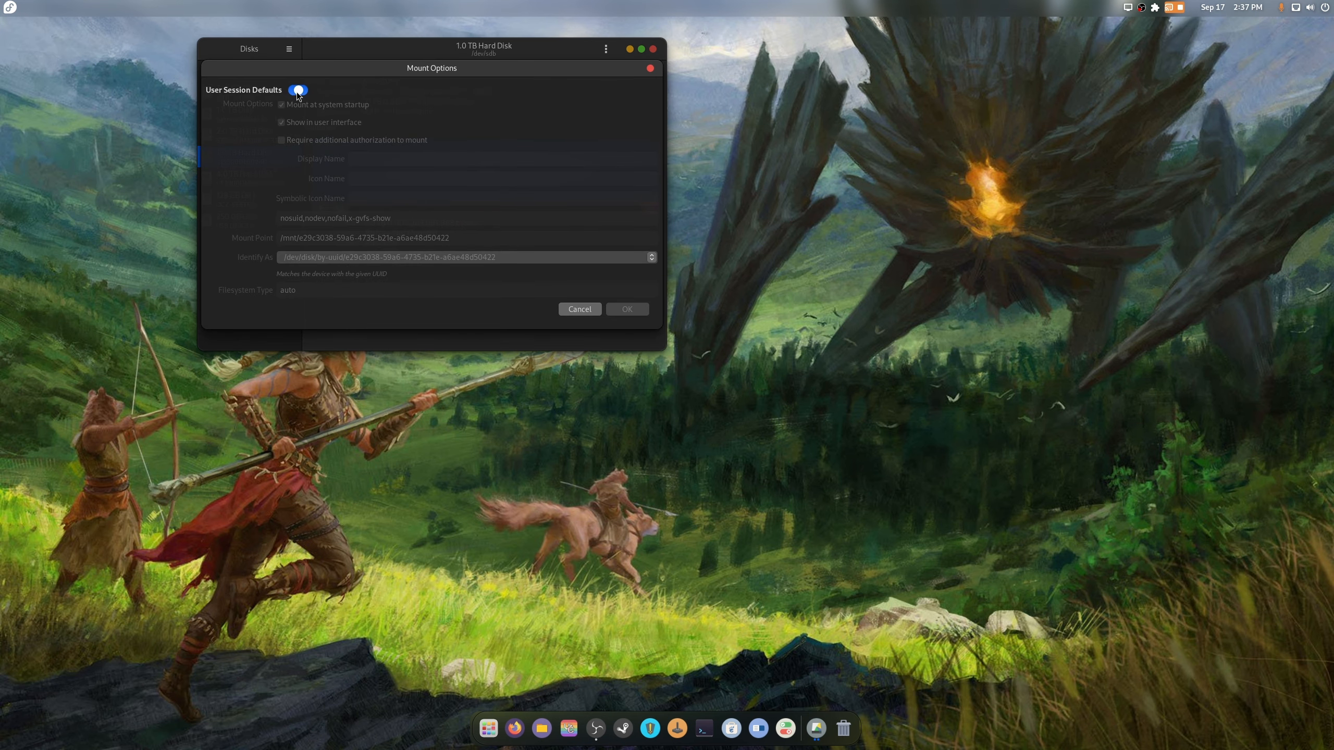
click(296, 90)
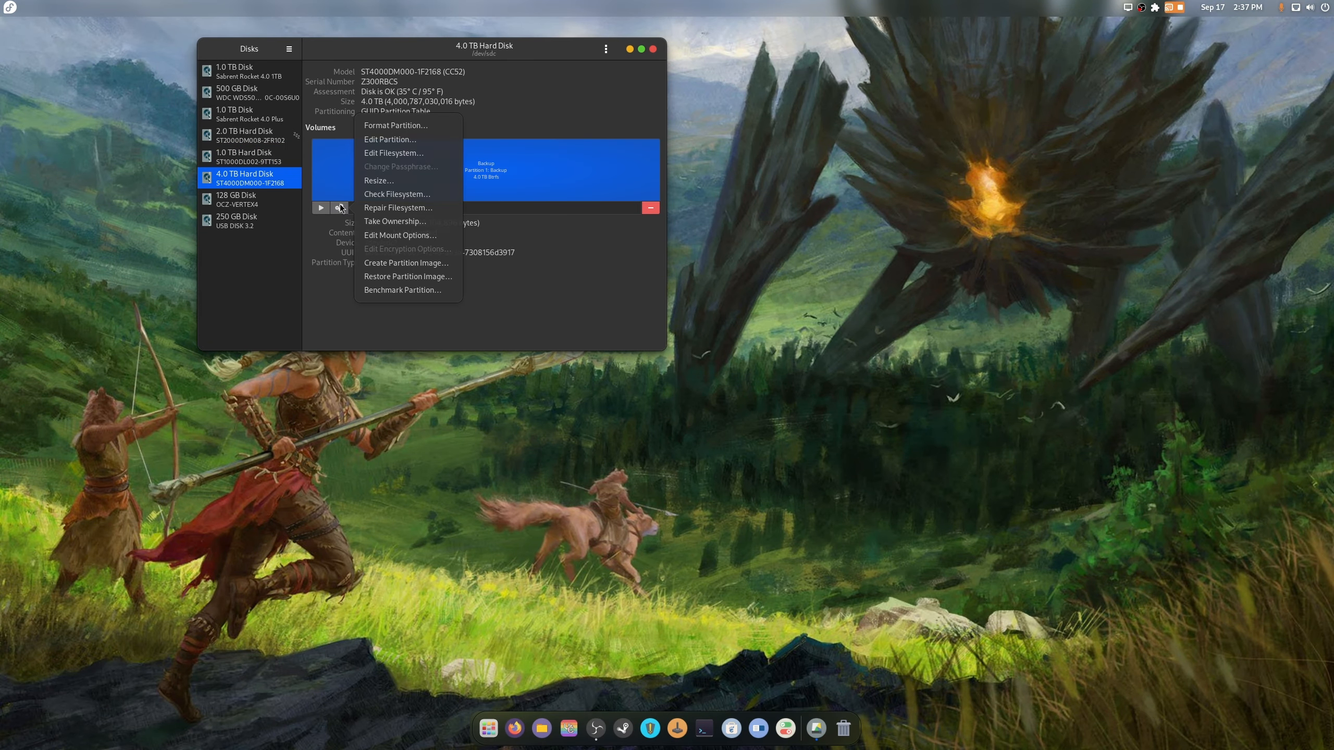
click(399, 236)
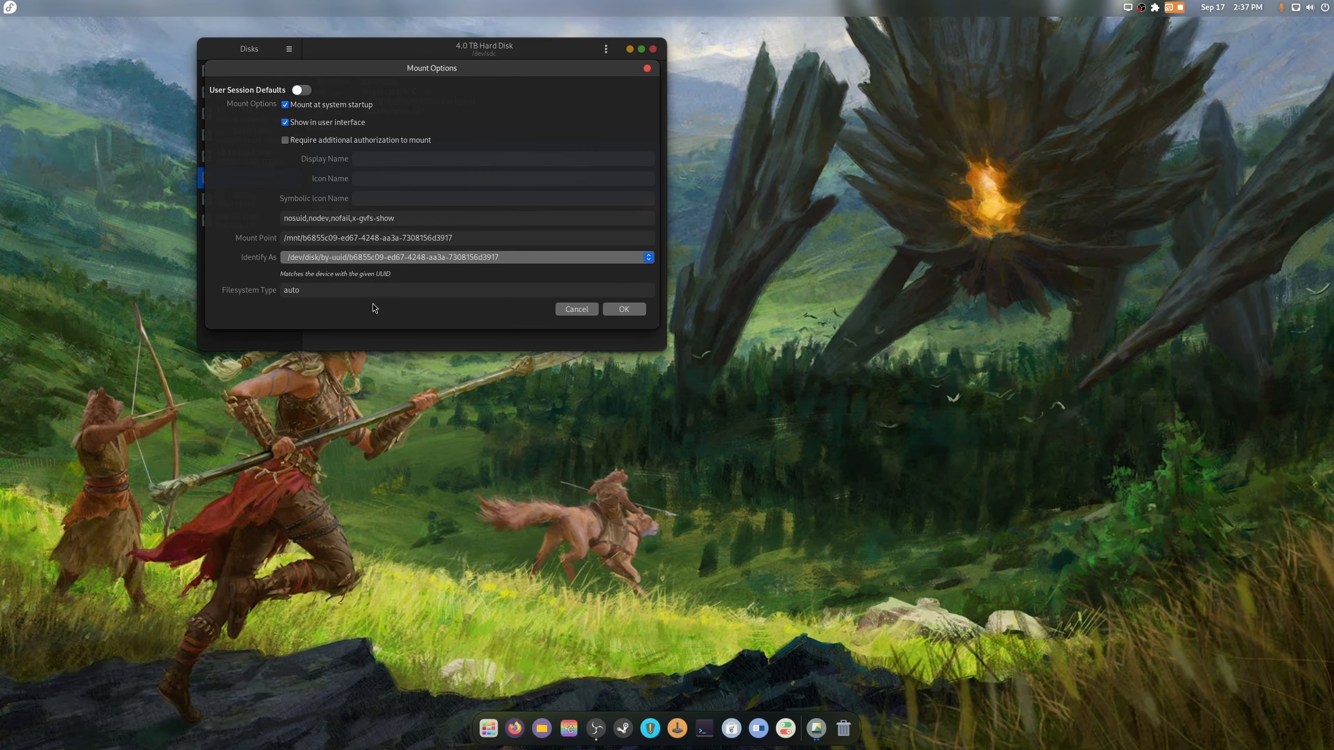
click(646, 257)
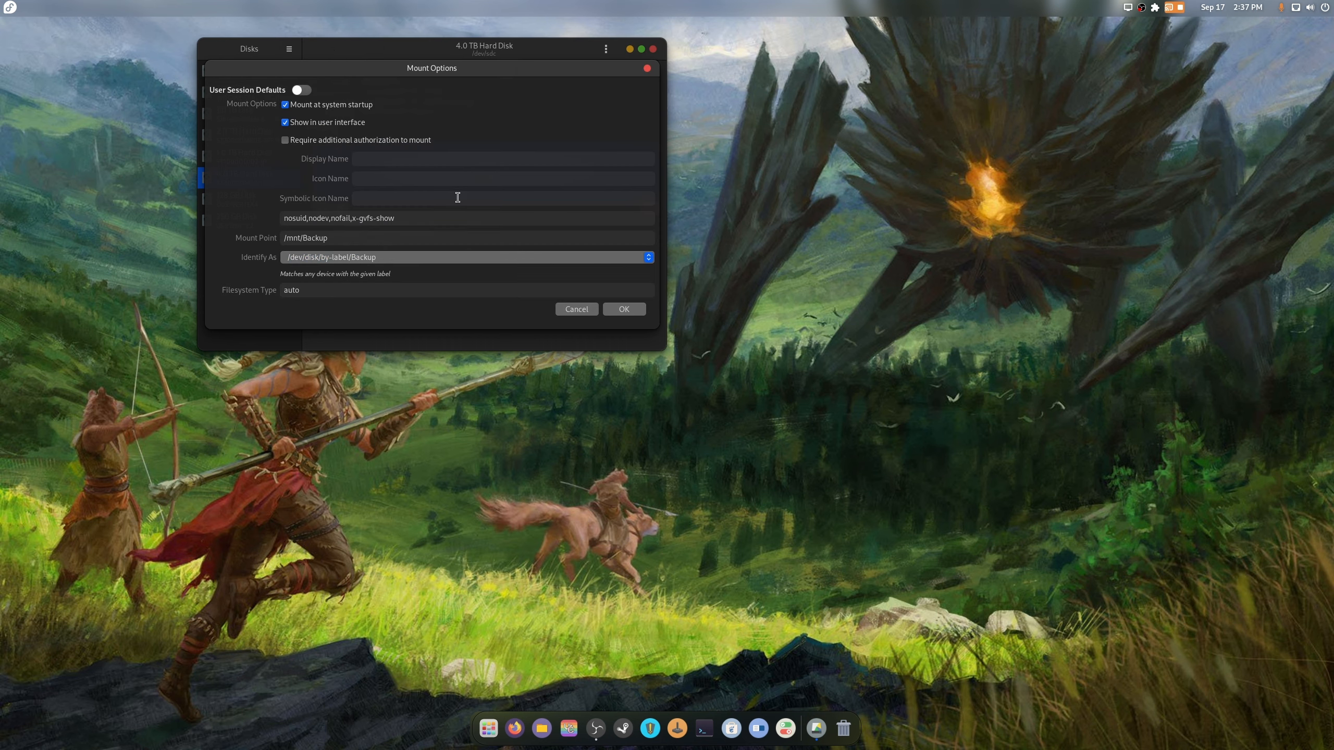
click(624, 309)
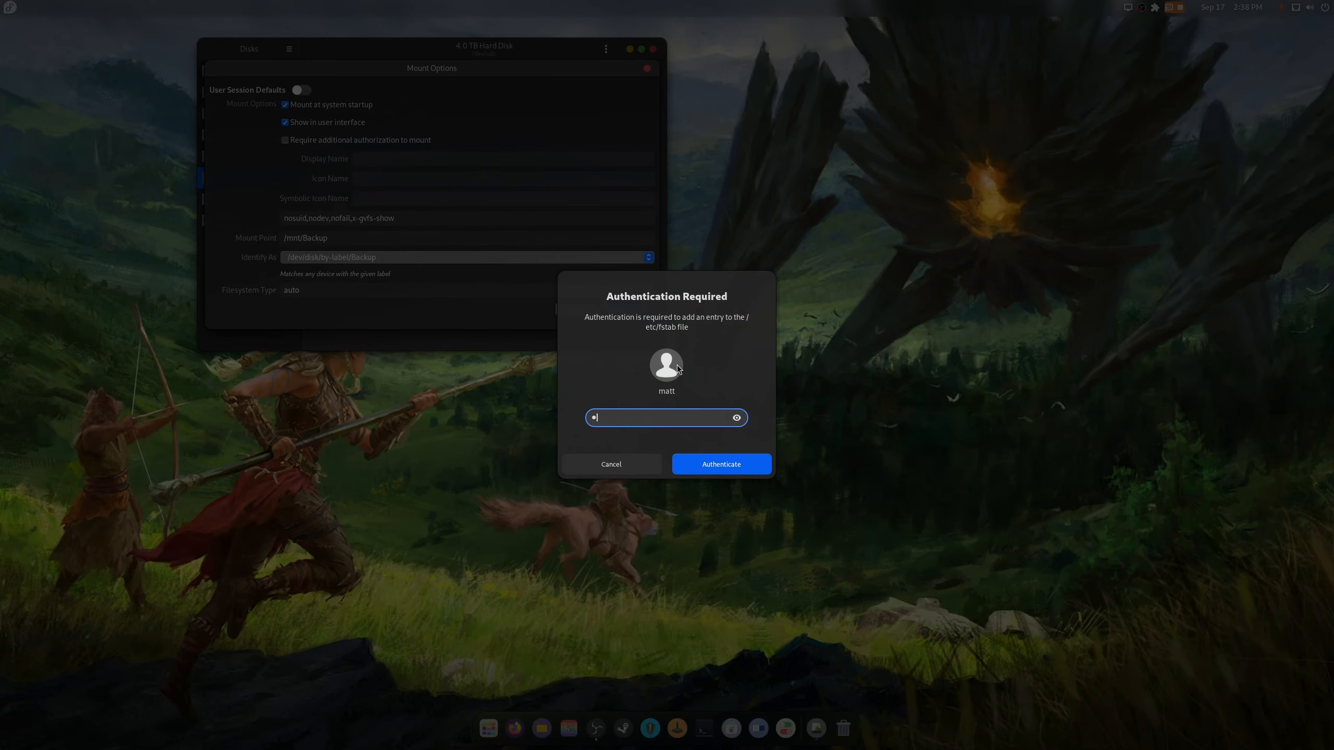
click(719, 464)
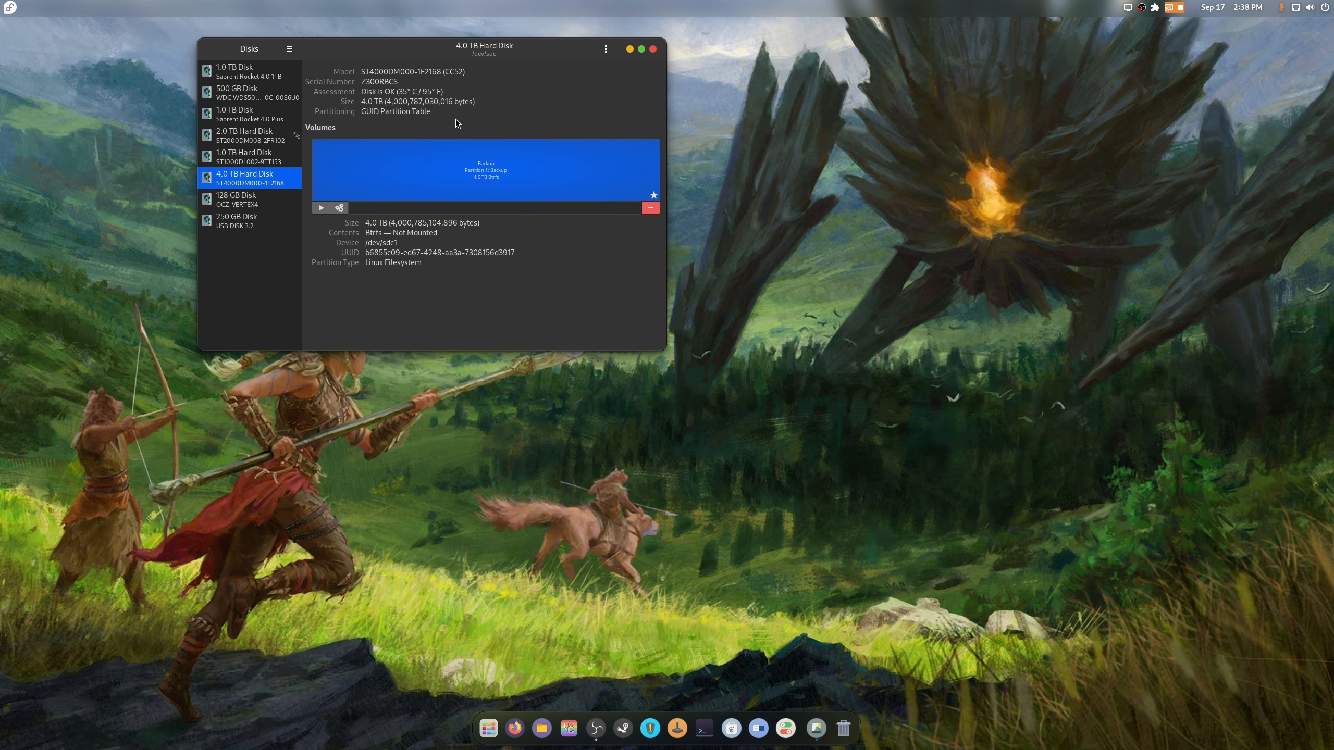
click(652, 49)
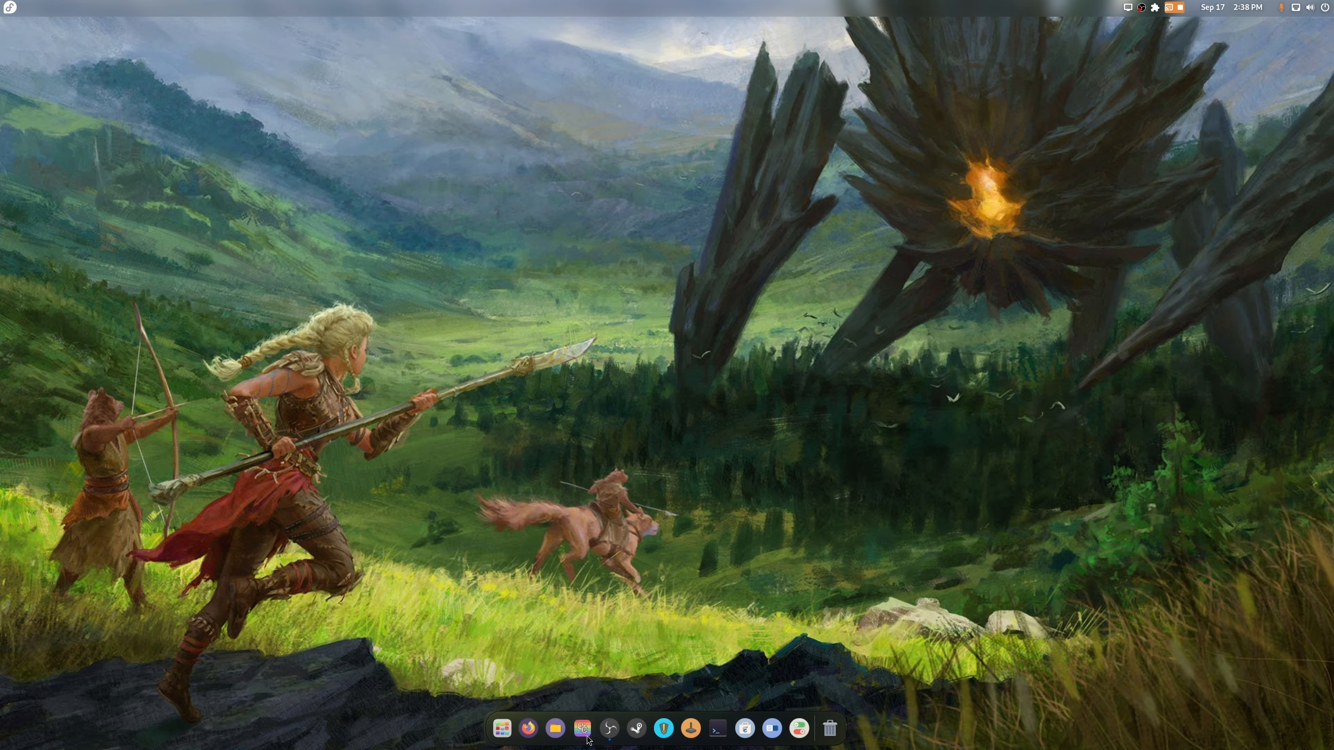
Open the PS4 and Backup drives in Files and dismiss Backup's permission error
click(554, 727)
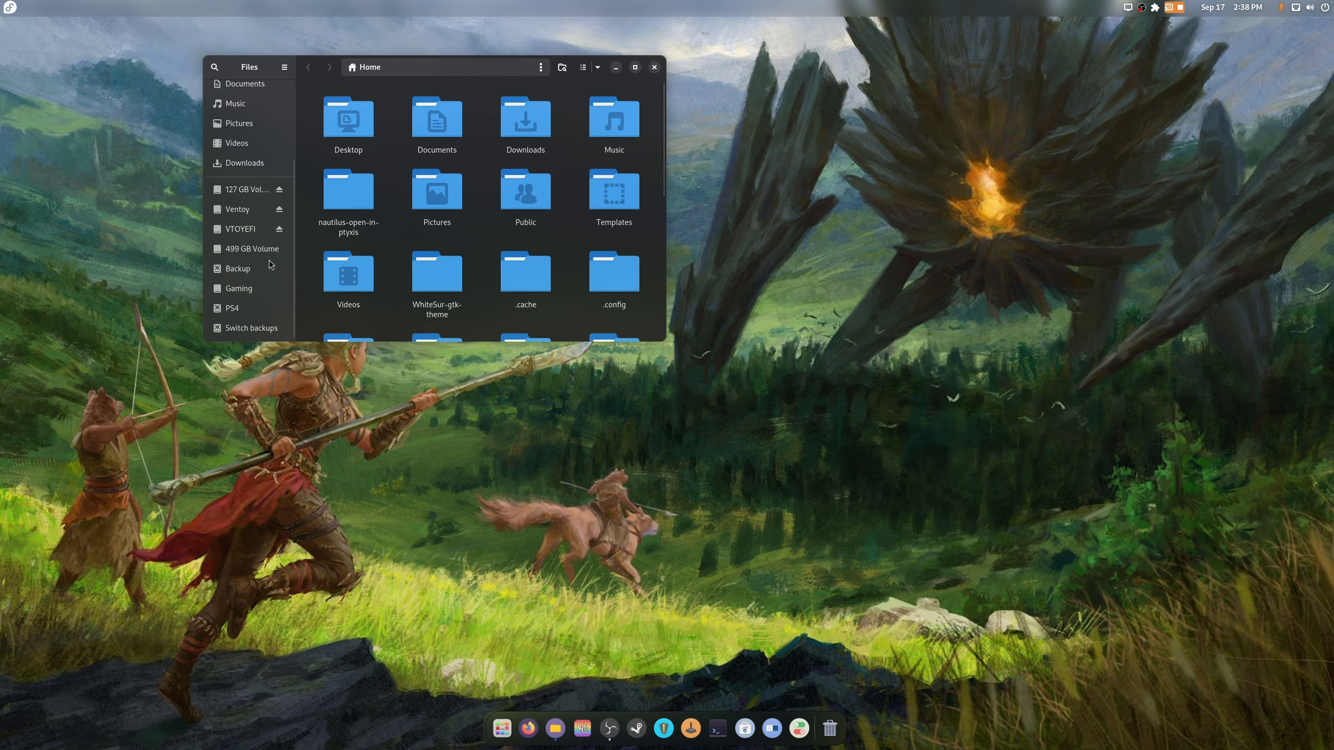
mouse_move(249, 328)
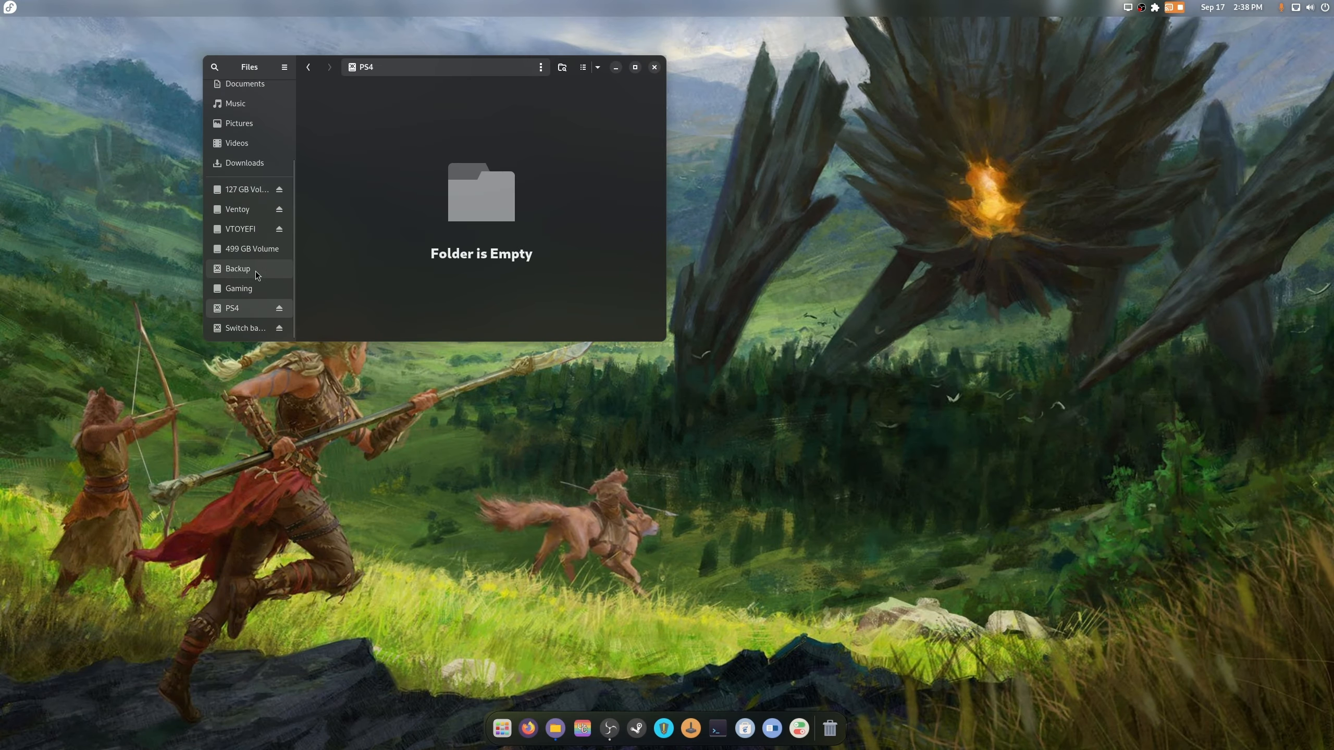
click(239, 269)
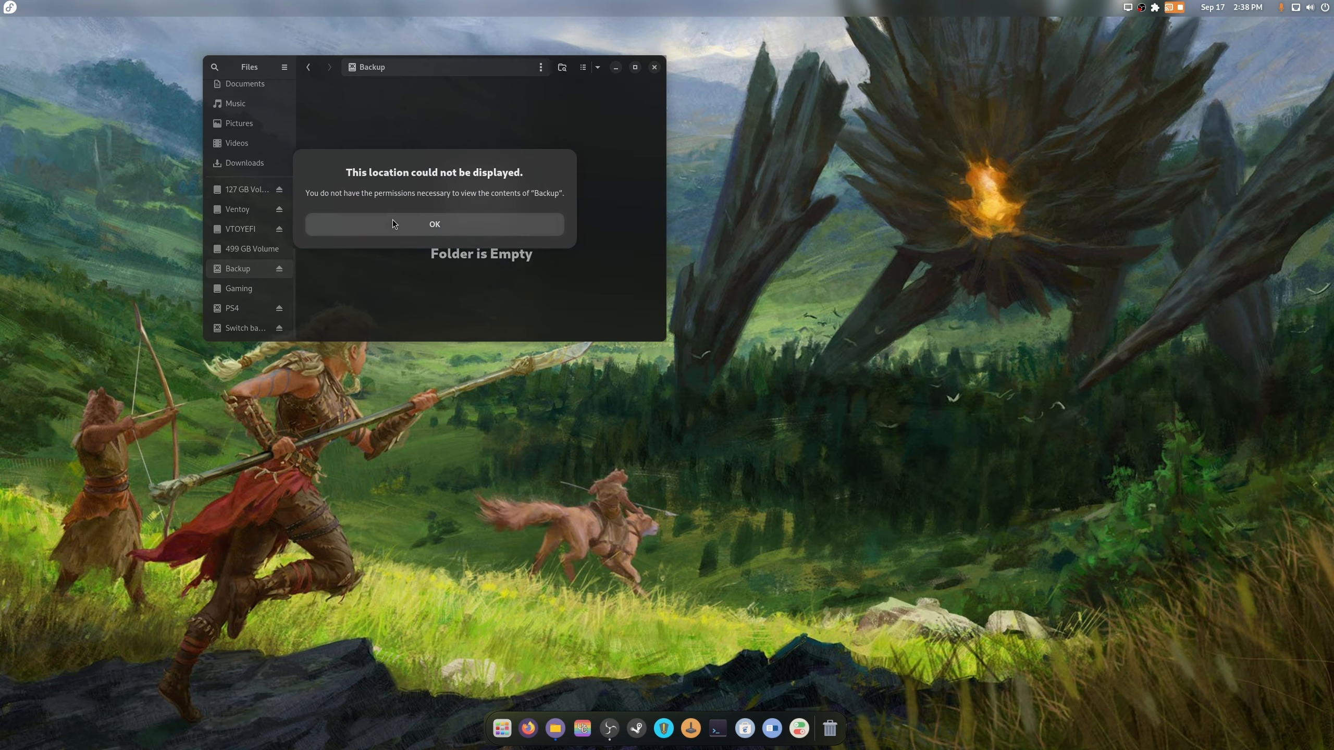
click(434, 224)
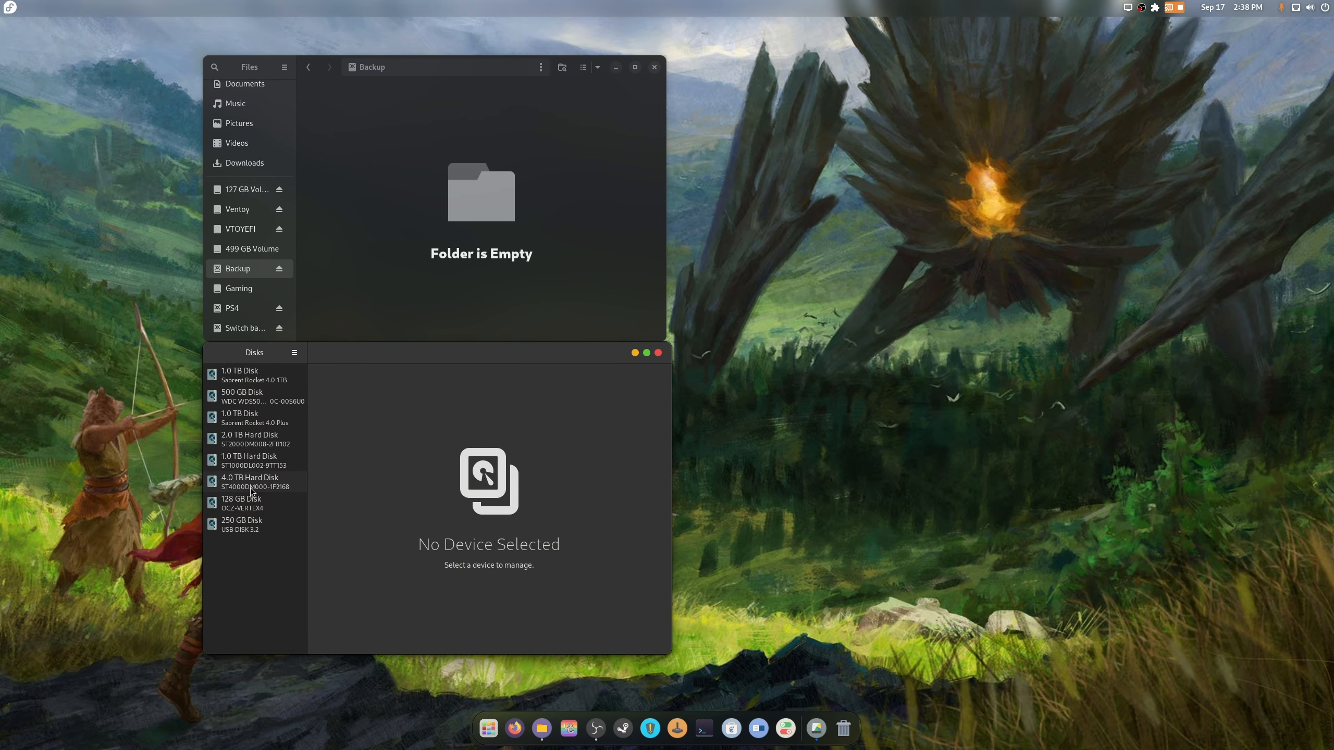
Unmount the PS4 and 2.0 TB hard disk volumes
click(250, 460)
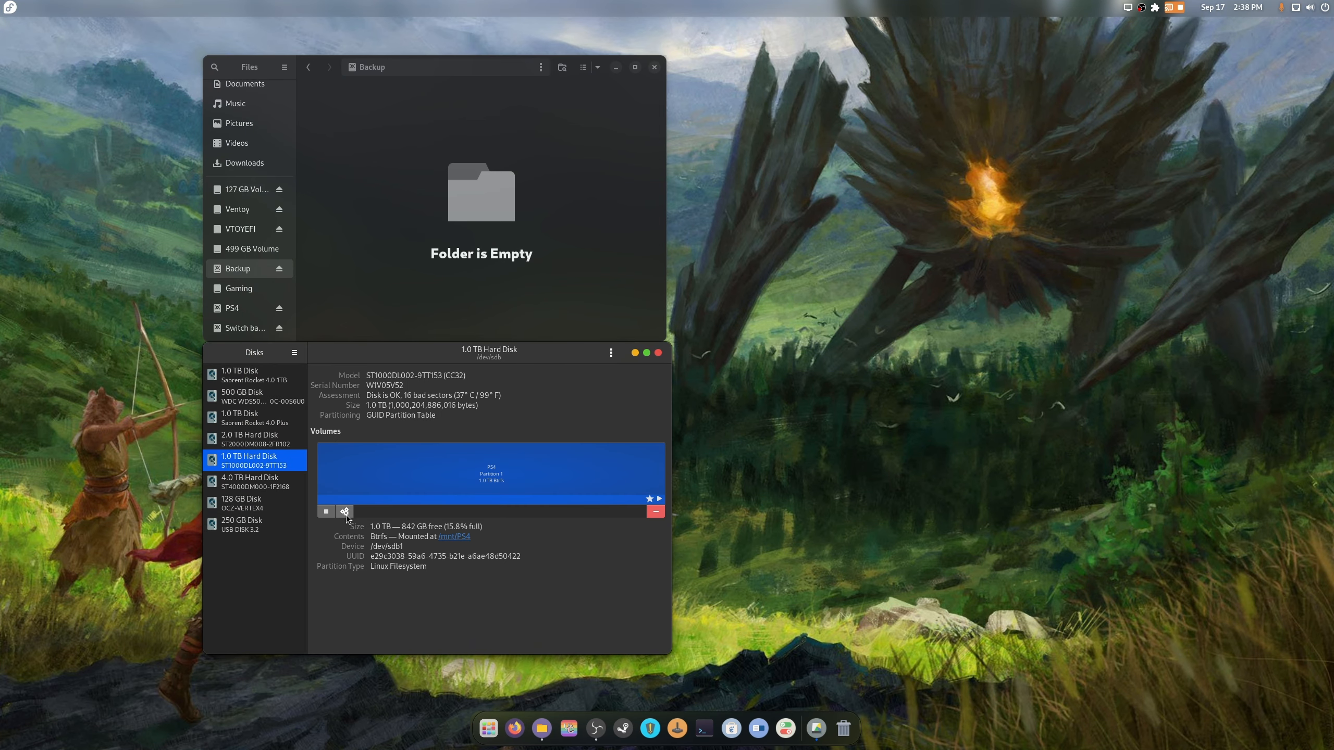
click(325, 511)
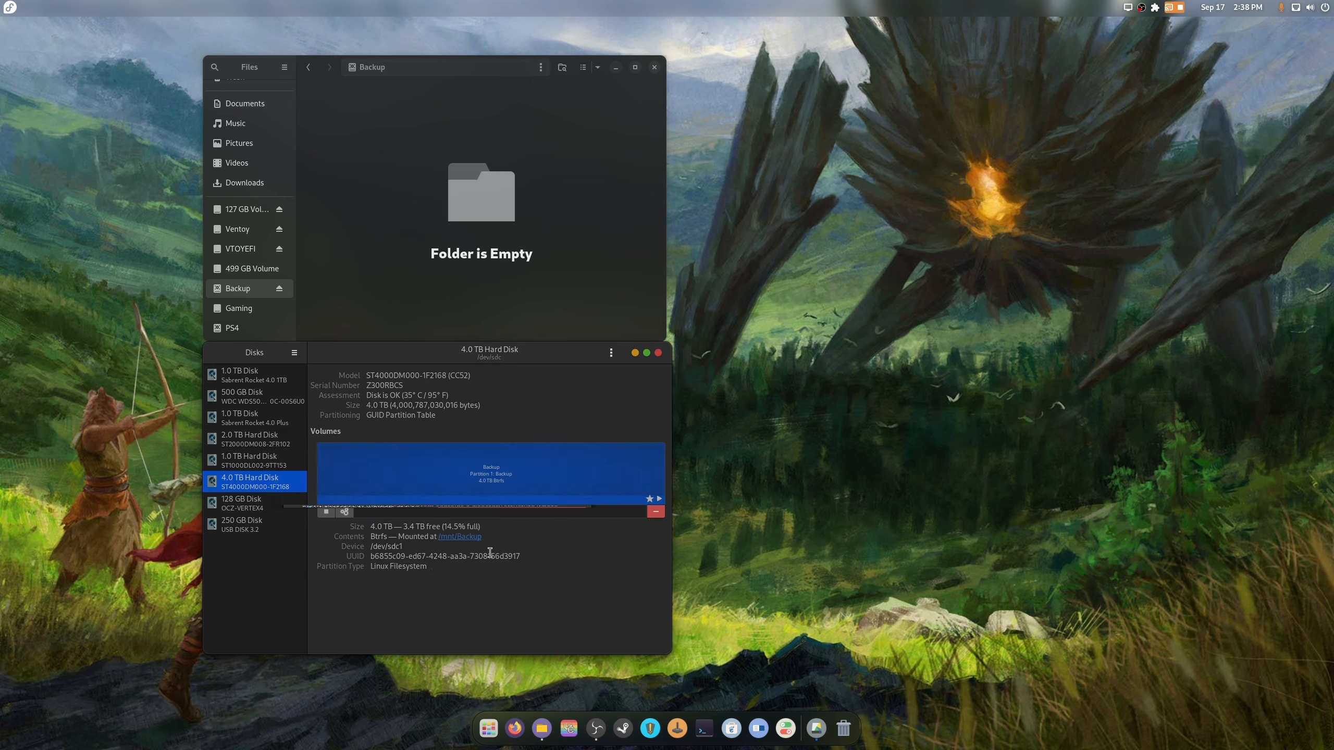
click(254, 439)
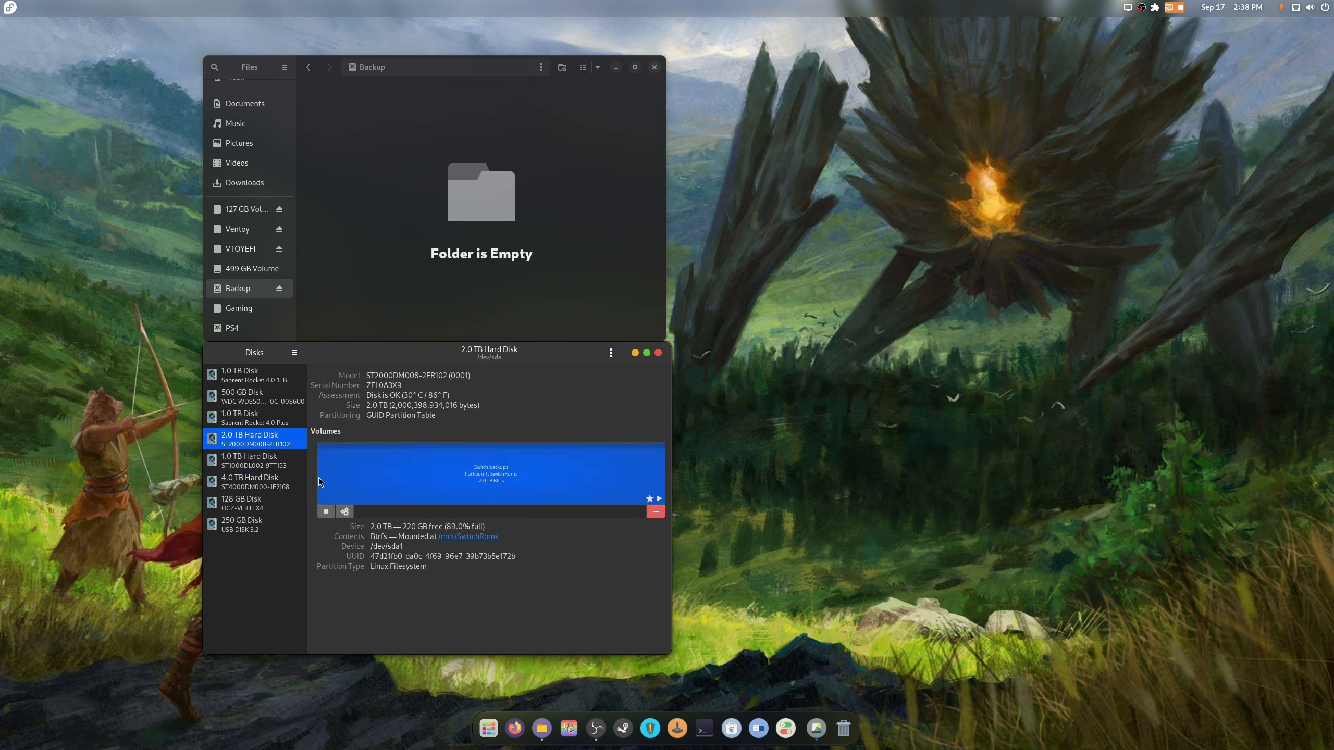
click(326, 511)
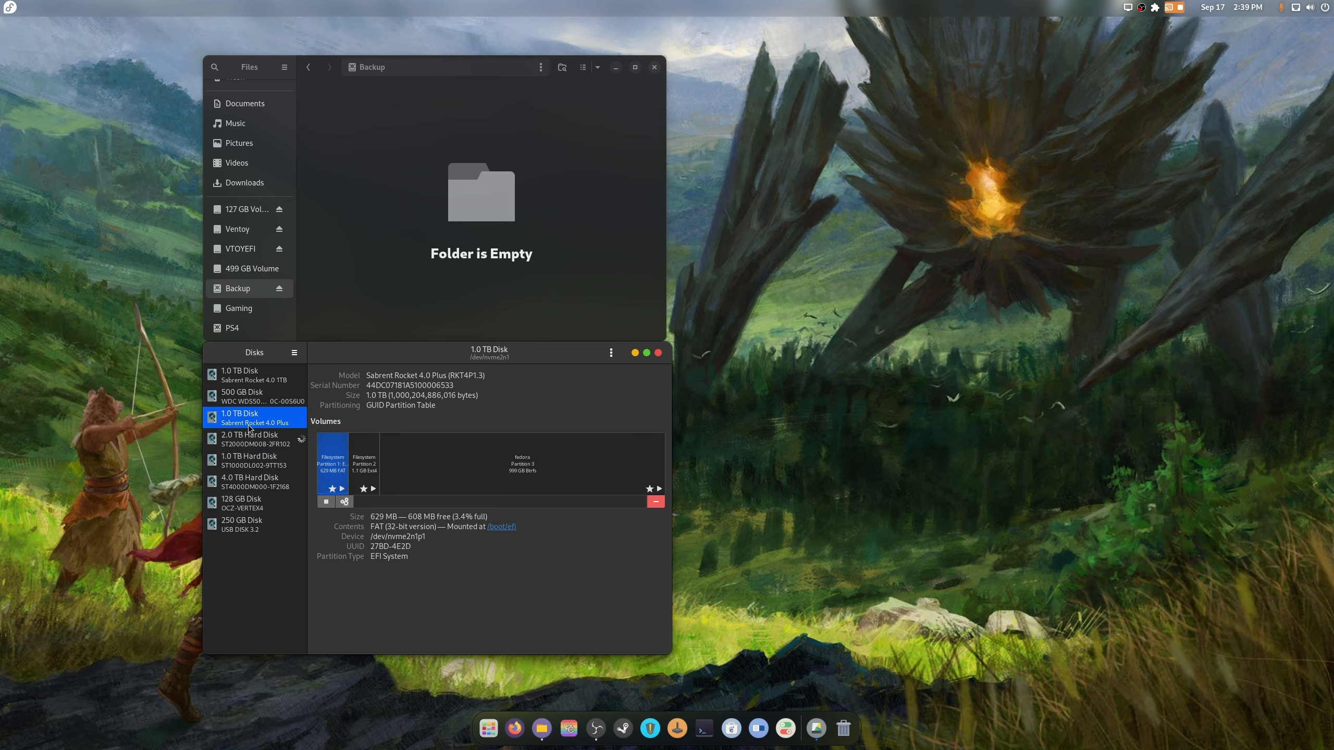
Take ownership of the Gaming filesystem recursively
click(251, 374)
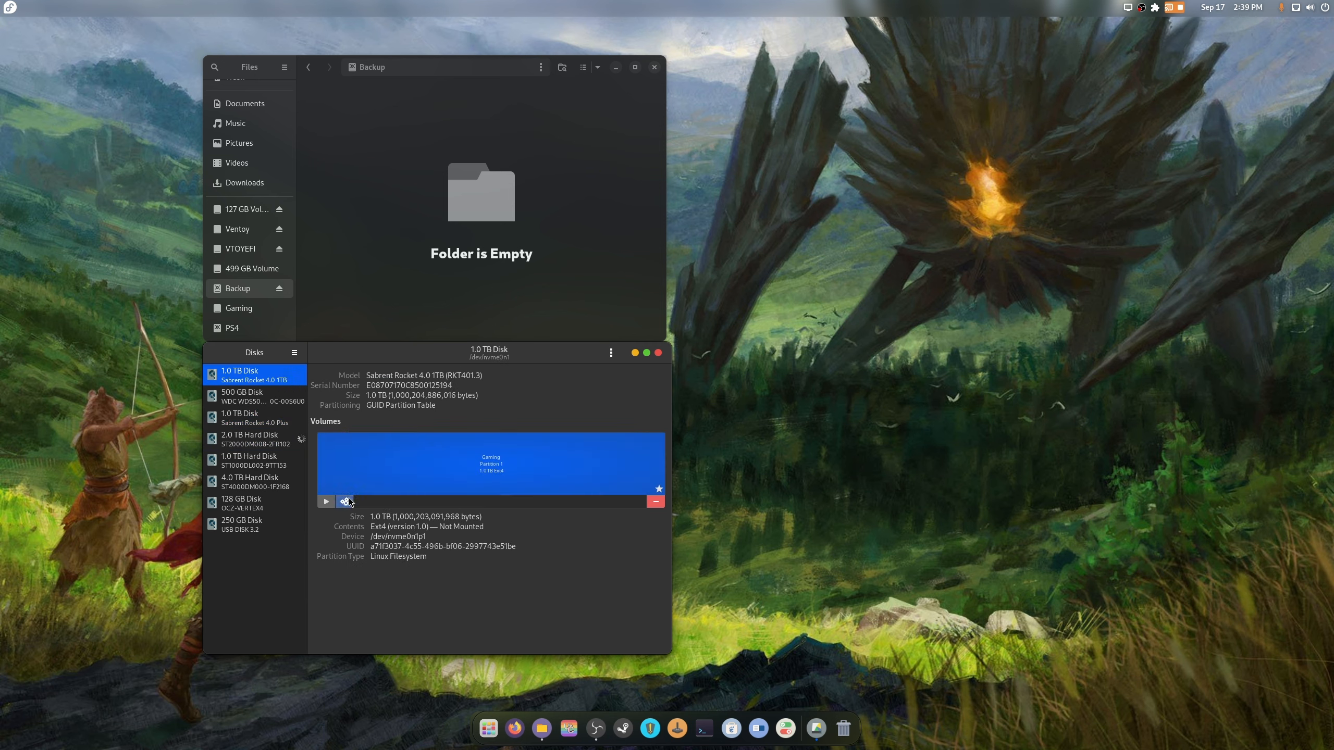
click(347, 501)
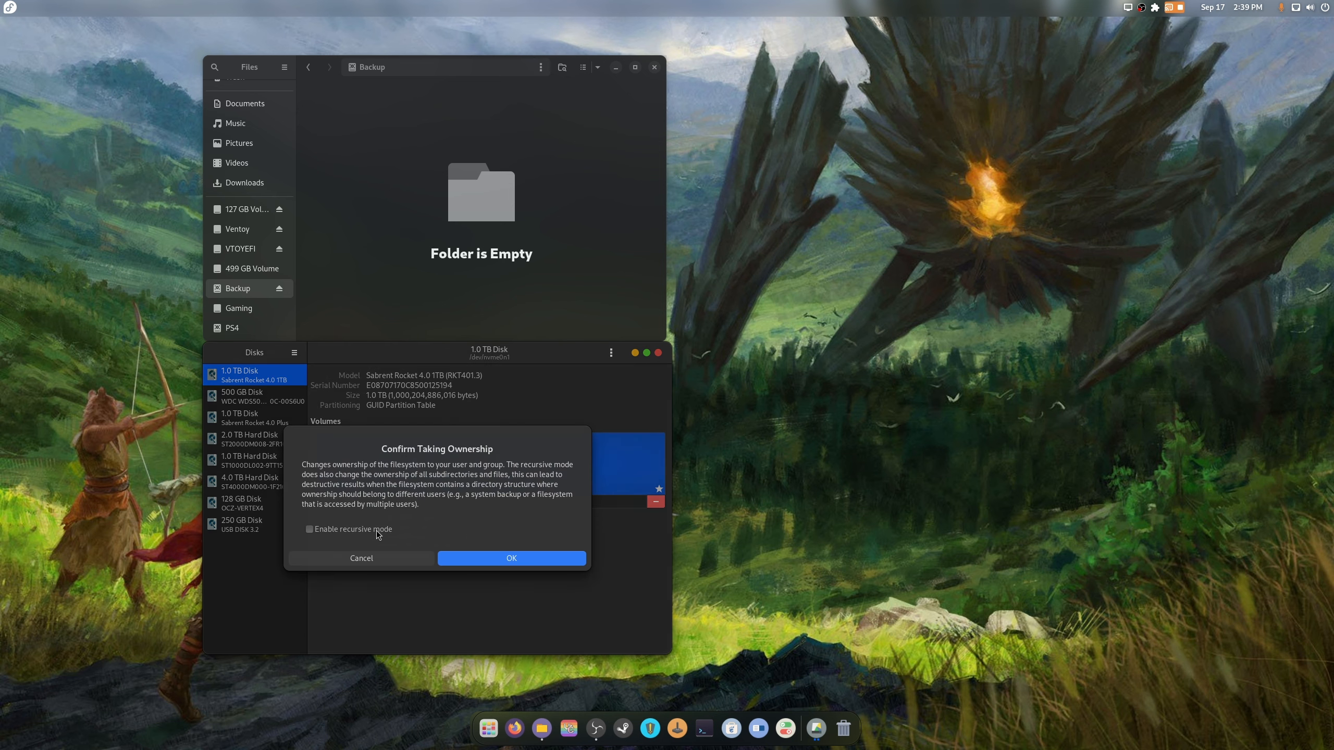
click(511, 558)
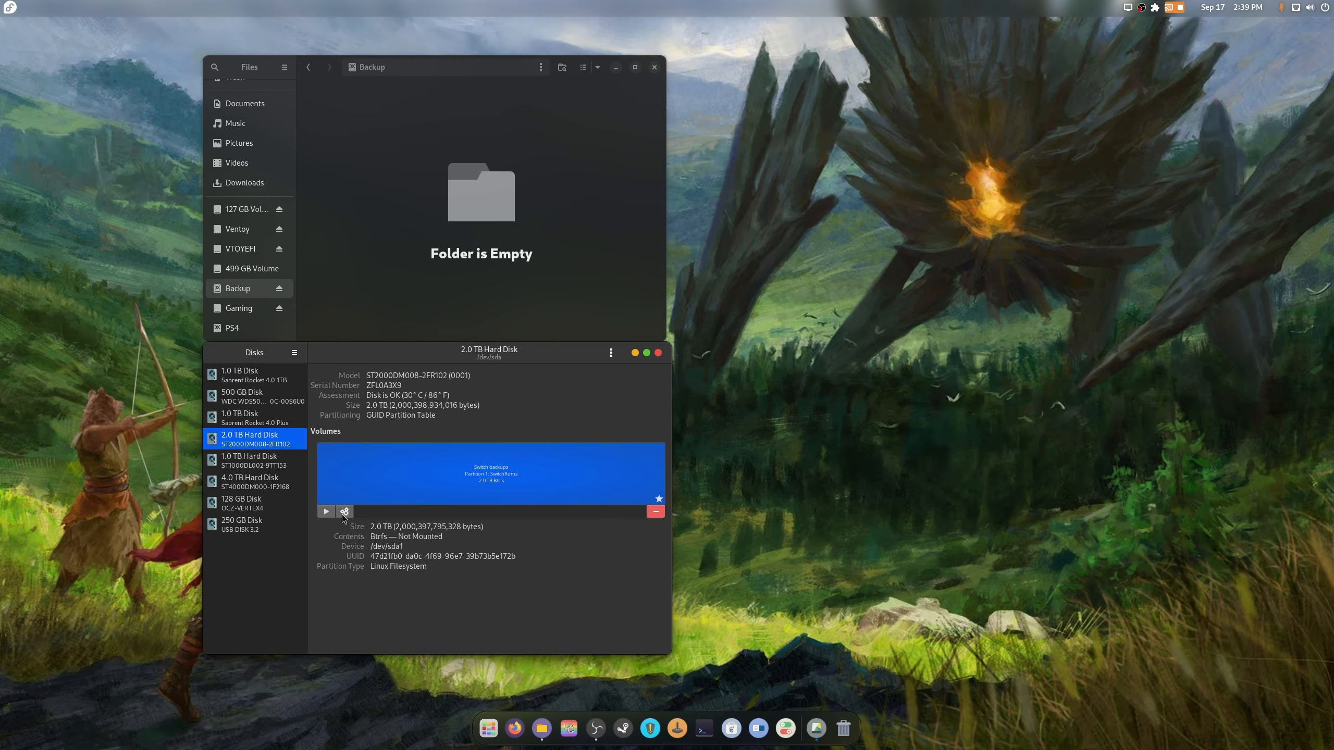
Unmount the 4.0 TB Backup volume and view the PS4 drive's contents
click(256, 460)
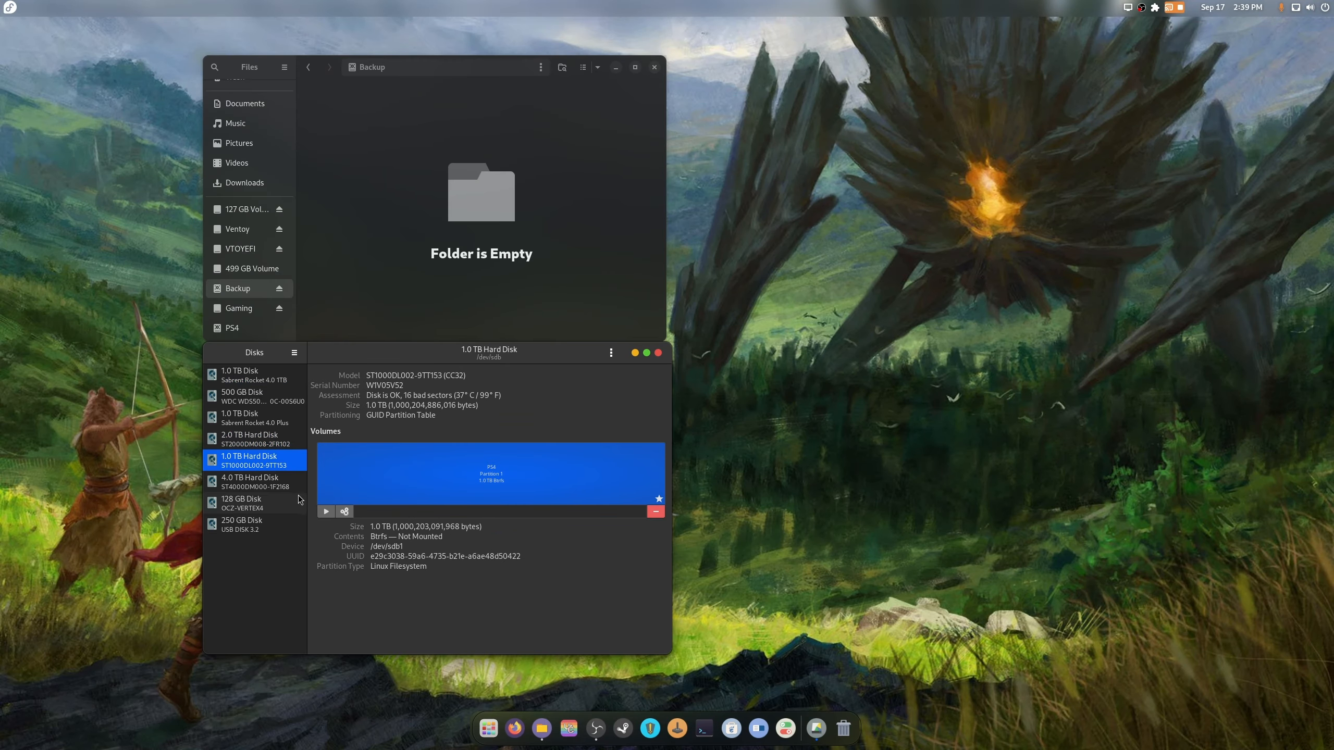
click(255, 482)
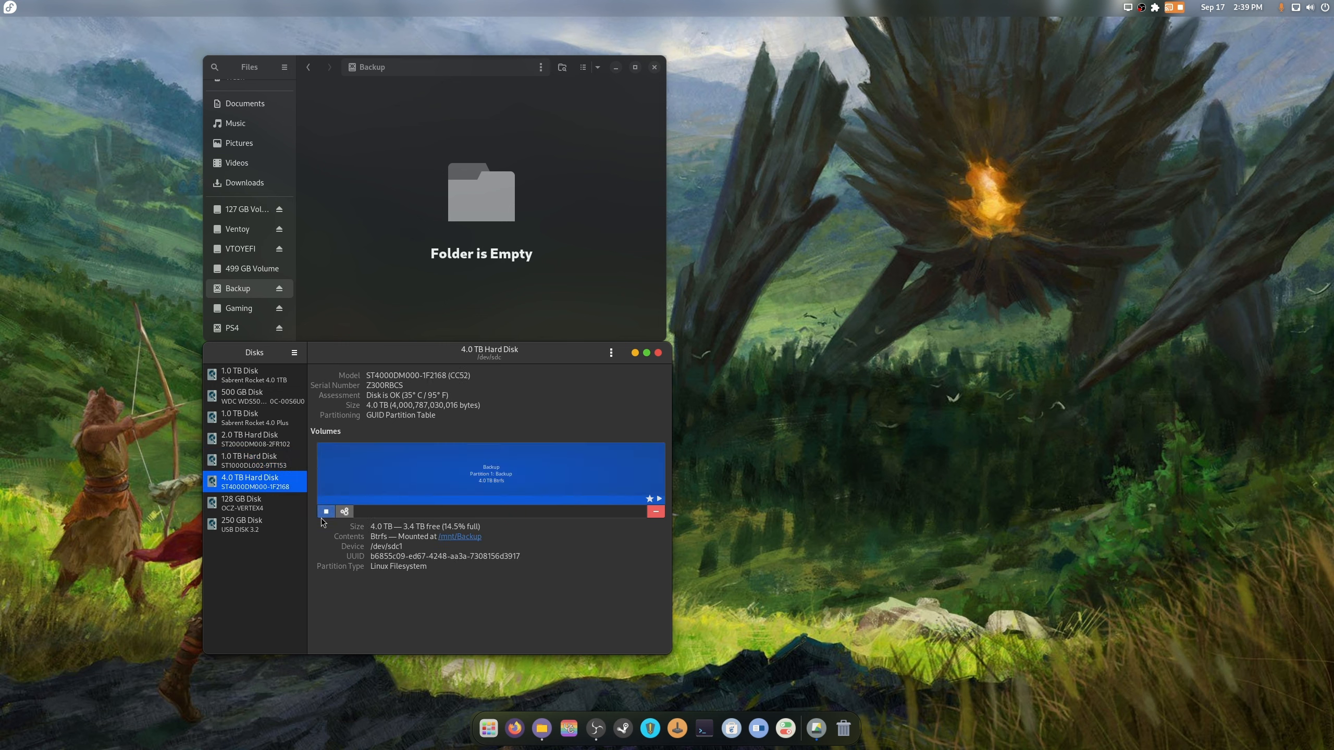
click(325, 511)
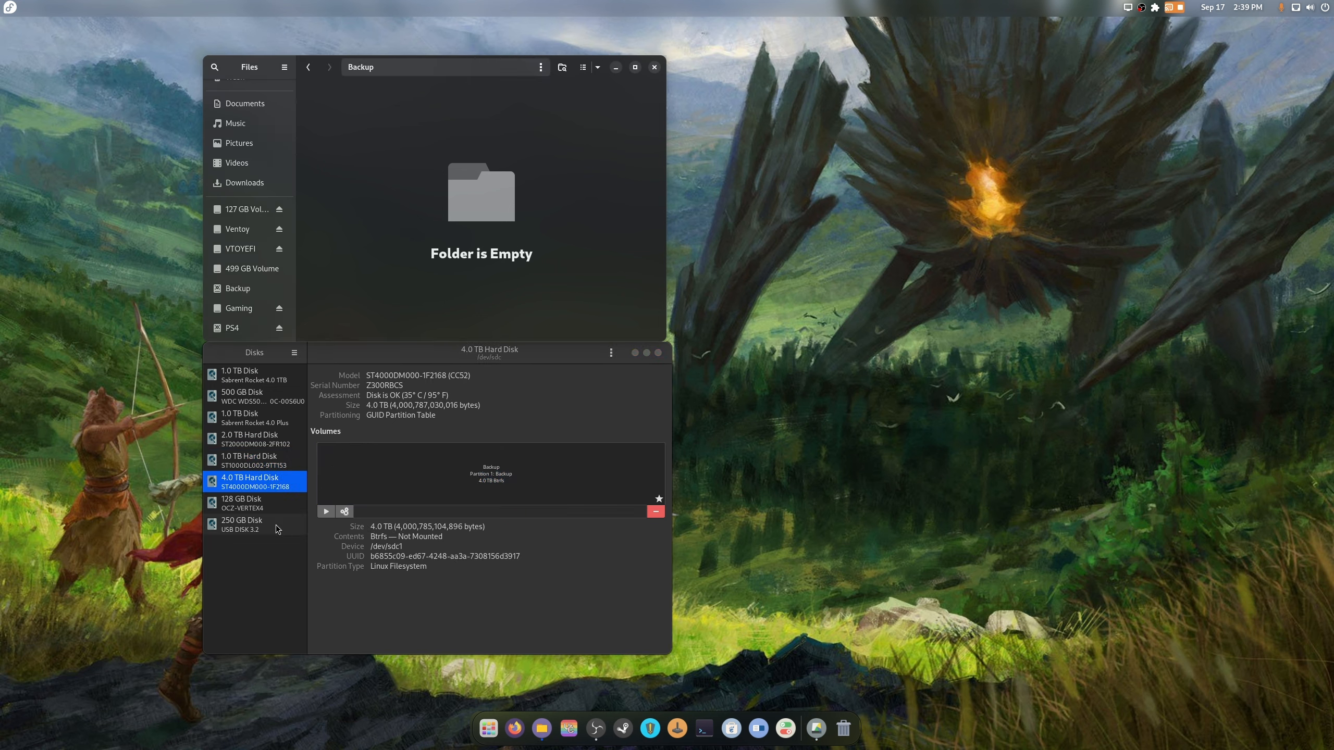
click(231, 327)
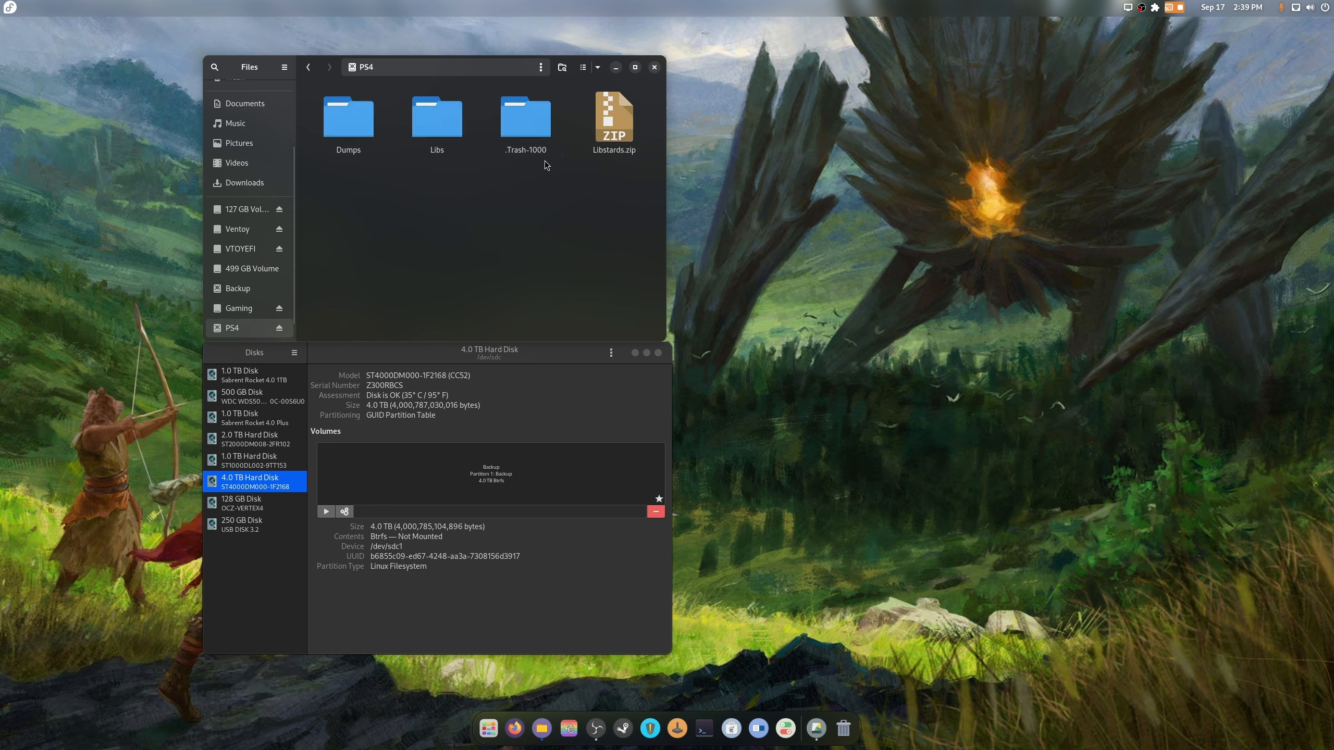
mouse_move(239, 308)
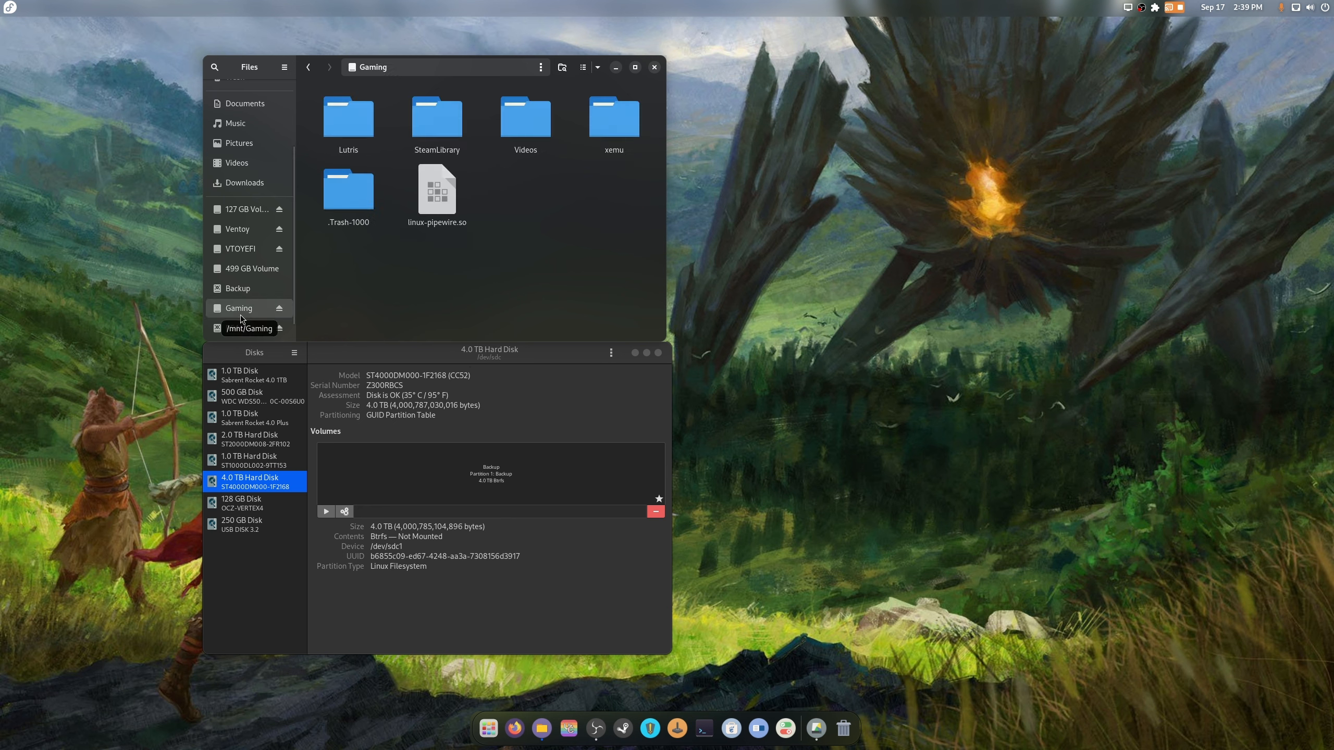
View the Gaming drive in Files, then close the disk manager
click(238, 287)
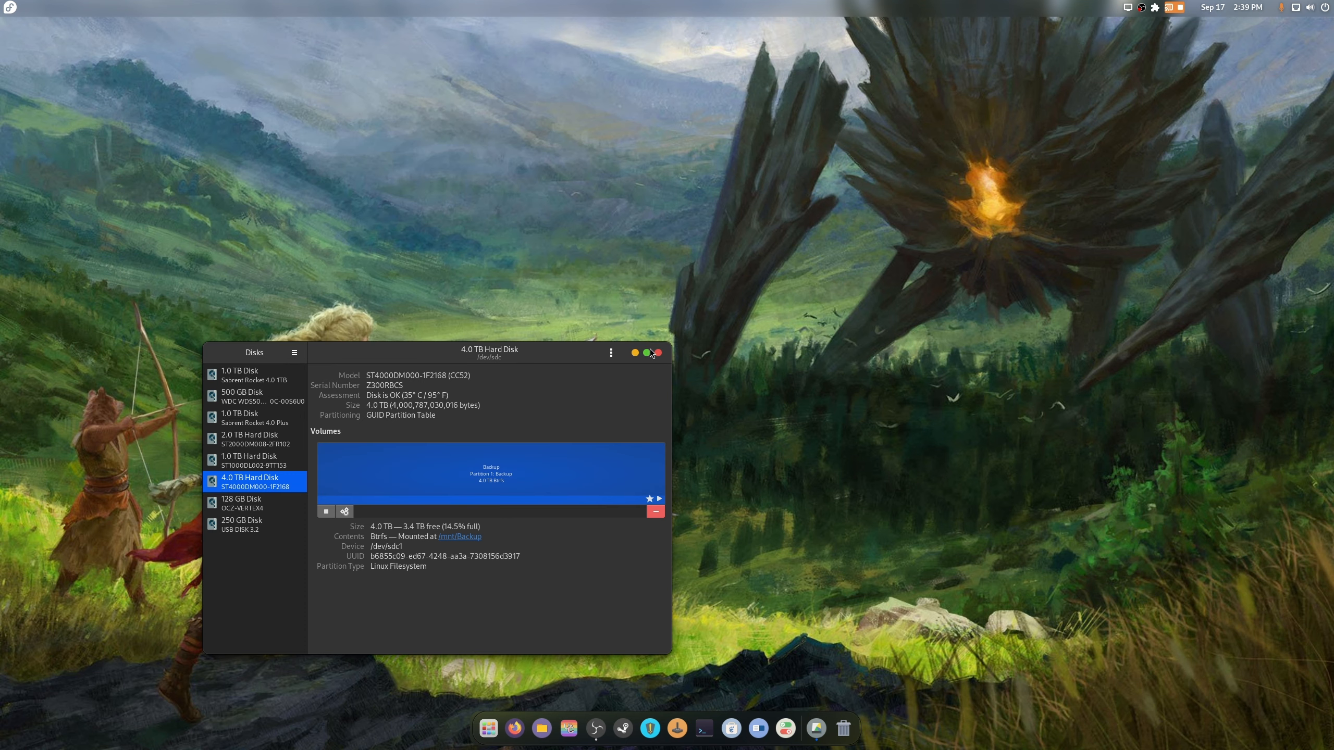
click(656, 352)
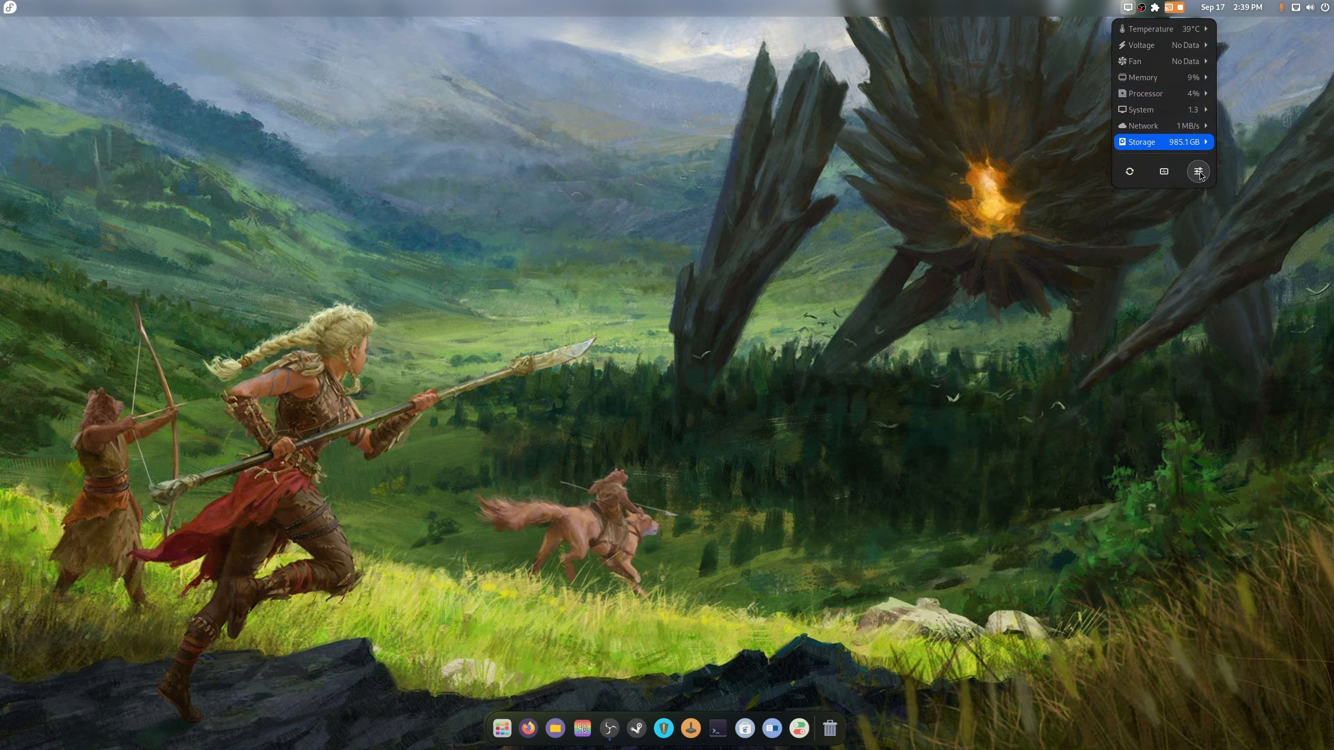
Turn on Monitor gpu in Vitals preferences and open the temperature readings menu
click(1197, 171)
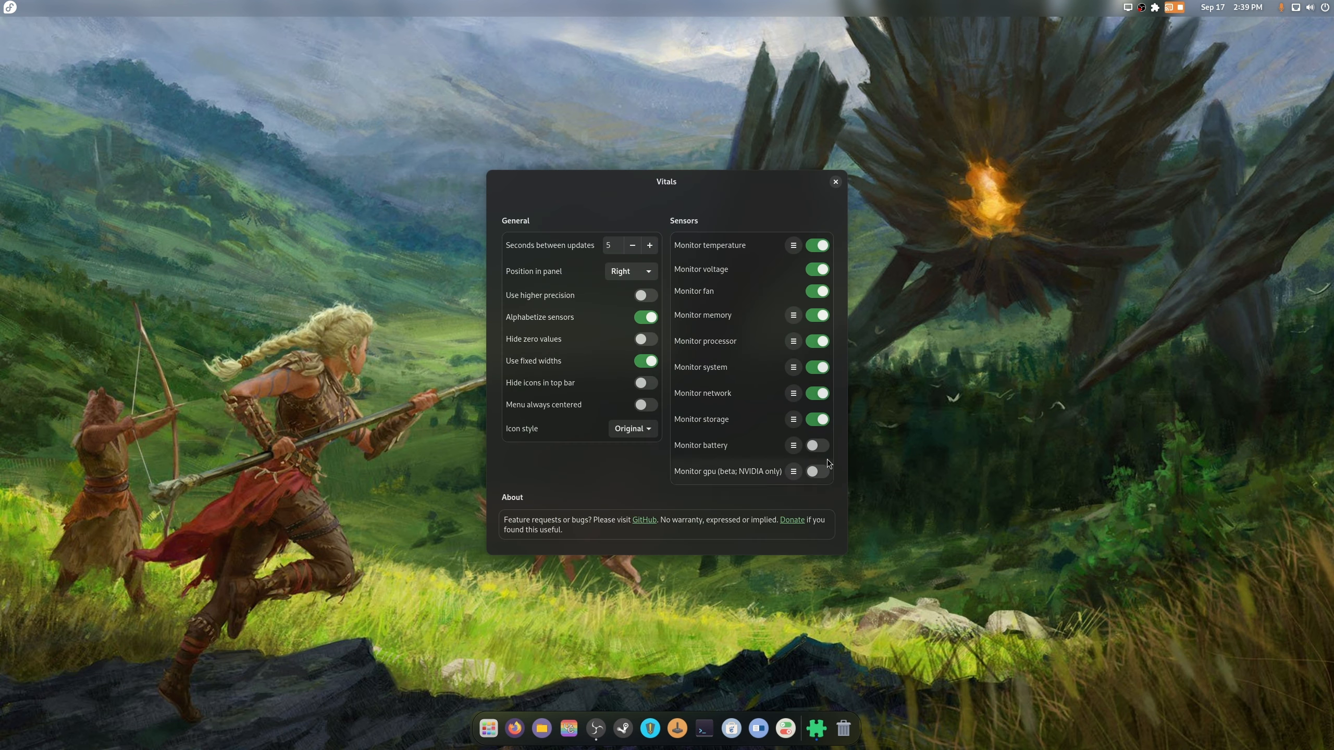
click(833, 182)
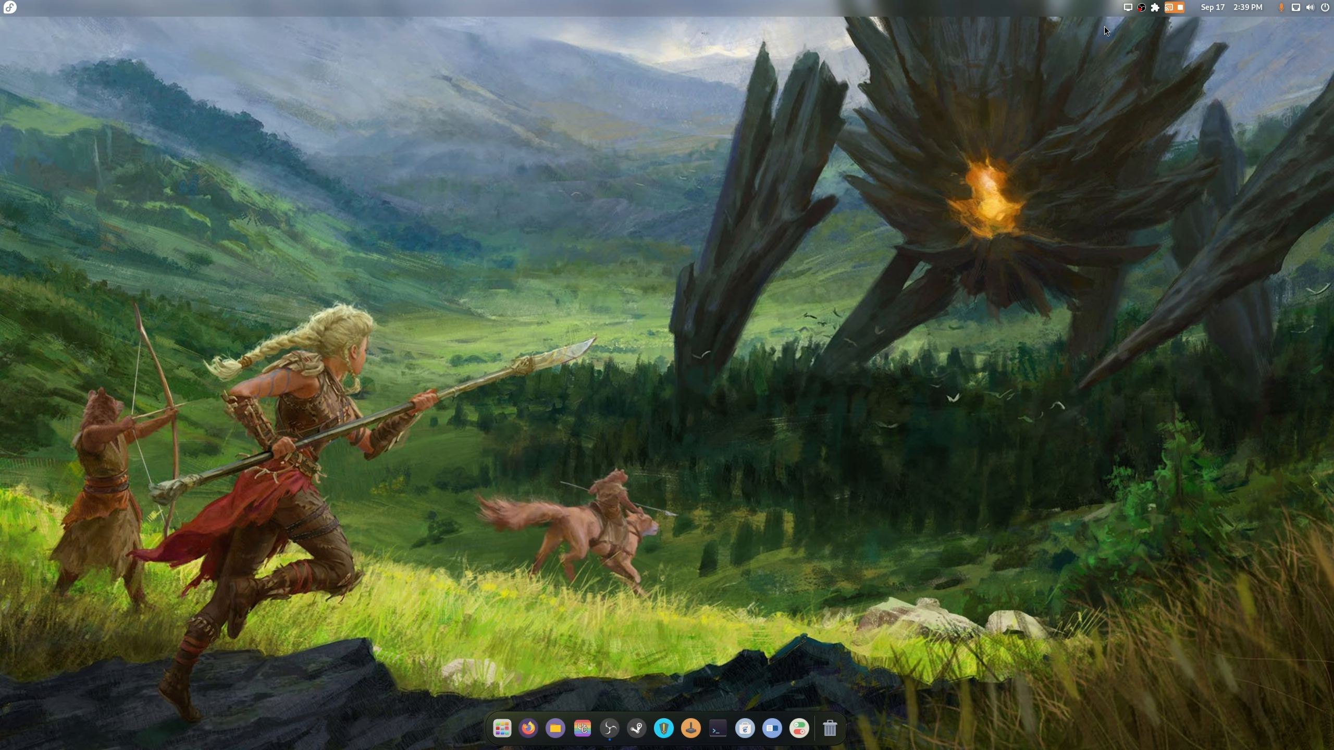
click(1153, 6)
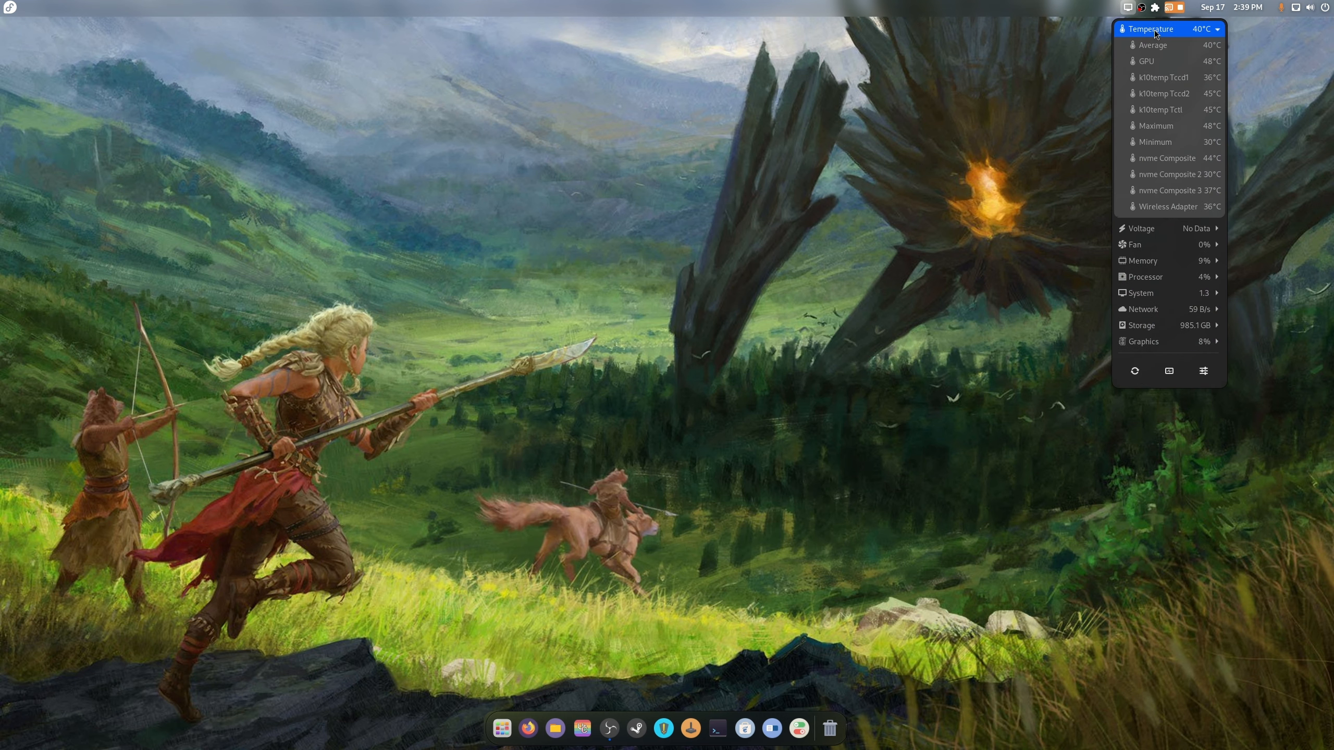
mouse_move(1168, 44)
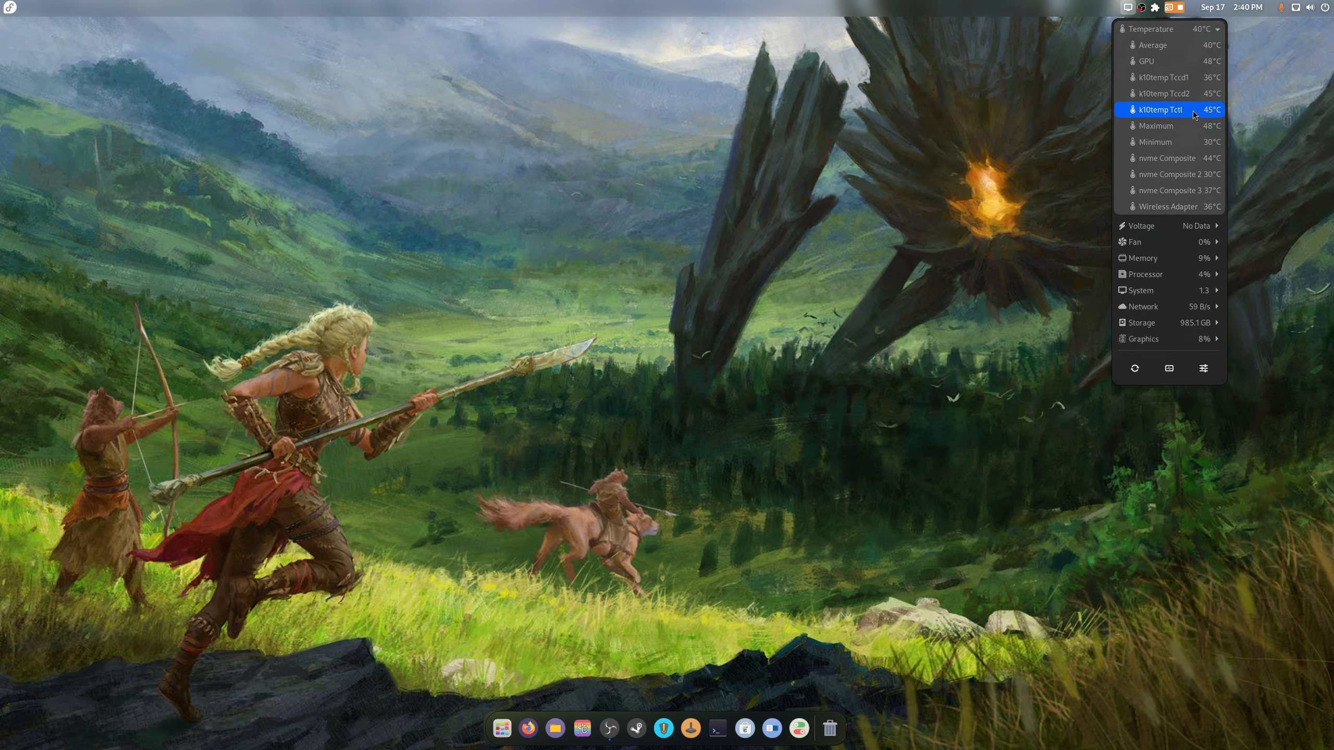
mouse_move(1178, 77)
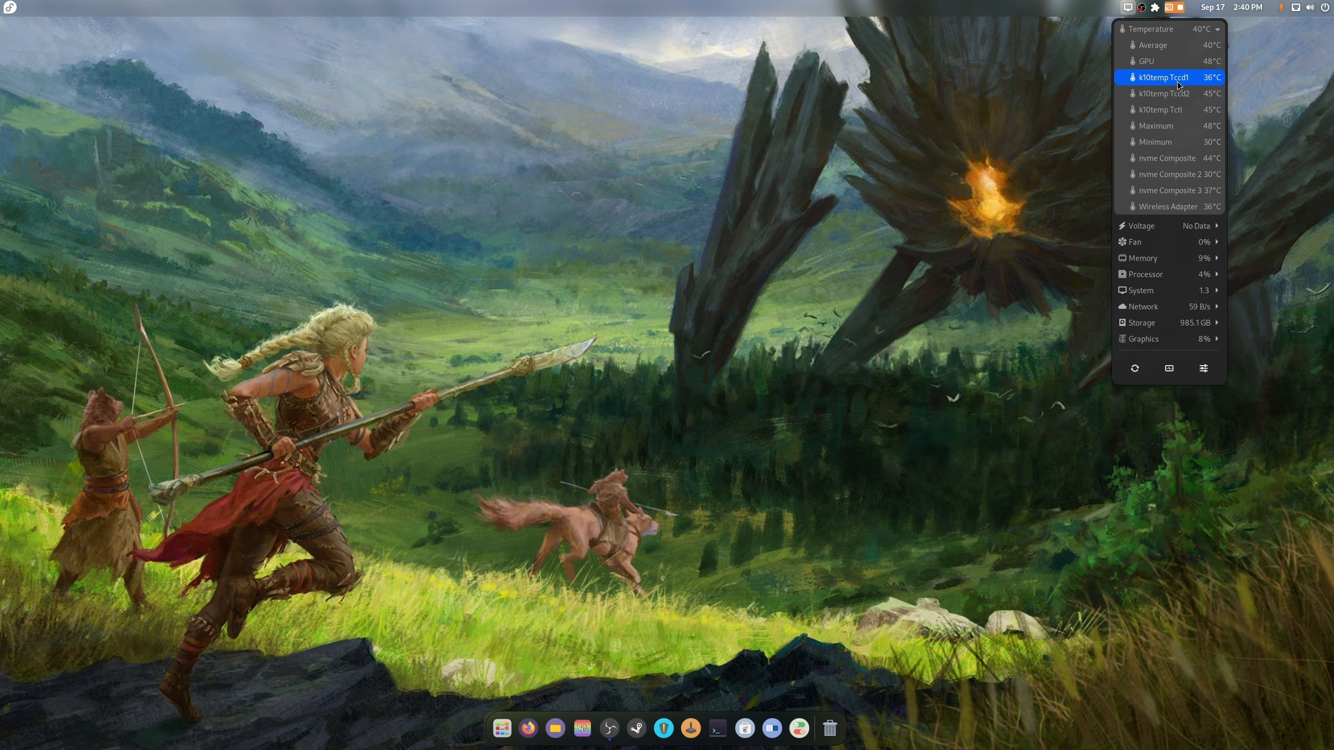
mouse_move(1181, 93)
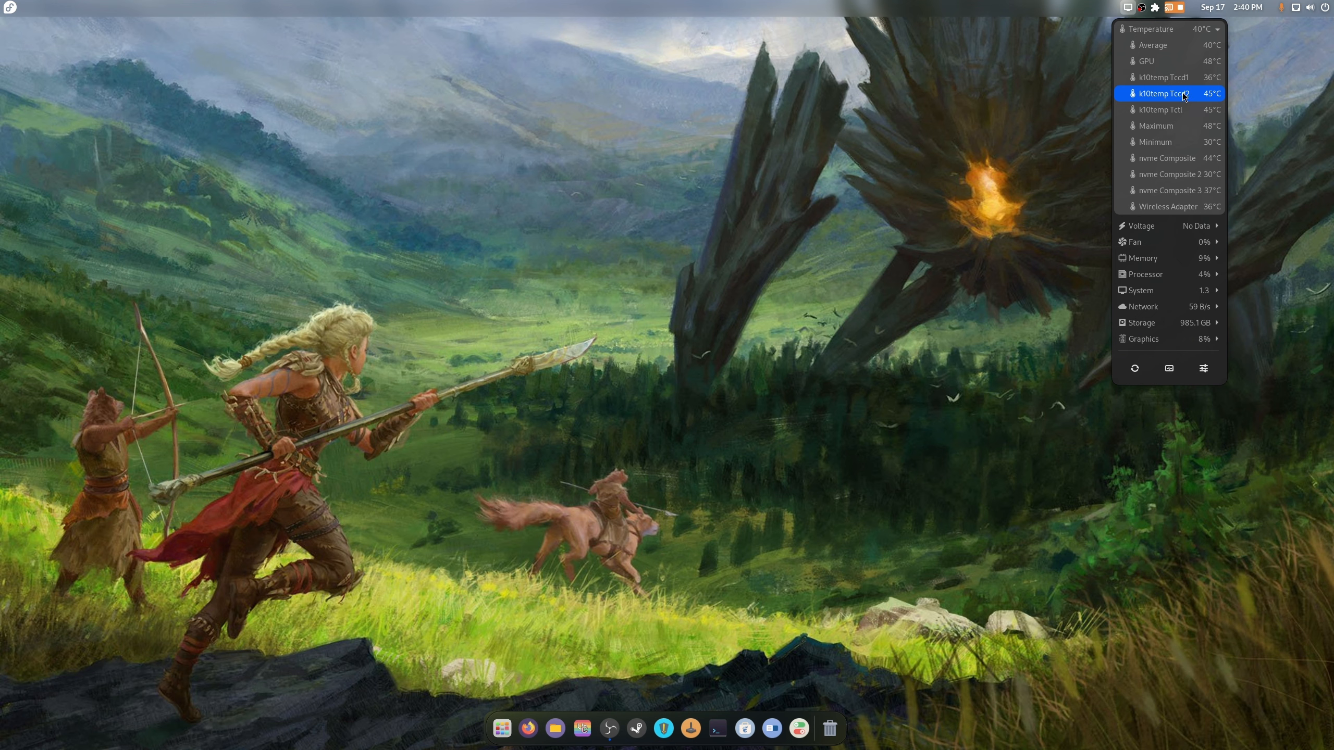
mouse_move(1182, 109)
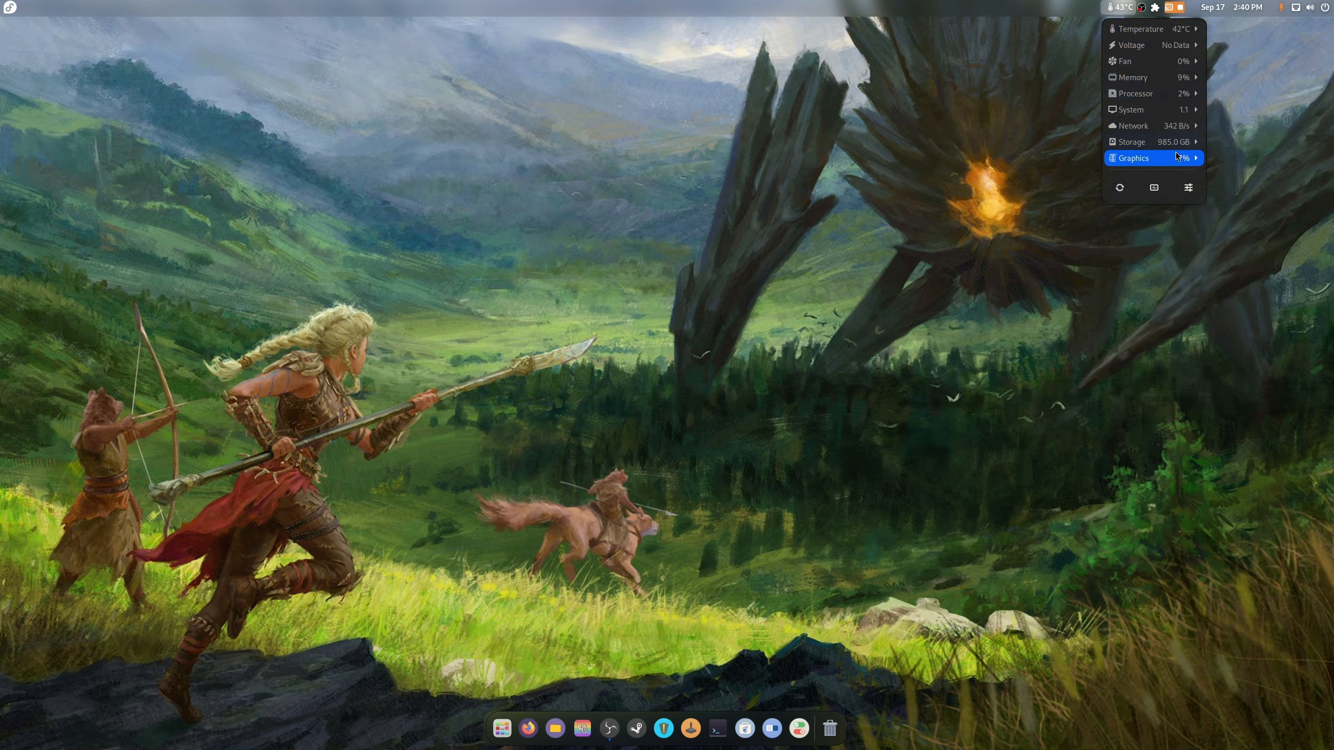
Add the GPU temperature reading and set Vitals' Position in panel to Center
click(1132, 157)
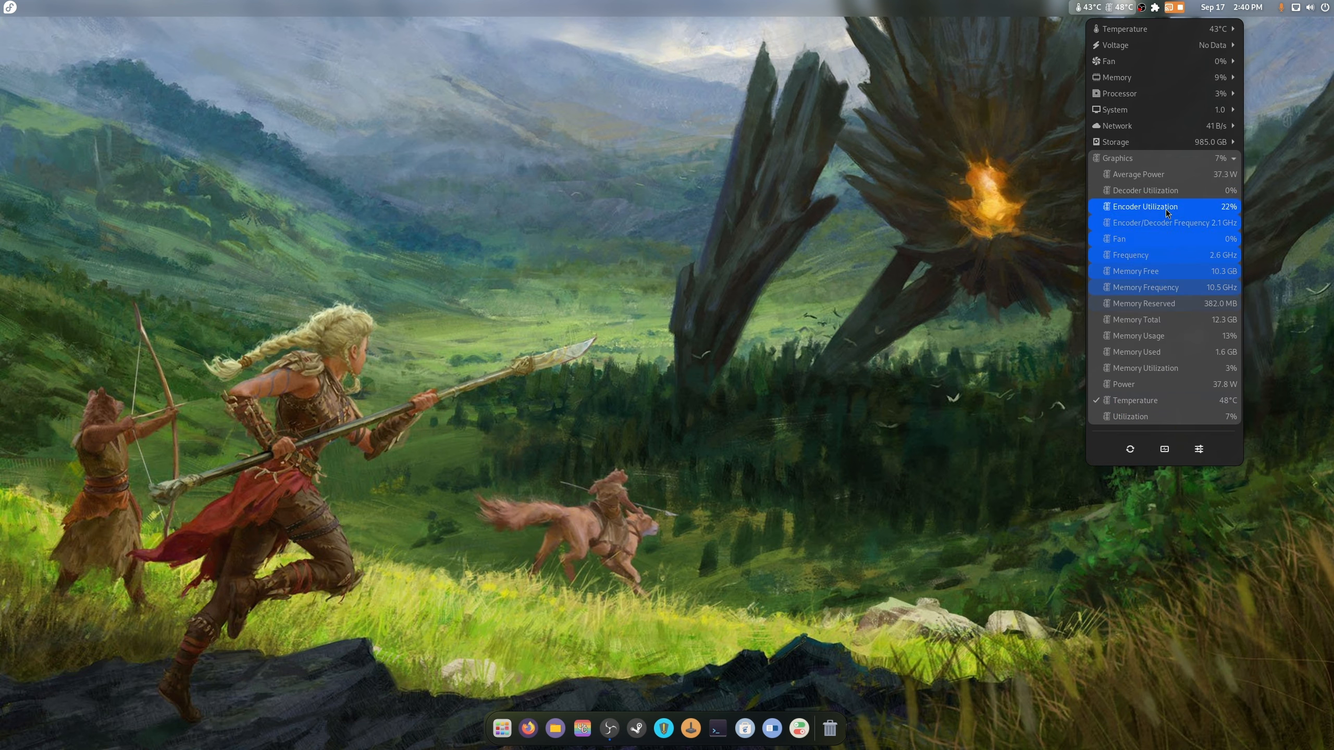
mouse_move(1174, 384)
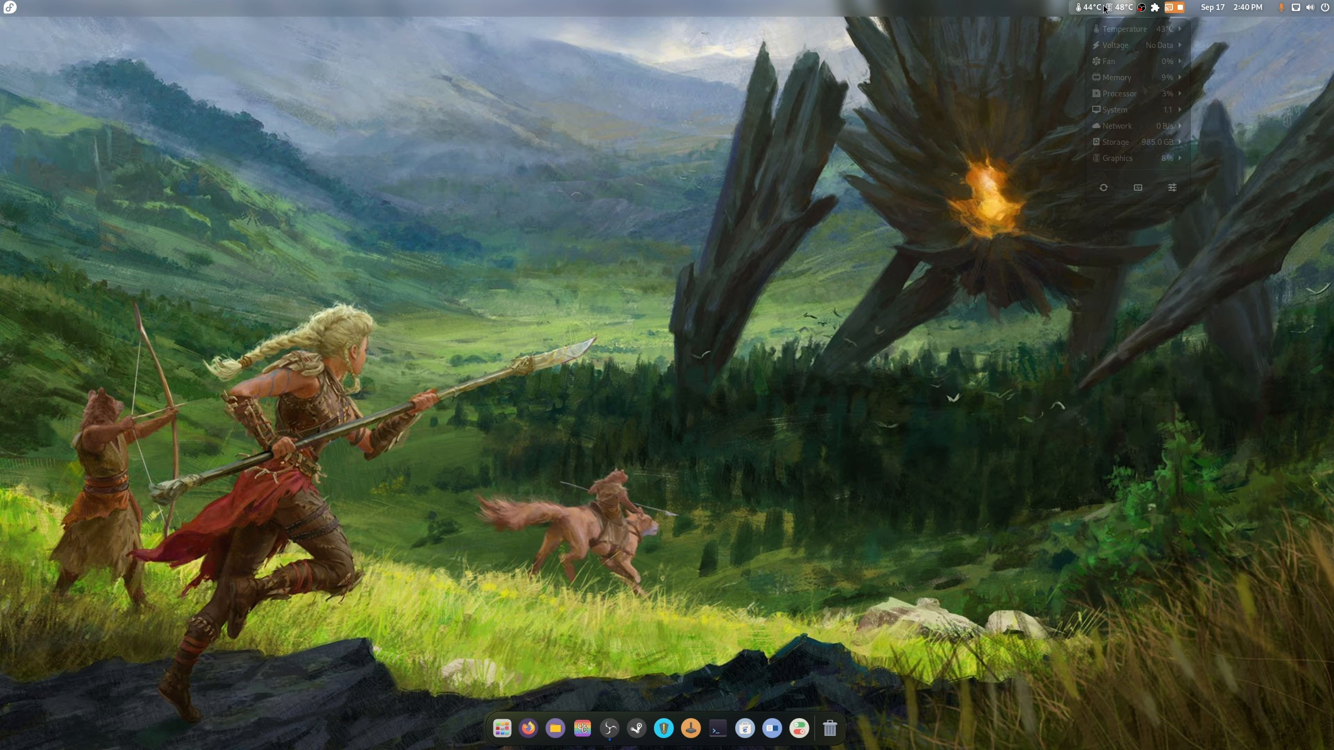
click(1171, 188)
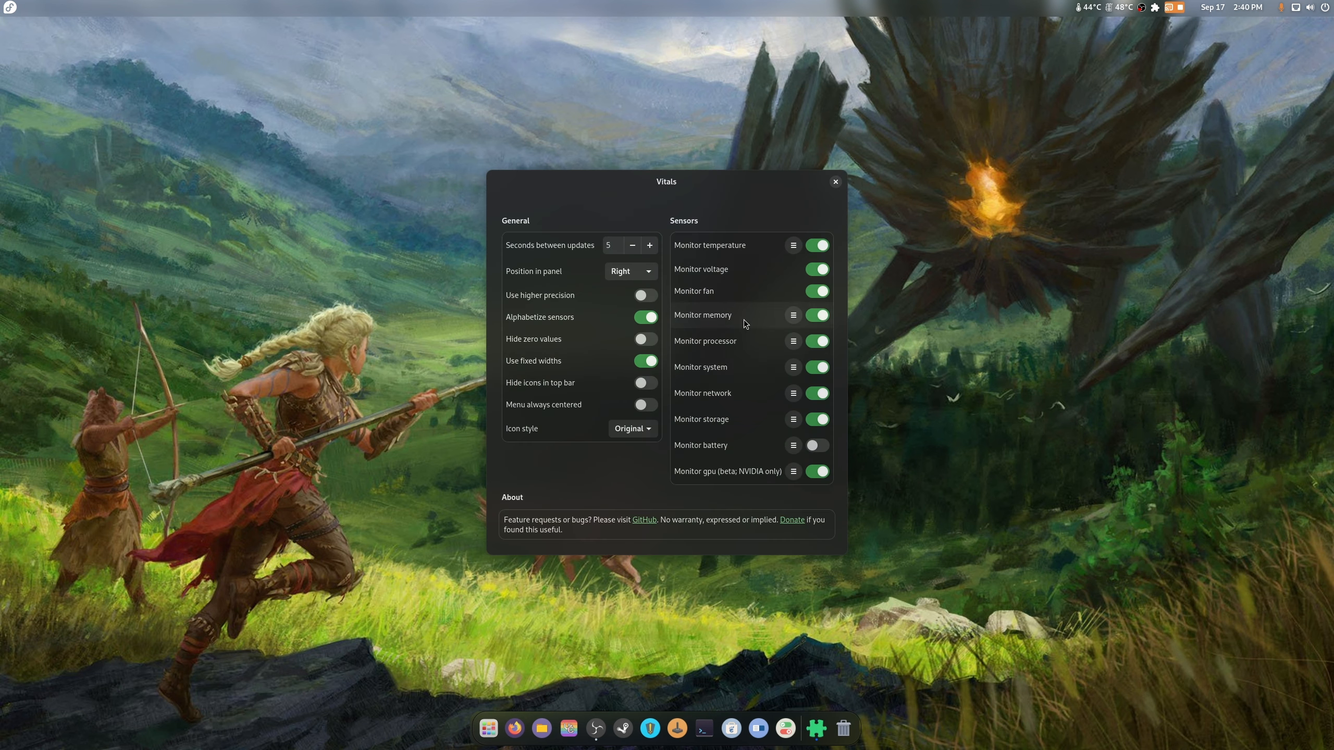
click(630, 270)
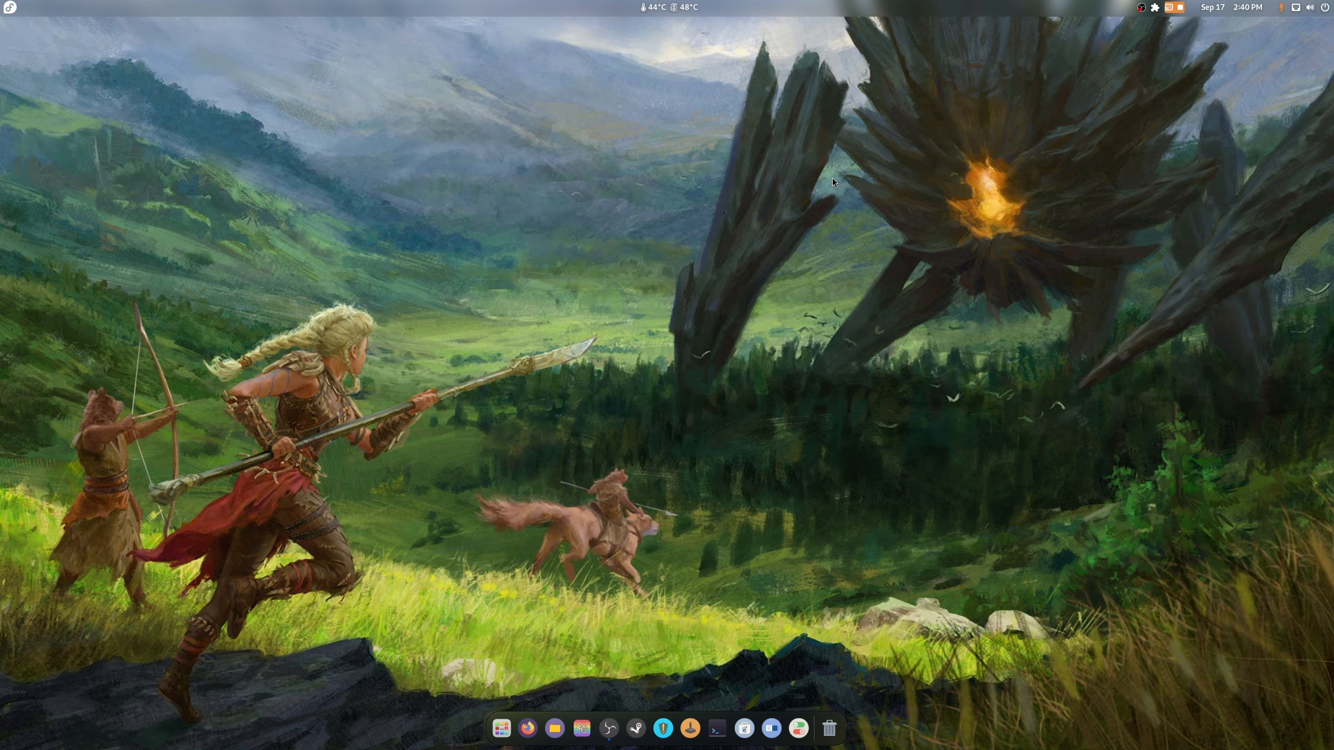
mouse_move(731, 135)
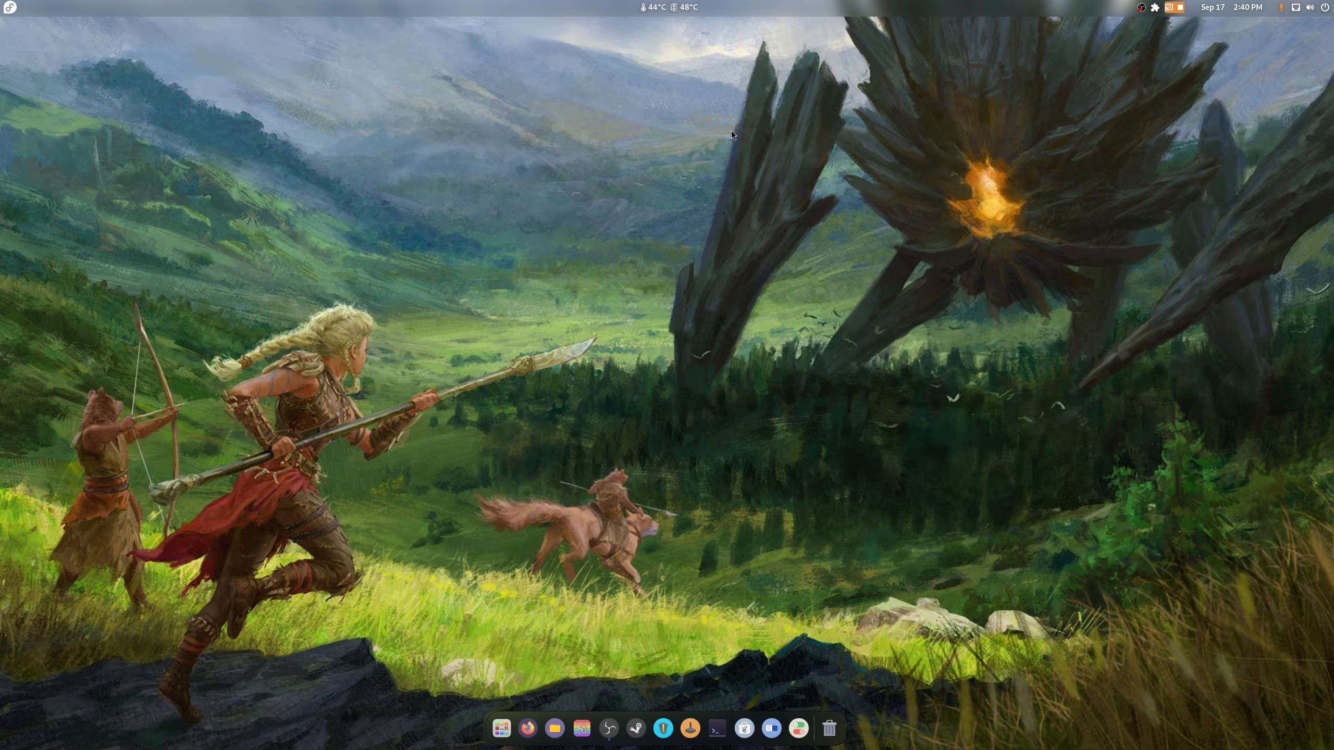